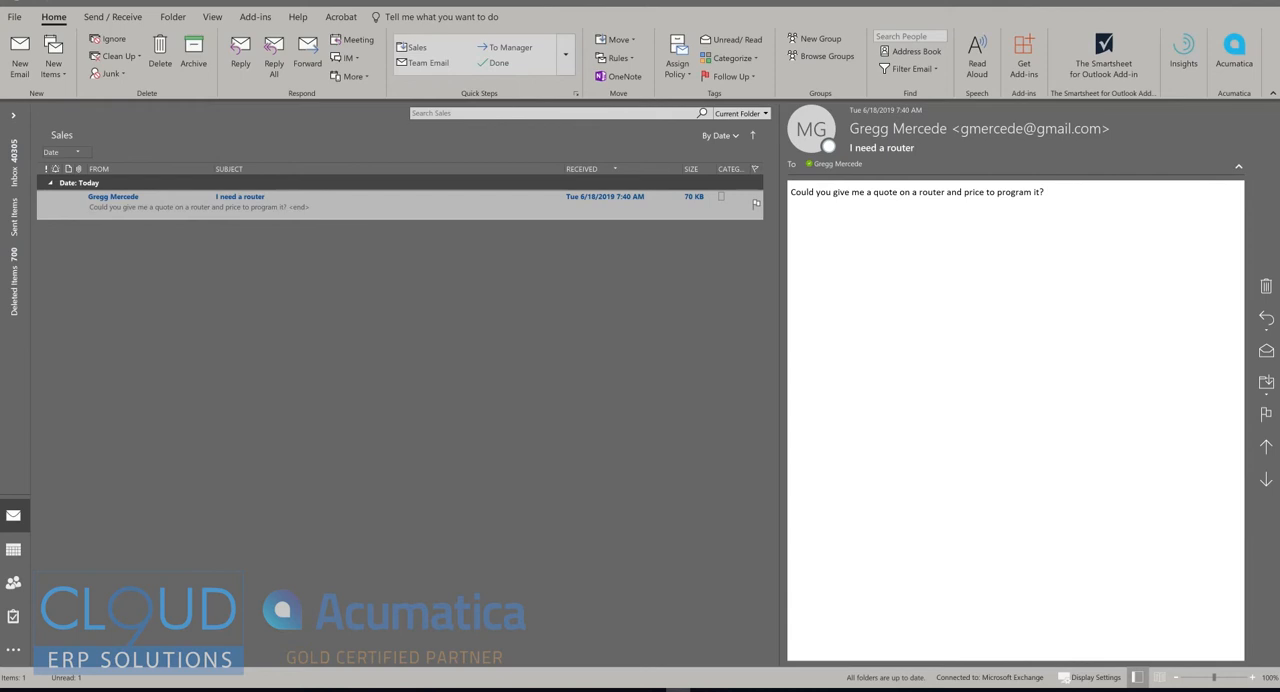
Open the 'I need a router' email in its own window and show the Acumatica add-in pane
left_click(195, 201)
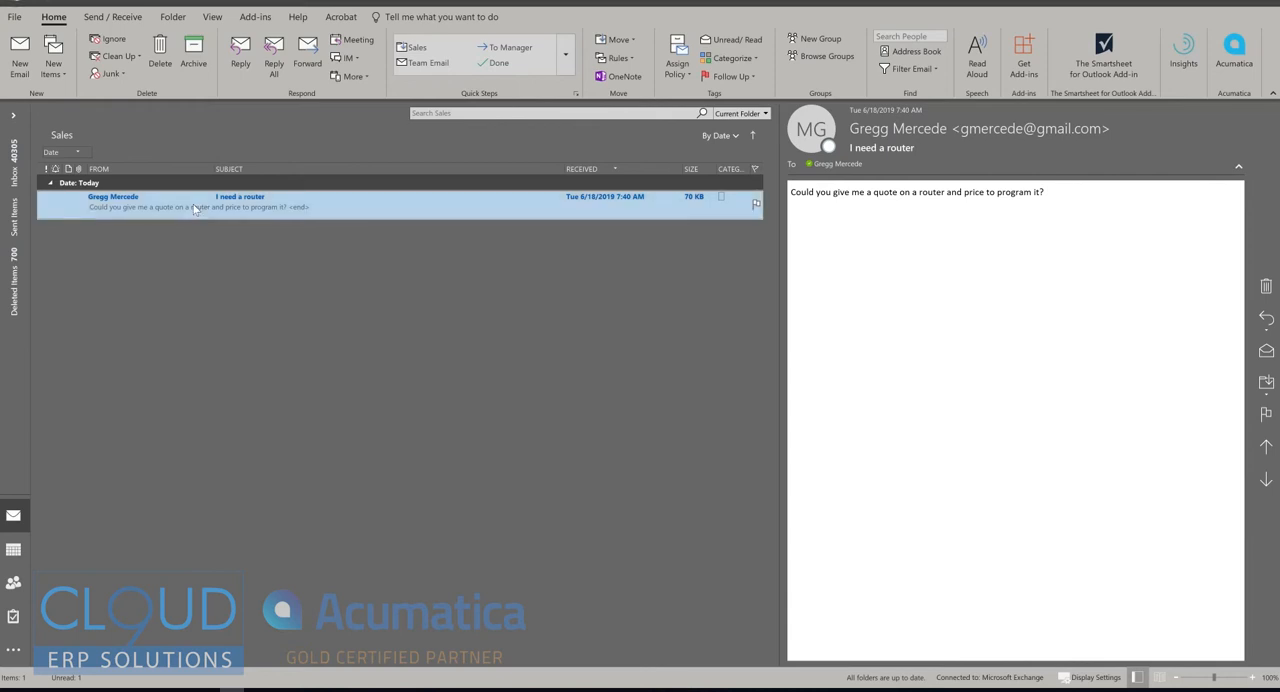
double_click(195, 200)
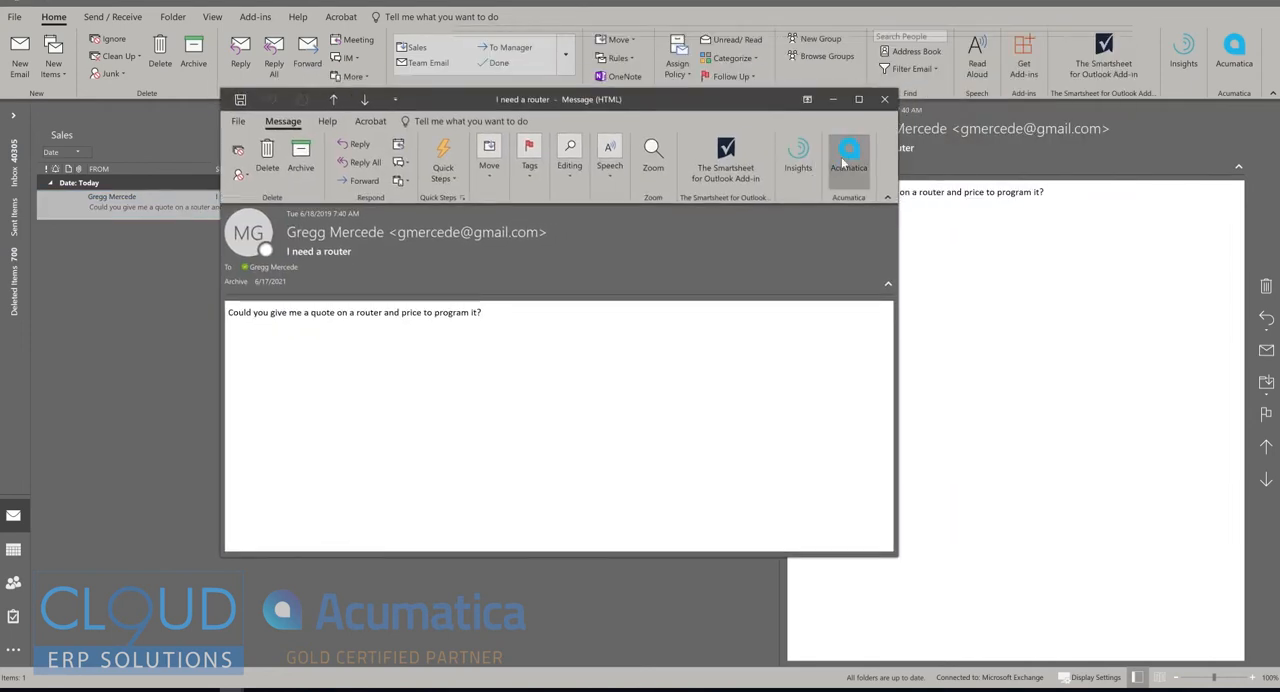
left_click(848, 155)
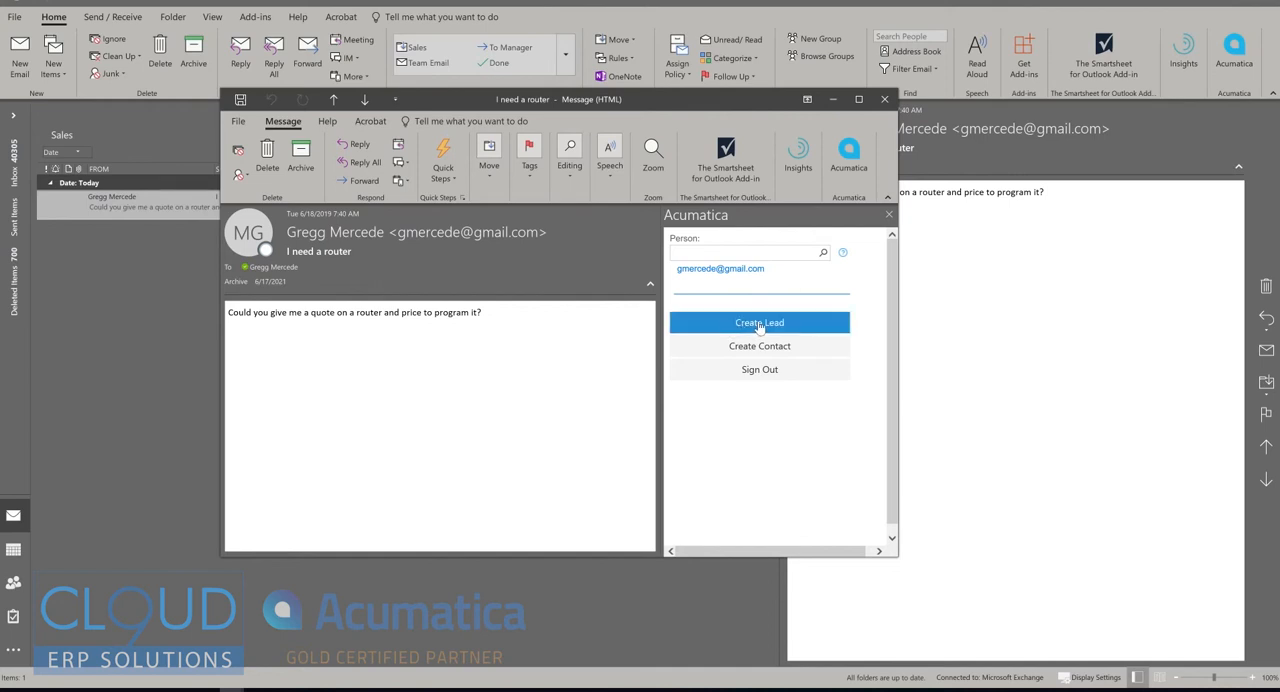
mouse_move(759, 345)
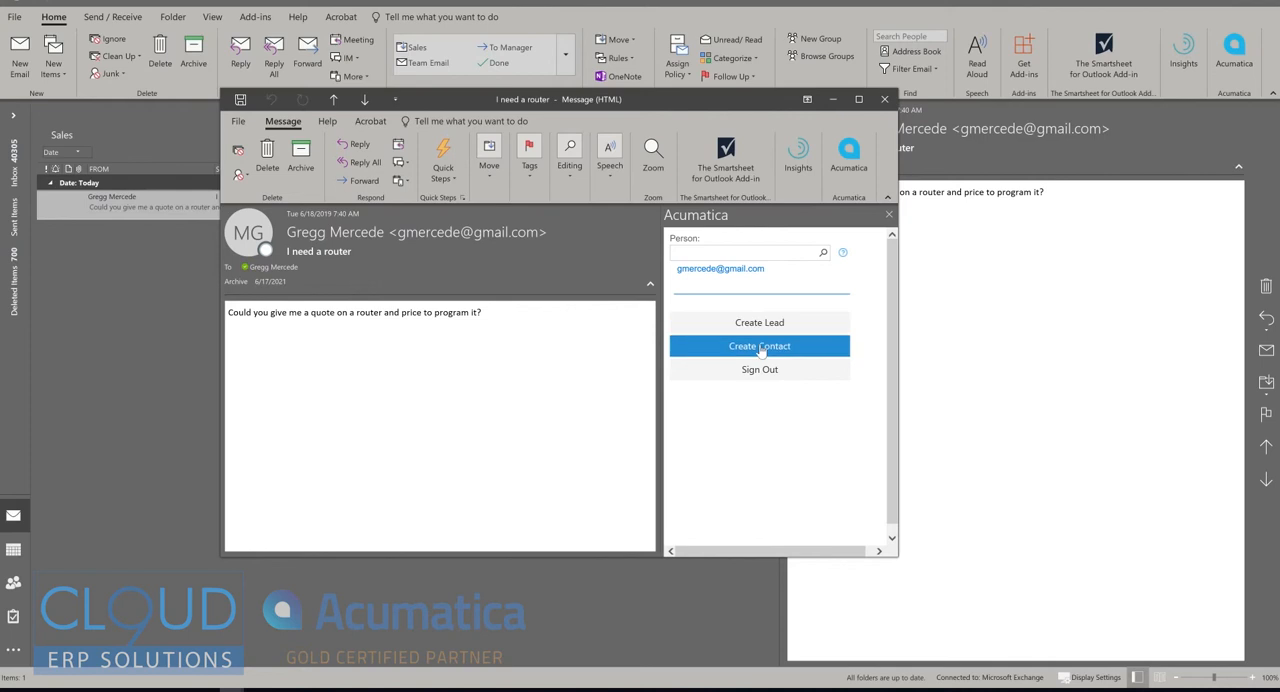
Create contact Gregg Mercede with position IT Director and company Gmail Inc
left_click(759, 345)
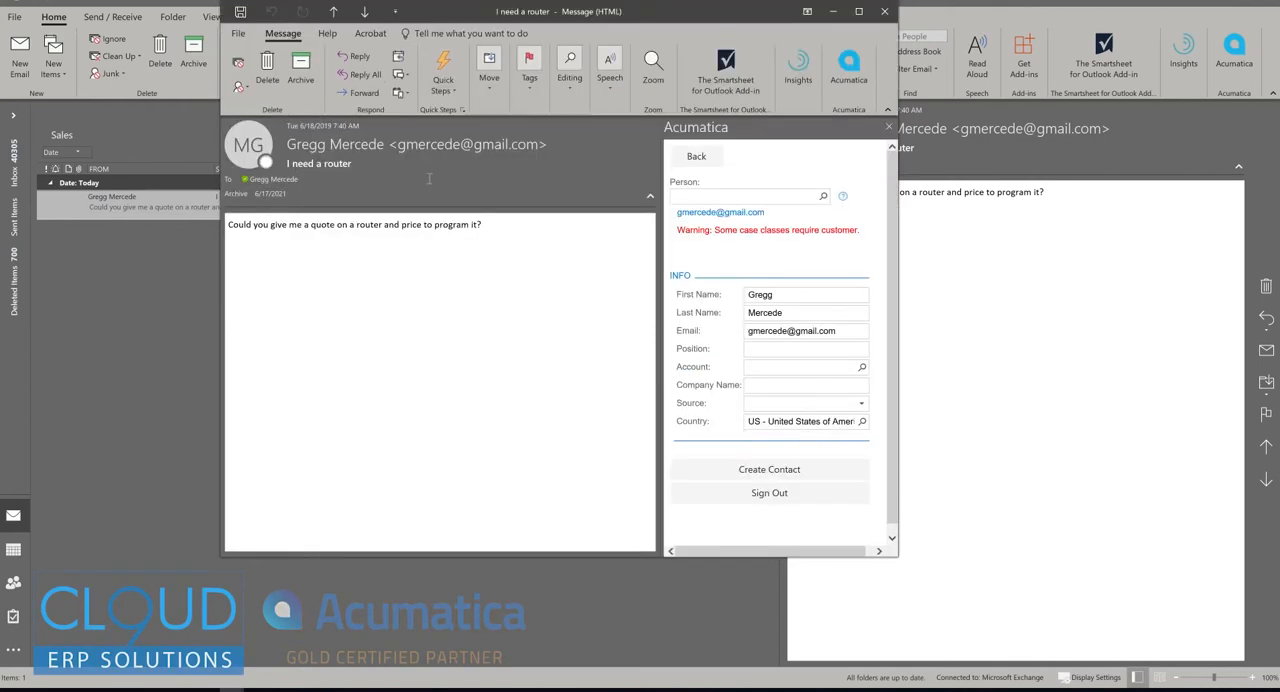
mouse_move(578, 383)
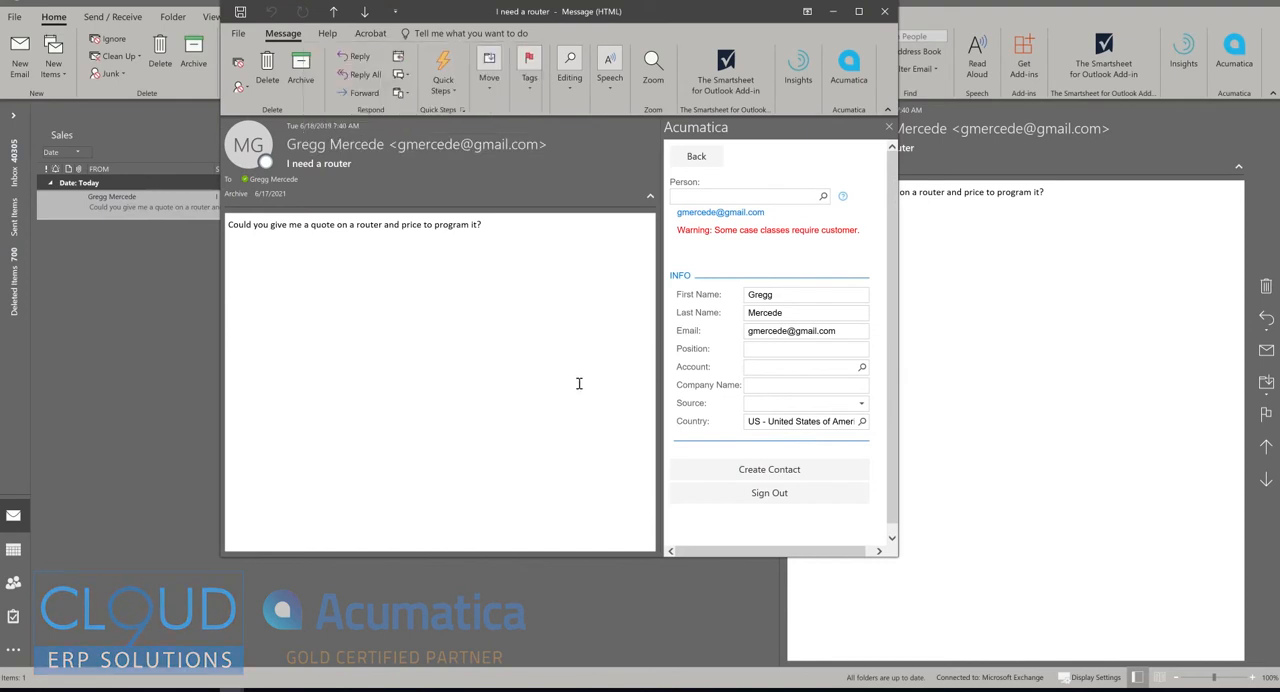
left_click(805, 348)
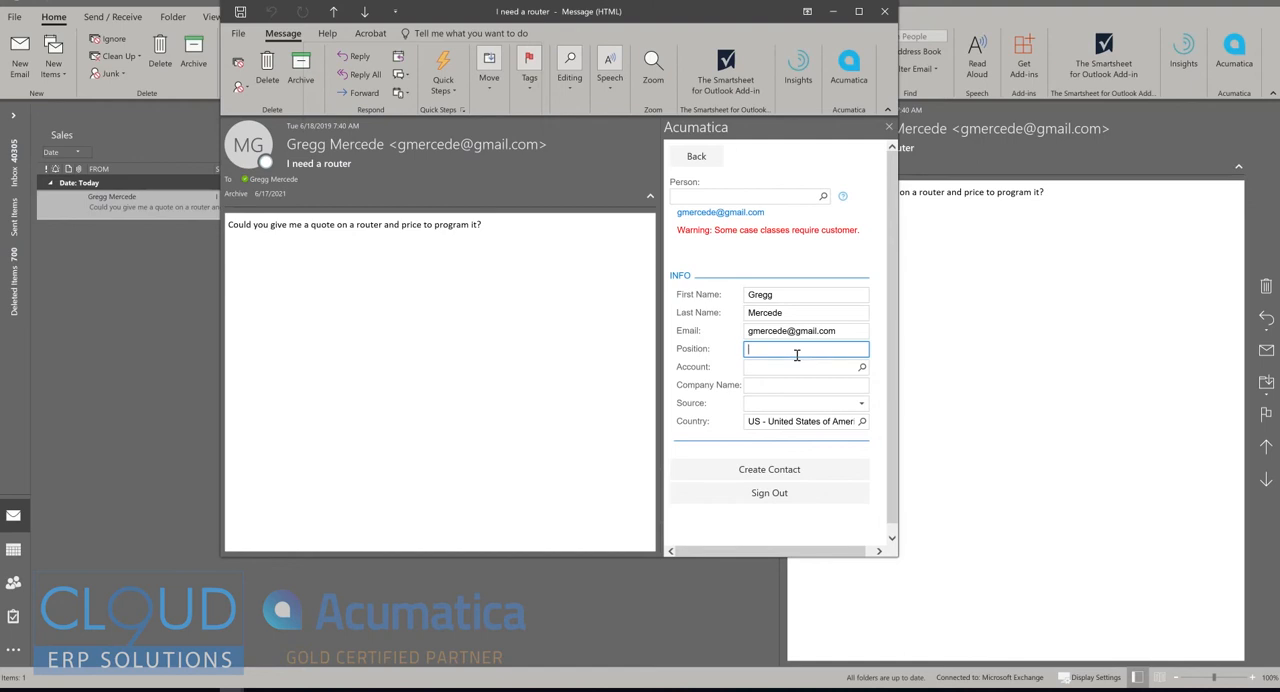
type("IT Director")
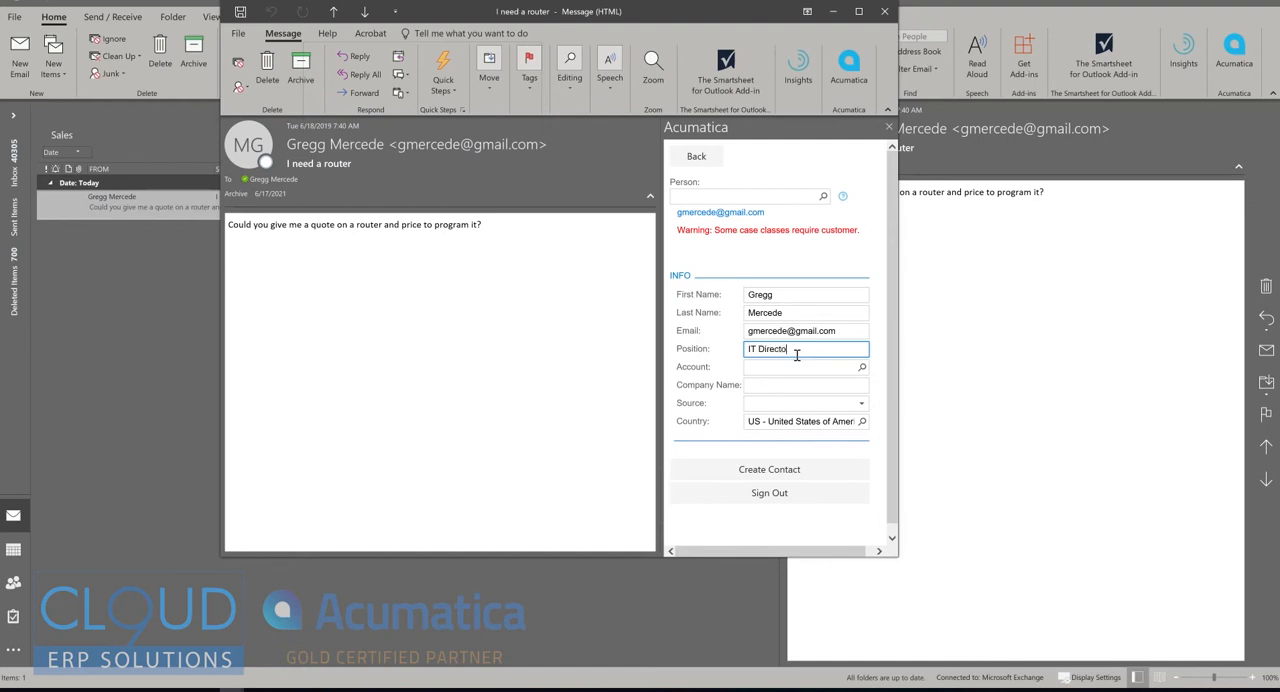
left_click(800, 366)
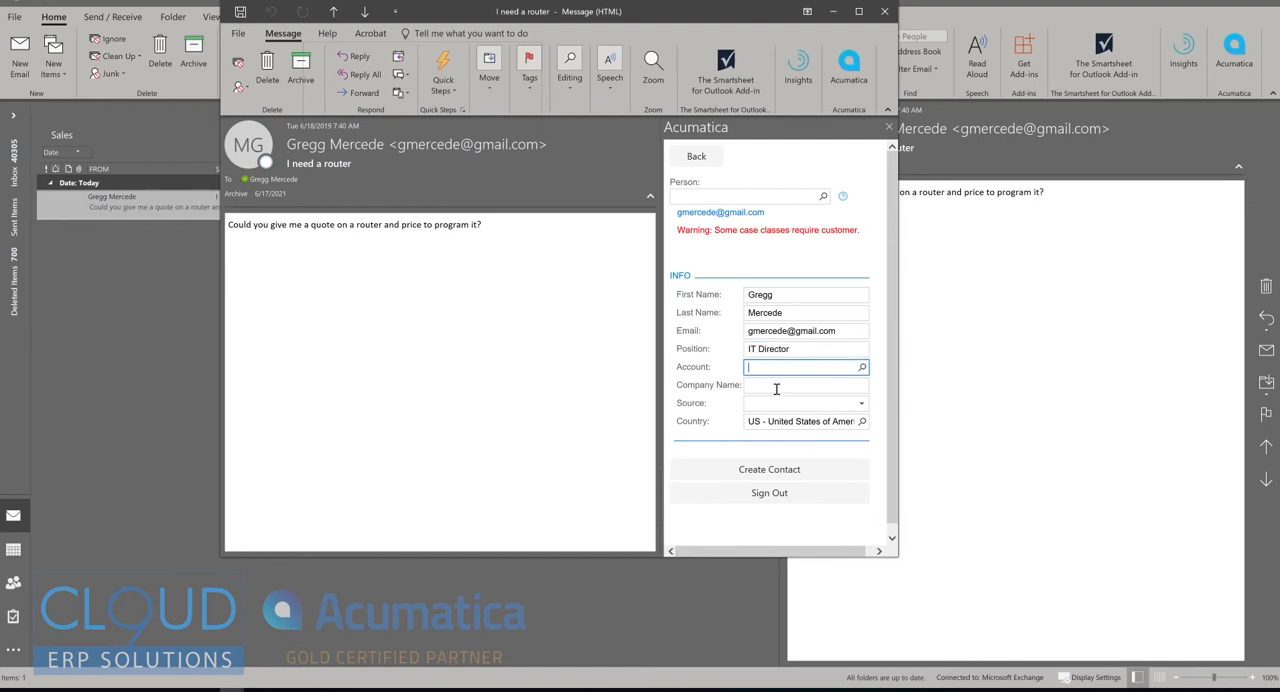
left_click(805, 385)
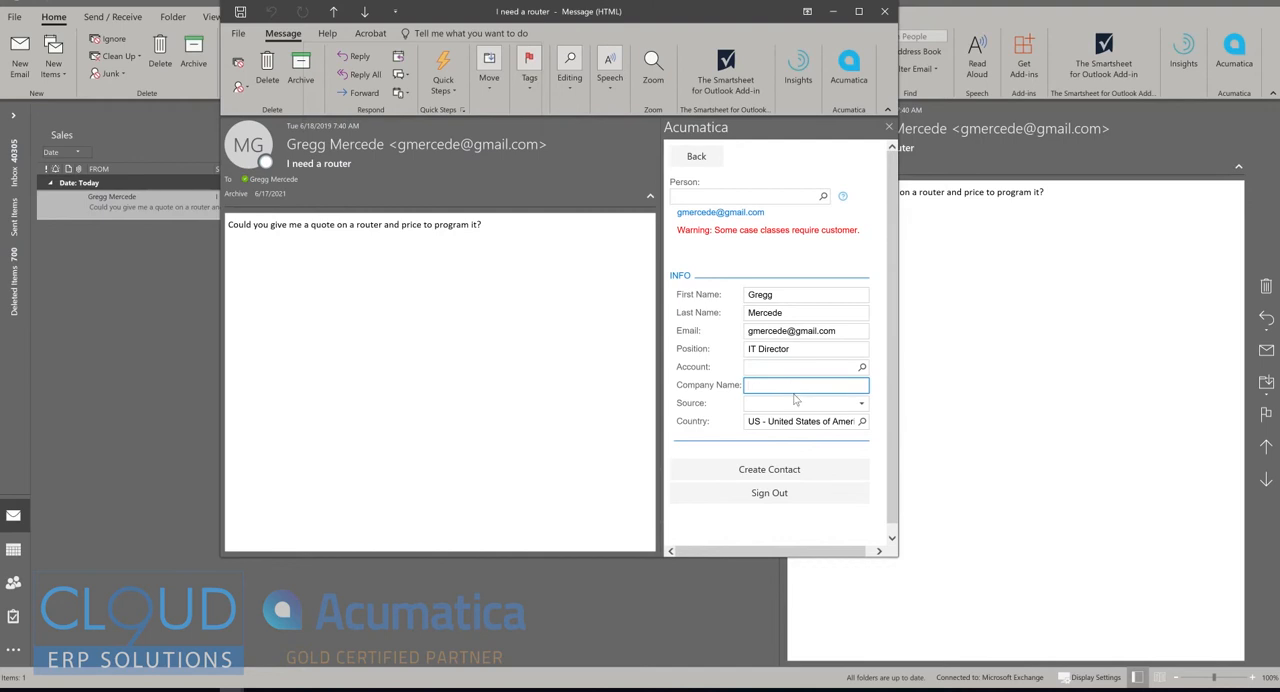
type("Gmail Inc")
left_click(806, 403)
type("Web")
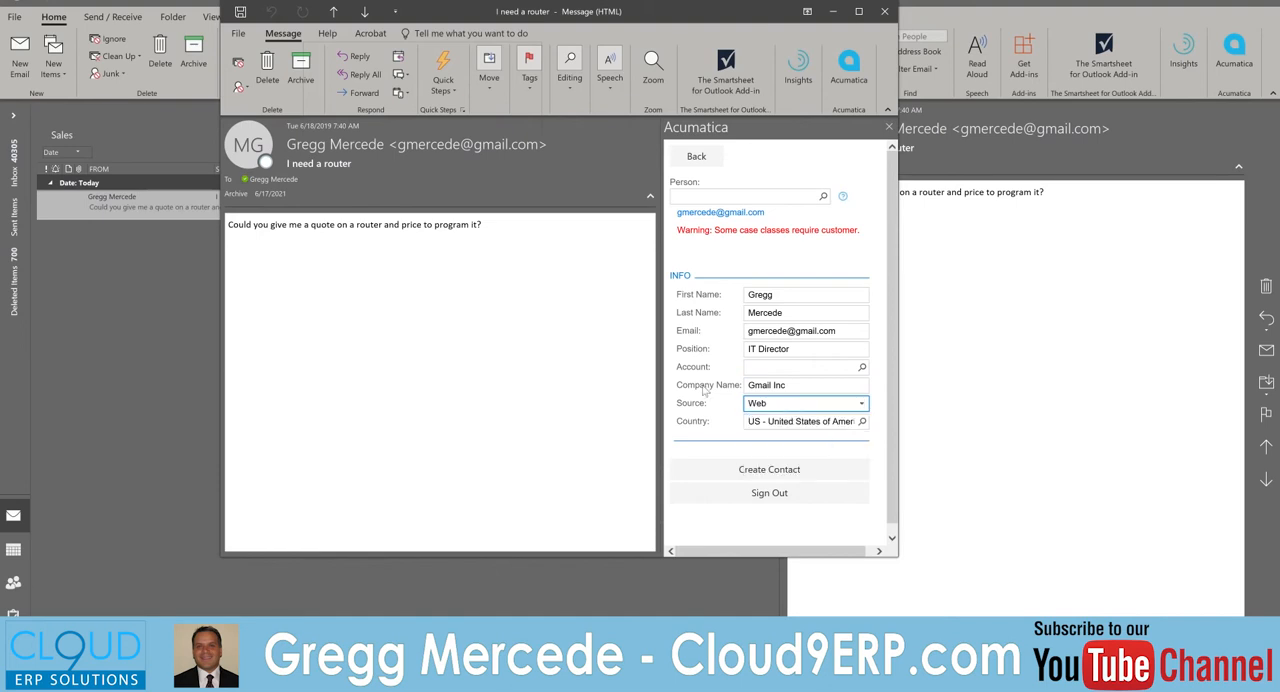
left_click(769, 469)
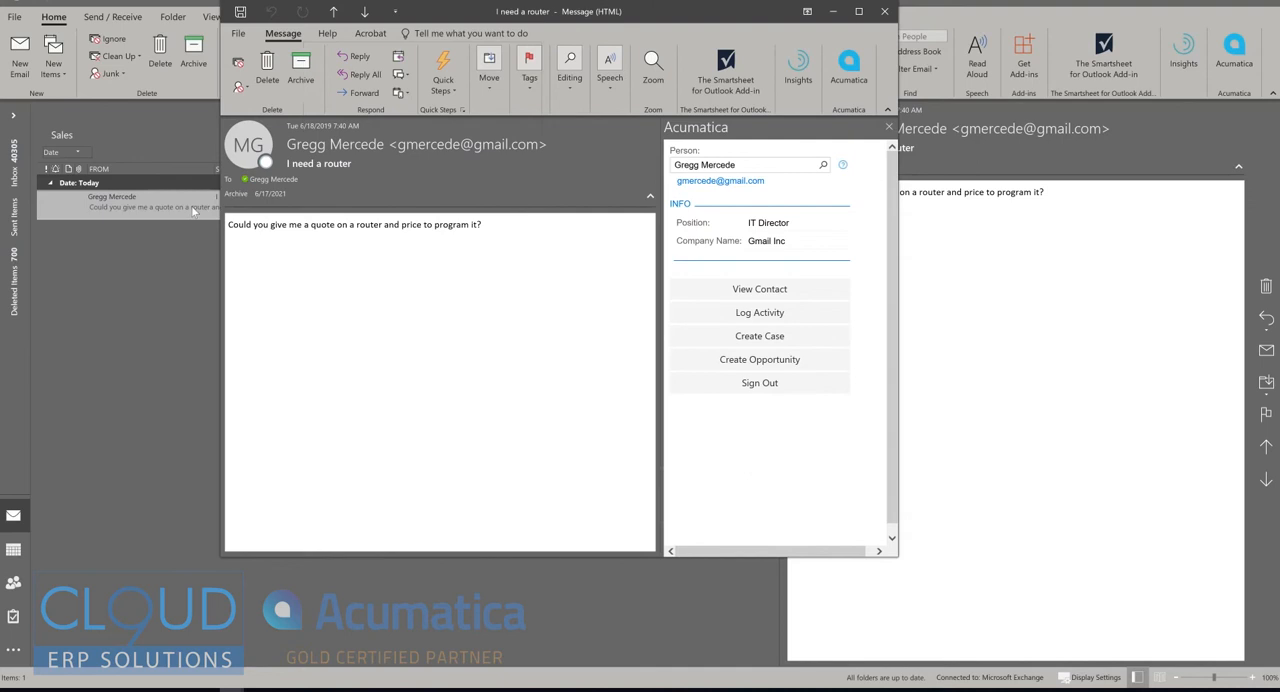
mouse_move(748, 258)
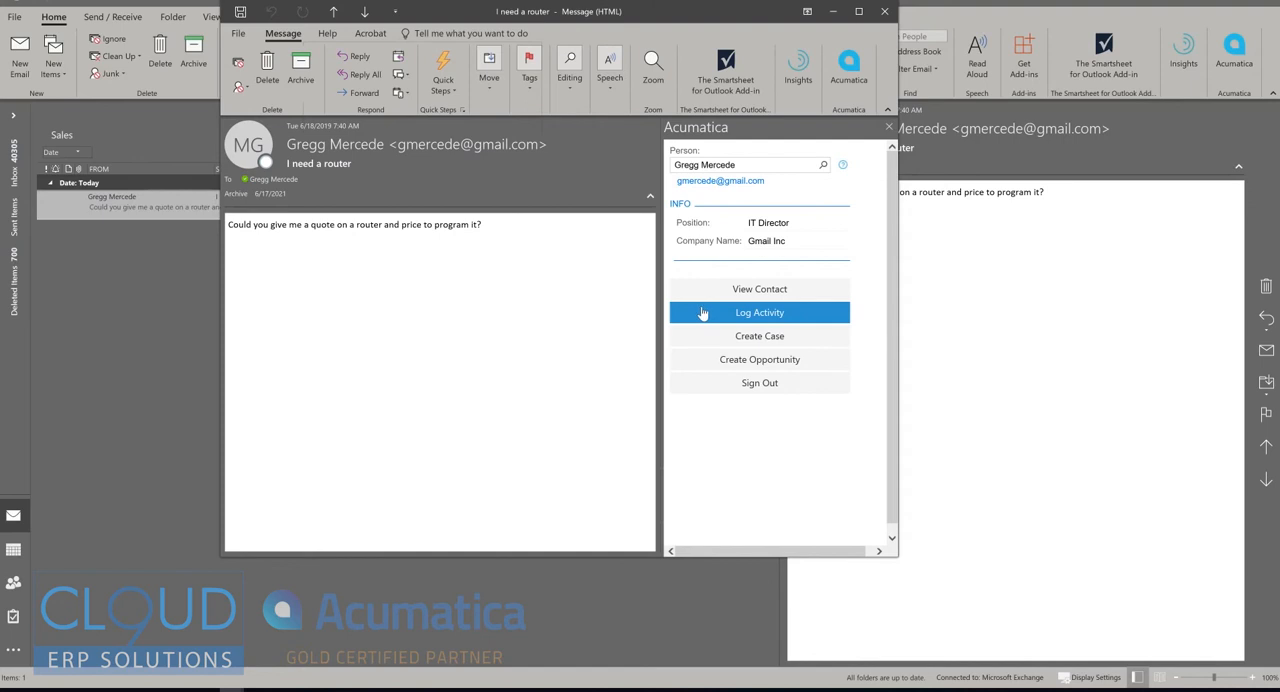
mouse_move(759, 359)
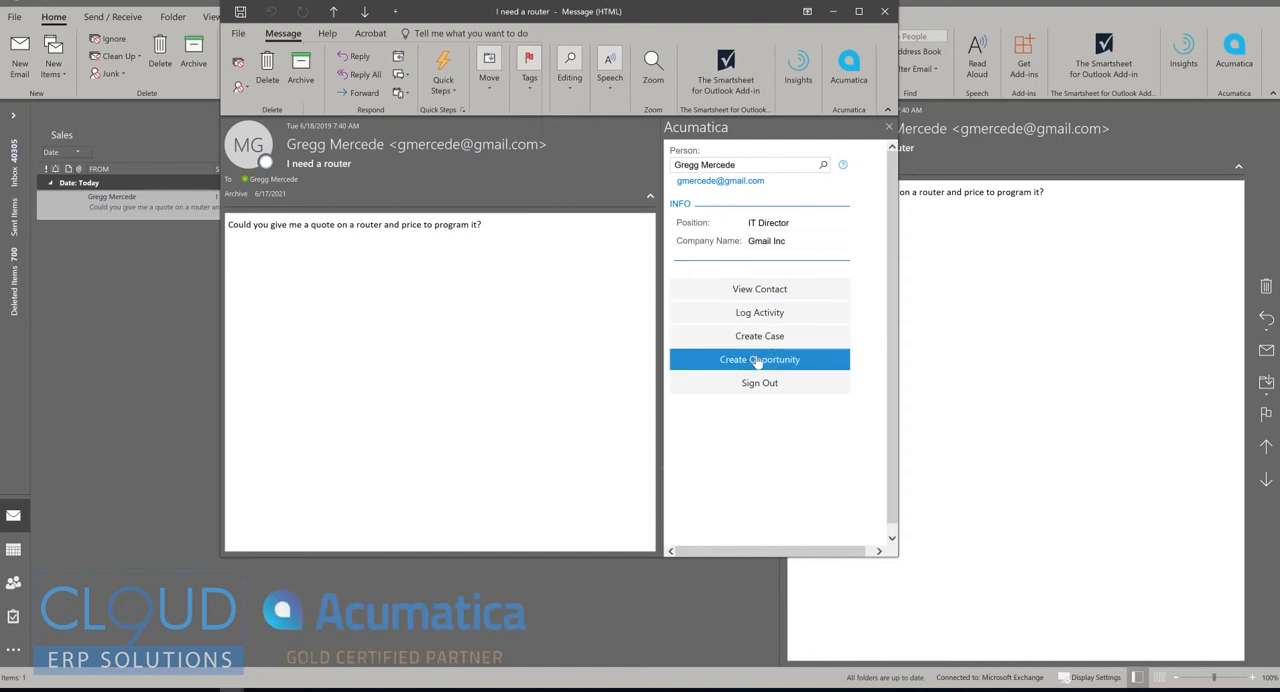
Create opportunity 'I need a router' at Prospect stage with amount 750.00 USD
left_click(759, 359)
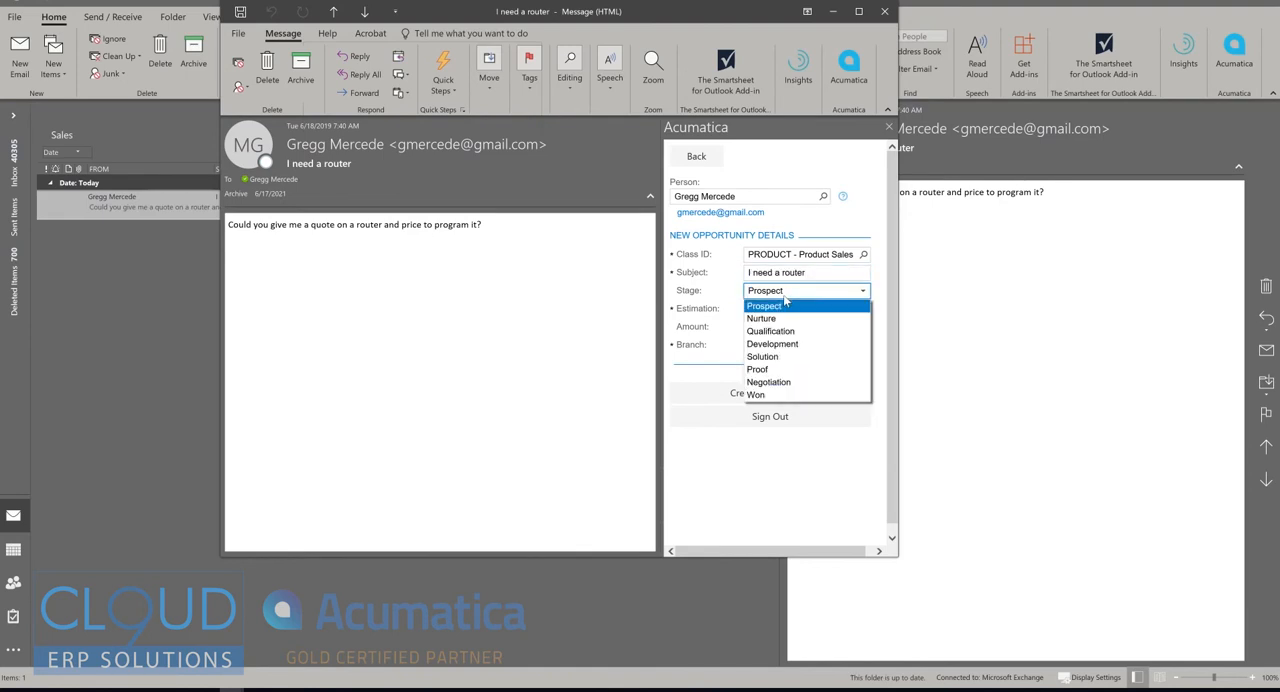
left_click(765, 305)
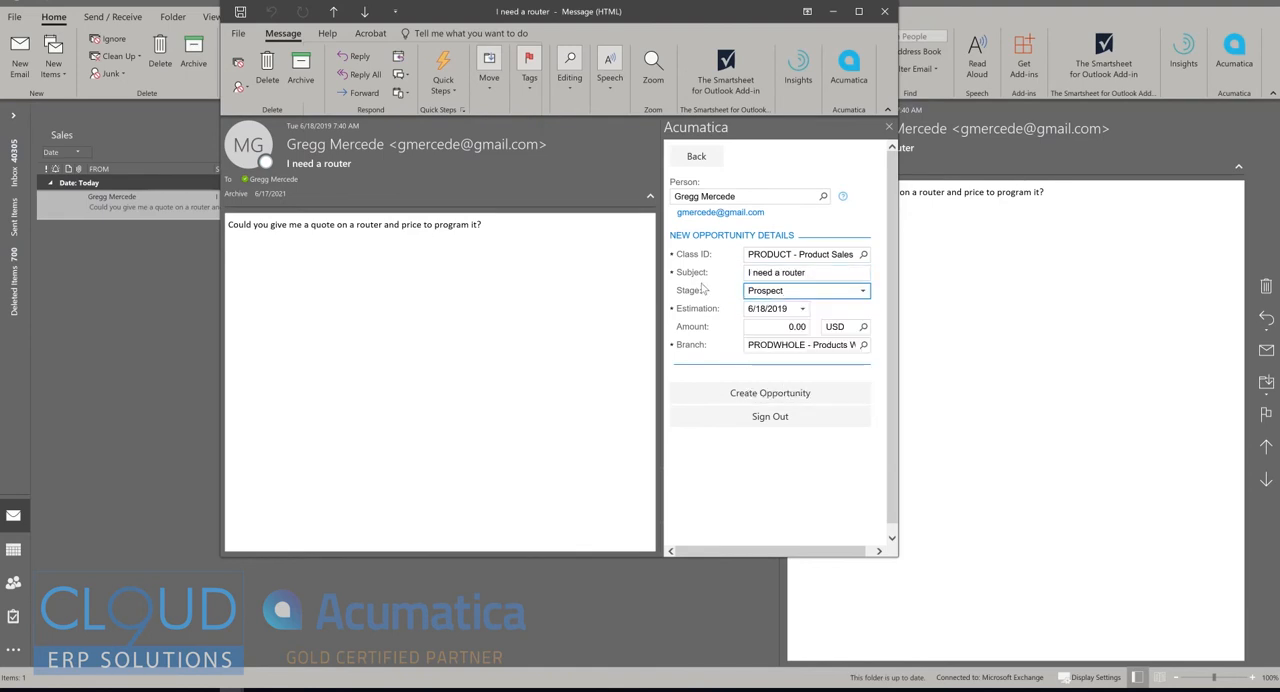
left_click(780, 327)
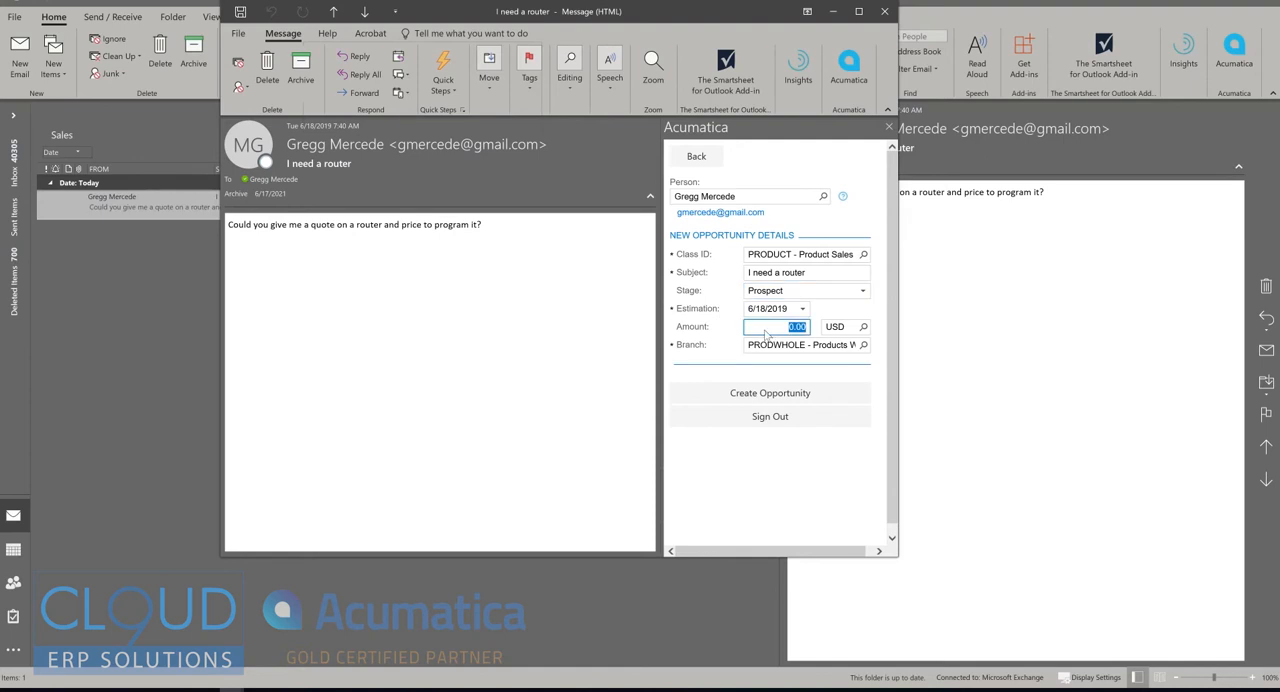
type("750")
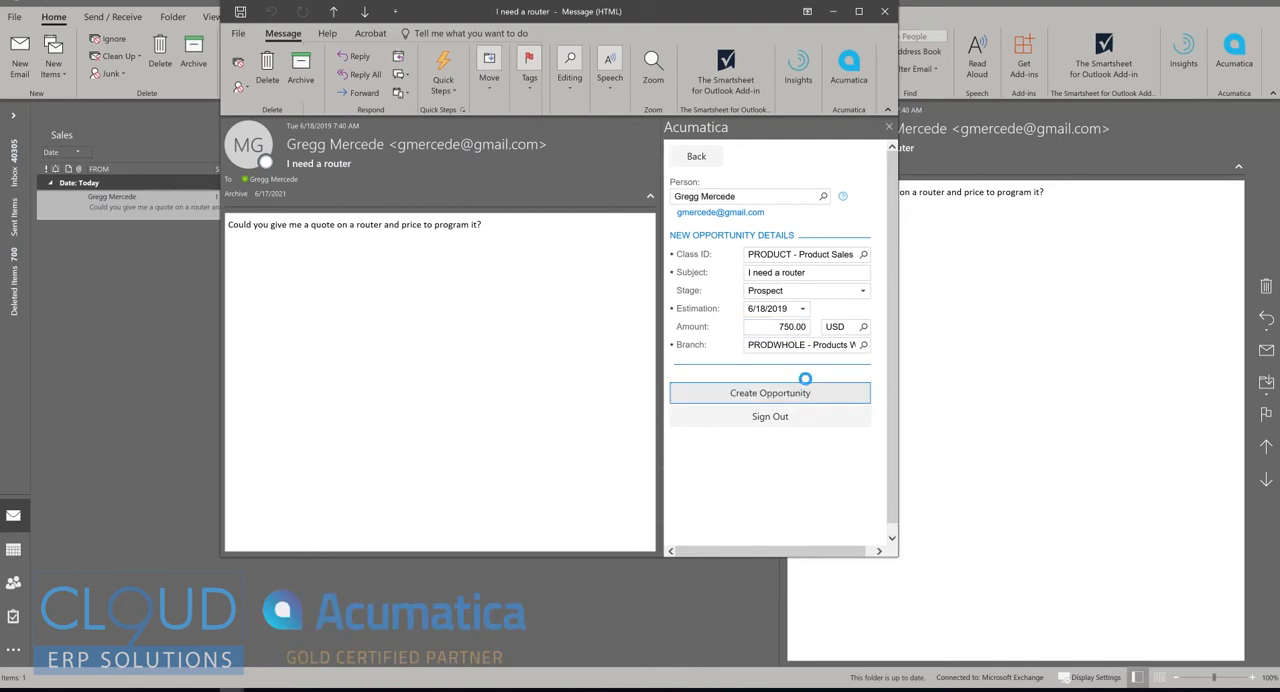
left_click(696, 156)
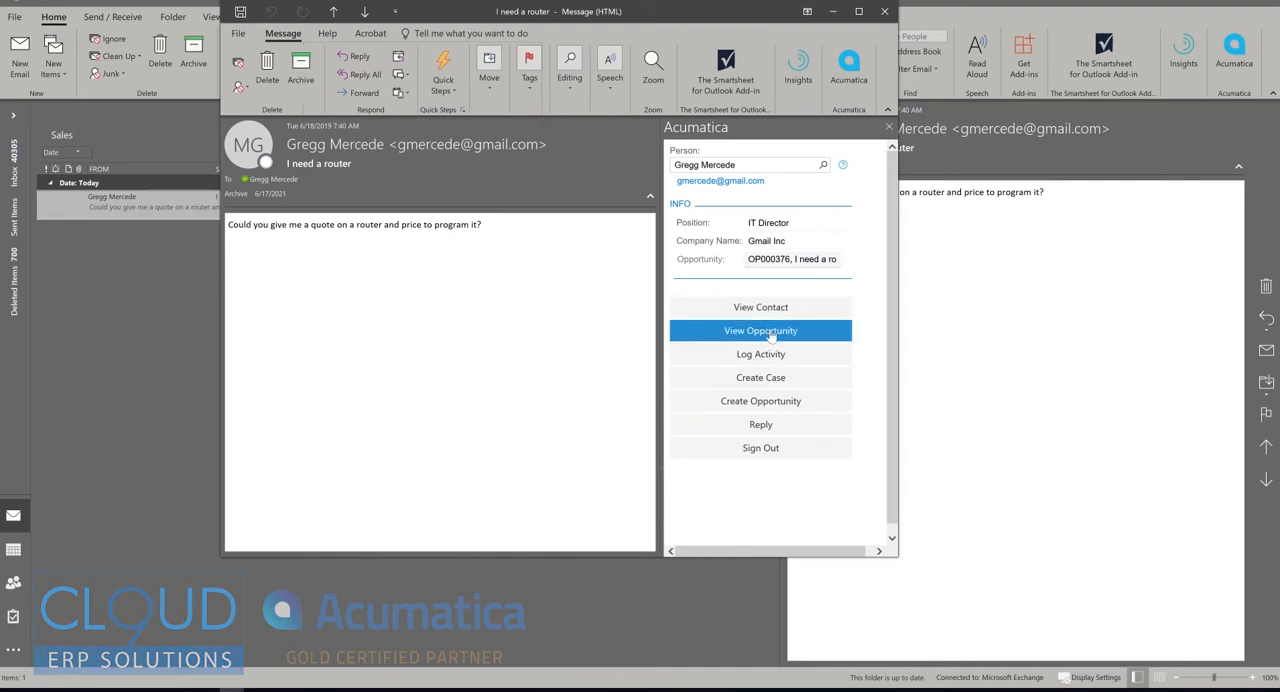
Set opportunity OP000376's account location and save a 'follow up on pricing' note
left_click(760, 330)
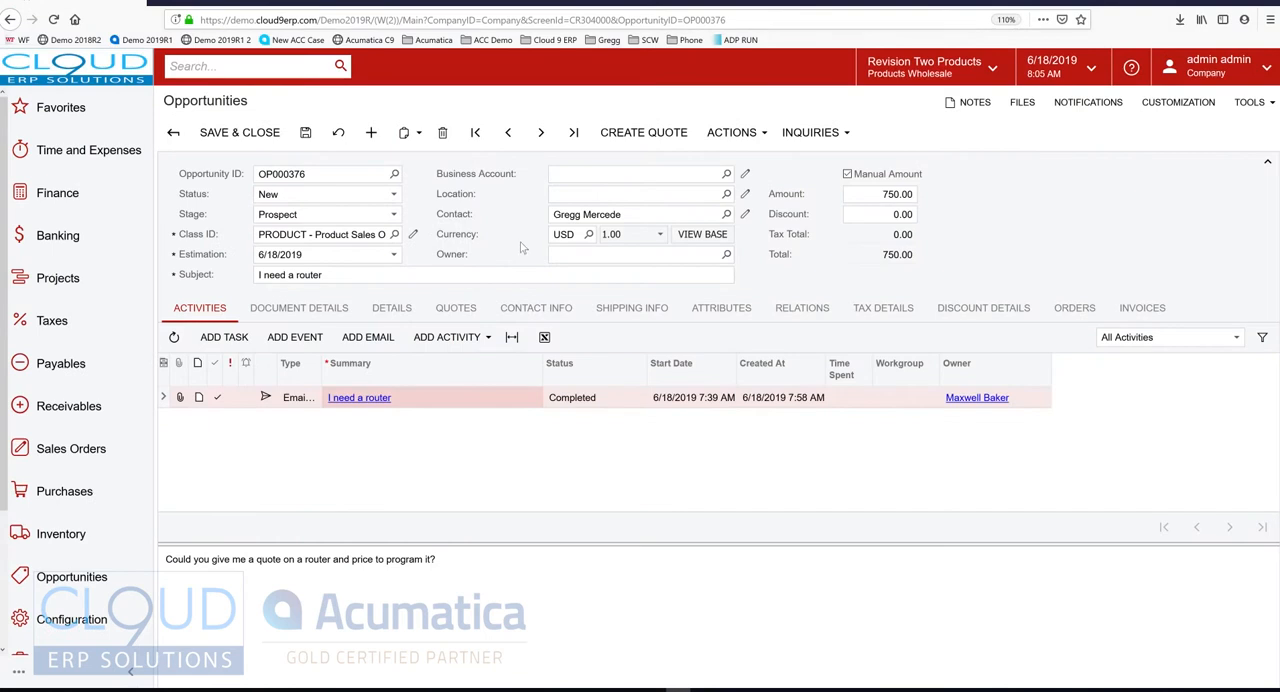
mouse_move(516, 222)
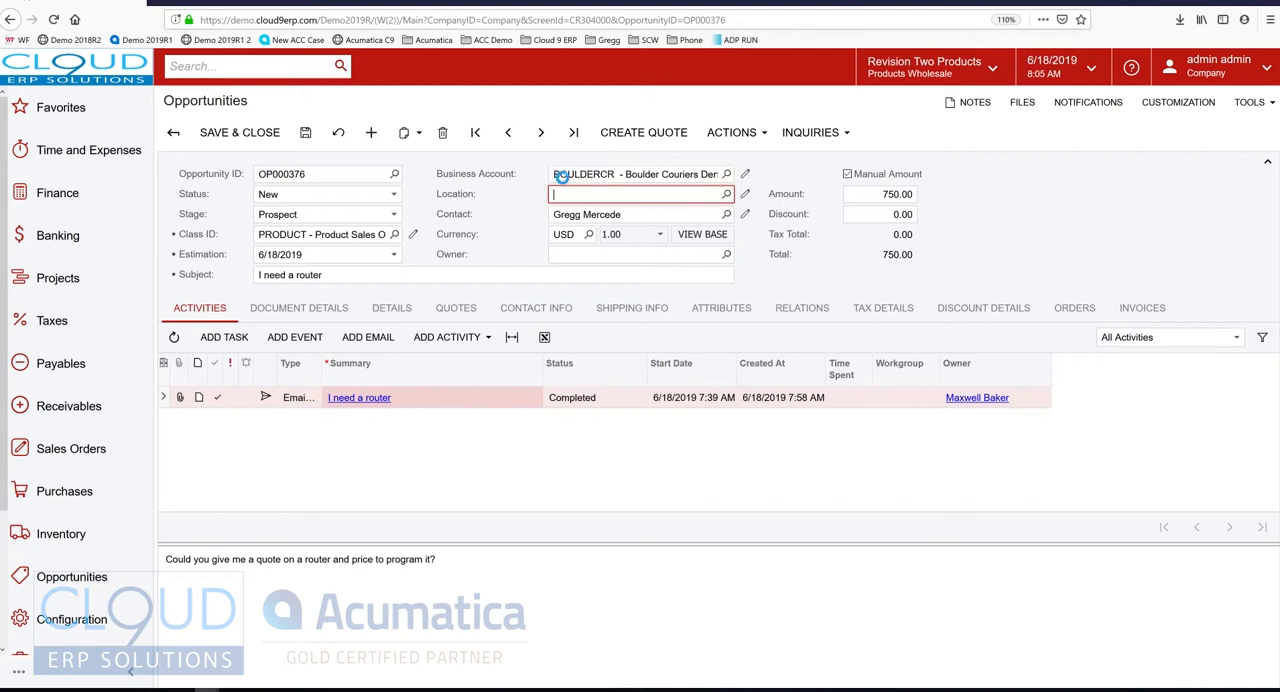
left_click(640, 173)
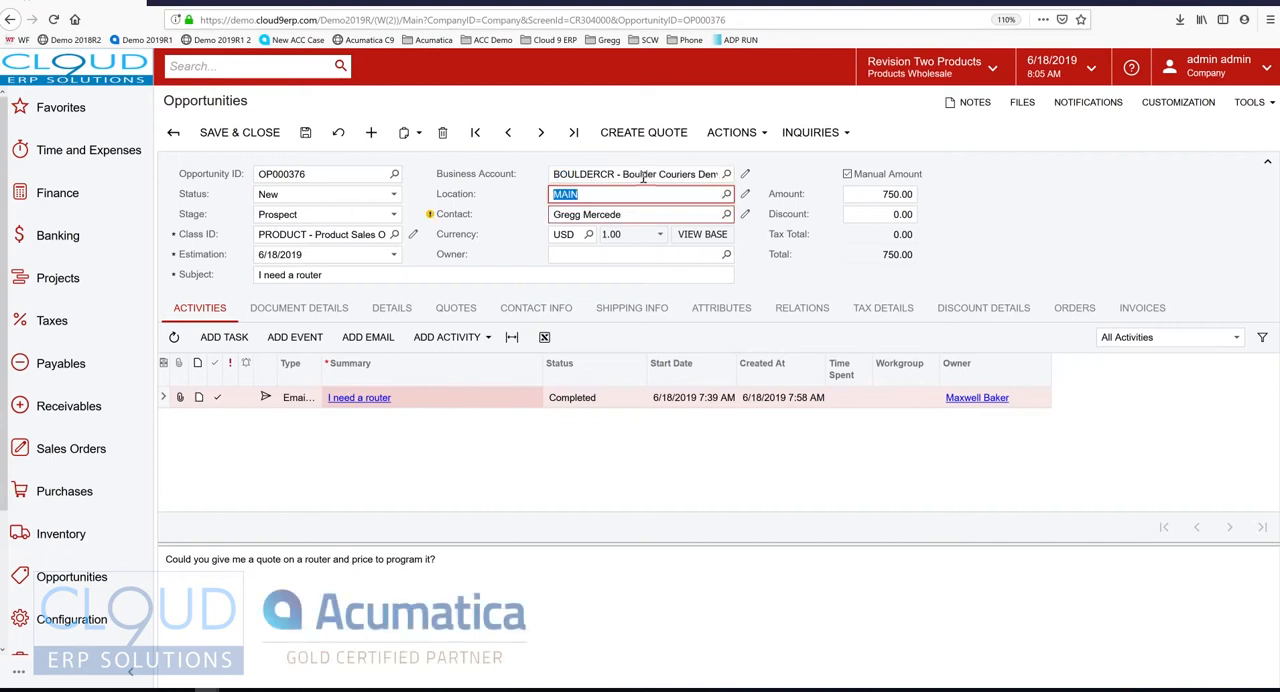
mouse_move(448, 337)
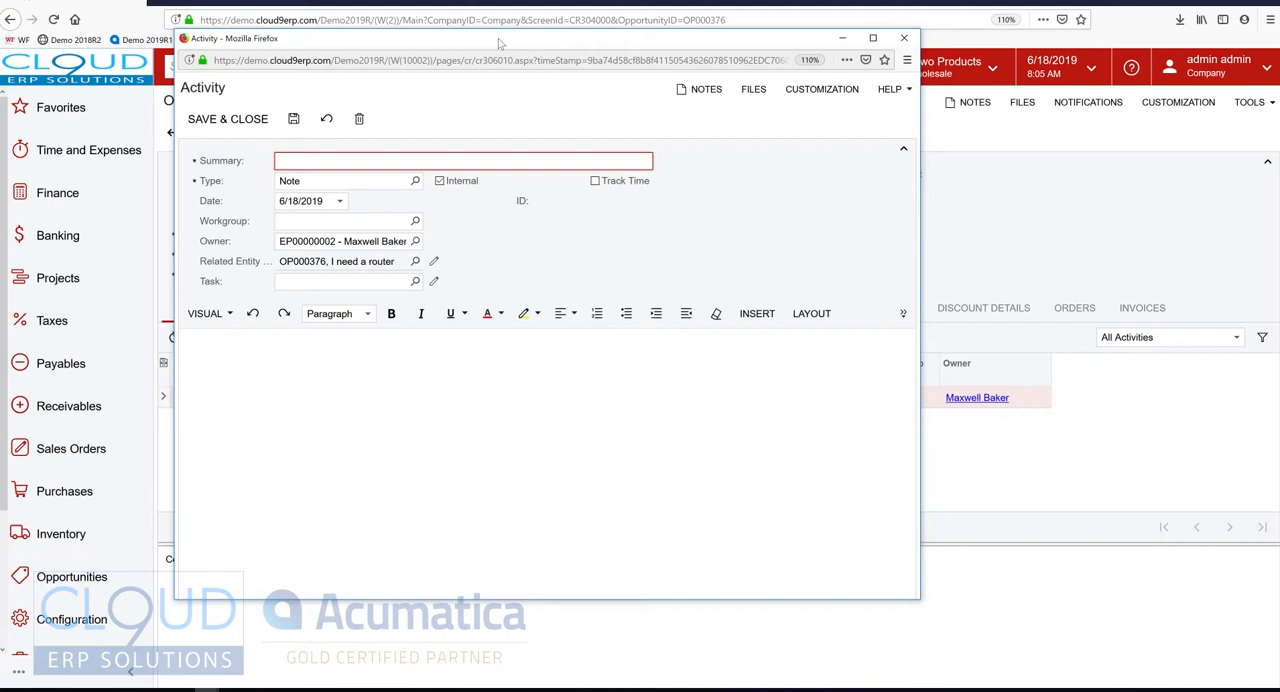
type("follow up")
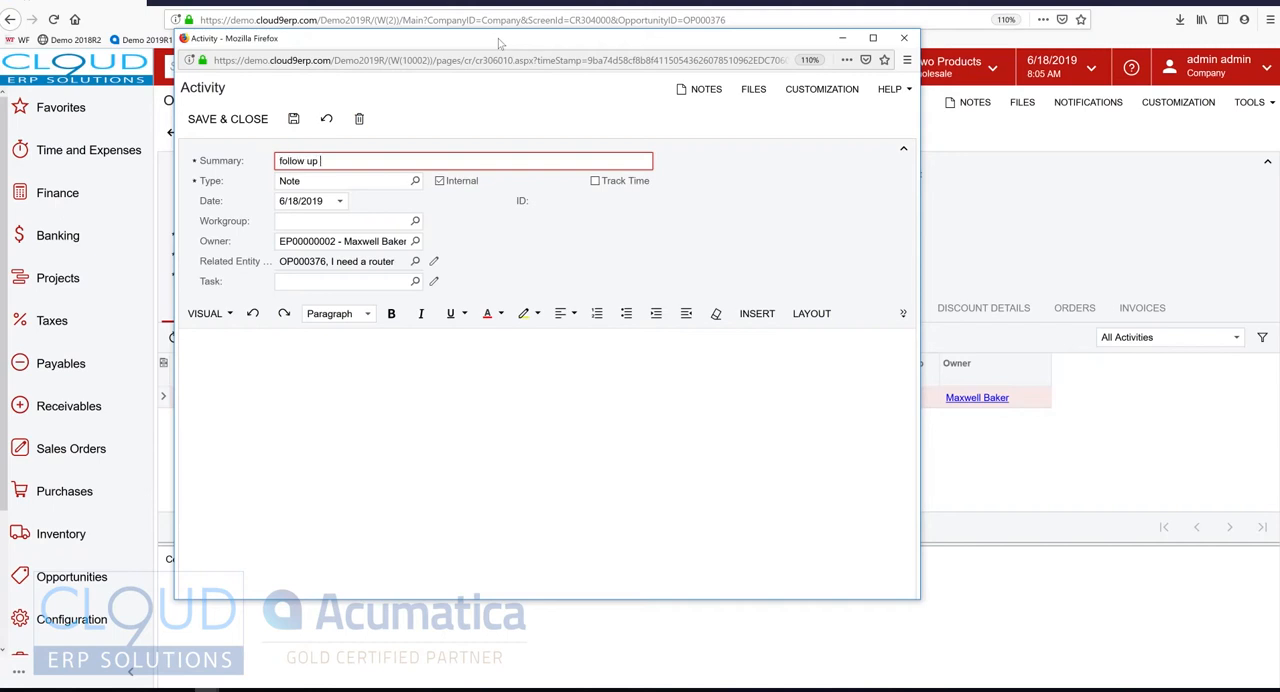
type("on pricing")
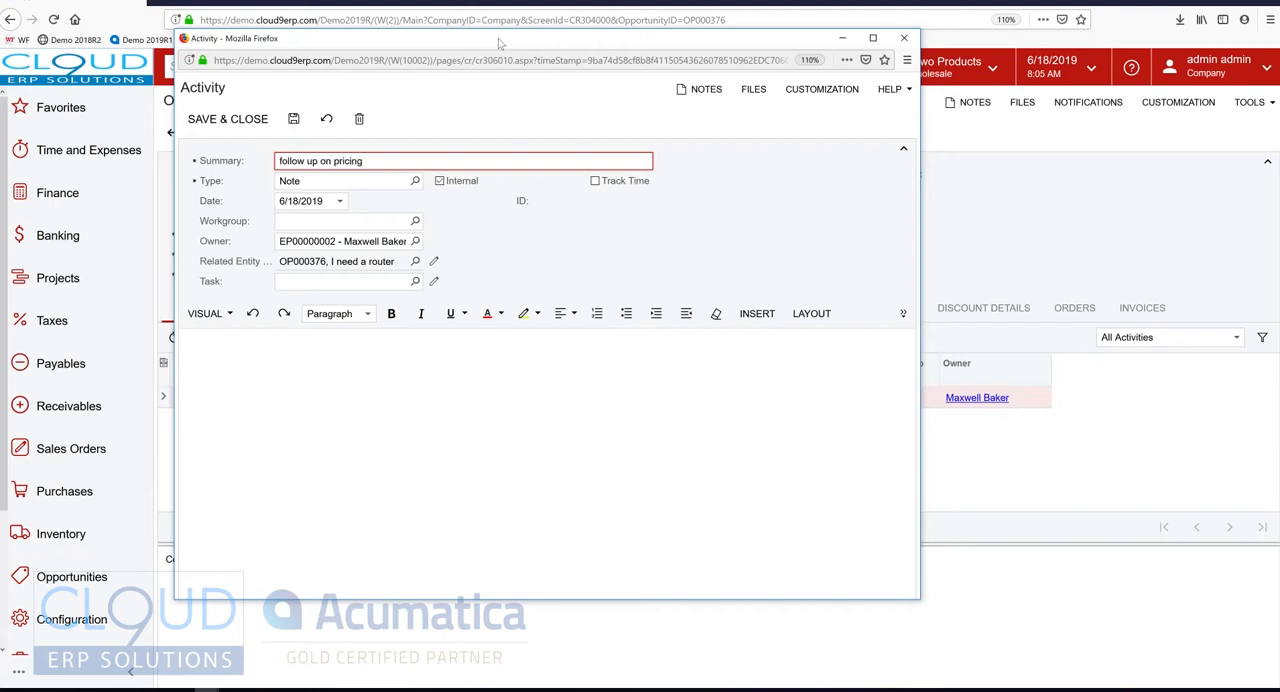
left_click(227, 118)
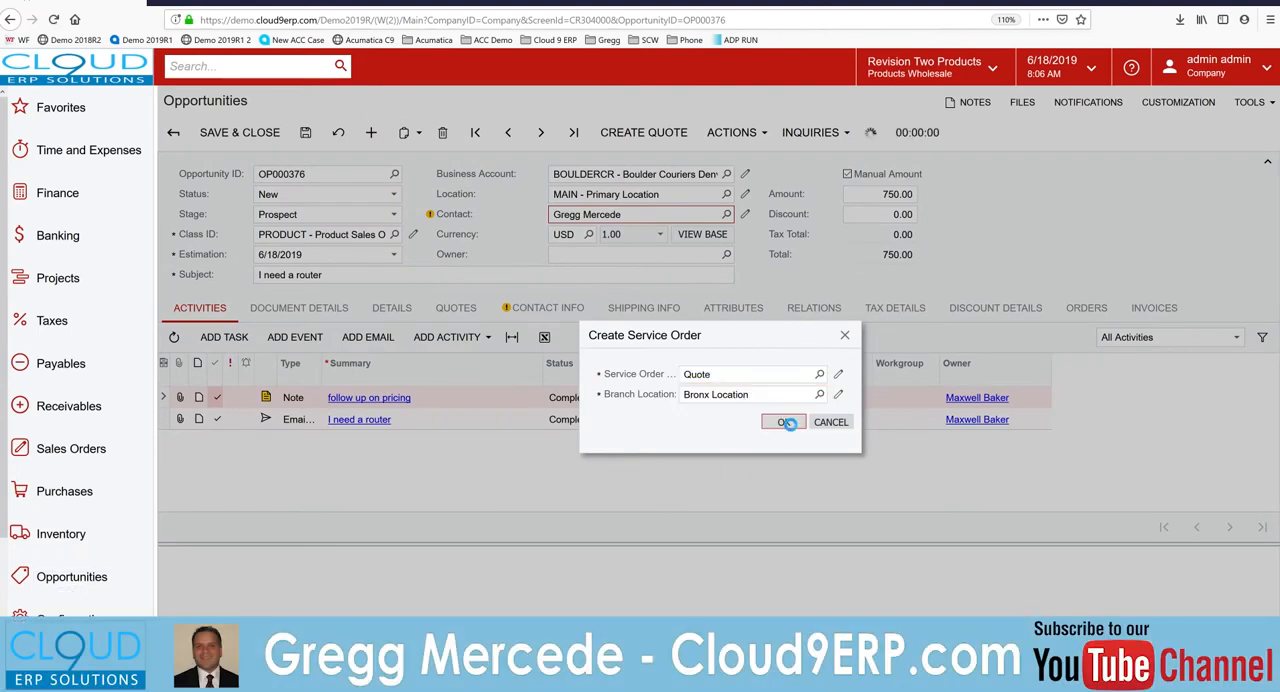
Create the Quote service order and add Router Installation and data center installation services
left_click(784, 421)
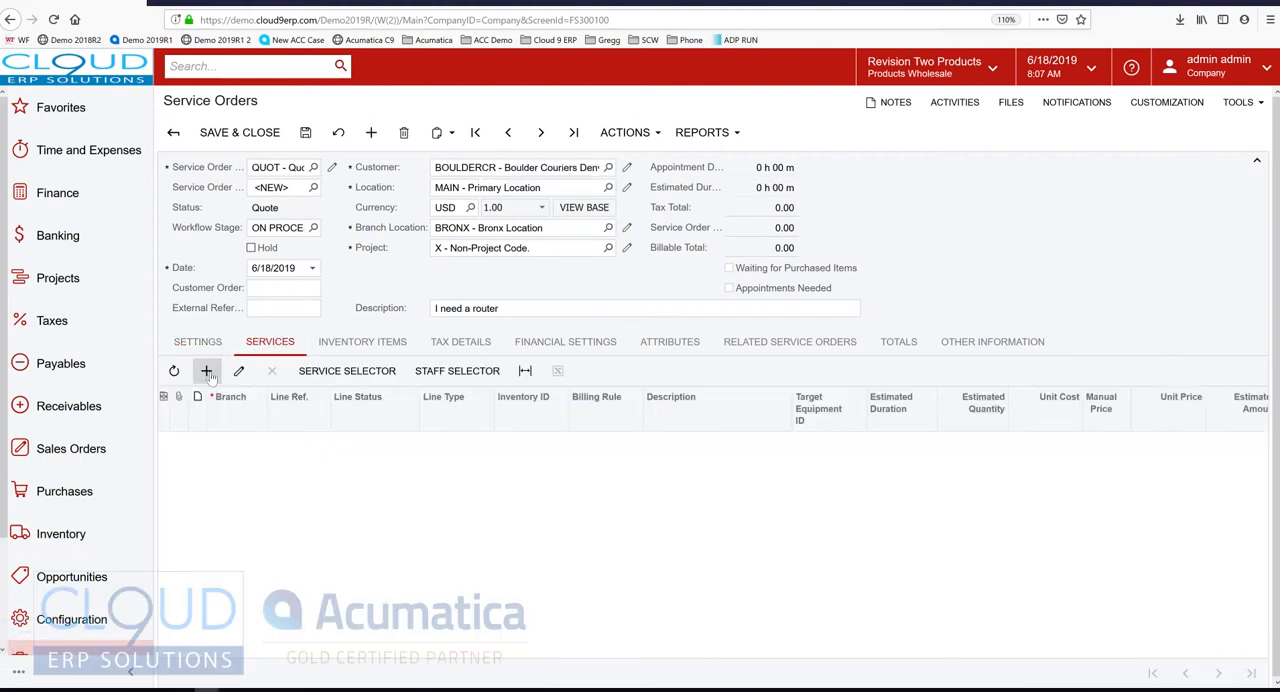
left_click(206, 371)
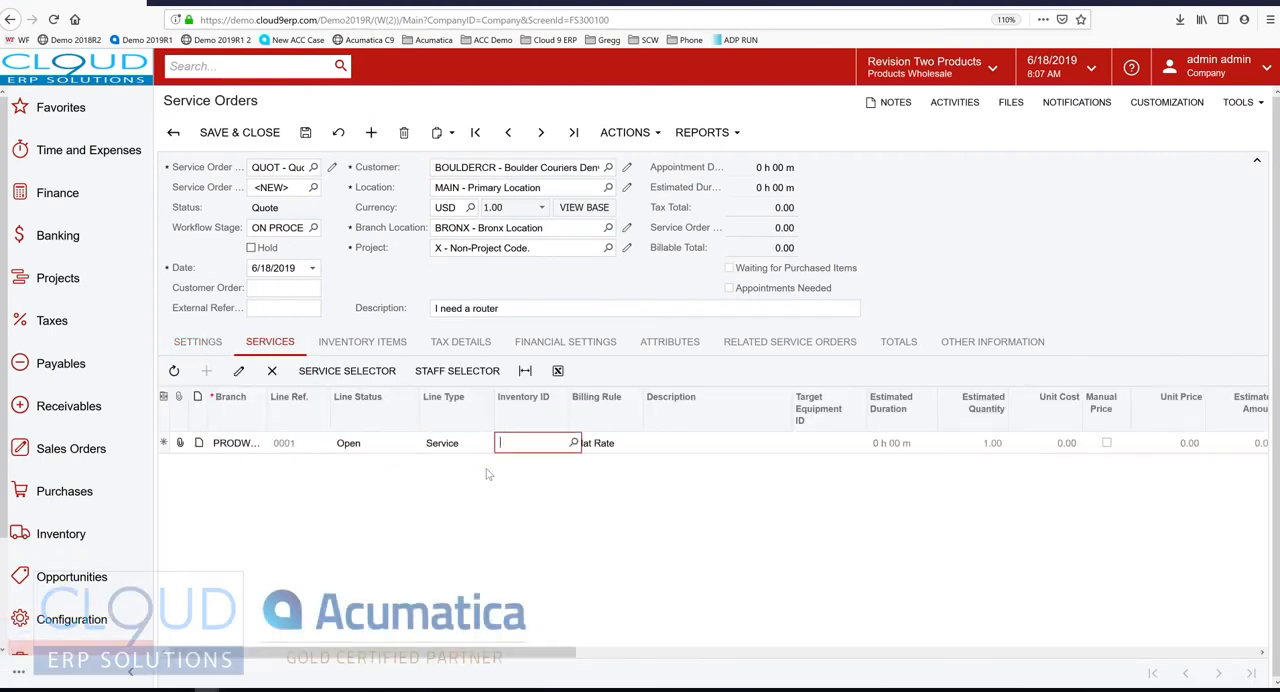
type("install r")
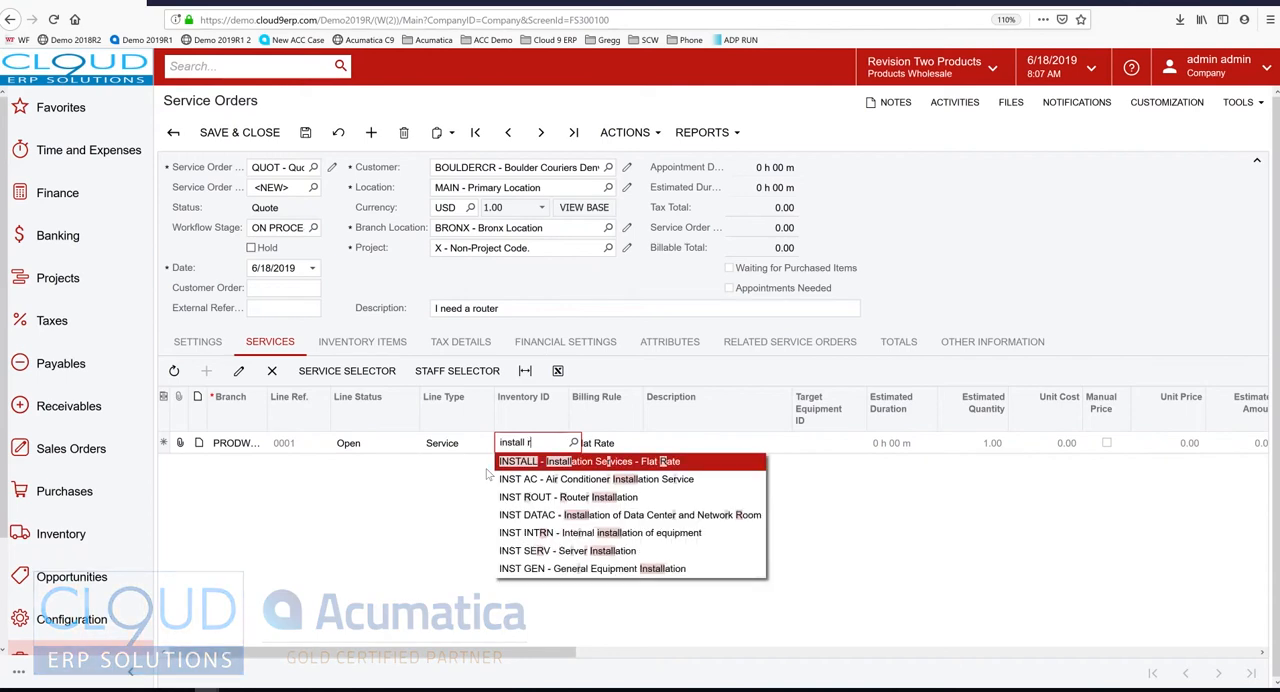
mouse_move(567, 497)
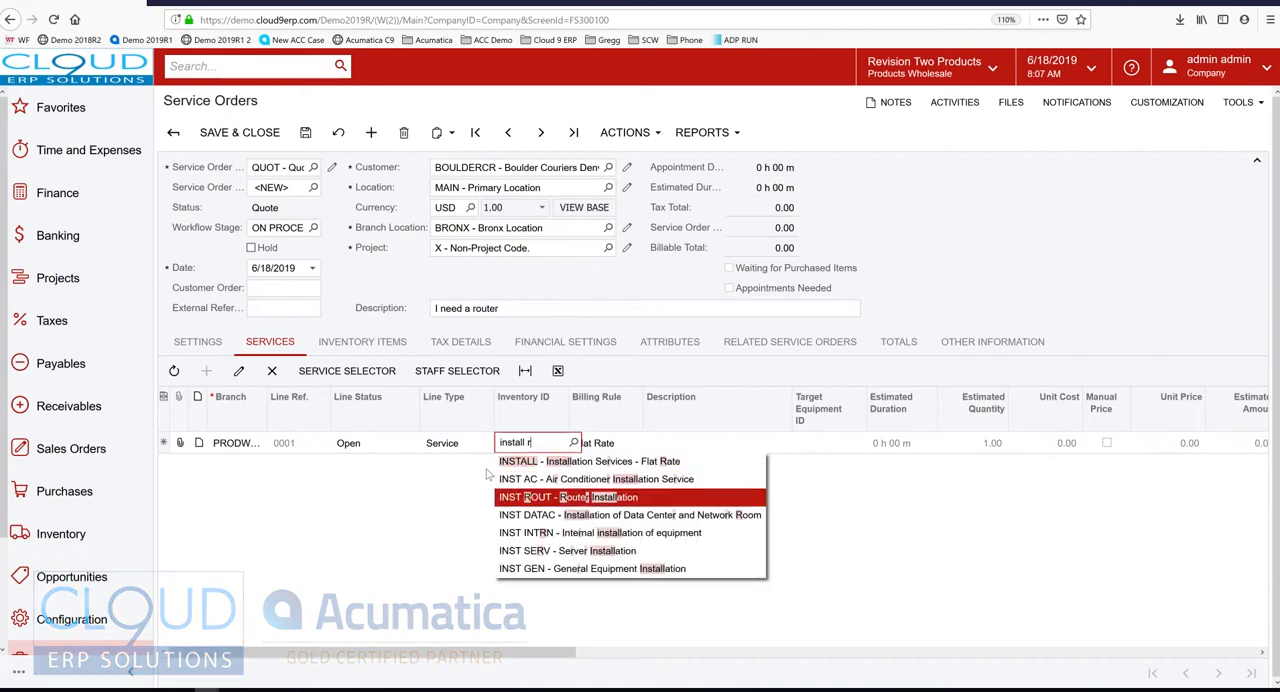
left_click(570, 497)
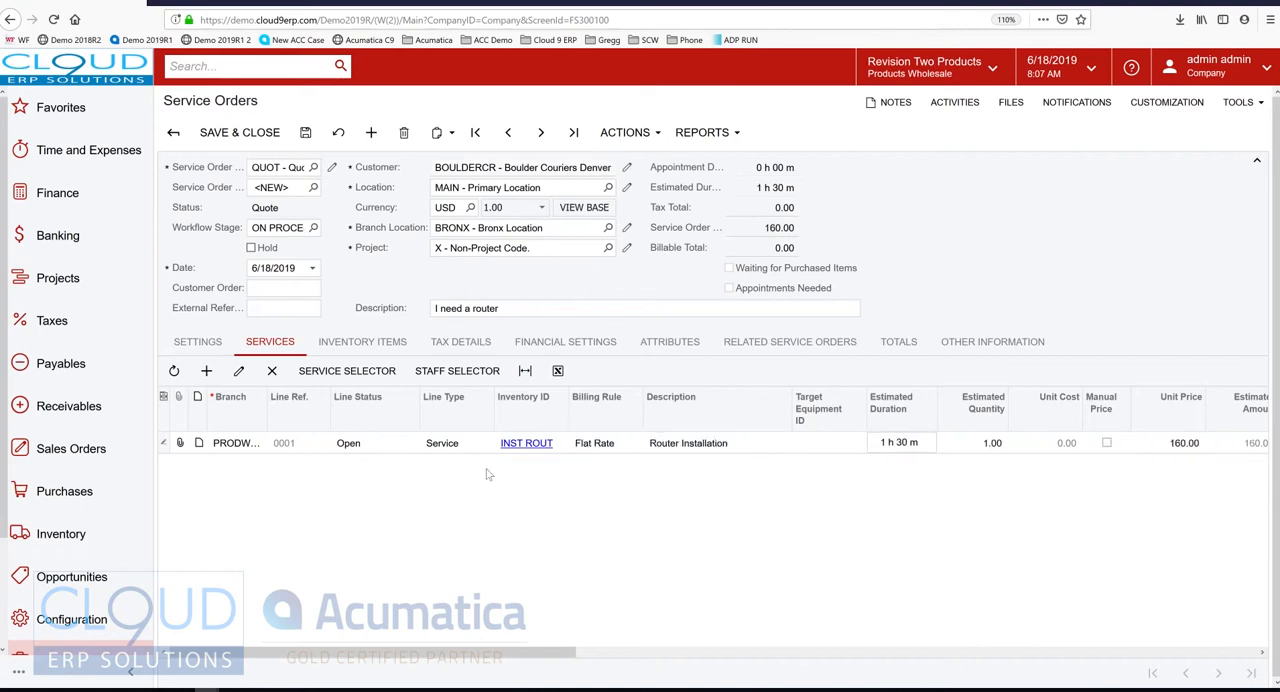
left_click(206, 371)
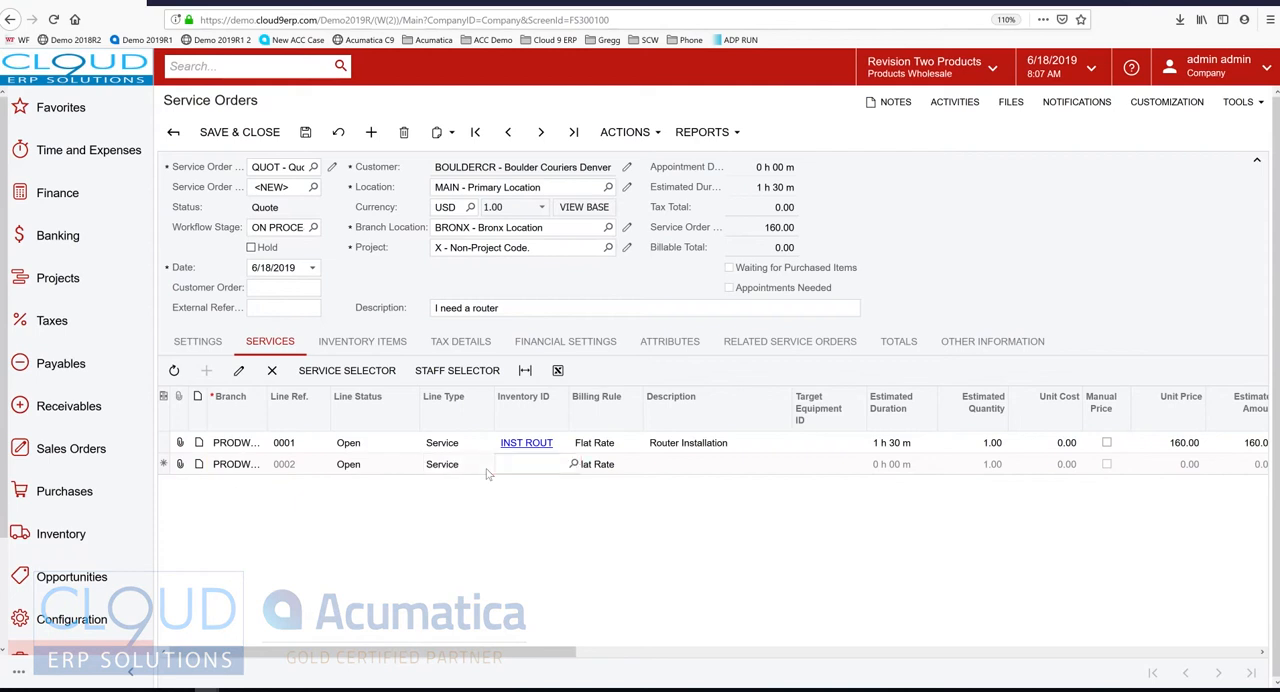
type("data")
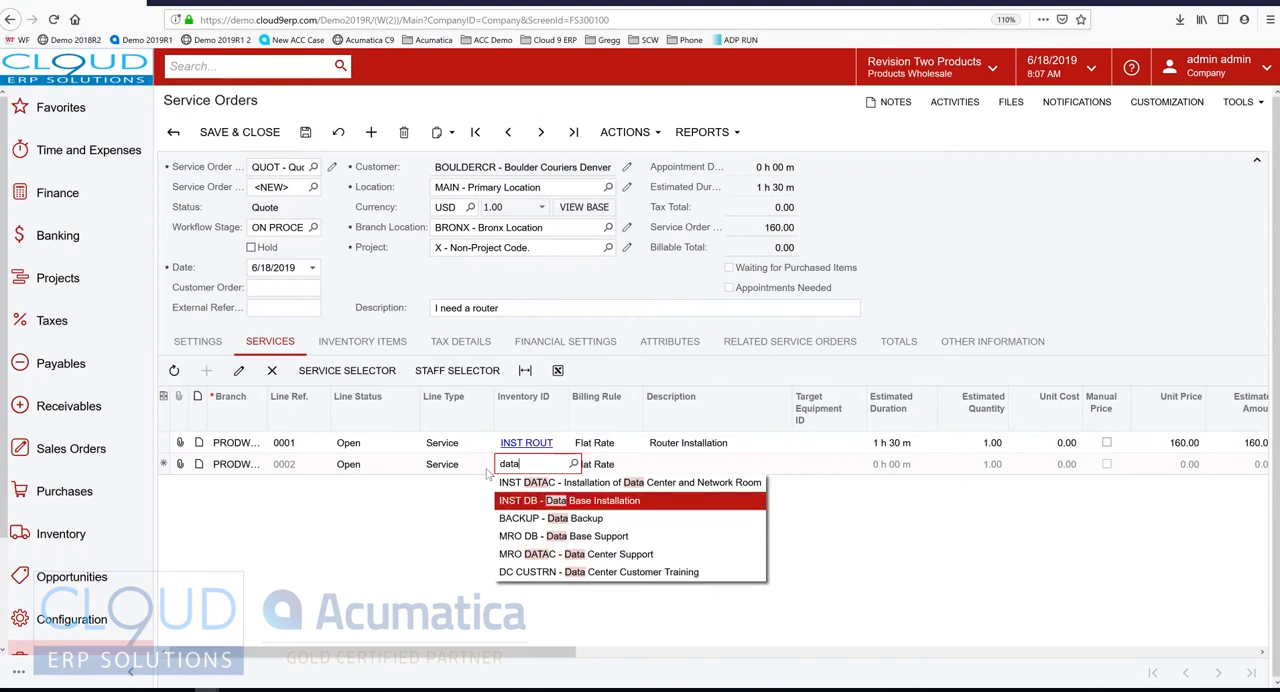
left_click(630, 482)
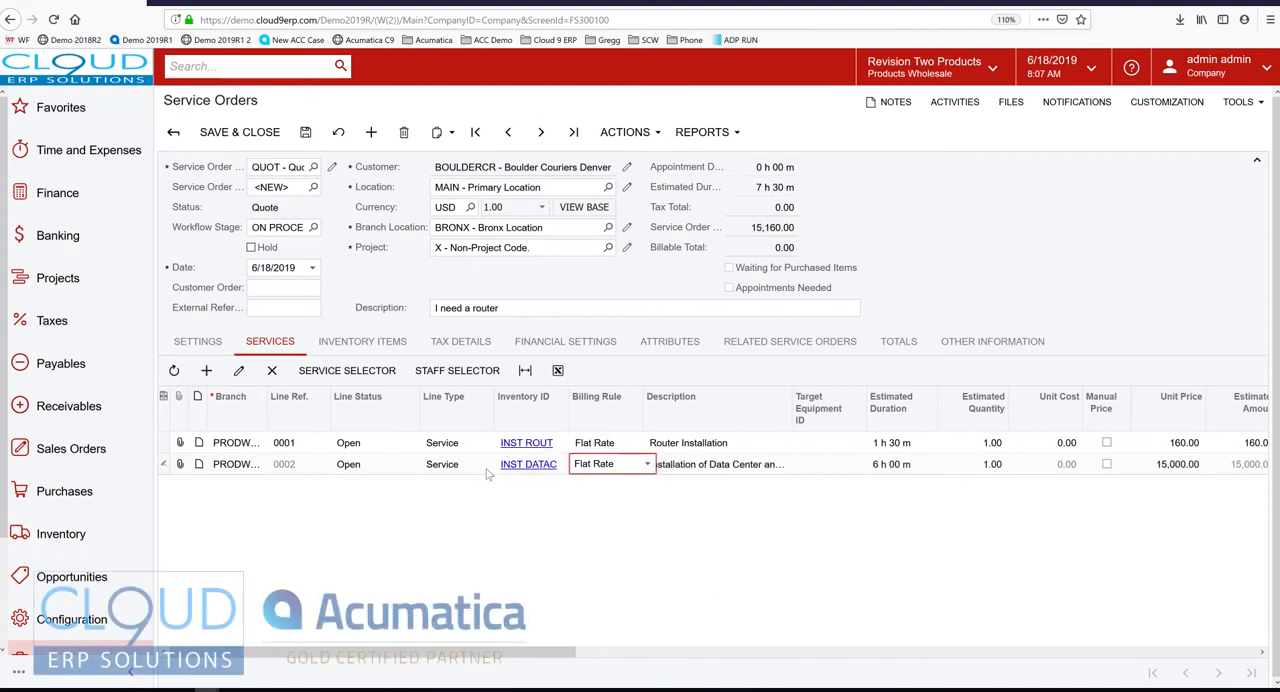
Review the data center line's estimated duration and add the Router inventory item
left_click(900, 463)
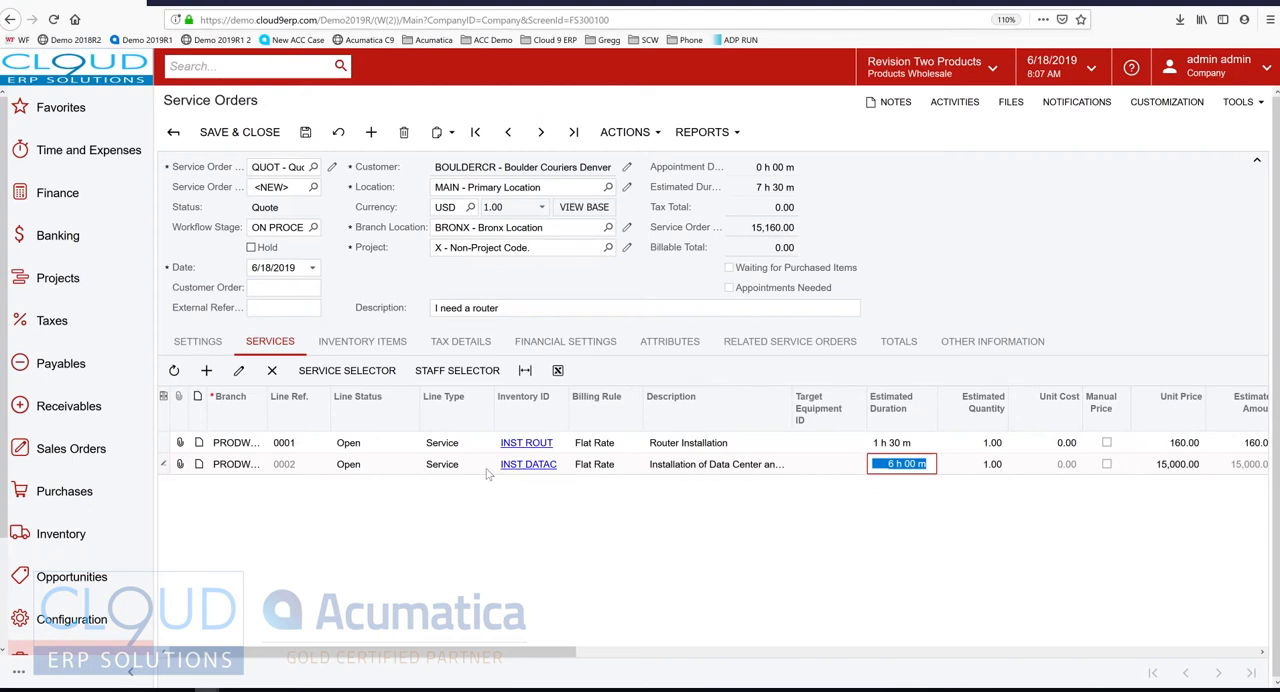
left_click(362, 341)
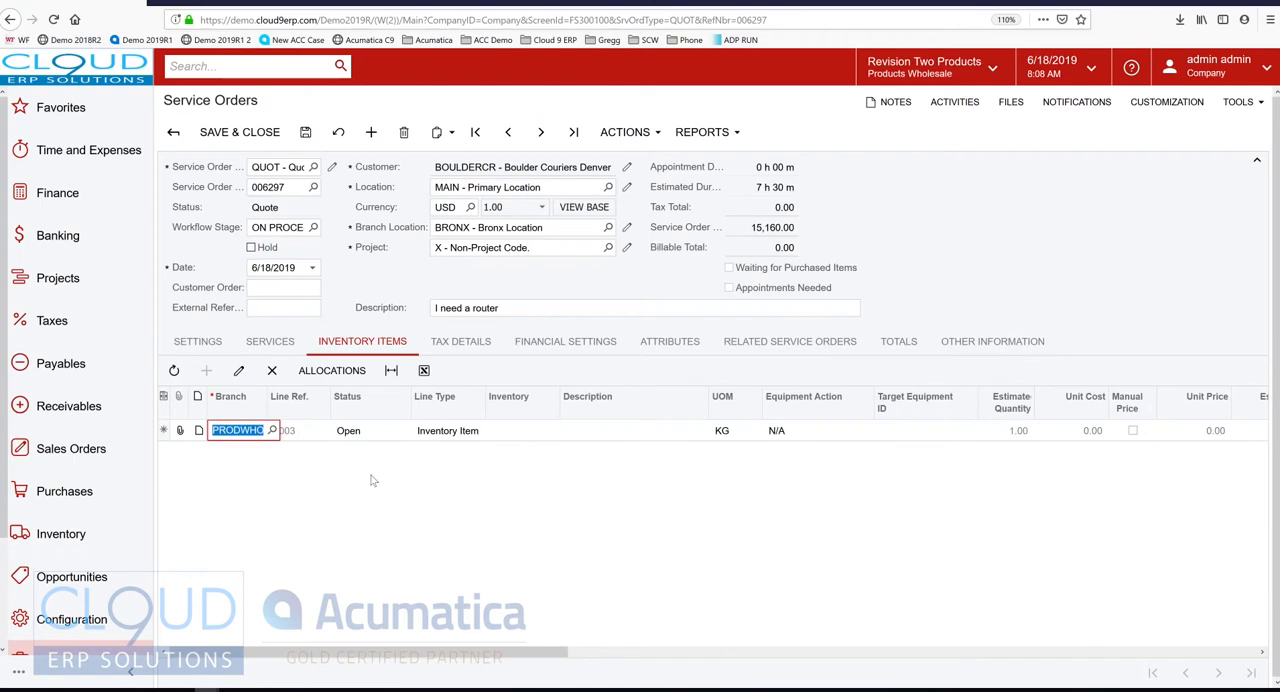
type("rou")
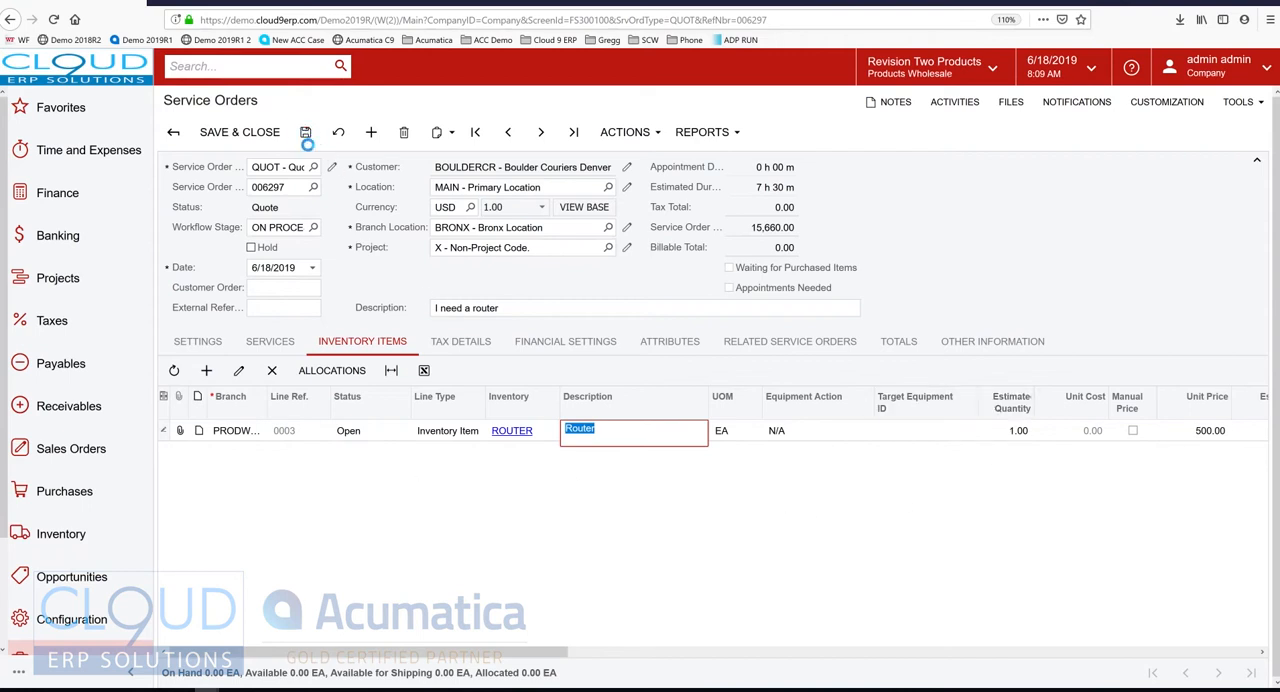
left_click(701, 131)
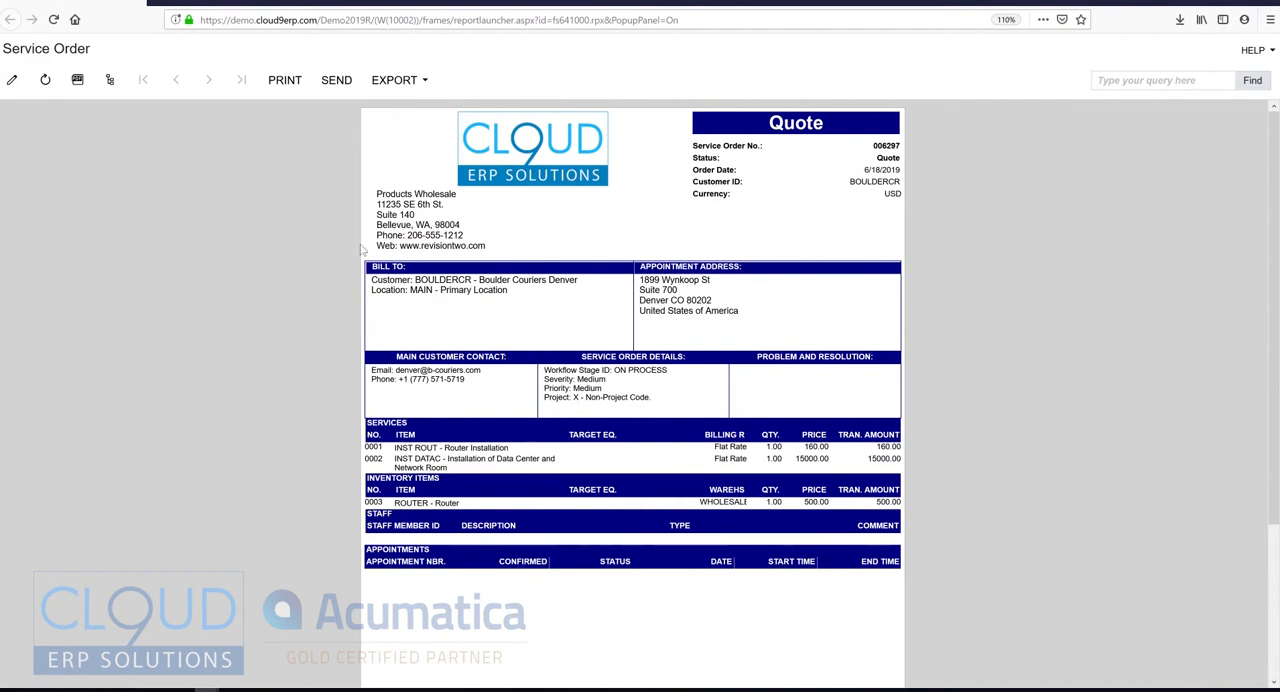
left_click(336, 80)
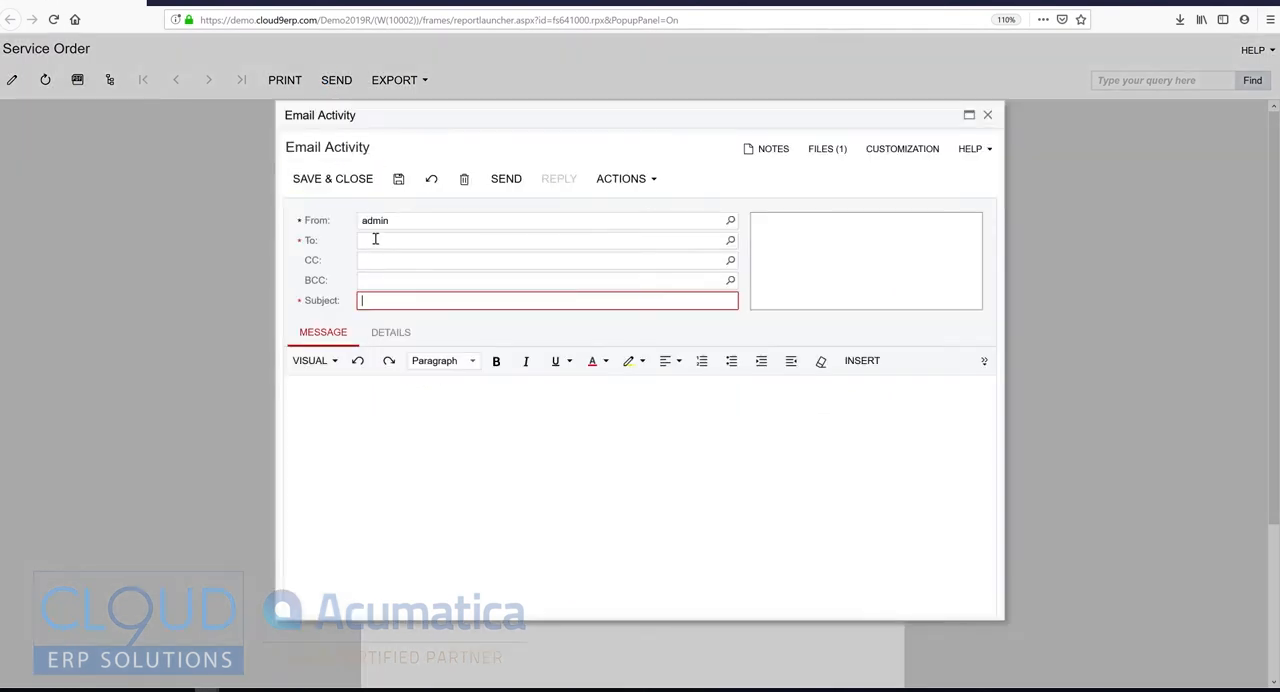
left_click(545, 240)
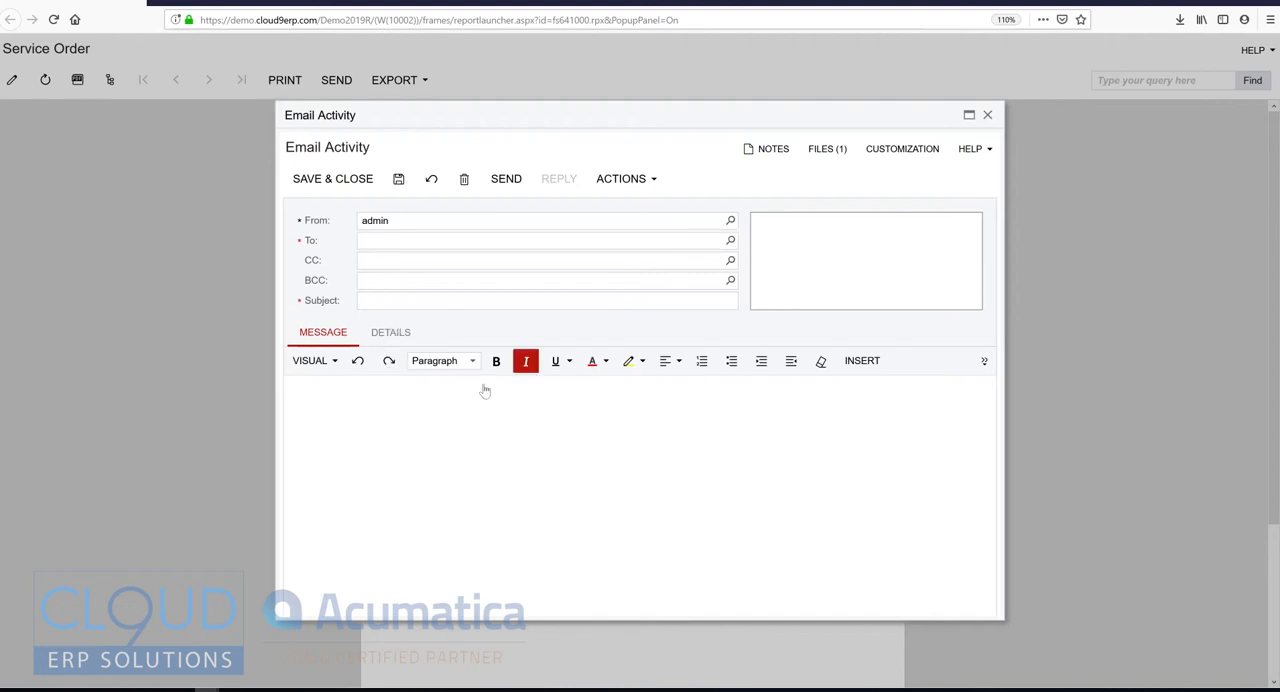
left_click(987, 114)
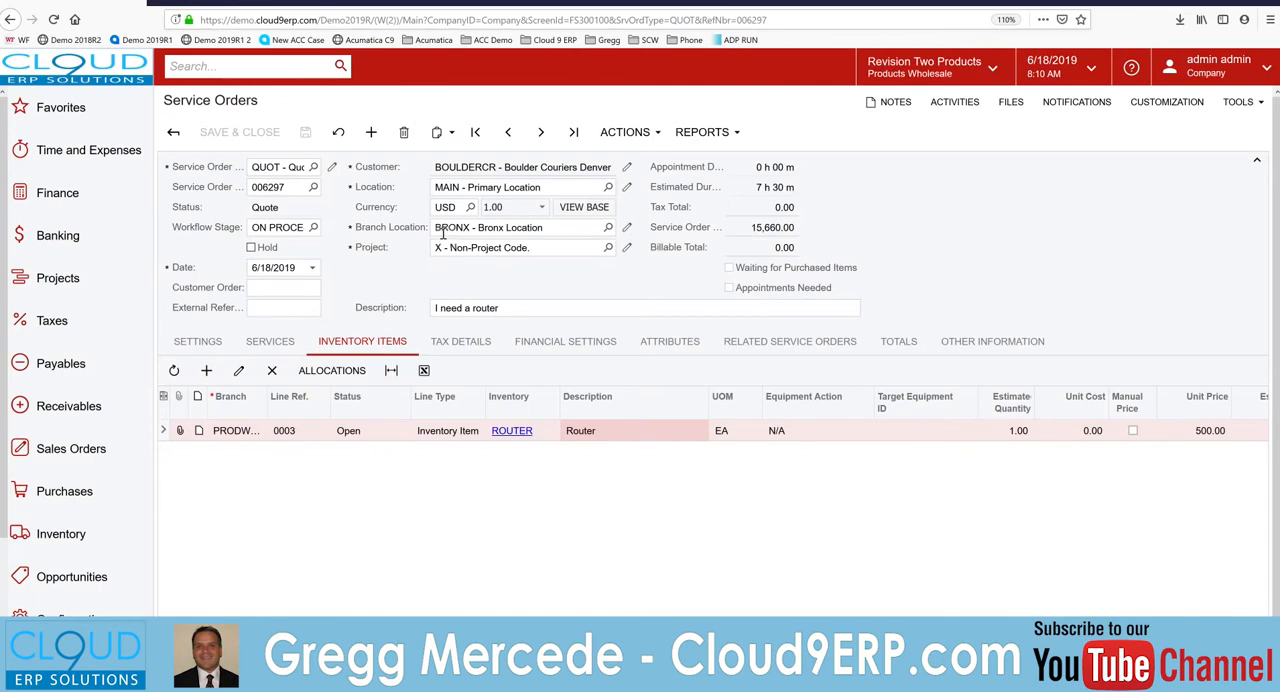
Copy quote 006297 to a new MRO service order
left_click(624, 131)
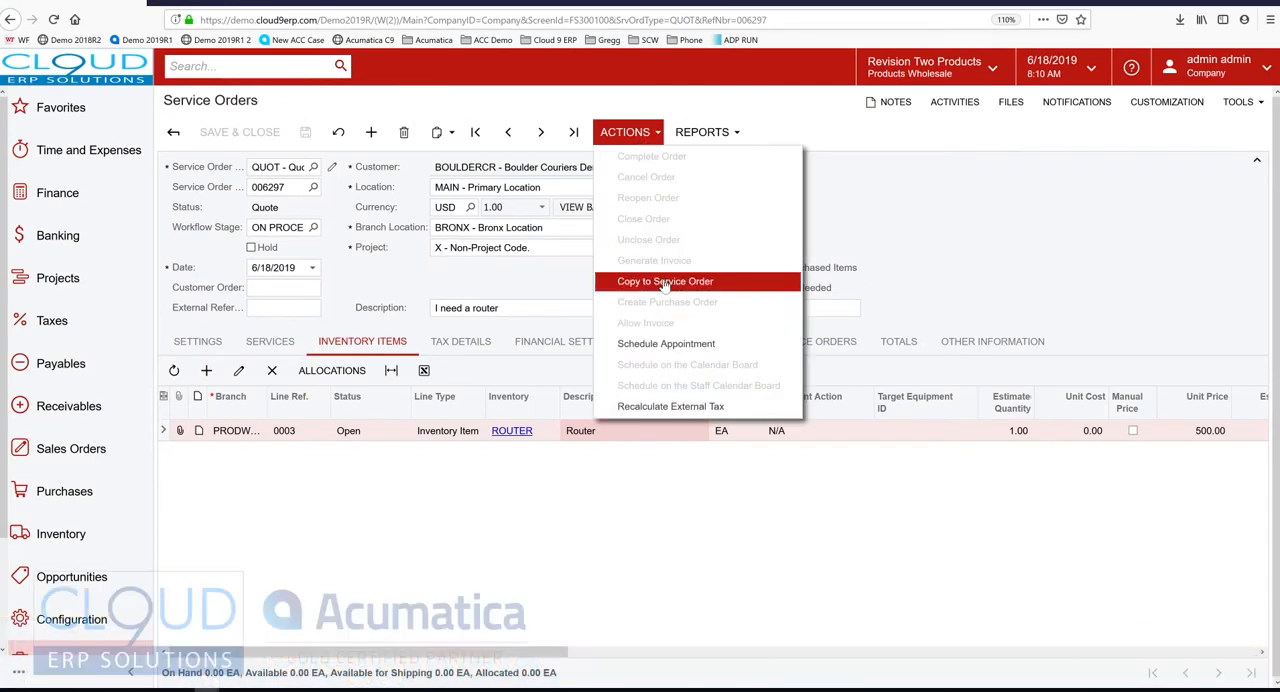
left_click(664, 281)
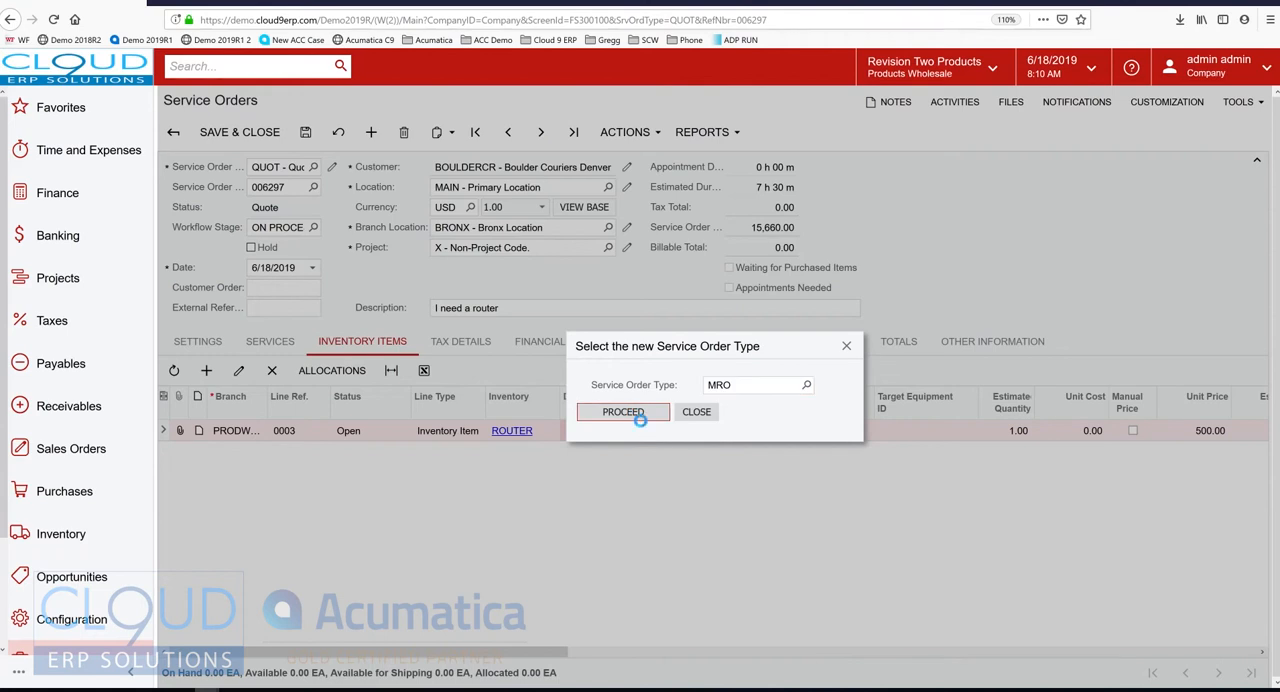
left_click(622, 412)
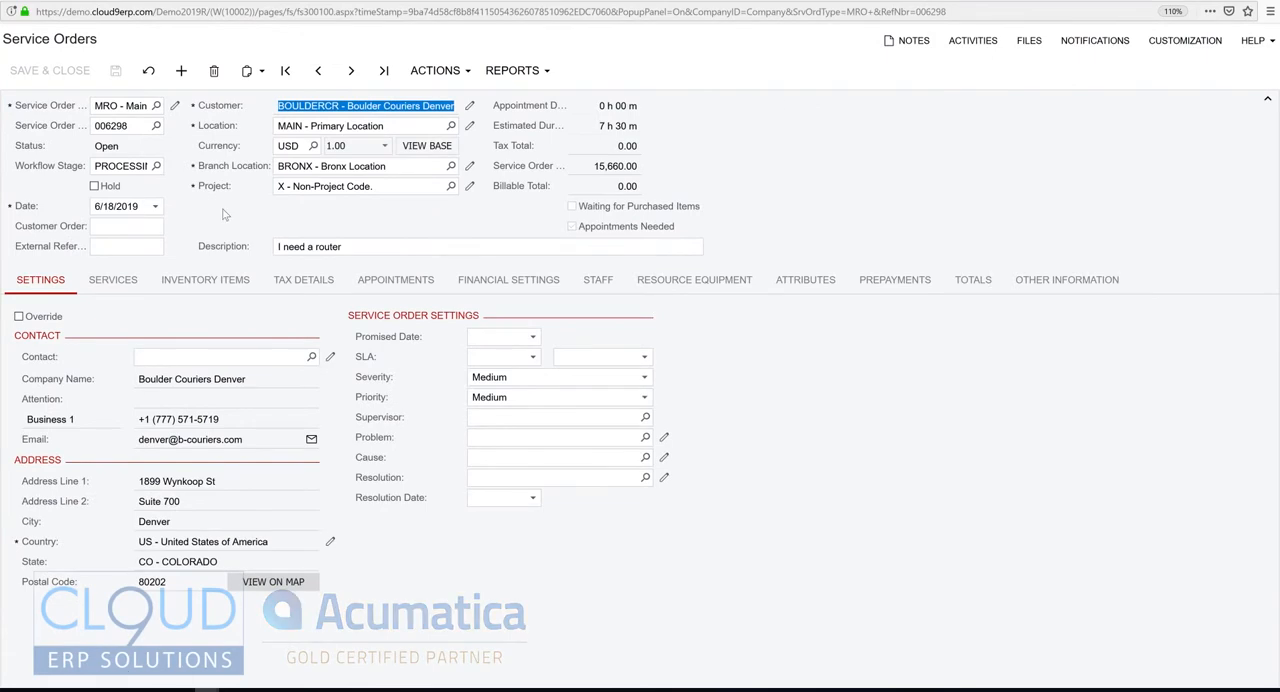
mouse_move(113, 279)
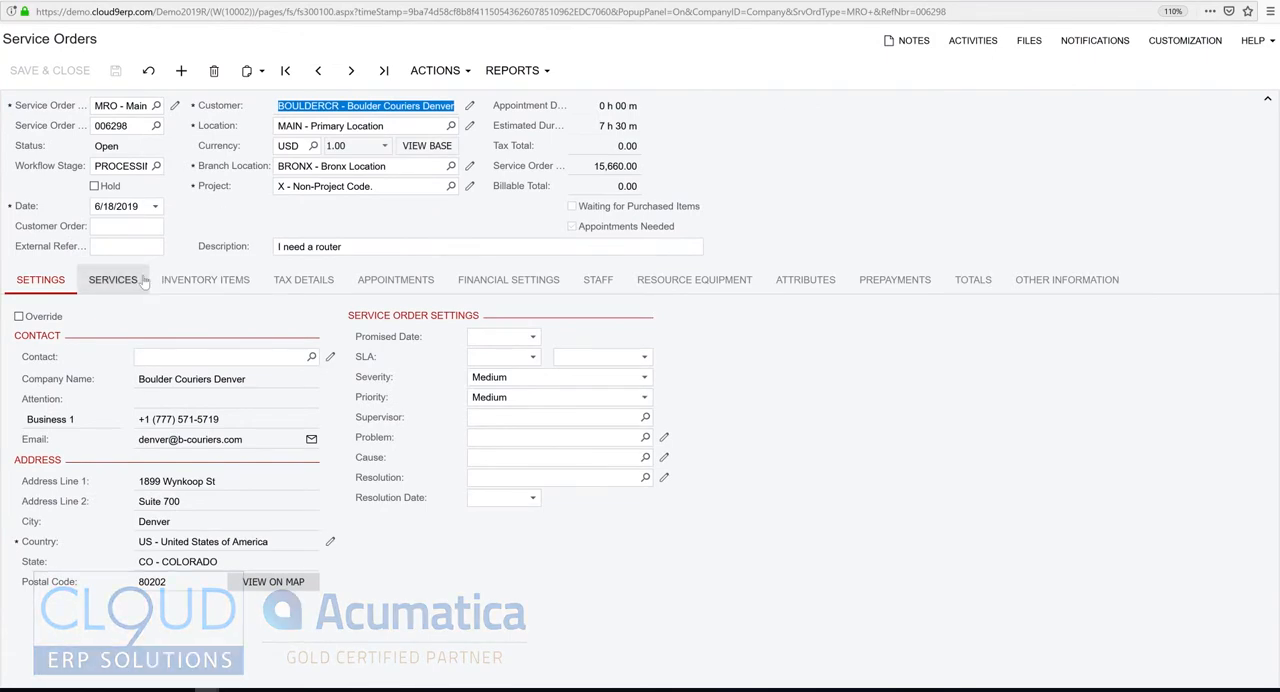
Review order 006298's copied services and its Router inventory line
left_click(112, 279)
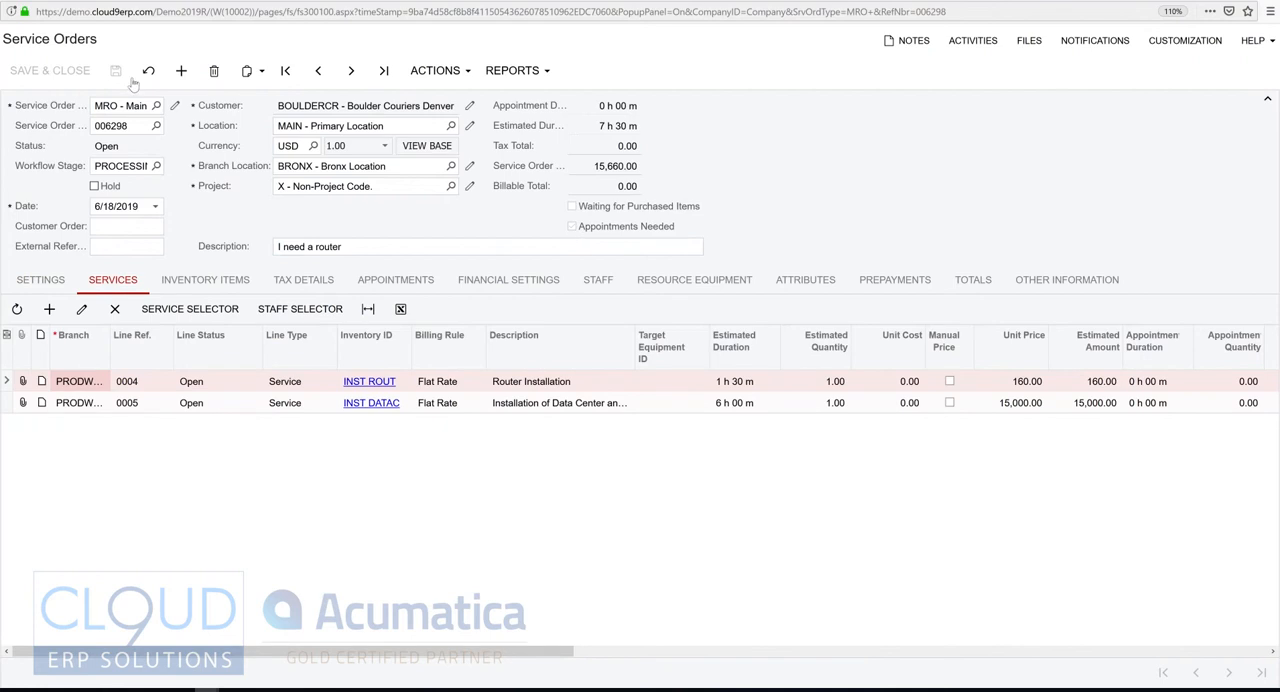
mouse_move(407, 224)
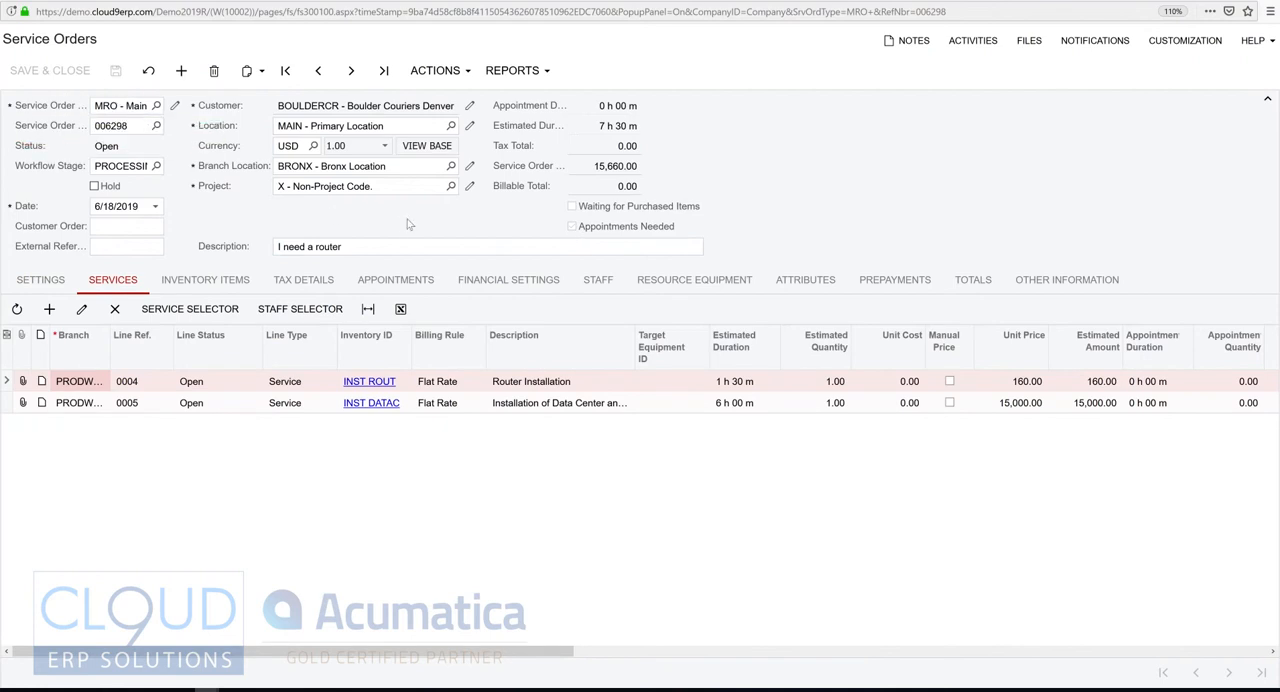
mouse_move(595, 220)
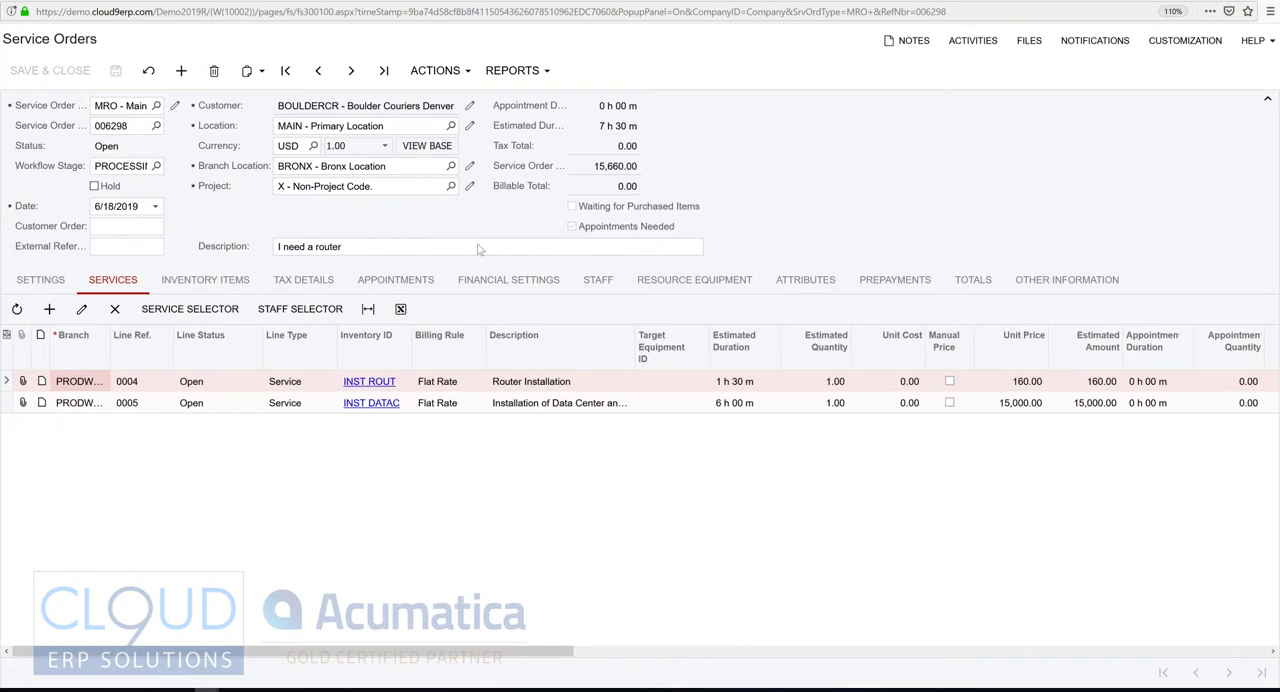
left_click(205, 279)
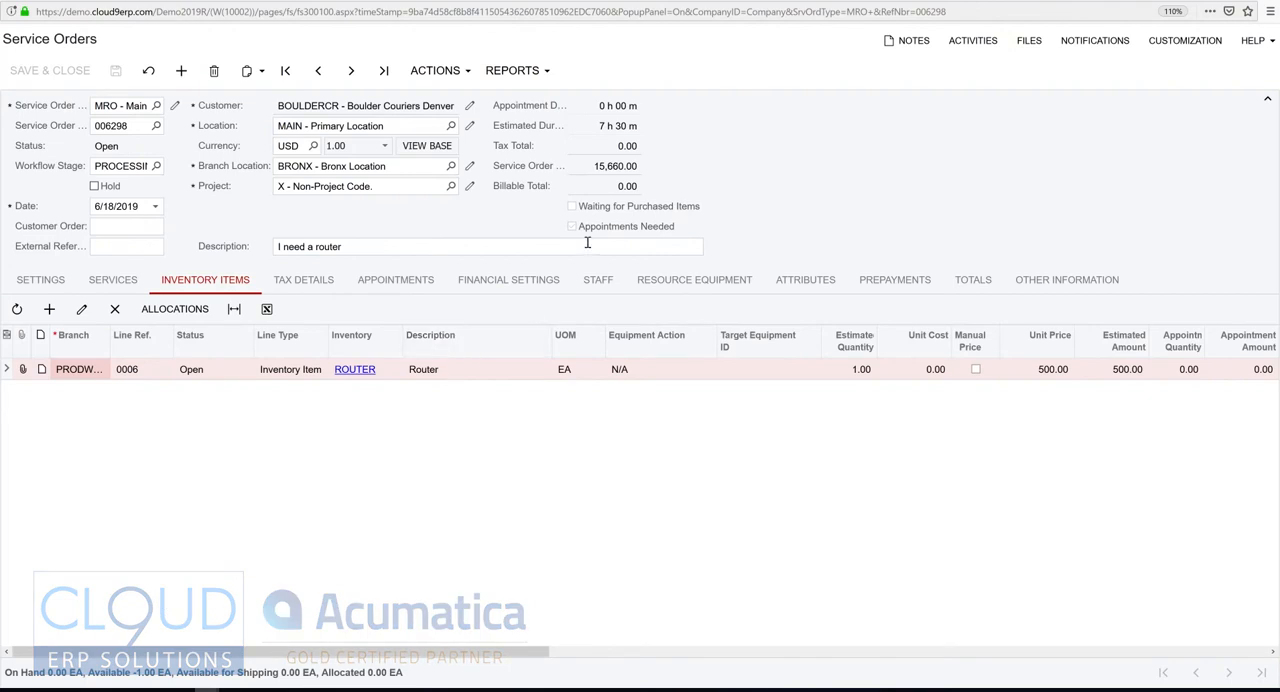
mouse_move(590, 240)
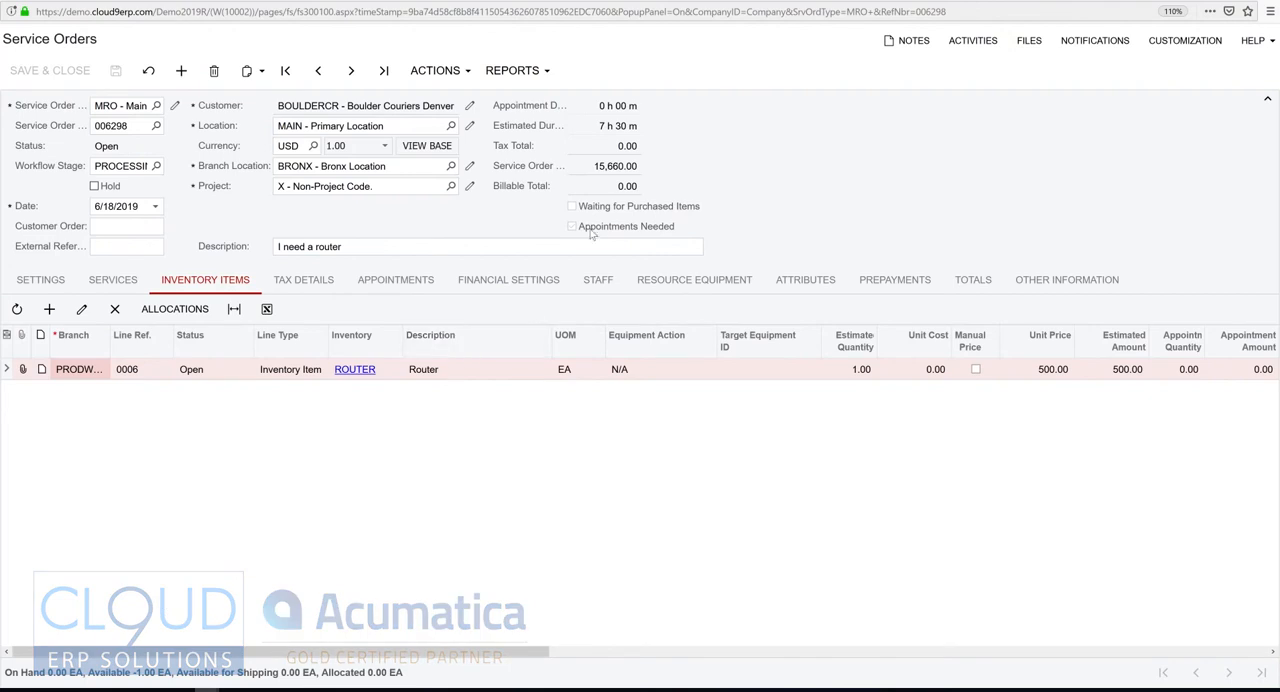
mouse_move(497, 235)
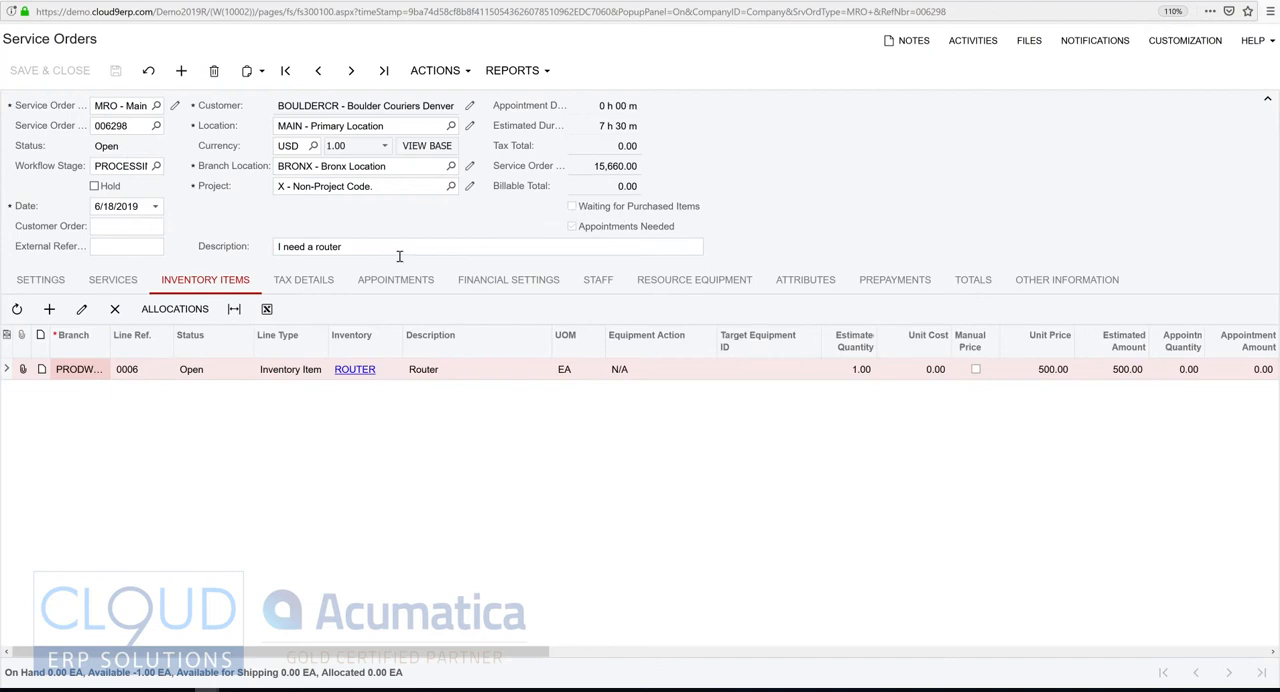
mouse_move(417, 616)
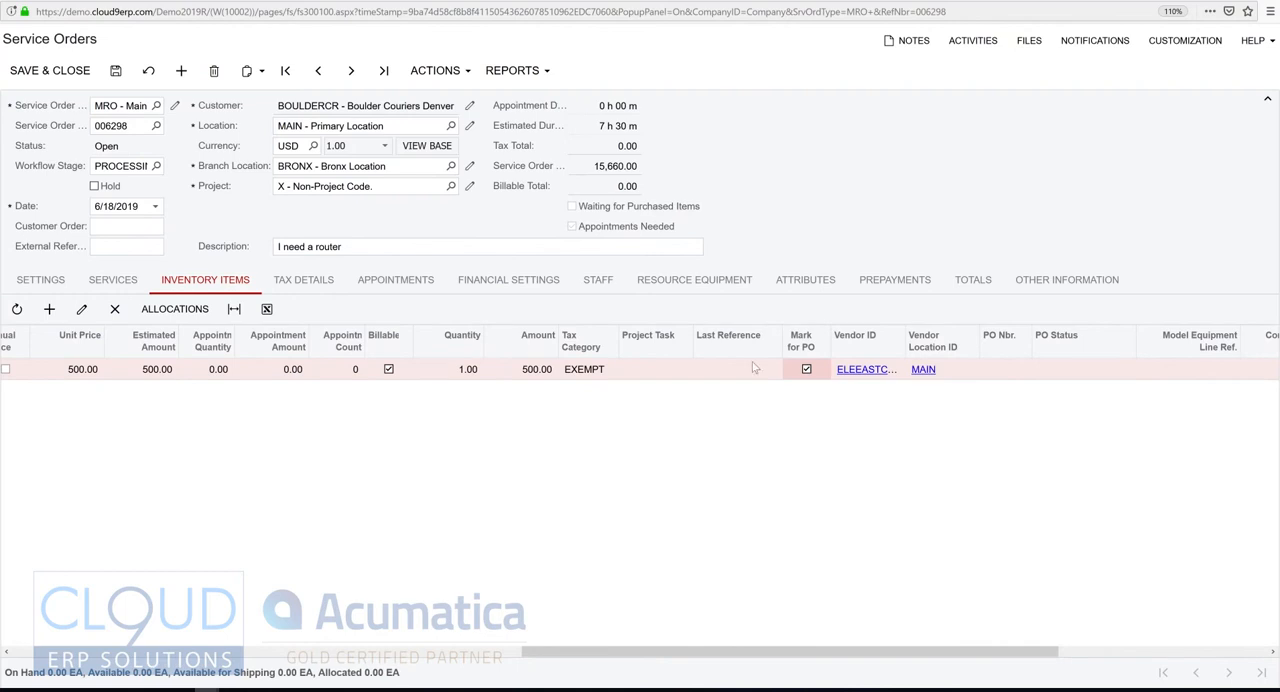
List the router line from MRO order 006298 on Create Purchase Orders
left_click(435, 70)
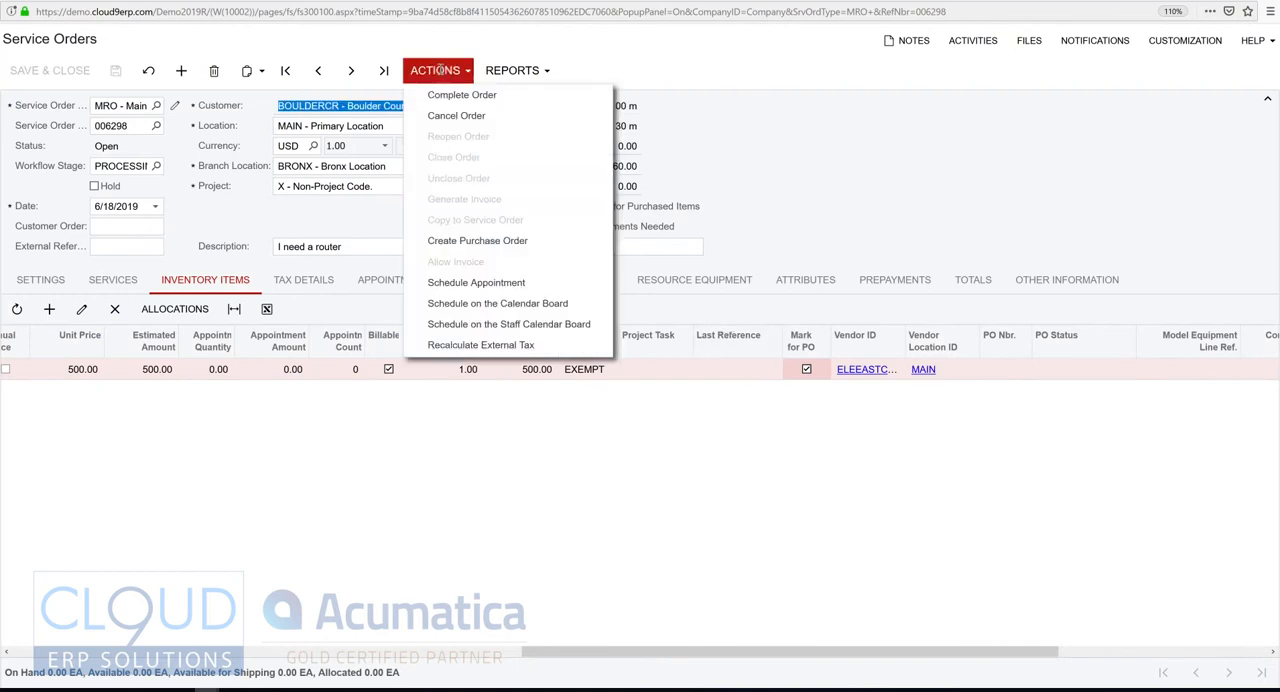
left_click(435, 70)
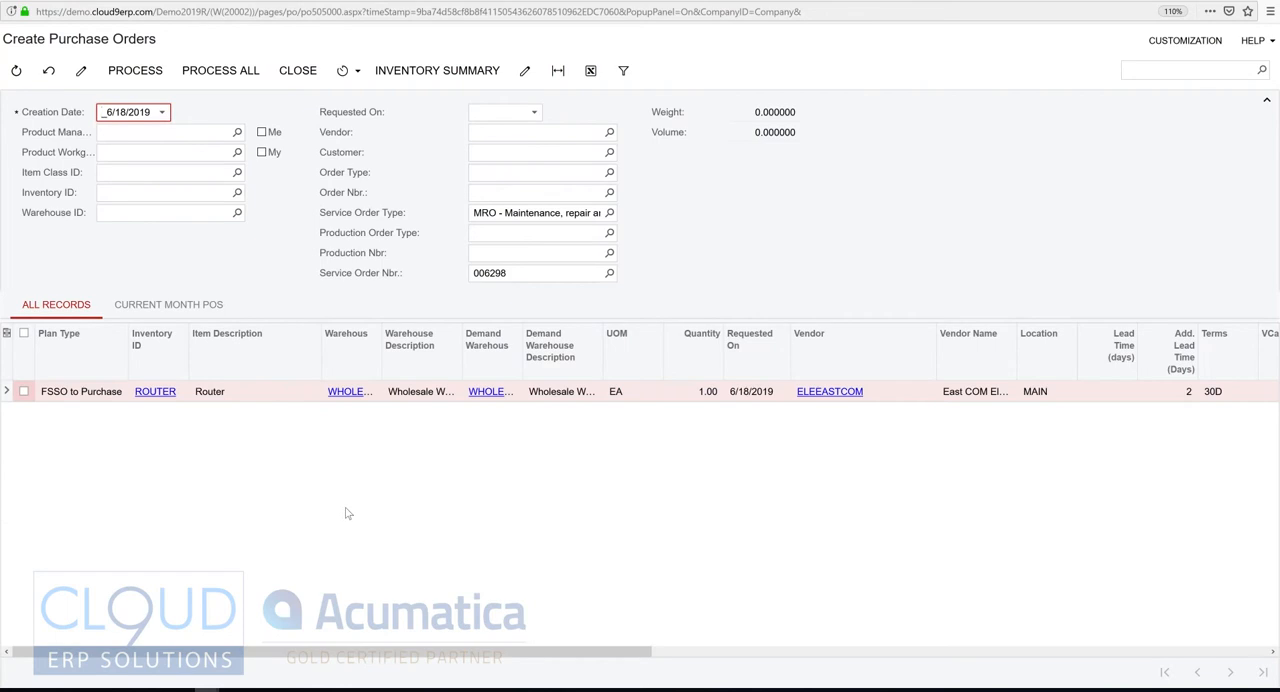
Process all lines to create PO000929, remove its hold, and approve it
left_click(220, 70)
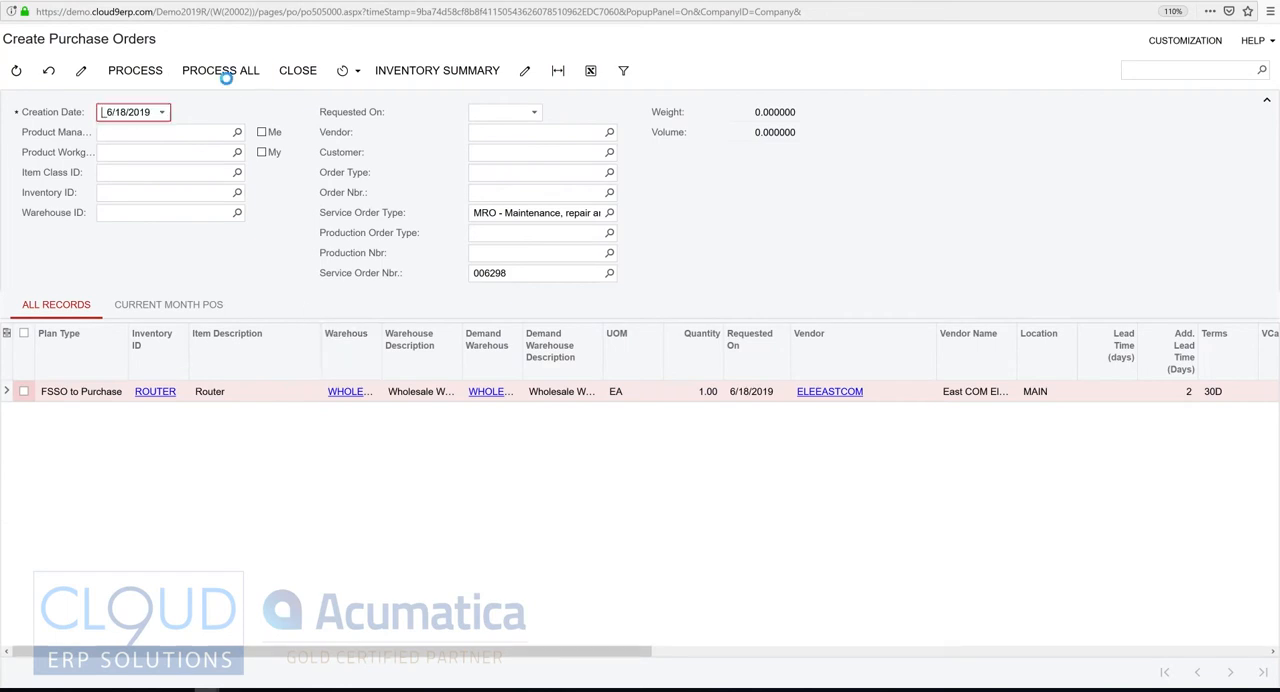
left_click(220, 70)
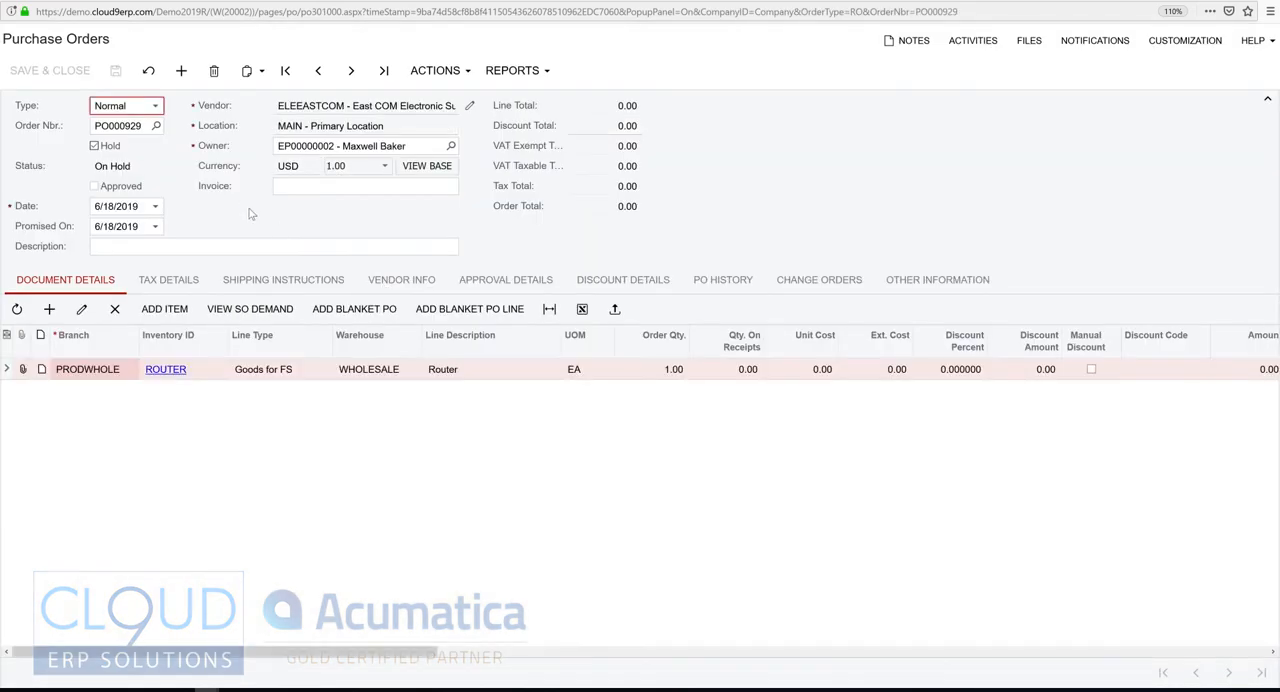
left_click(94, 145)
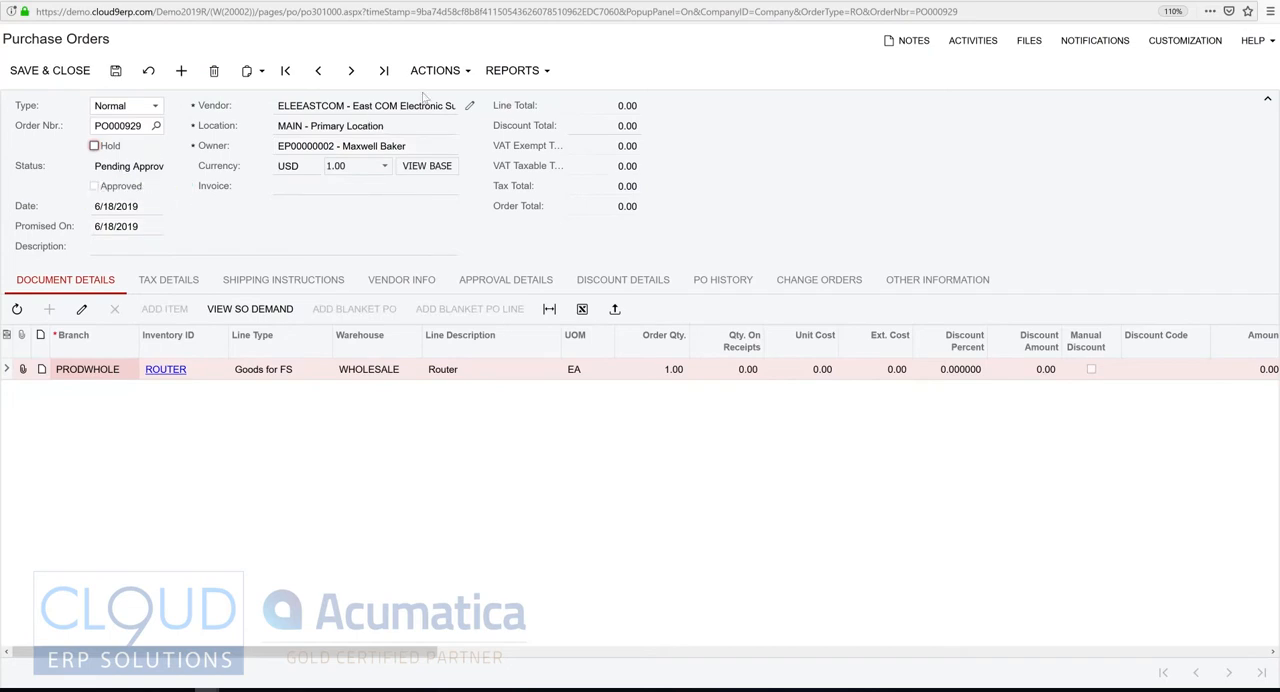
left_click(435, 70)
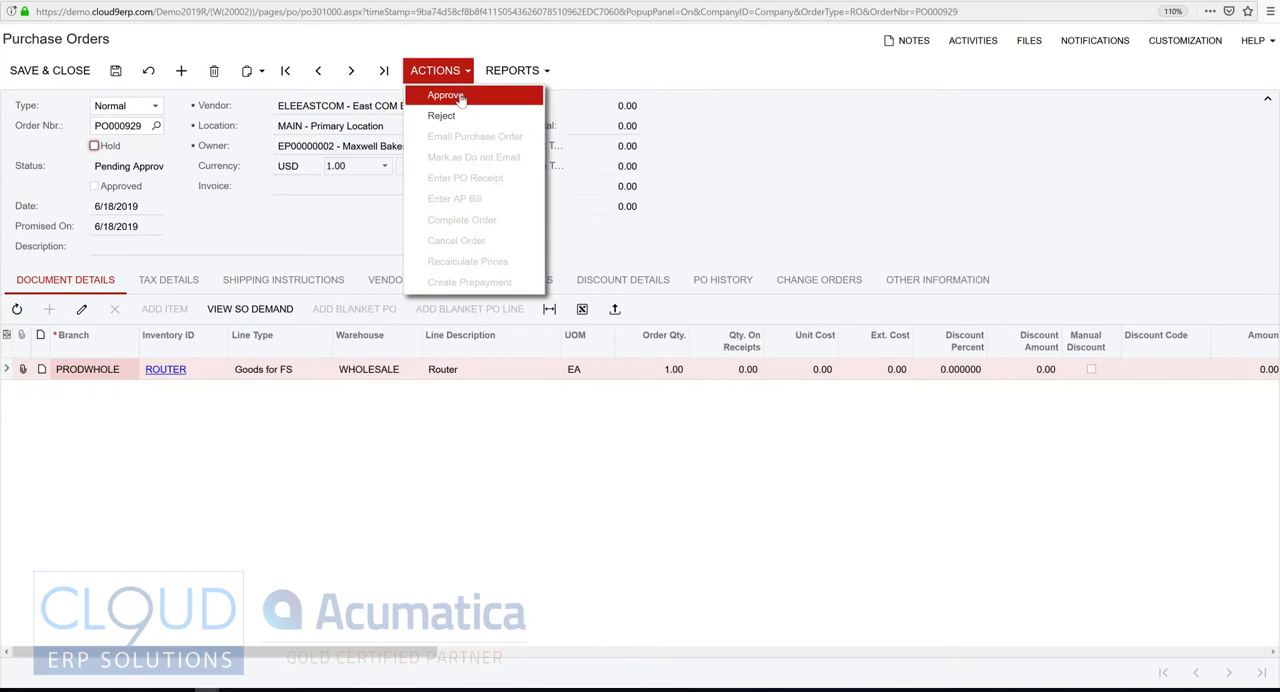
left_click(446, 94)
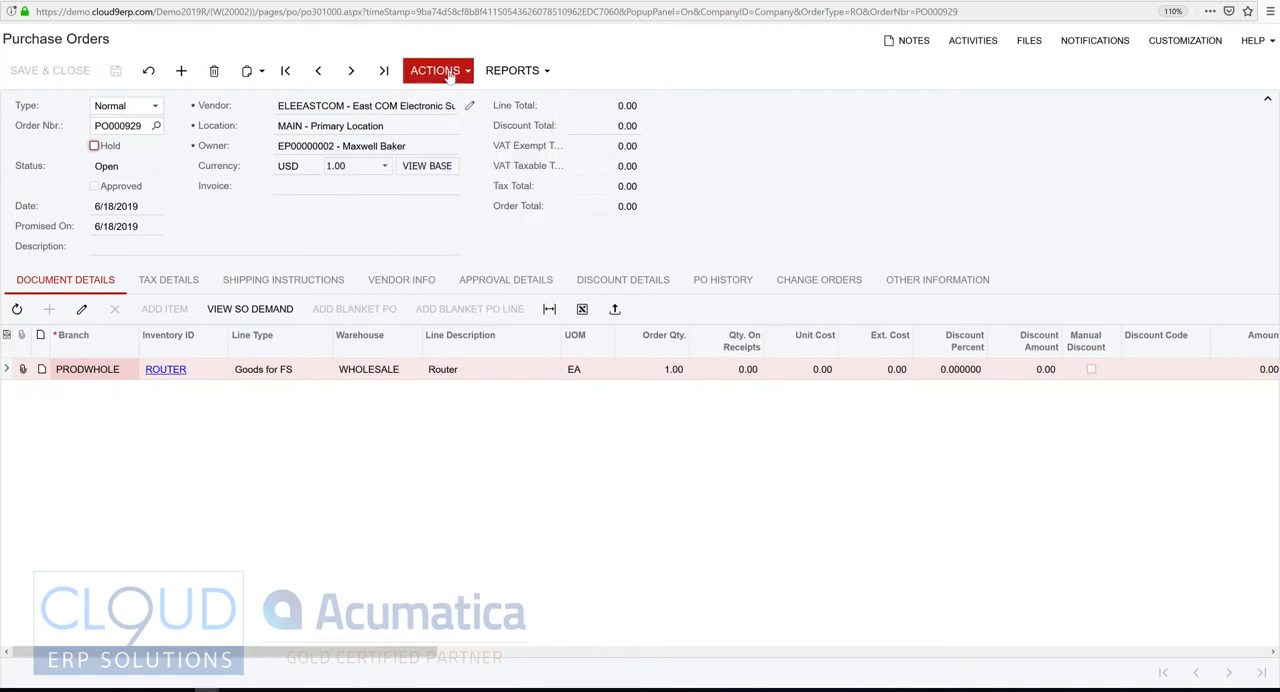
mouse_move(203, 193)
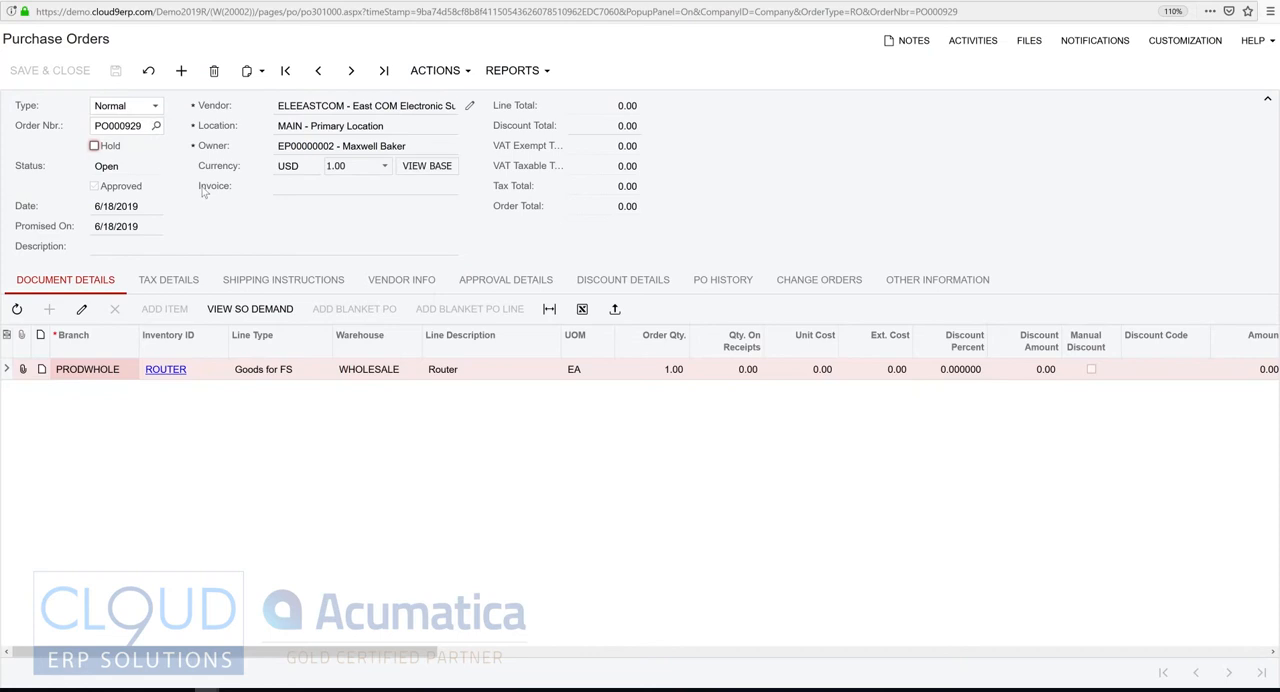
mouse_move(224, 182)
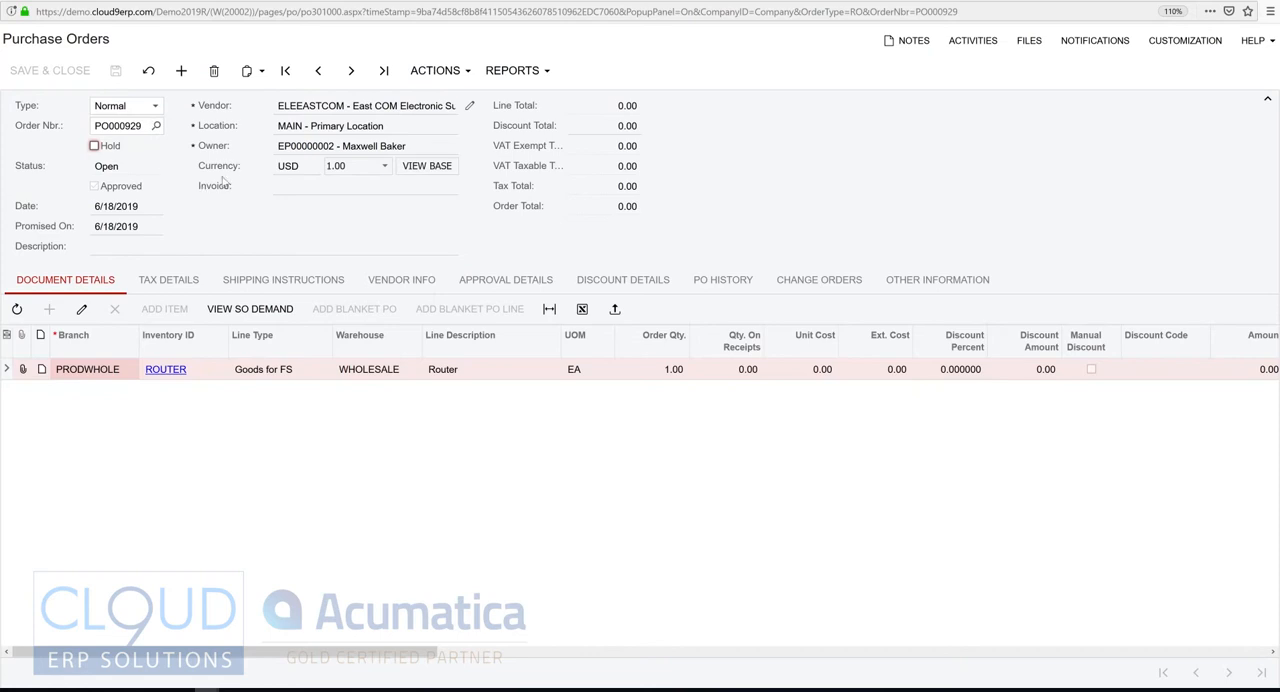
left_click(435, 70)
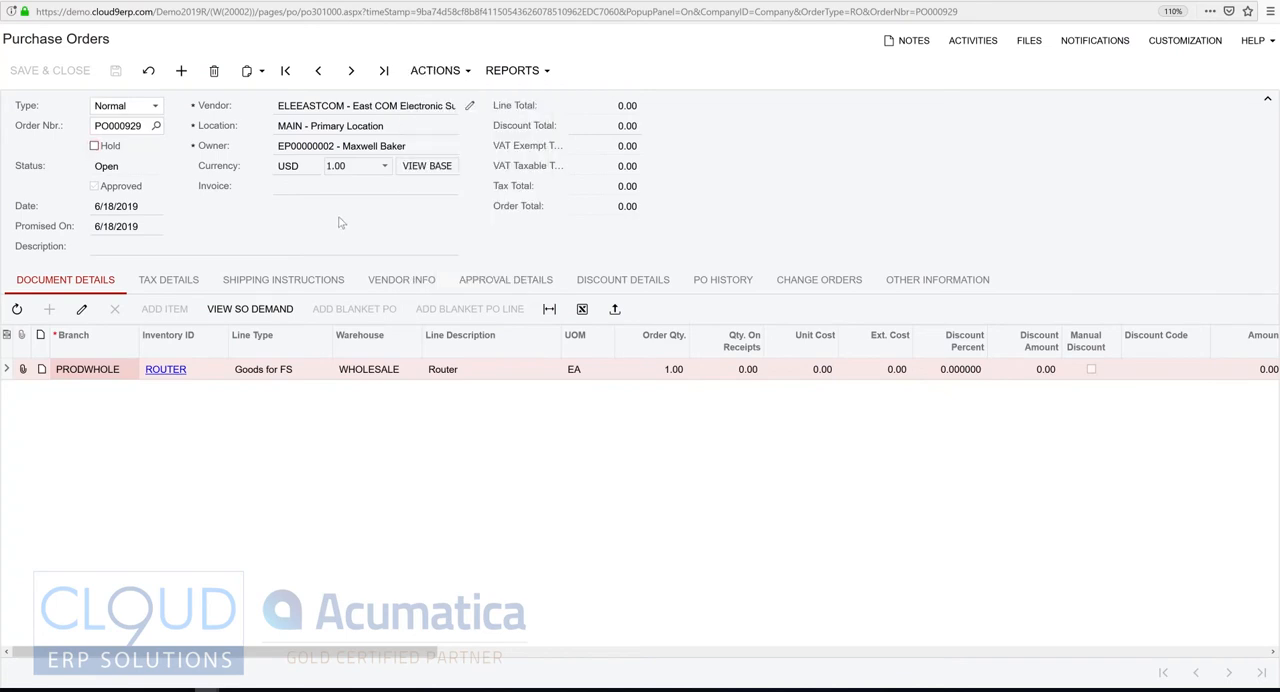
mouse_move(293, 224)
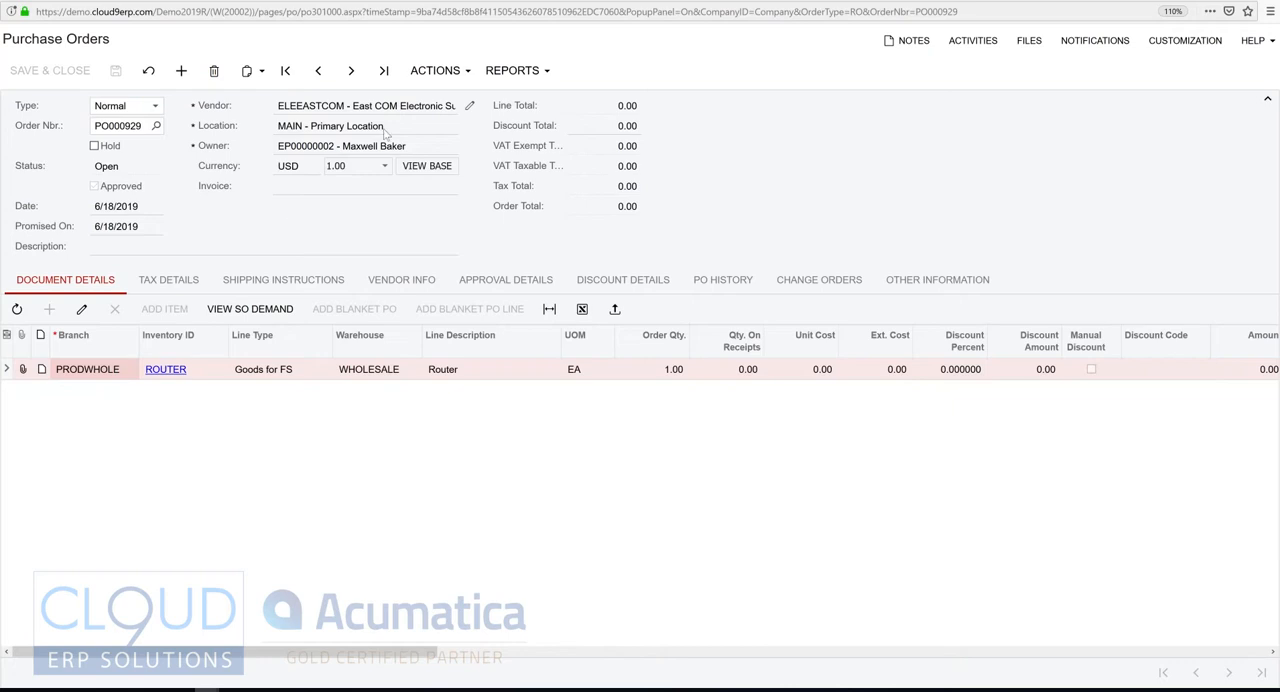
Enter purchase receipt PR000901 for PO000929, save it, and release it
left_click(435, 70)
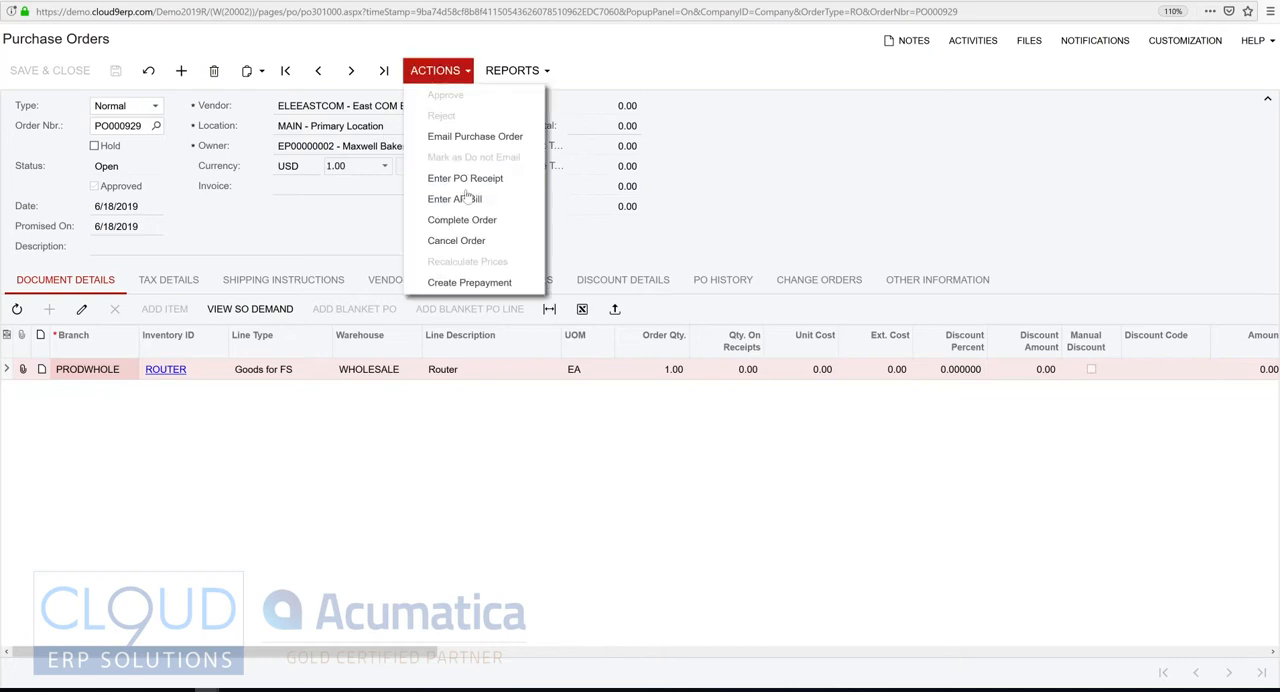
left_click(455, 198)
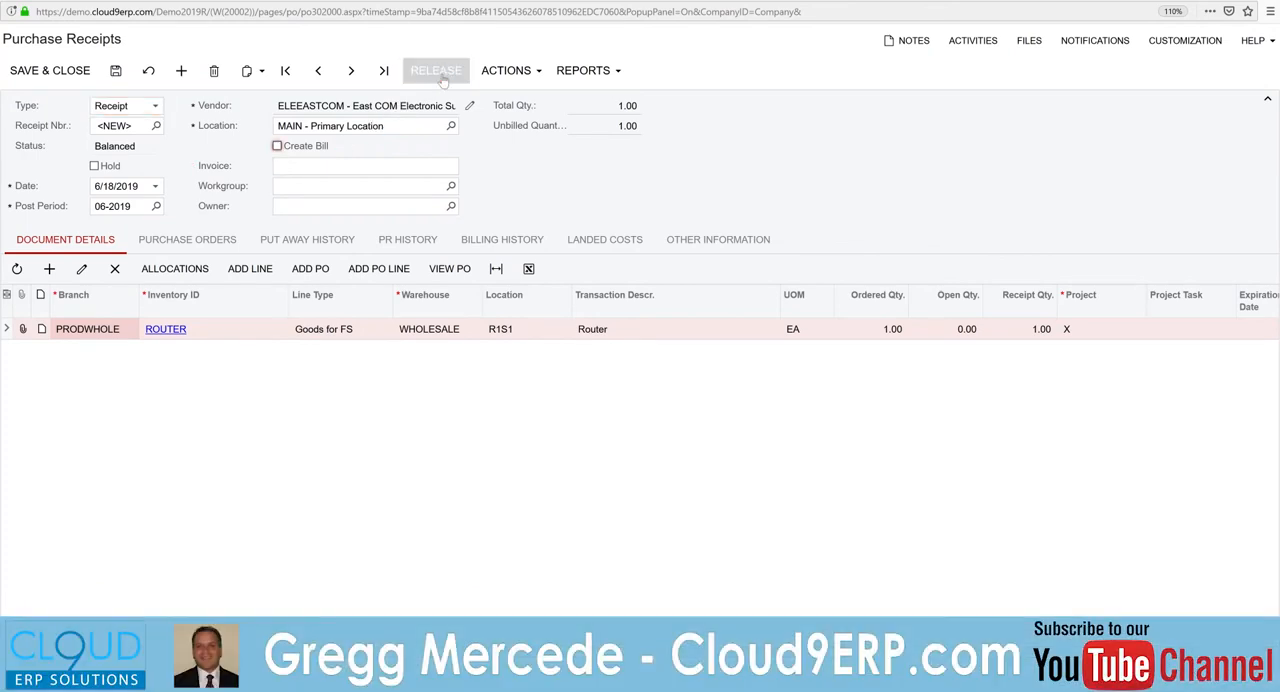
left_click(436, 70)
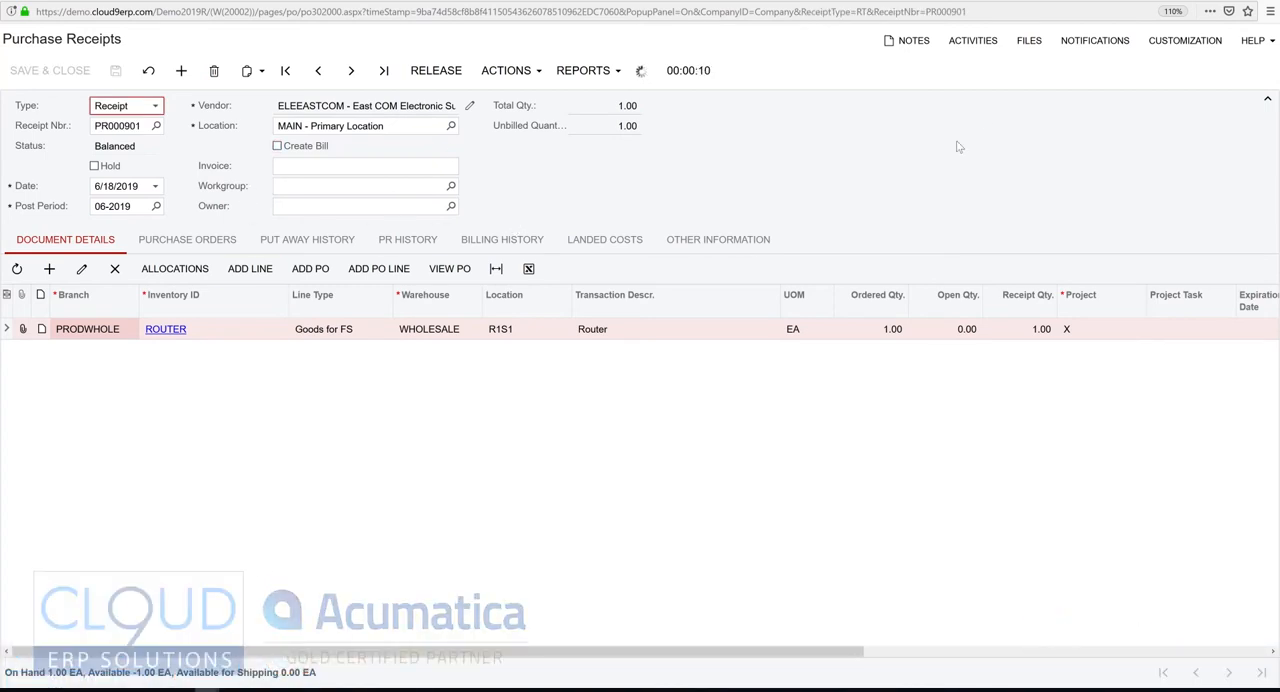
mouse_move(975, 122)
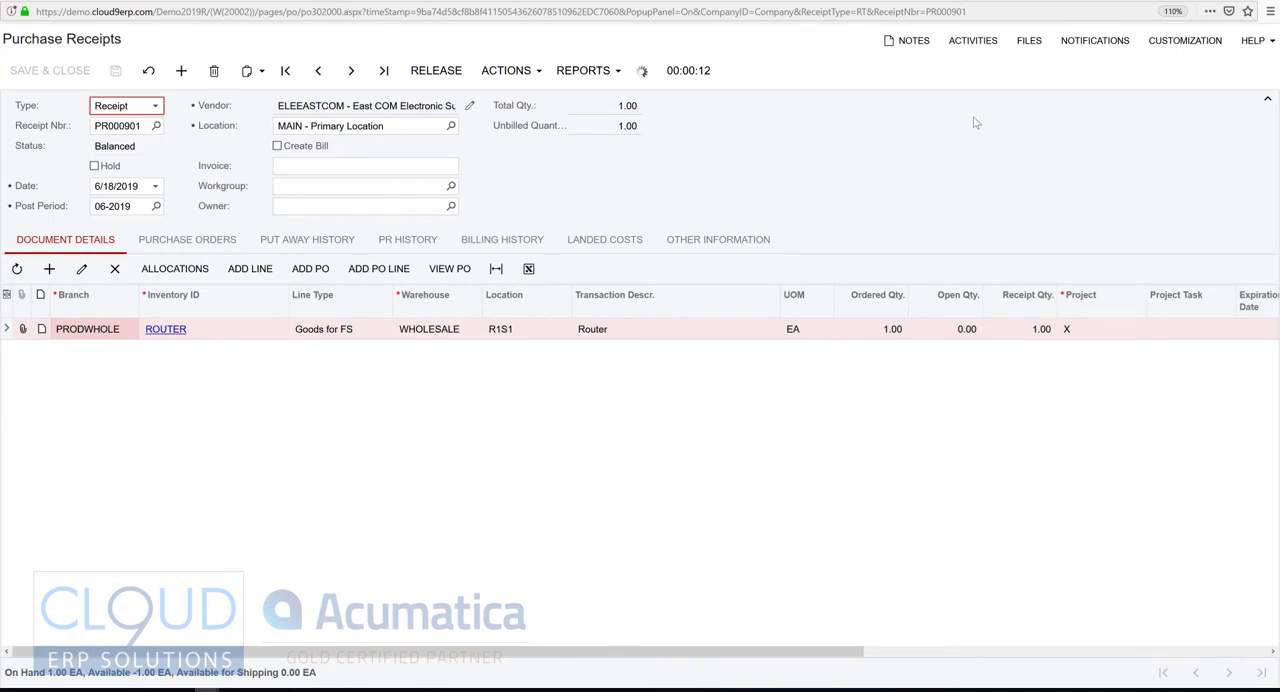
left_click(435, 70)
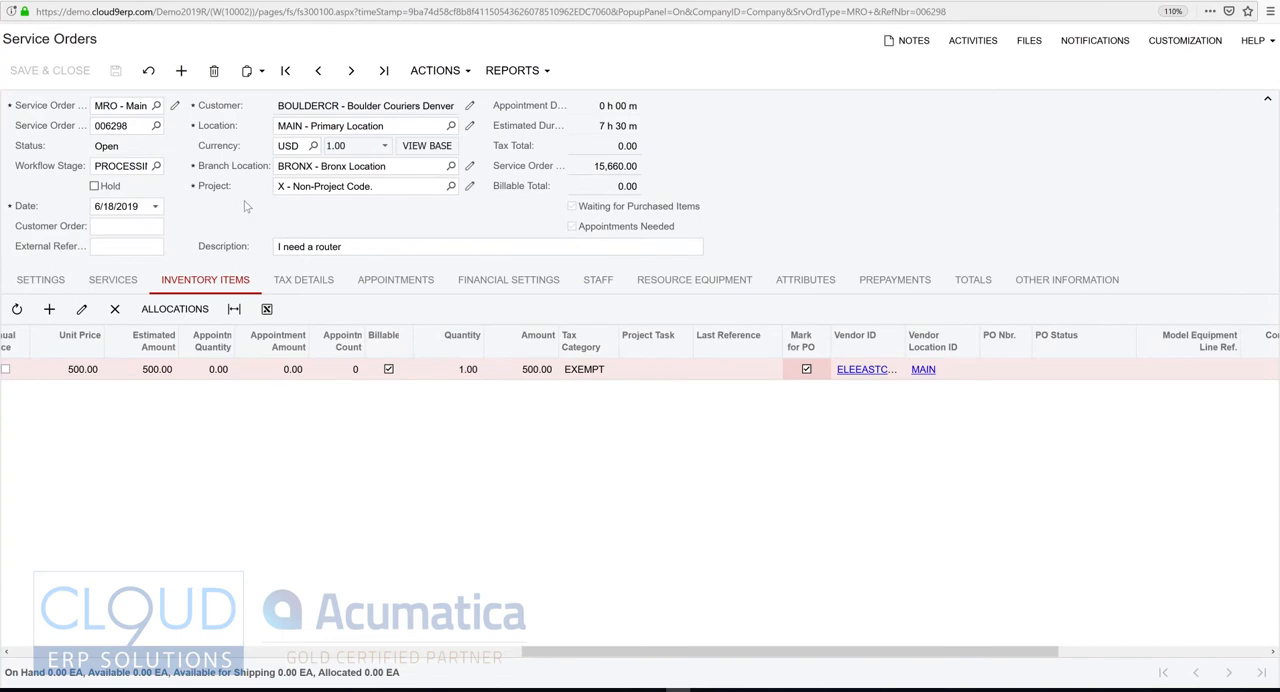
mouse_move(279, 406)
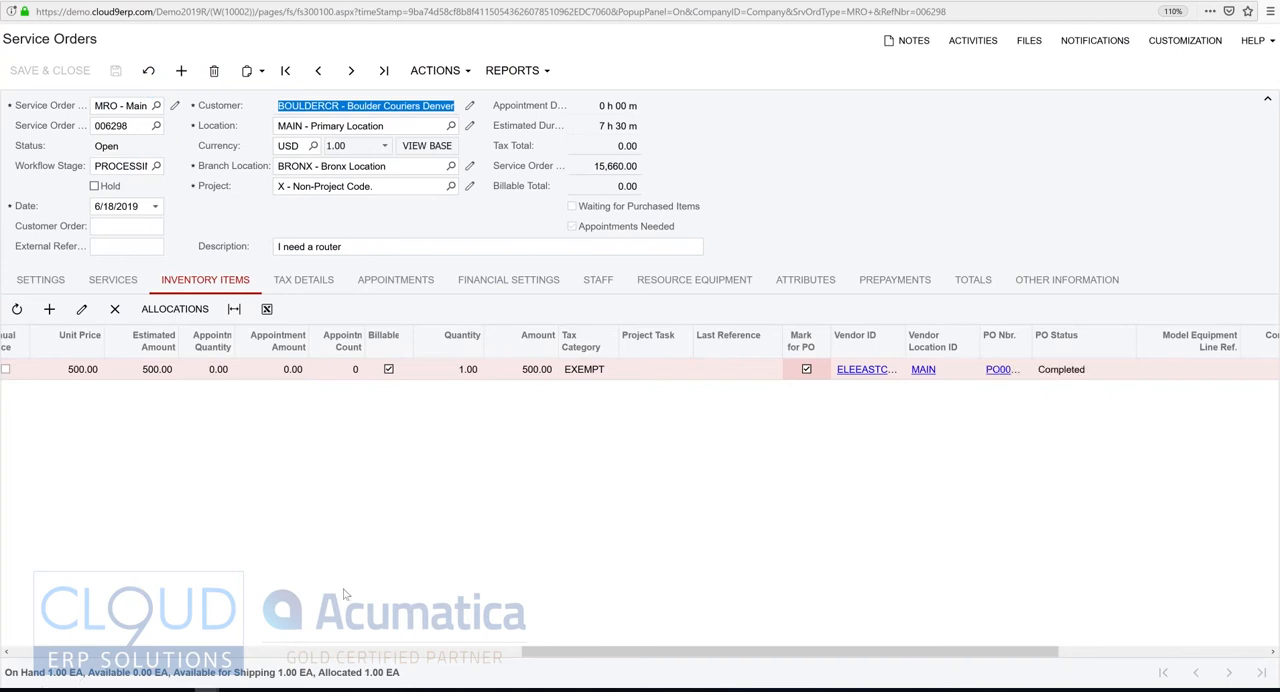
Open the actions menu of service order 006298 to schedule it on the Calendar Board
left_click(435, 70)
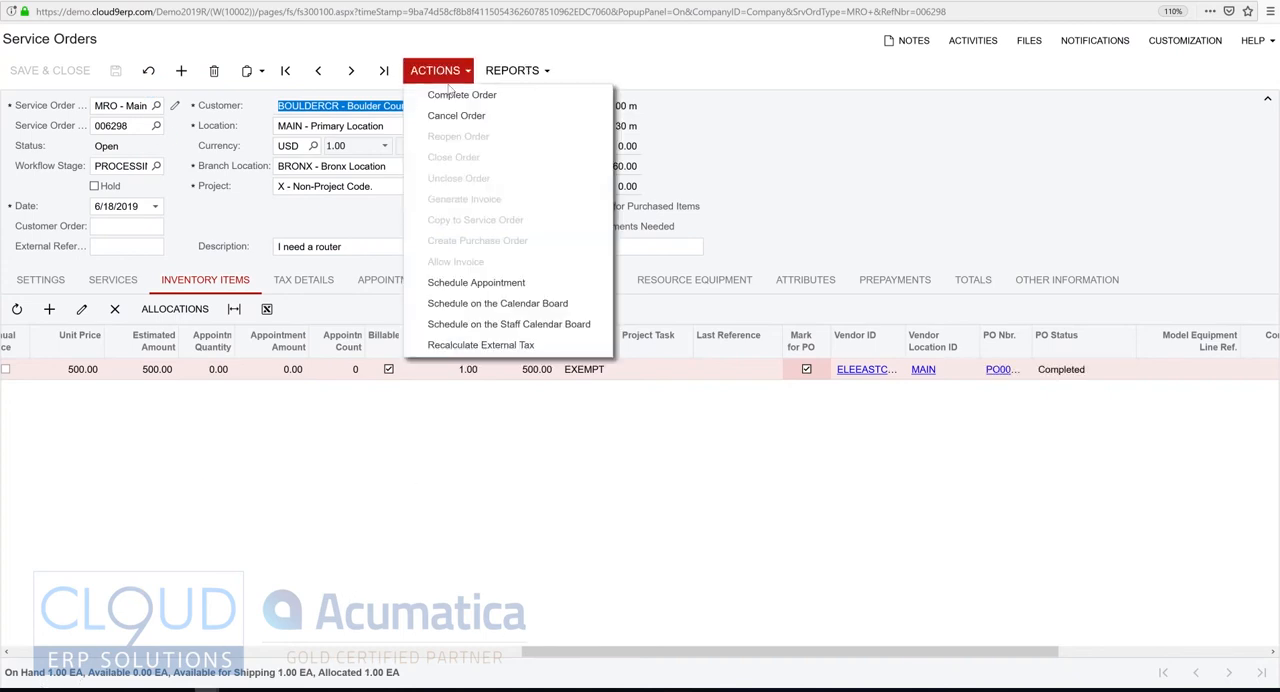
mouse_move(476, 282)
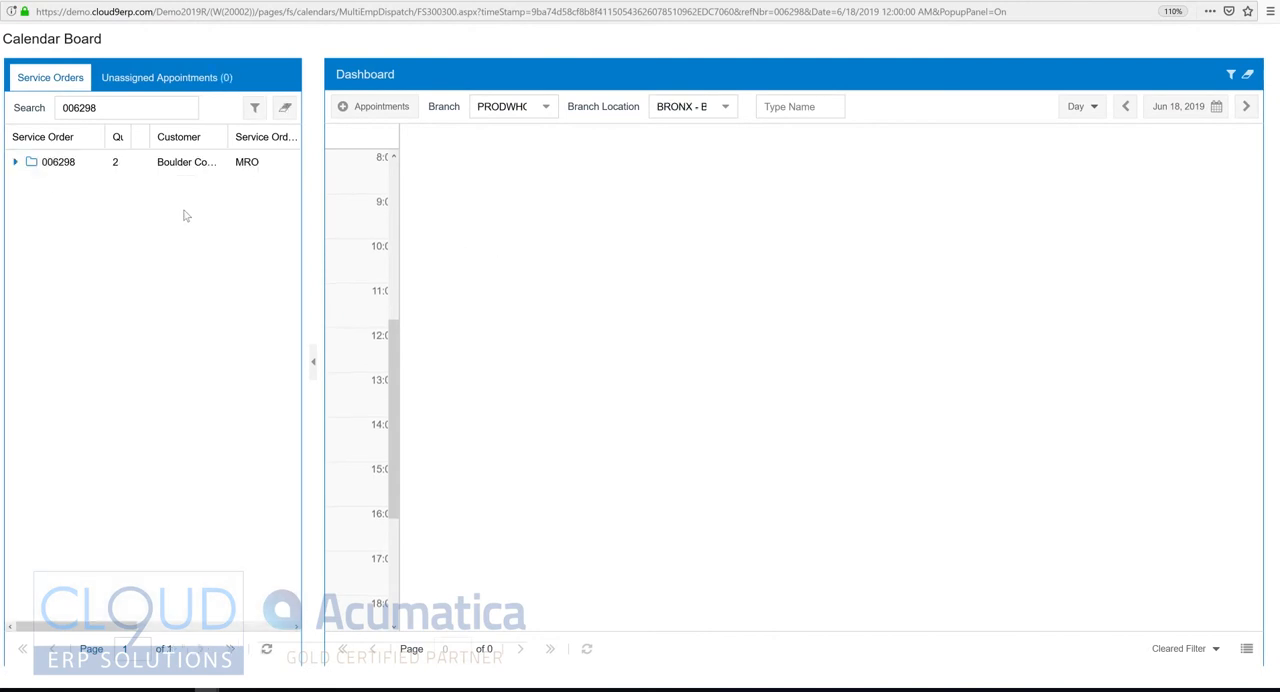
Expand service order 006298's lines and try the week and day calendar periods
left_click(15, 161)
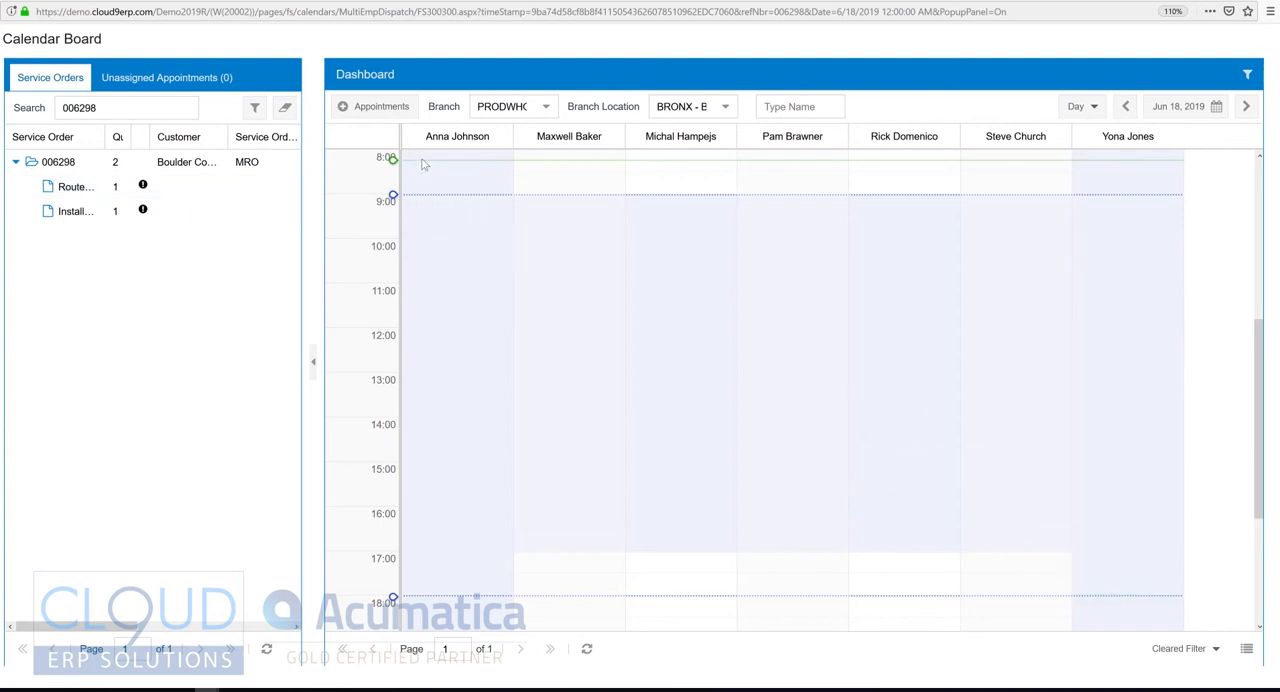
mouse_move(1168, 158)
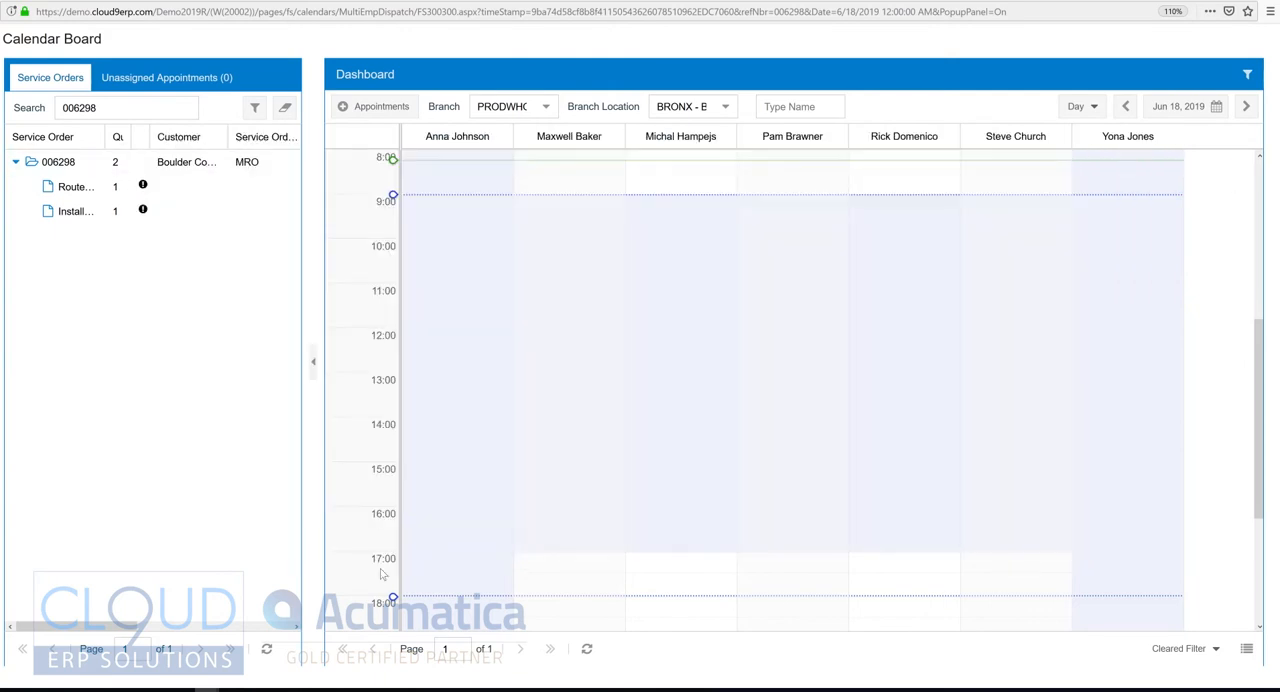
left_click(1081, 106)
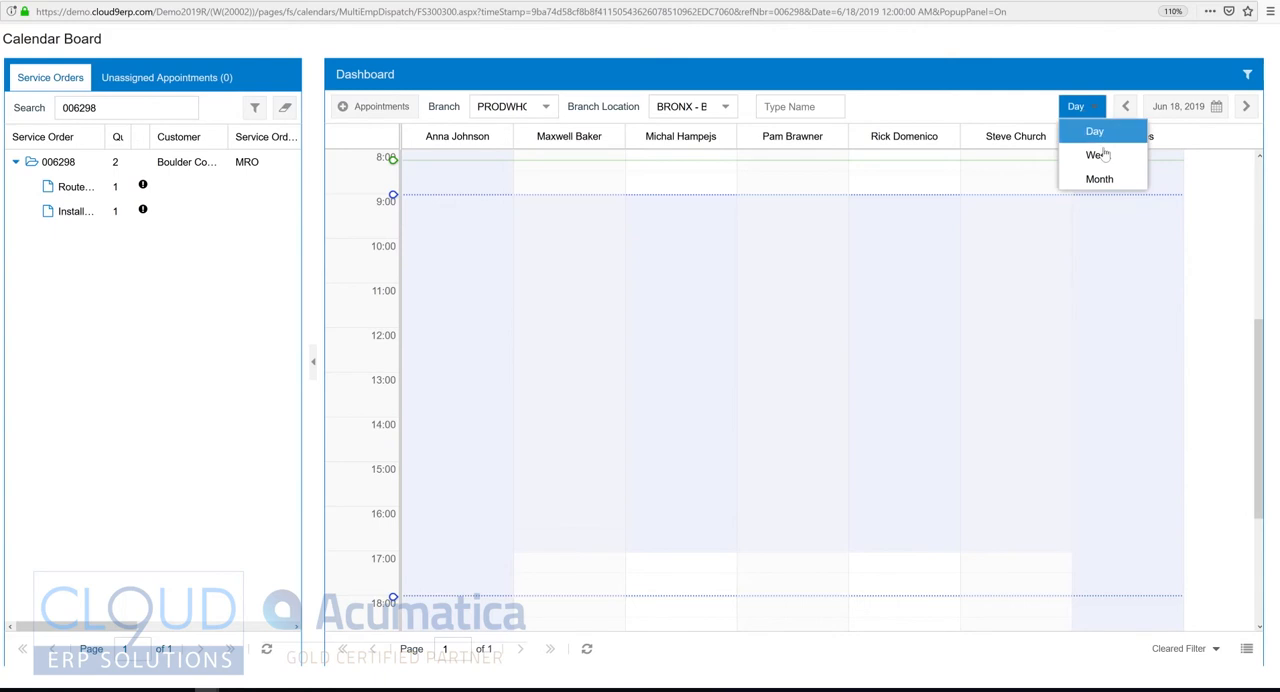
left_click(1097, 155)
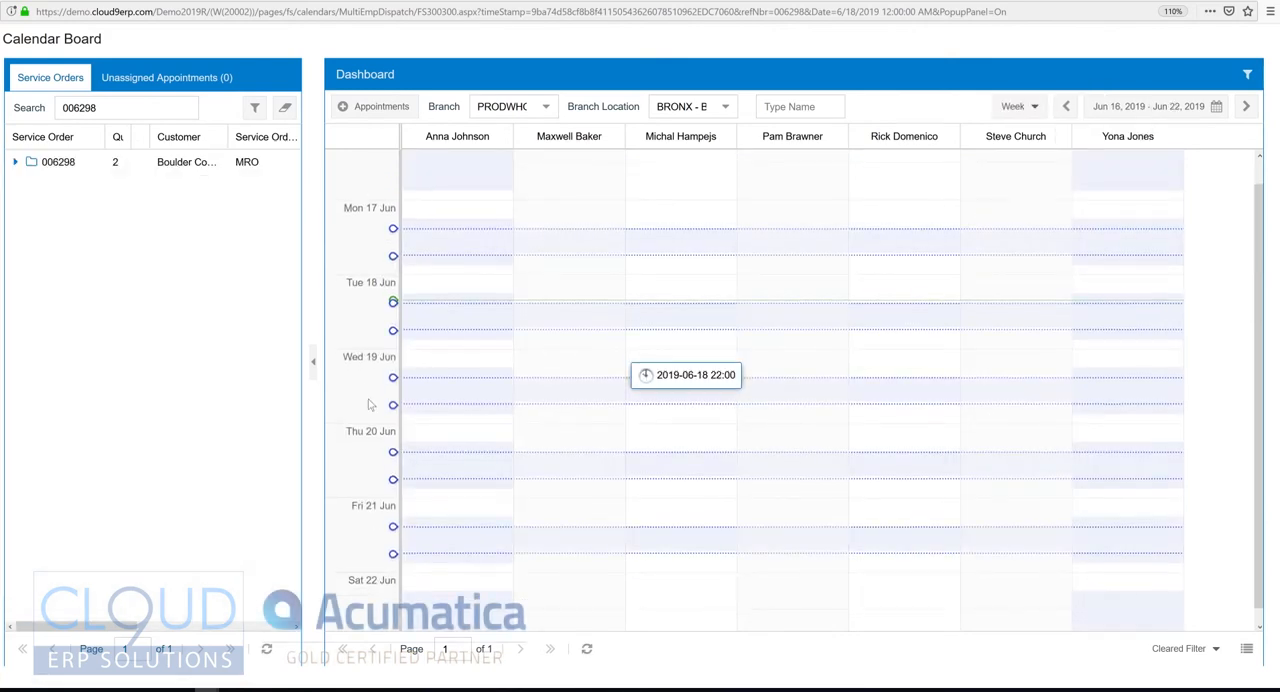
left_click(1018, 106)
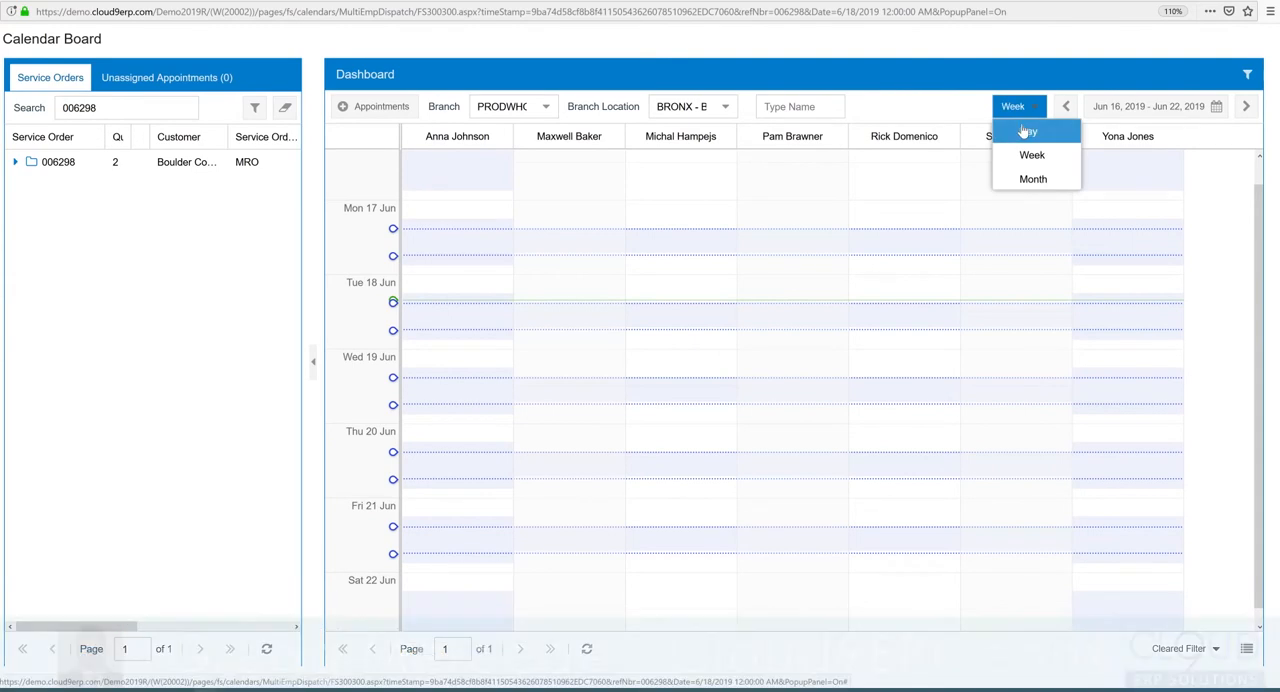
left_click(1027, 131)
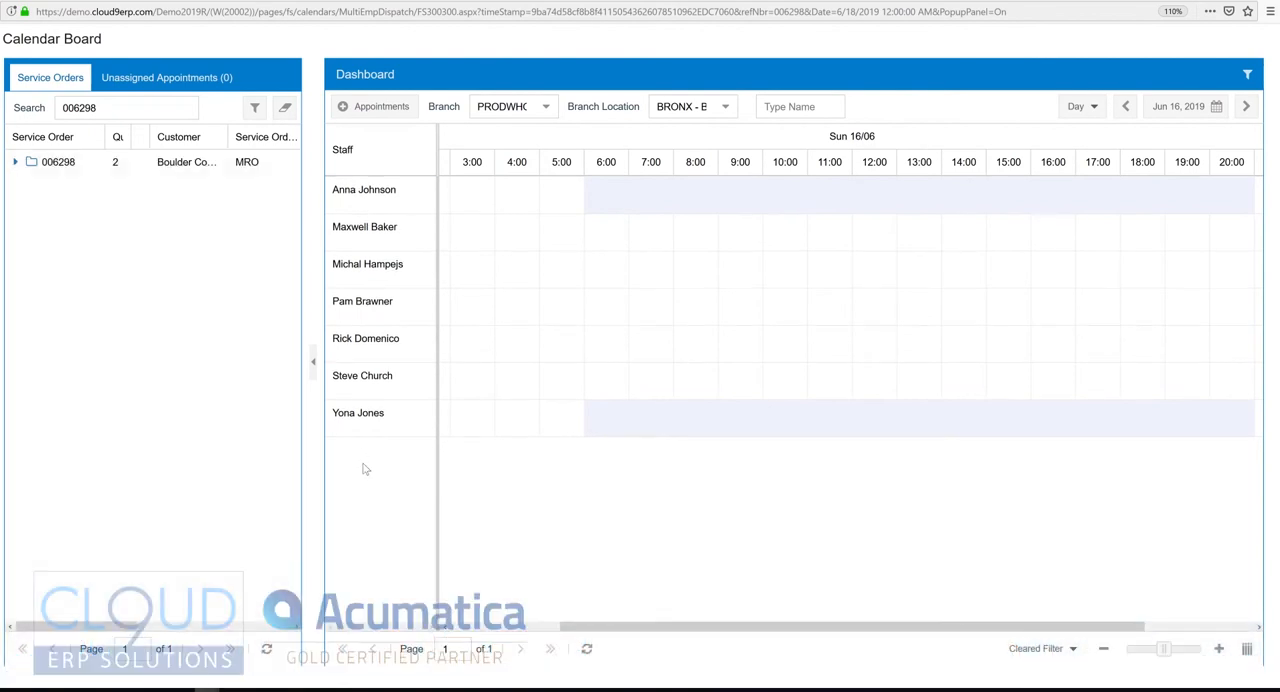
mouse_move(1097, 162)
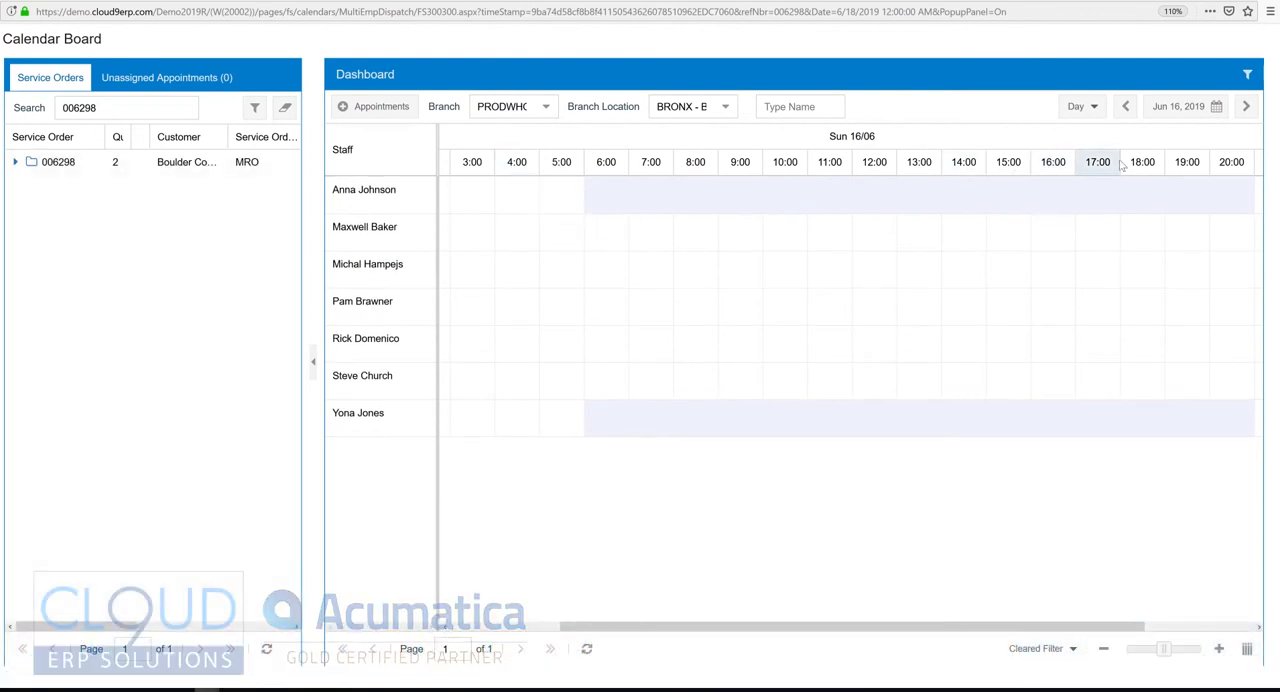
Set the board to a single-day view with staff running across as columns
left_click(1082, 106)
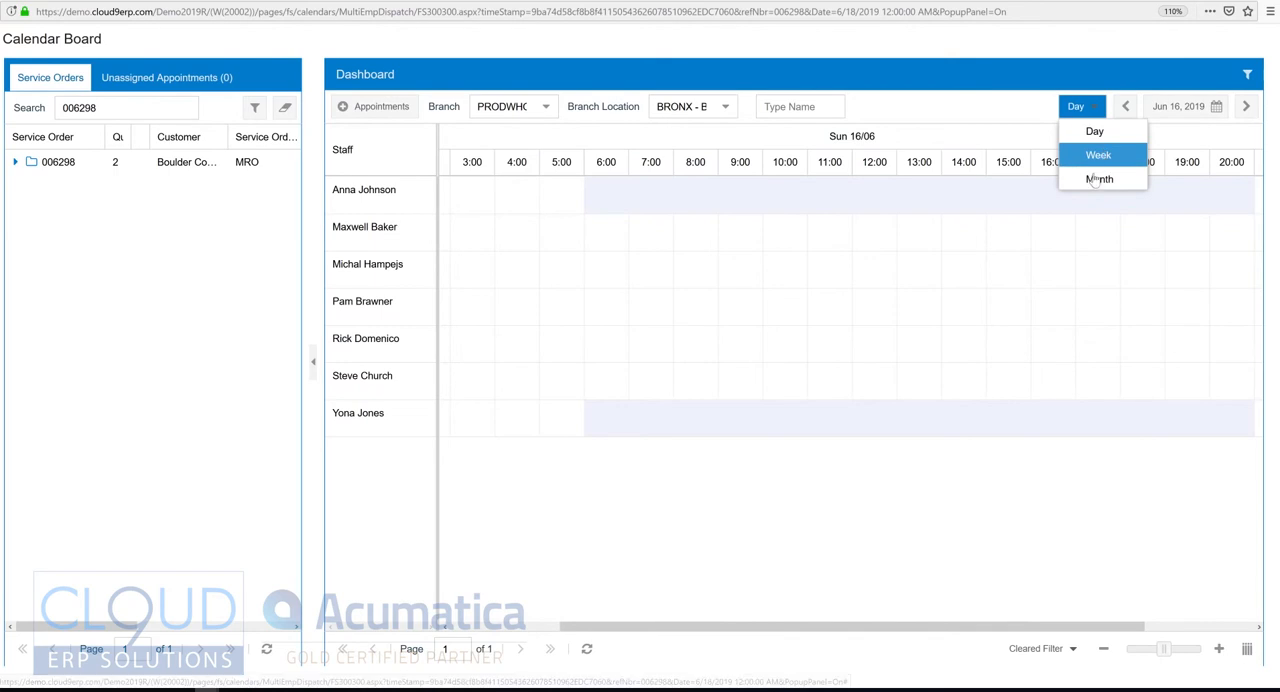
left_click(1098, 154)
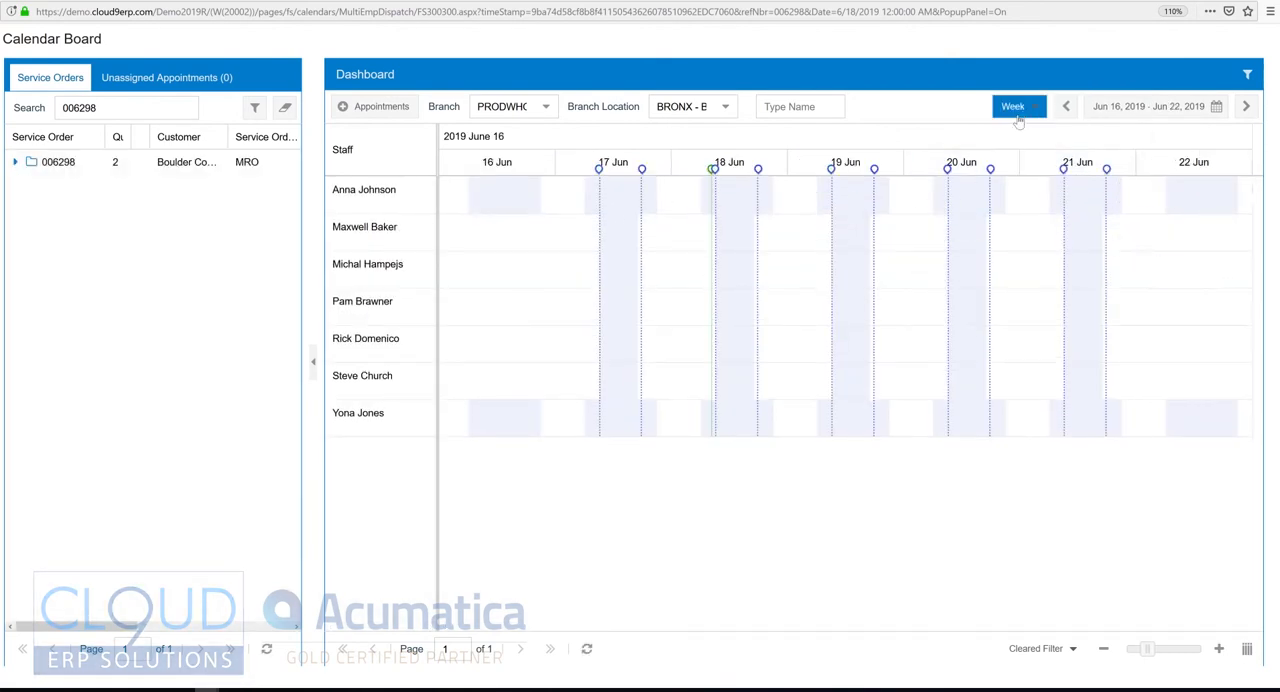
left_click(1018, 106)
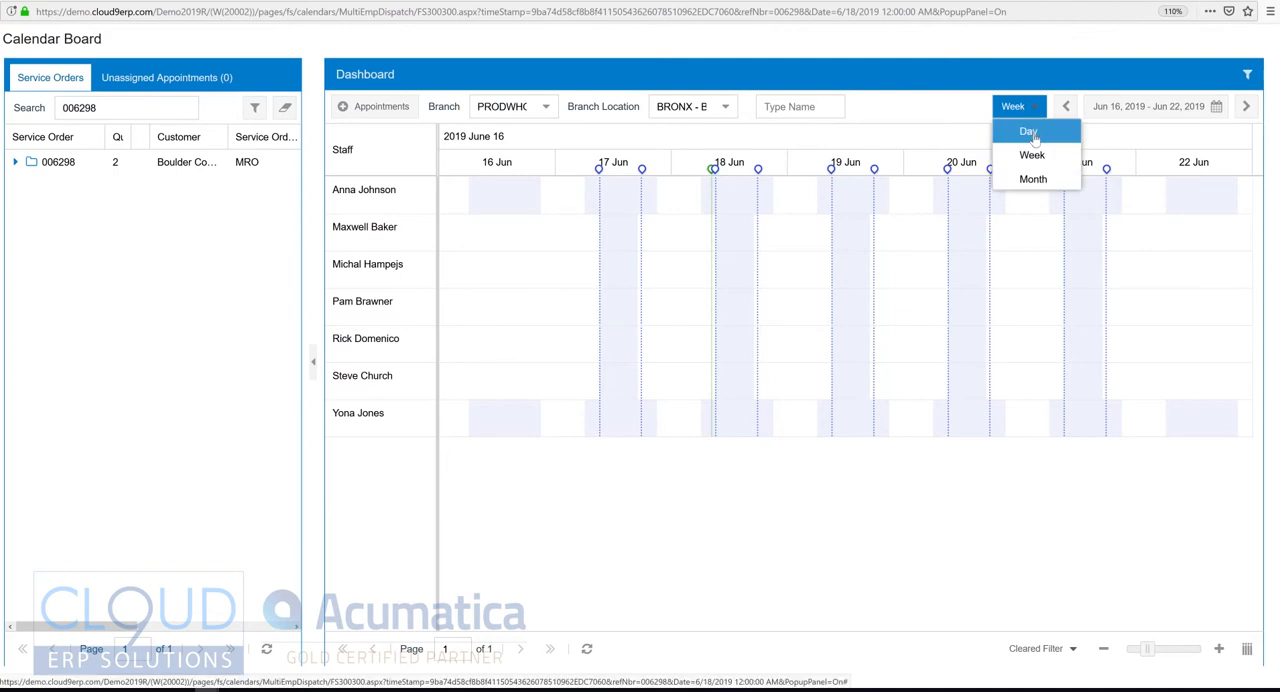
left_click(1028, 131)
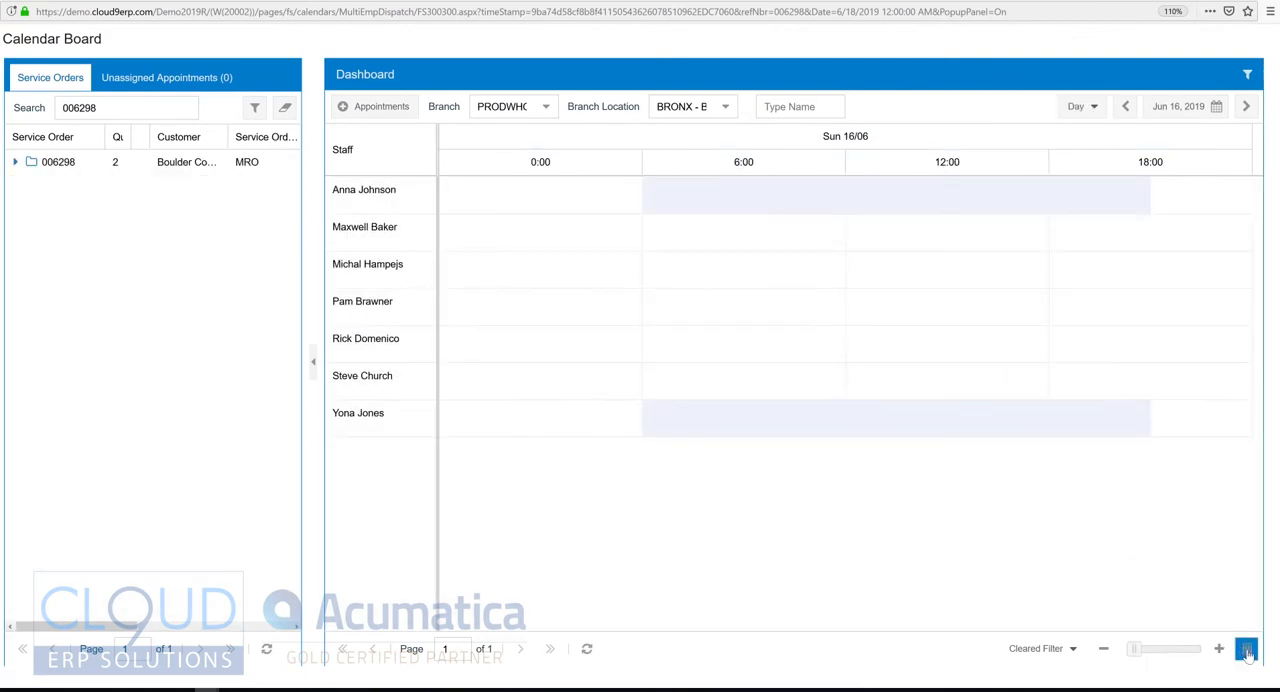
left_click(1246, 648)
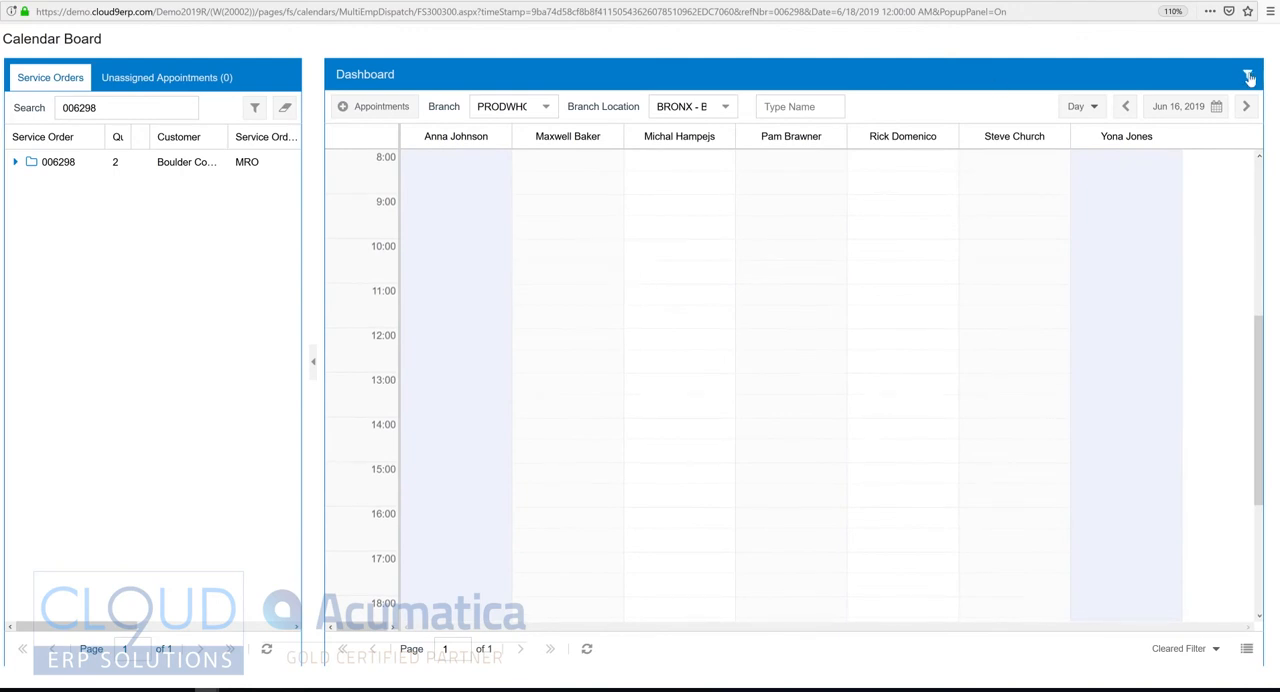
Filter the board's staff to the Network Administrator skill for order 006298's appointment
left_click(1249, 76)
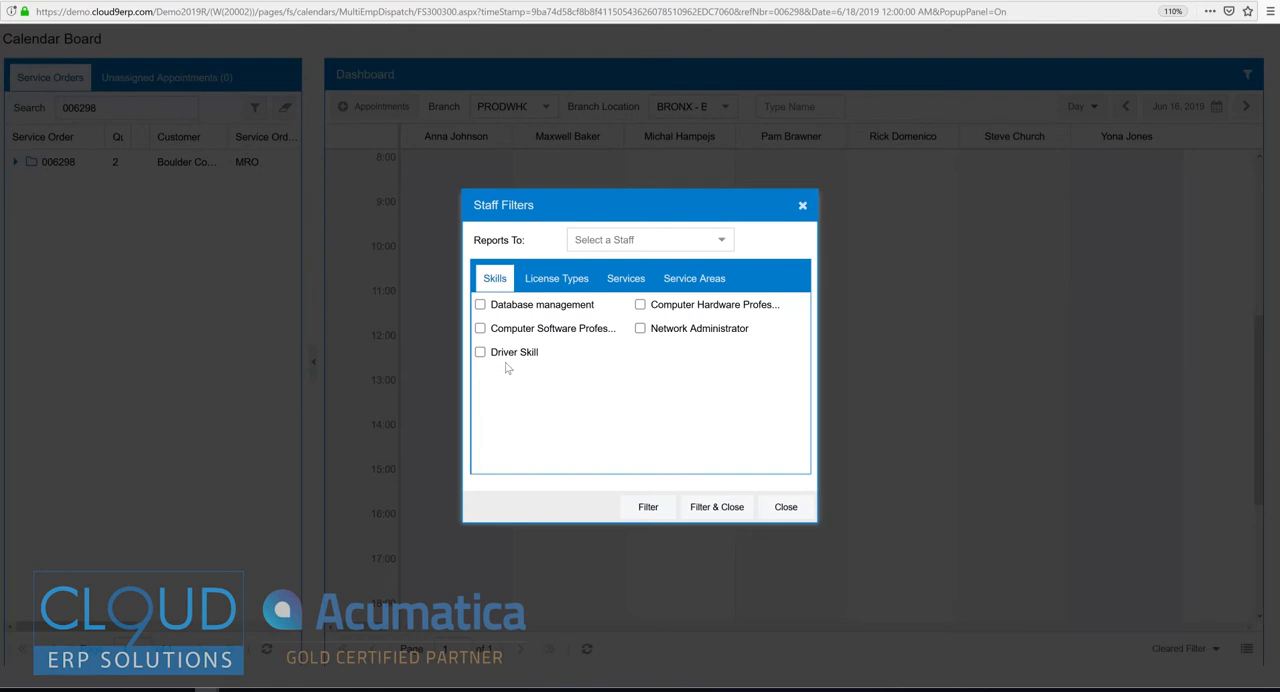
mouse_move(623, 303)
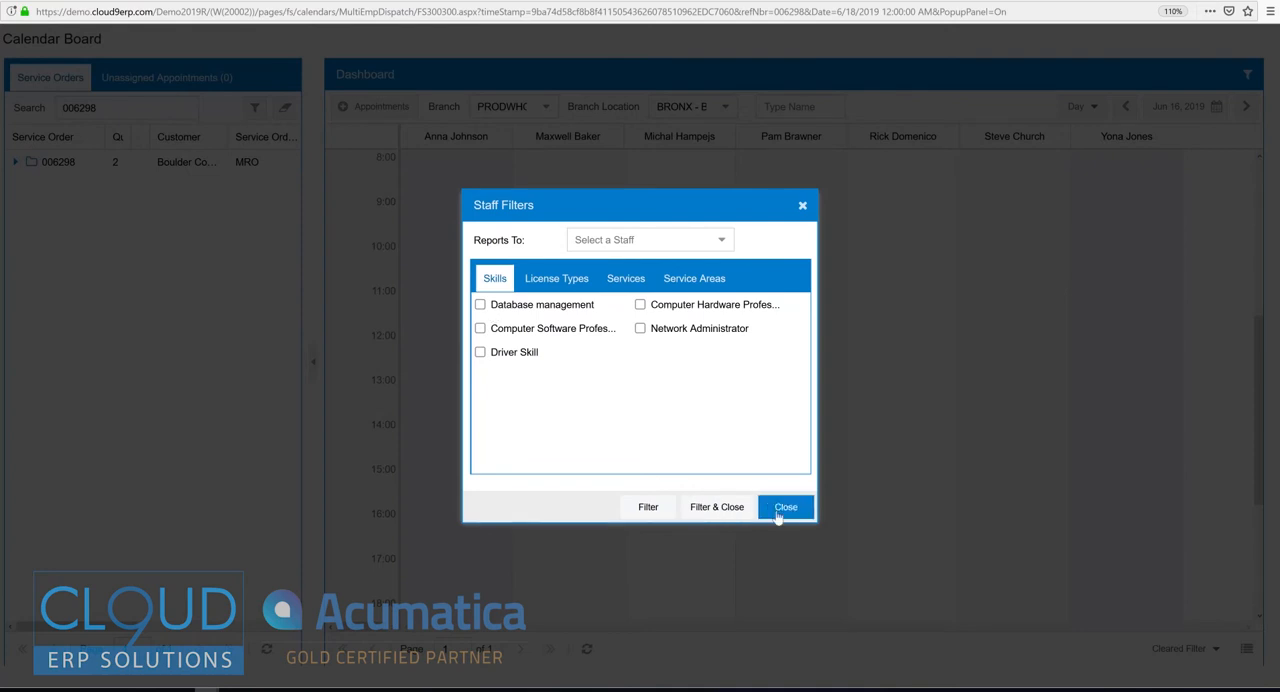
left_click(785, 507)
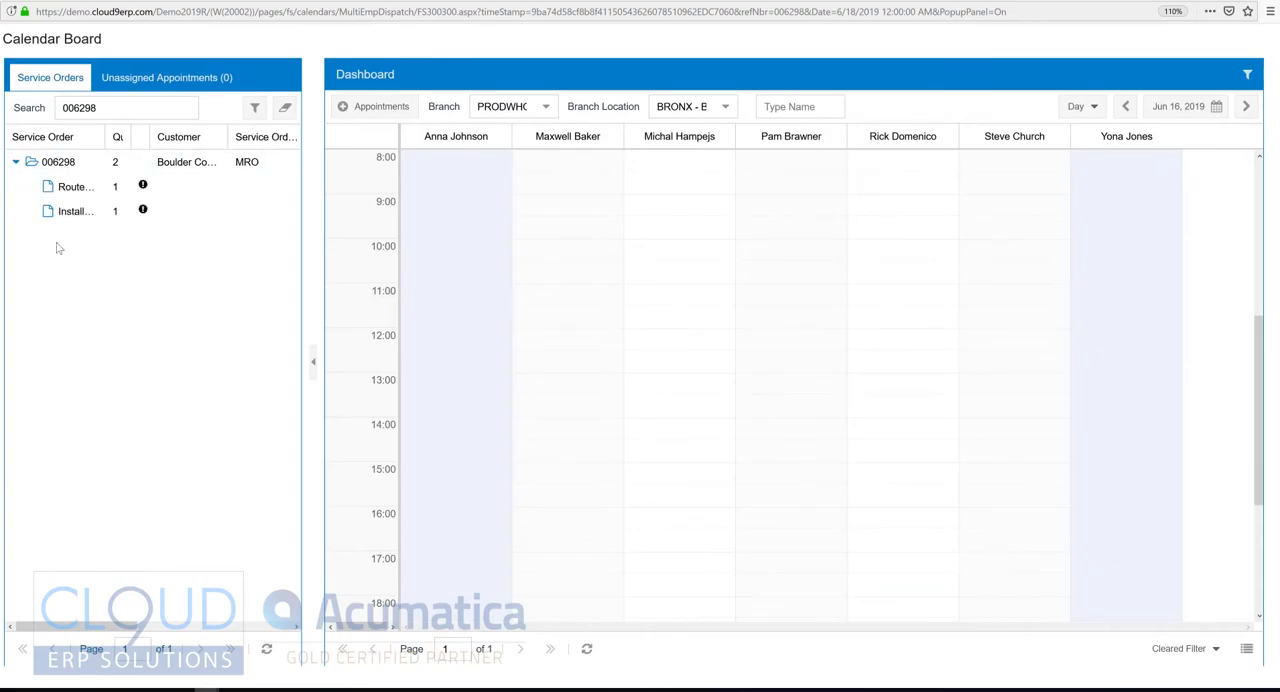
left_click(1247, 74)
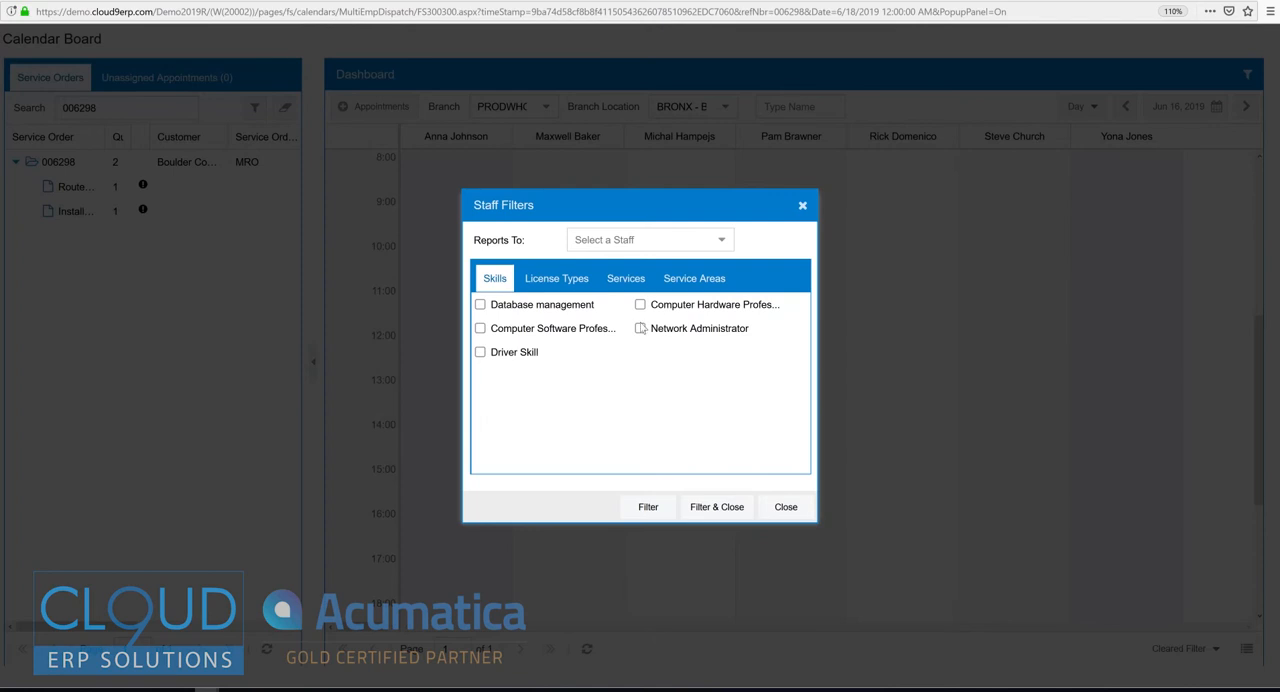
left_click(640, 328)
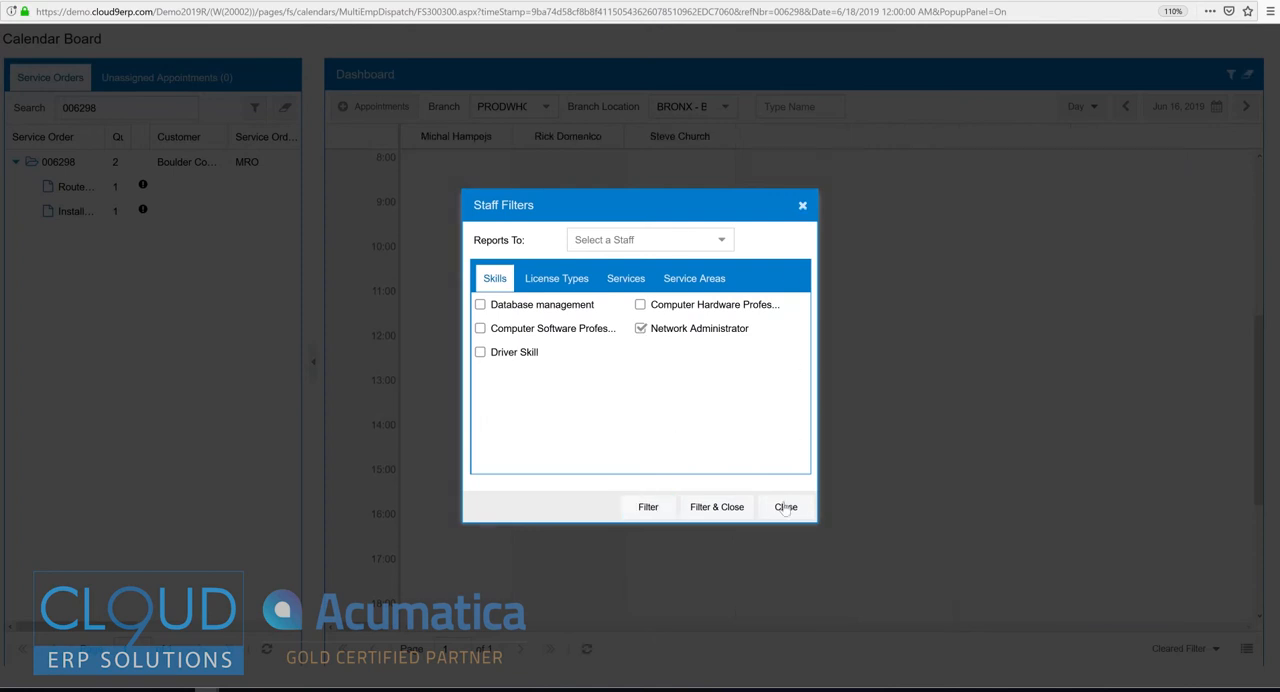
left_click(785, 507)
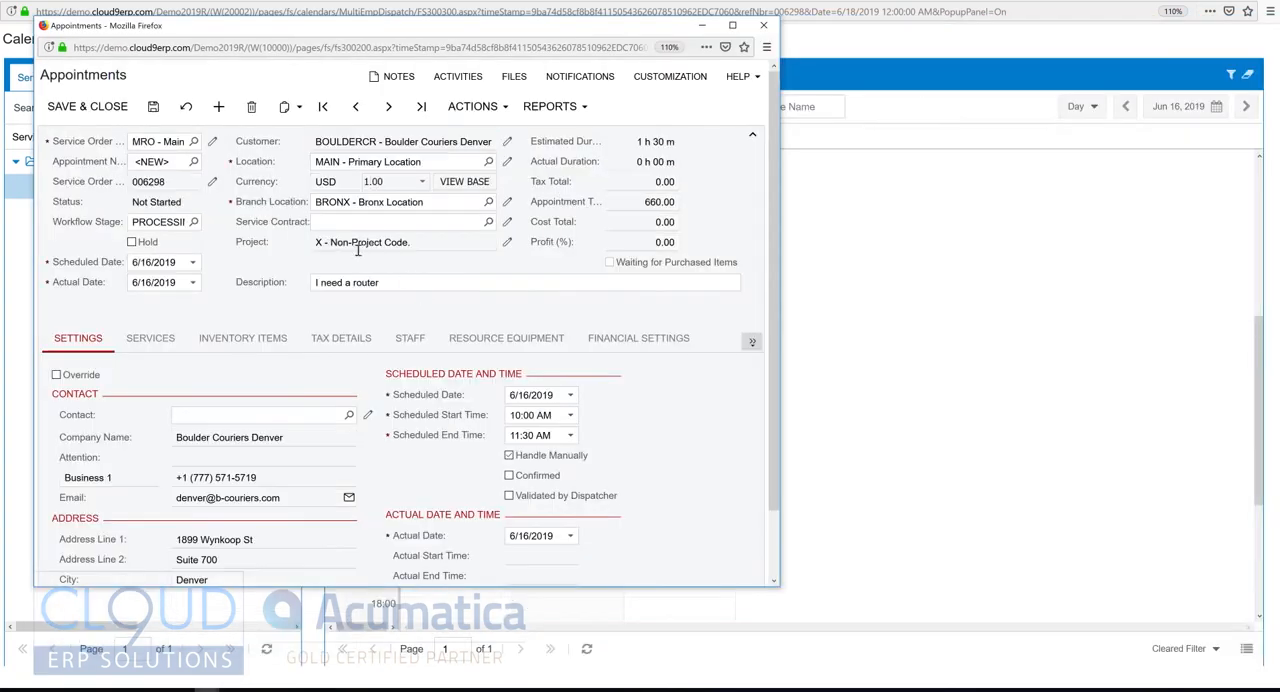
left_click(87, 106)
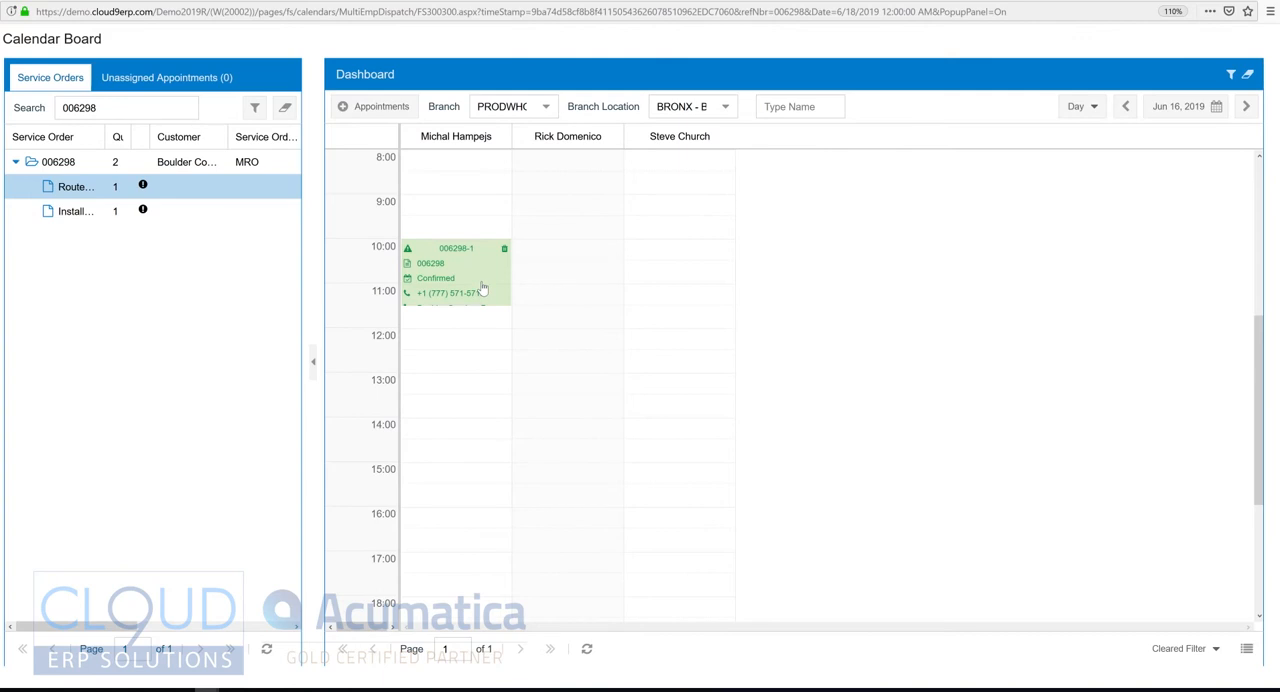
left_click(1231, 74)
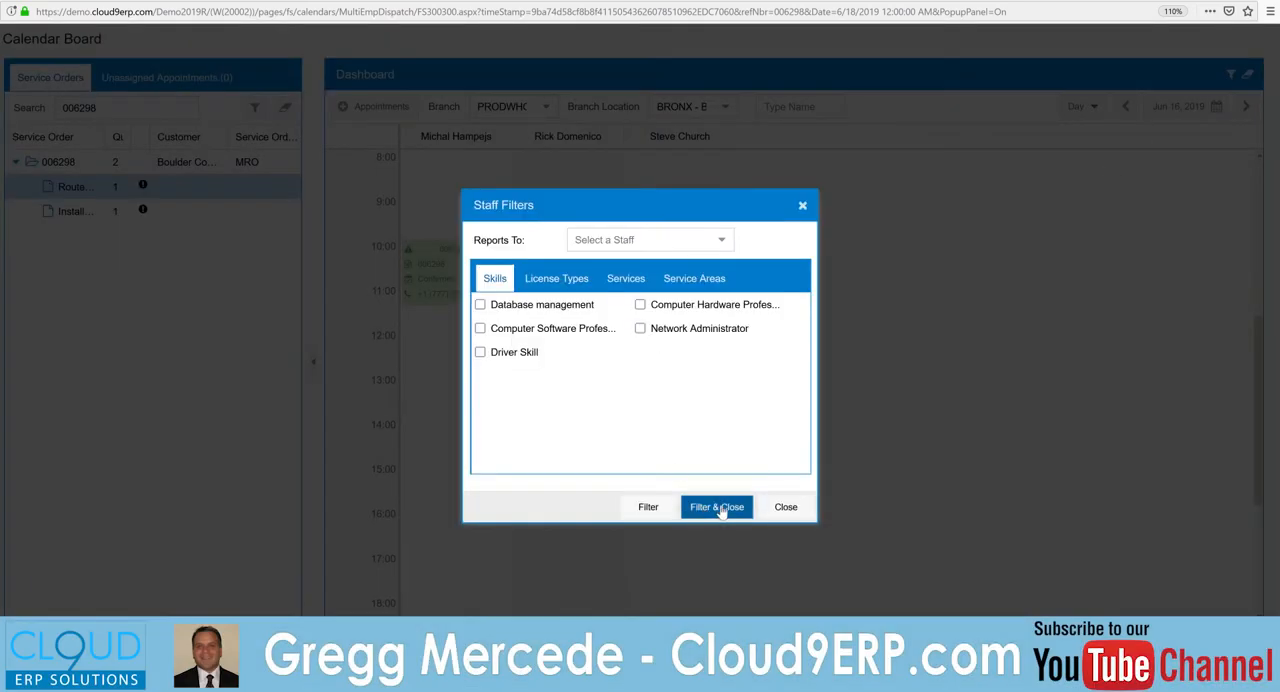
left_click(716, 506)
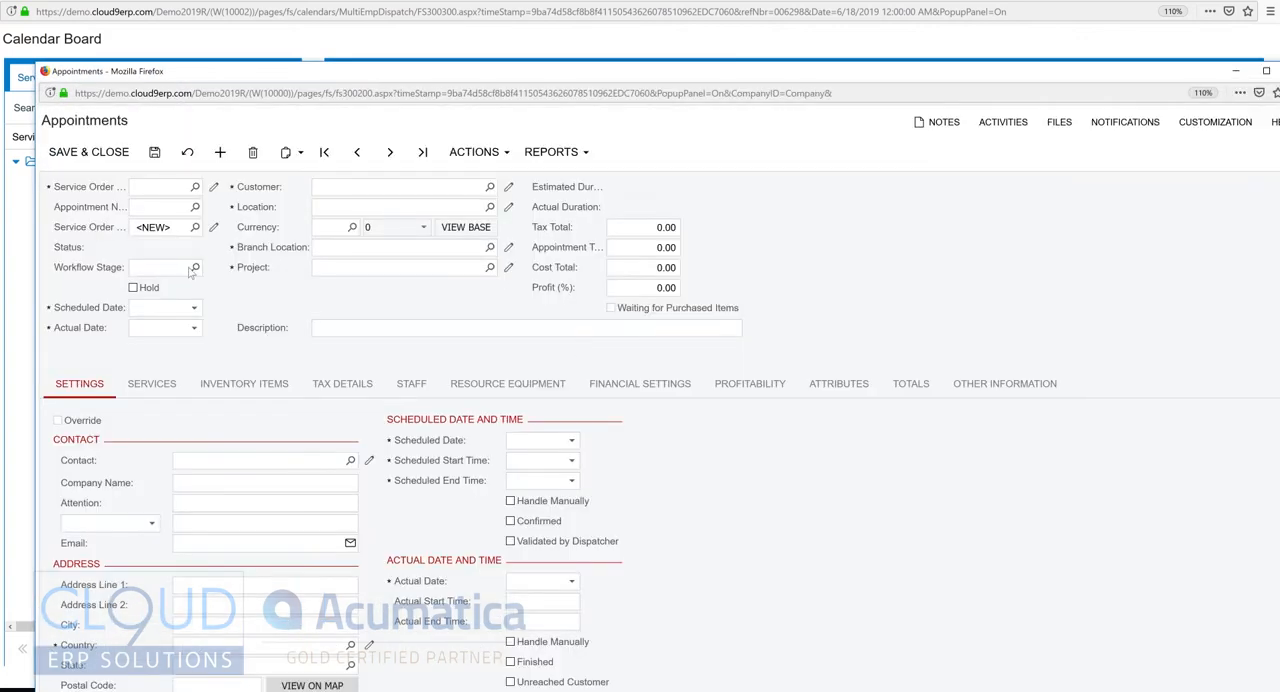
left_click(400, 187)
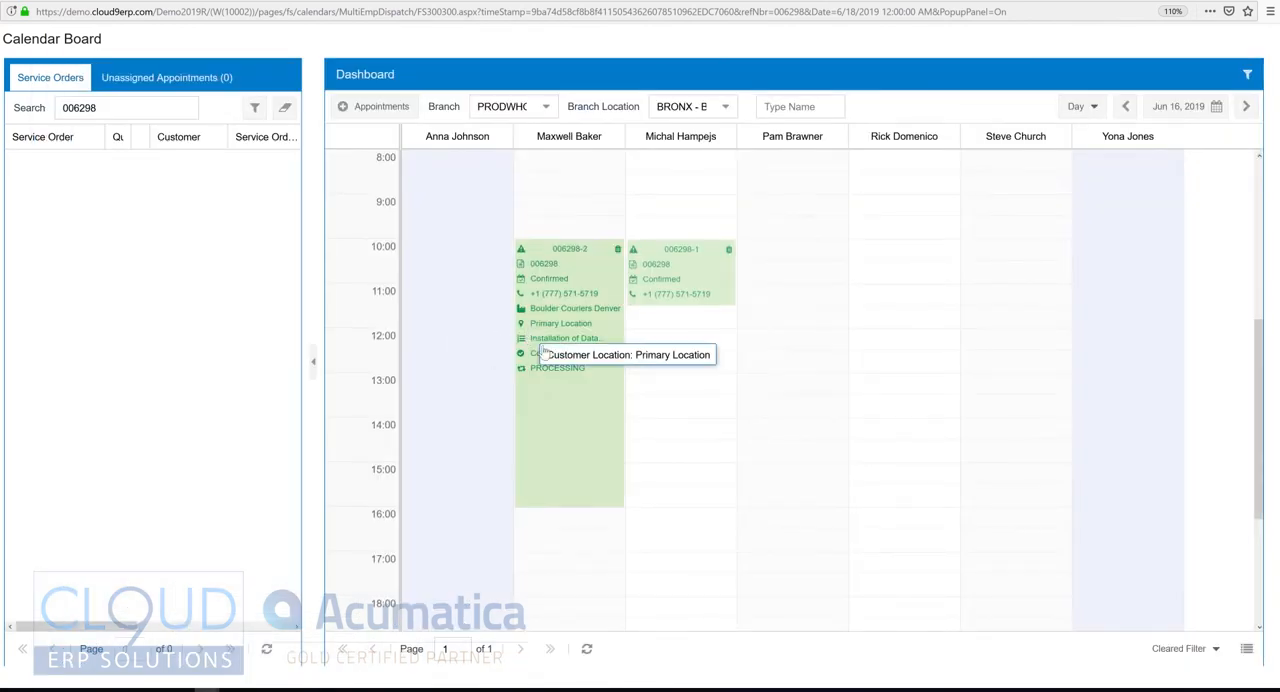
mouse_move(322, 355)
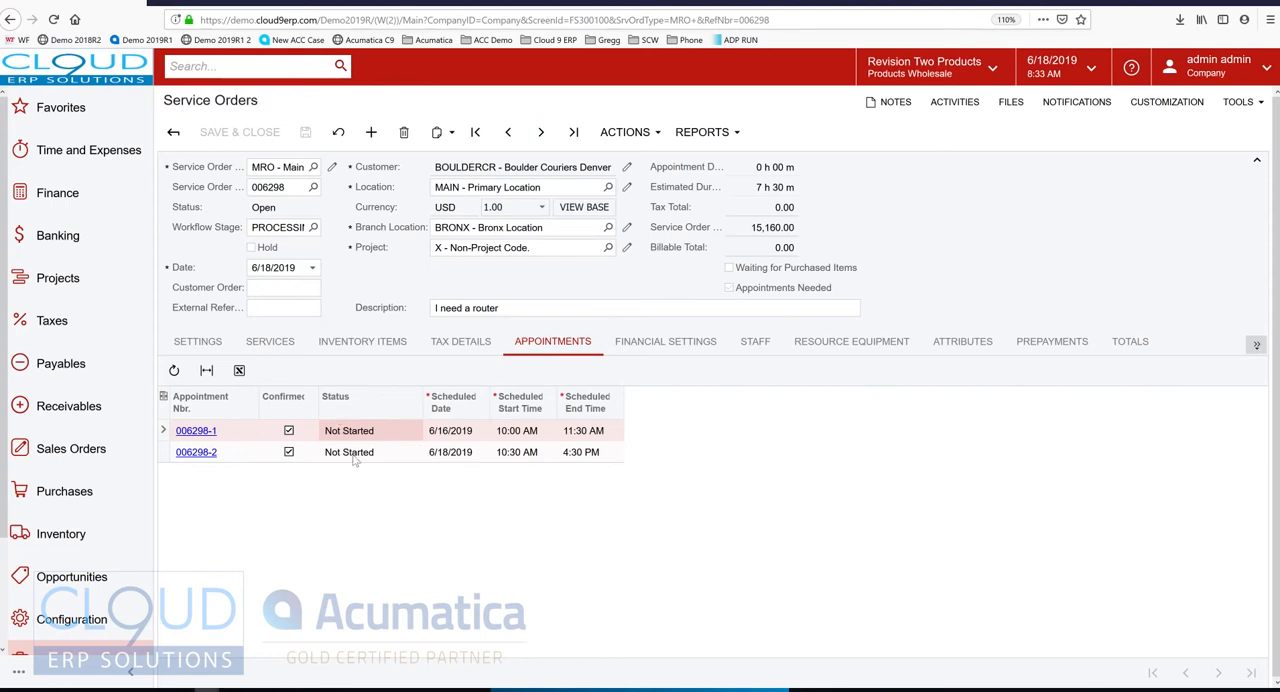
left_click(196, 430)
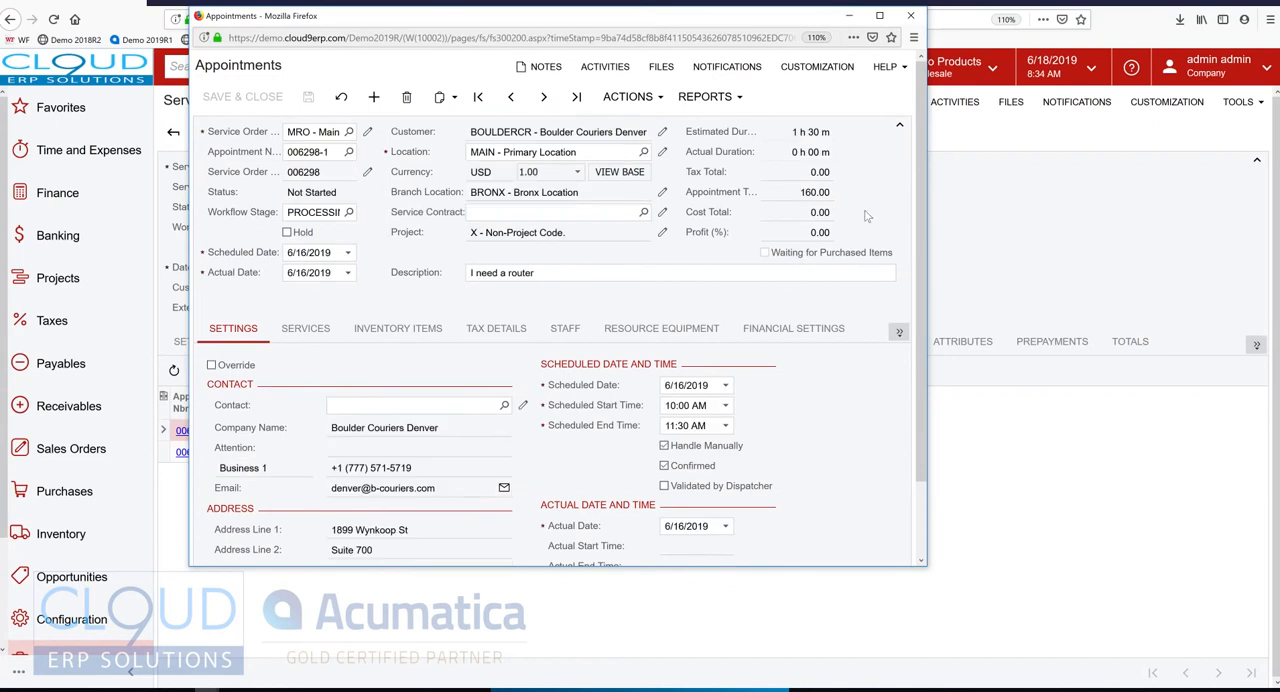
left_click(630, 96)
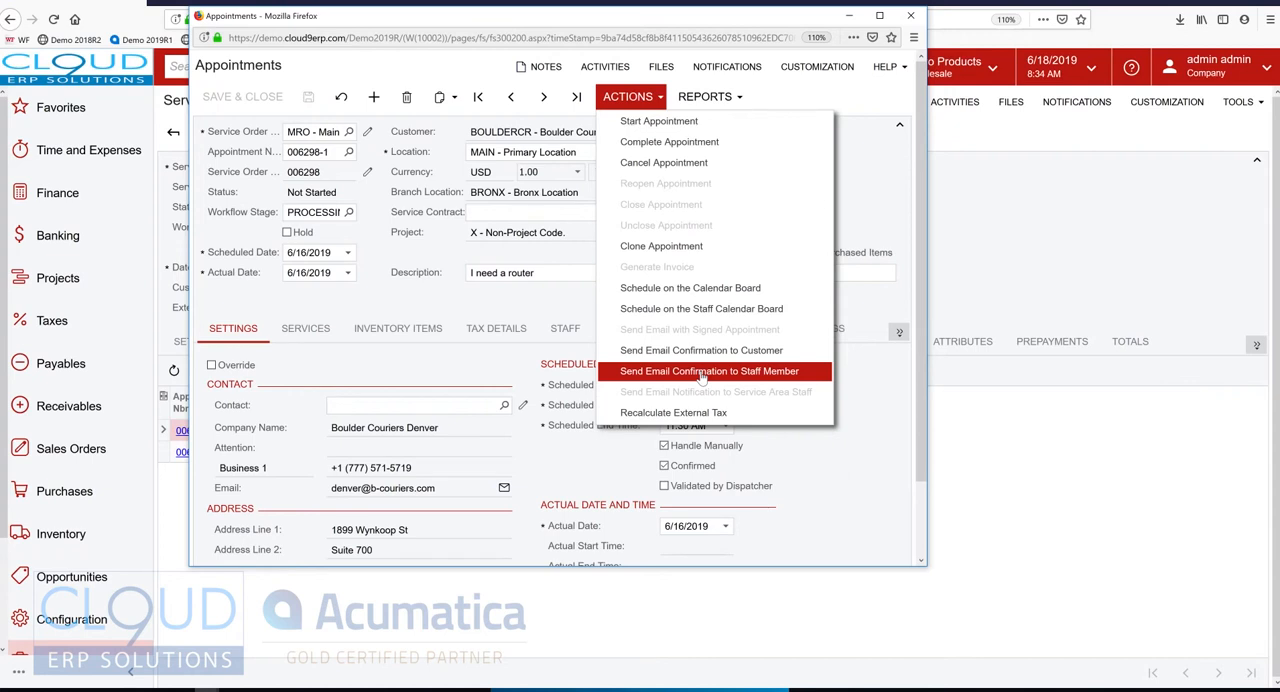
mouse_move(701, 350)
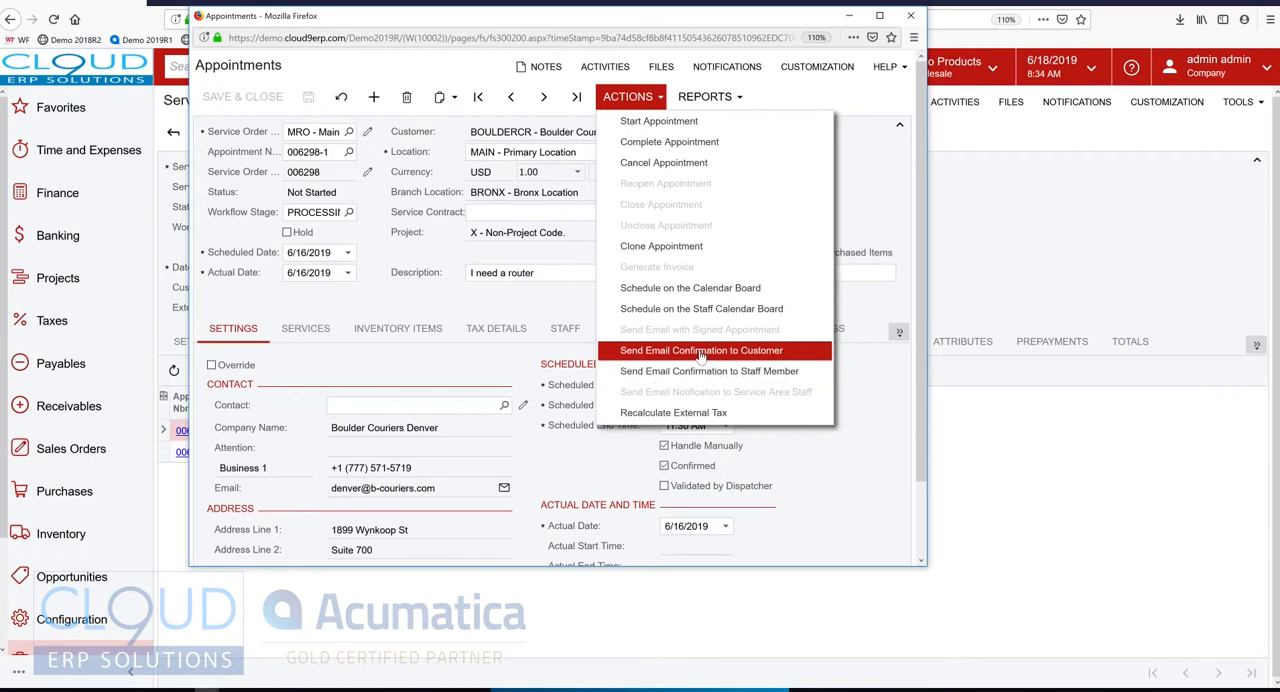
mouse_move(687, 371)
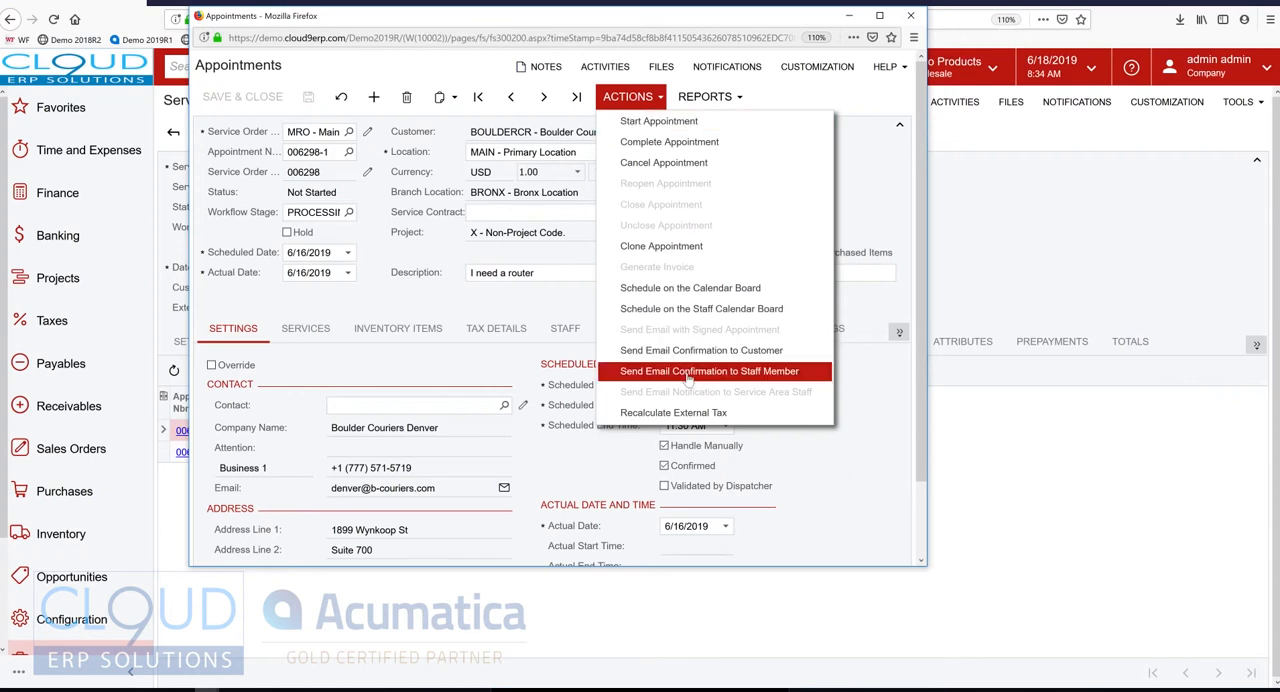
mouse_move(701, 350)
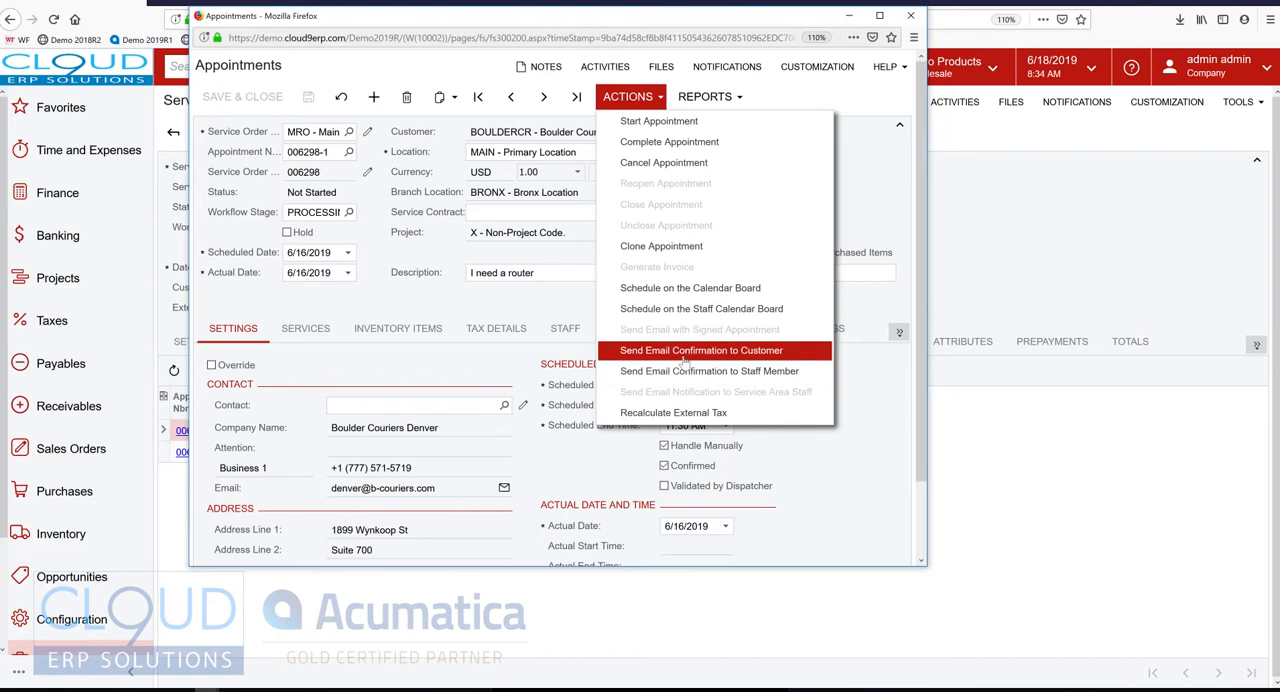
mouse_move(709, 371)
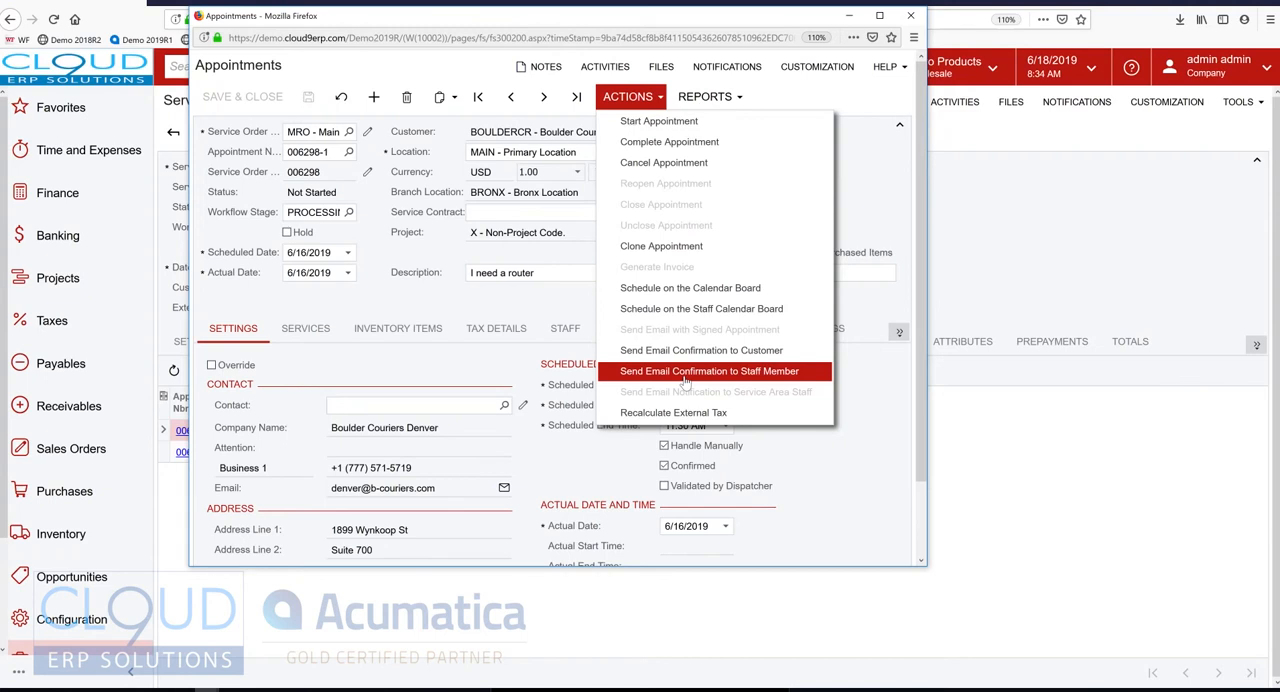
mouse_move(690, 371)
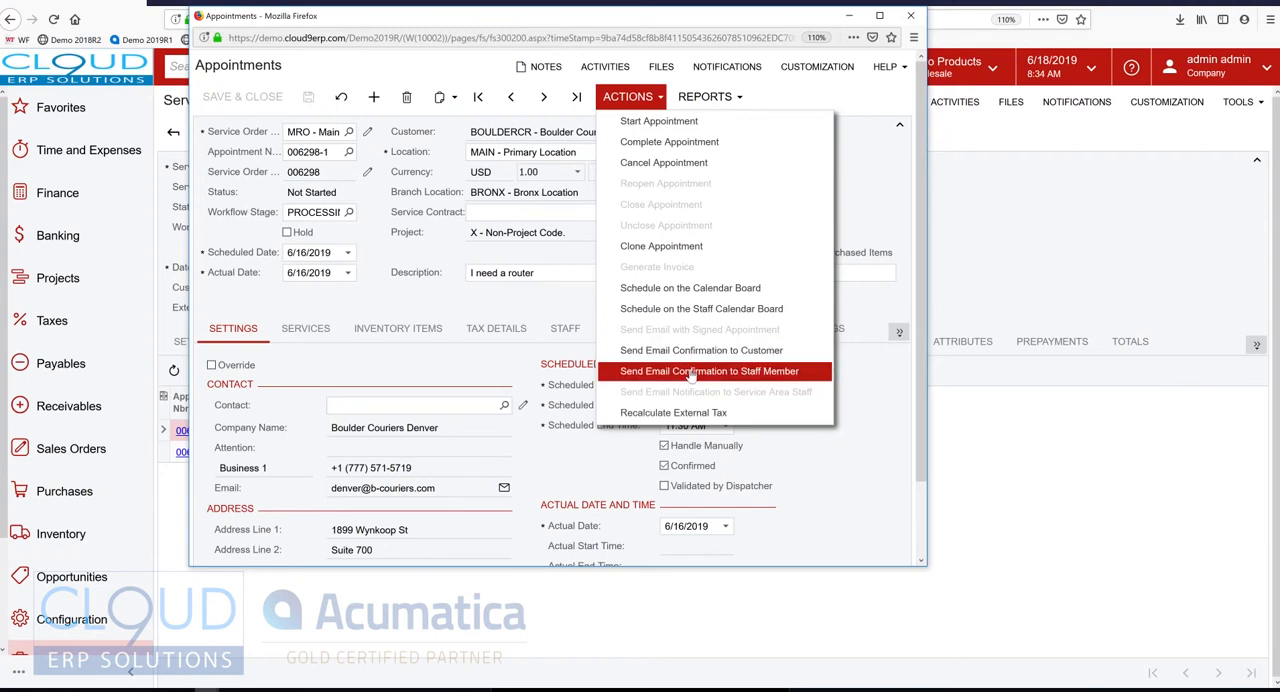
mouse_move(746, 242)
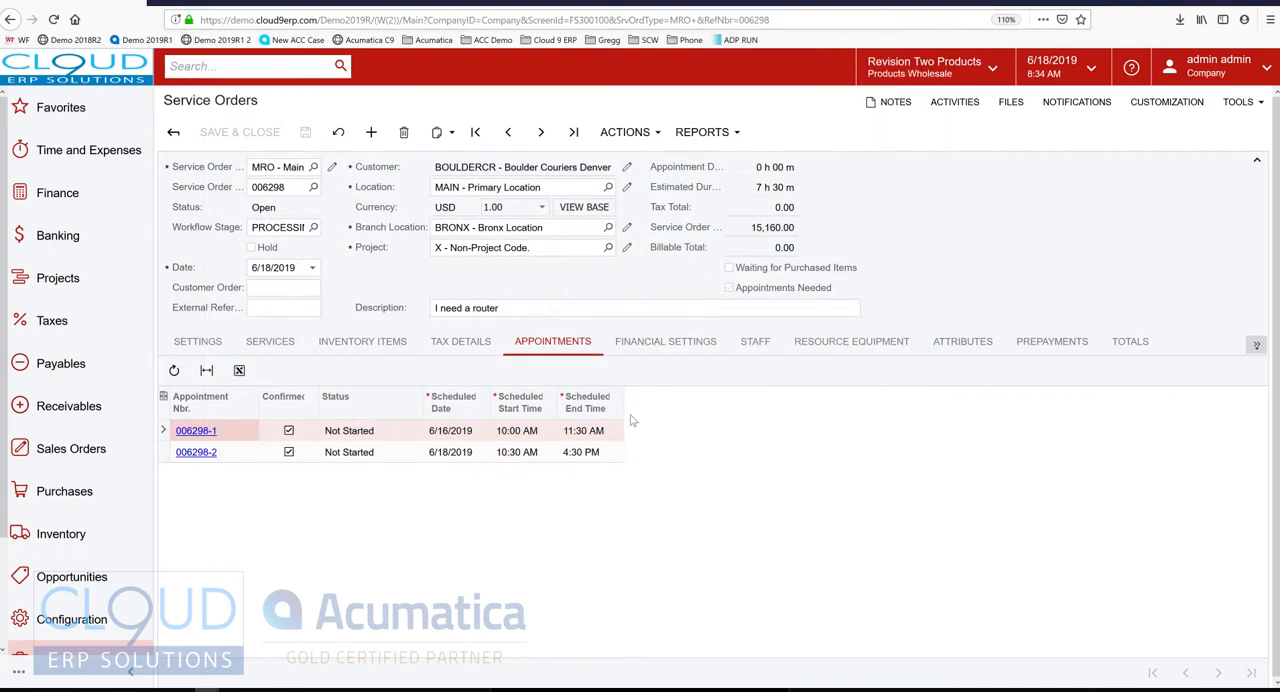
mouse_move(505, 332)
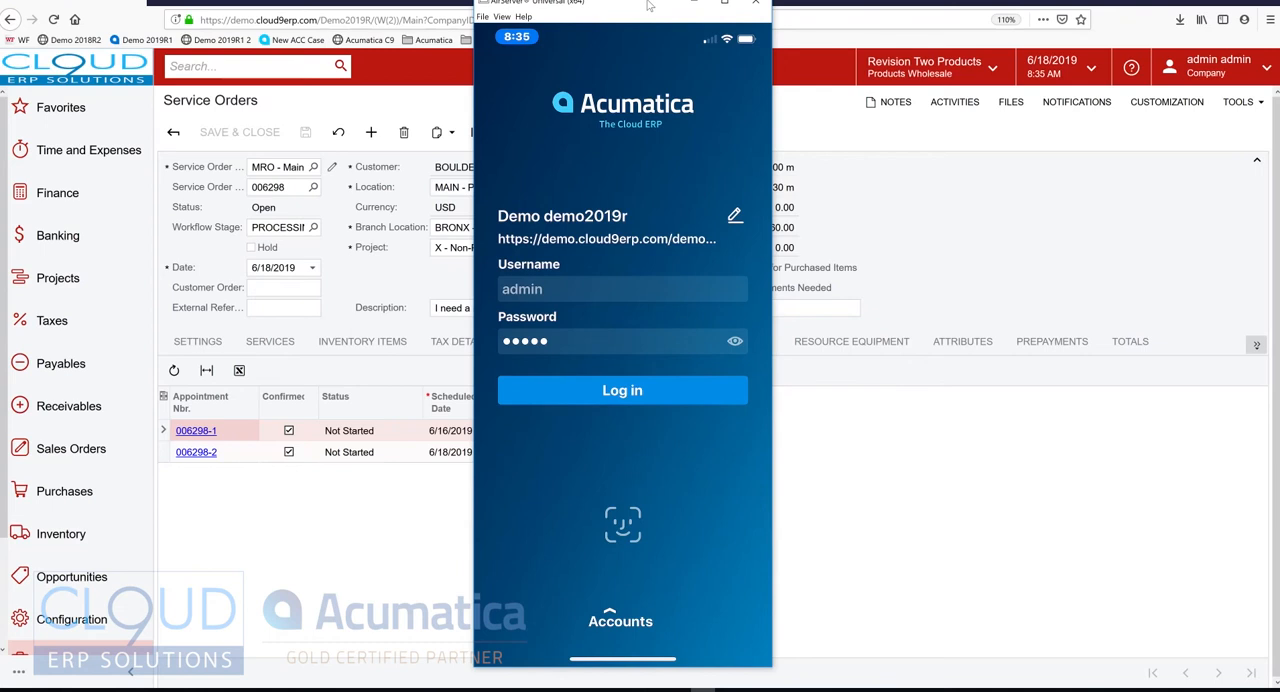
Log in to Acumatica Mobile and open Appointments List from the home tiles
left_click(622, 390)
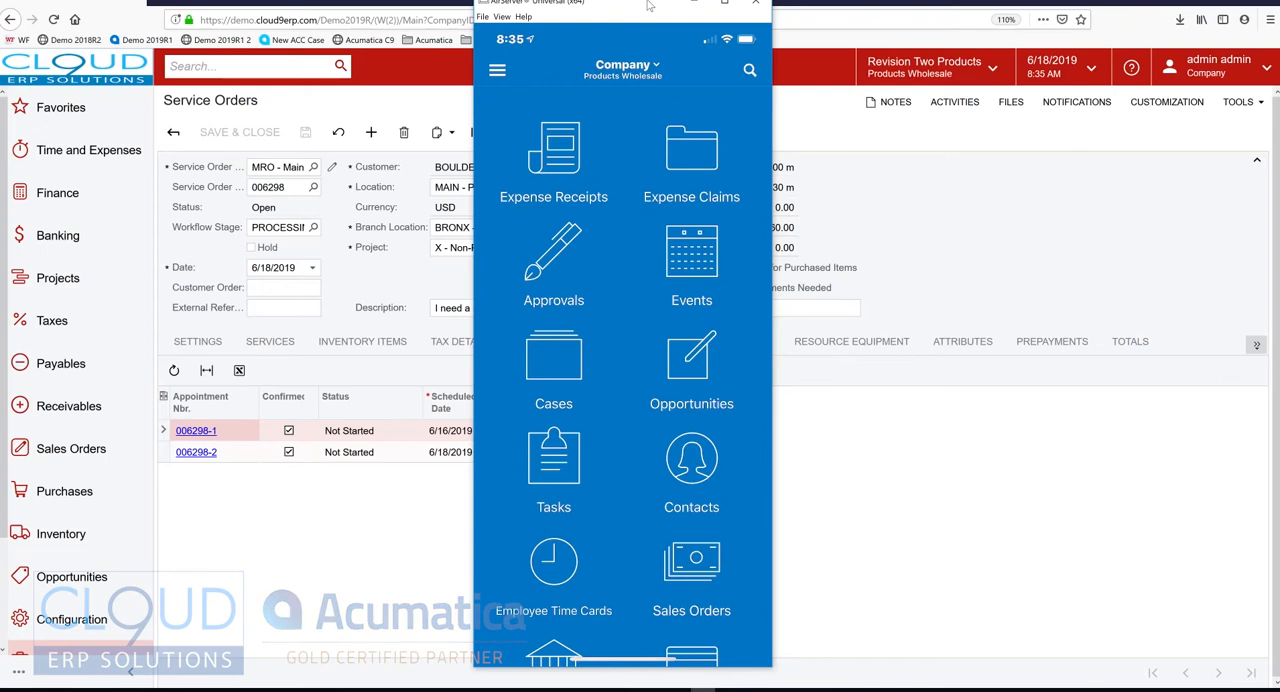
scroll("down", 3)
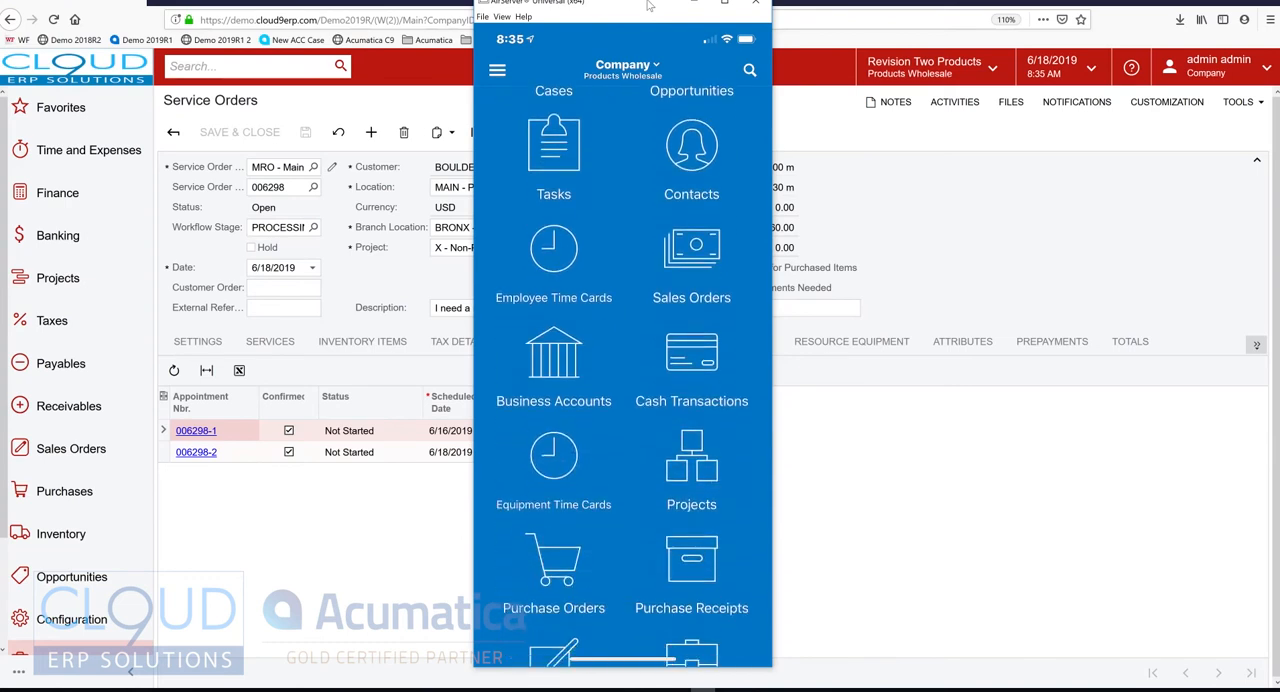
scroll("down", 3)
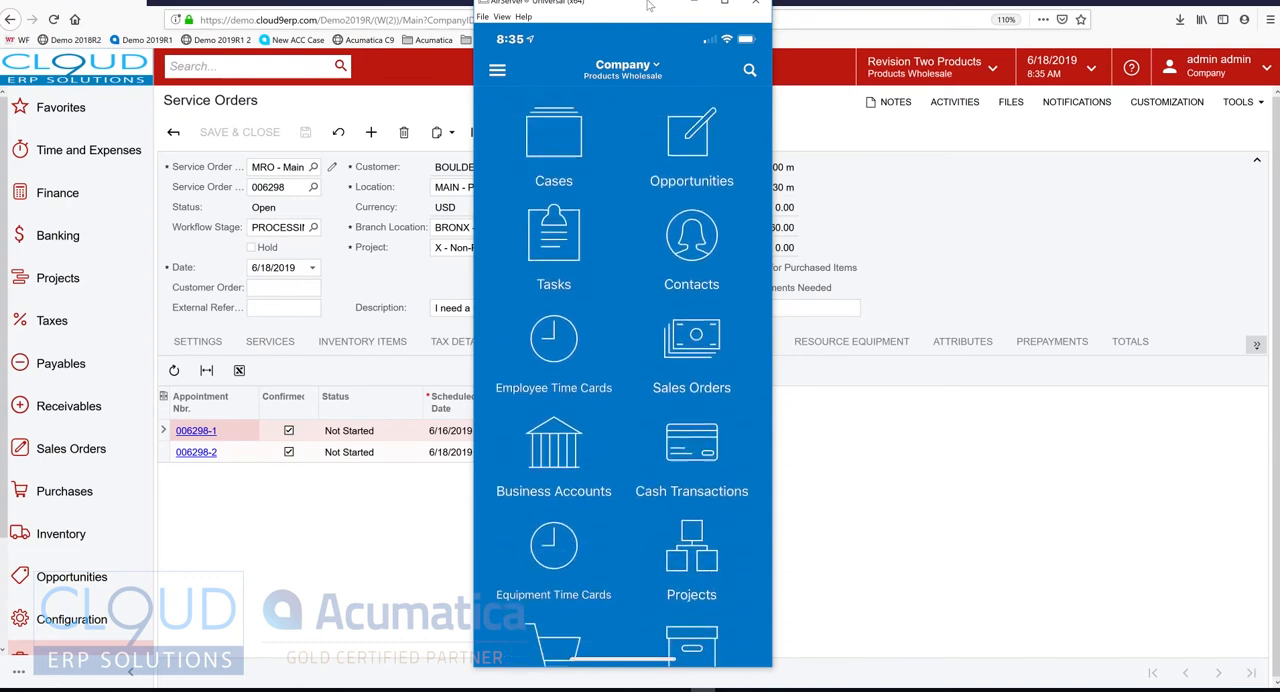
scroll("down", 3)
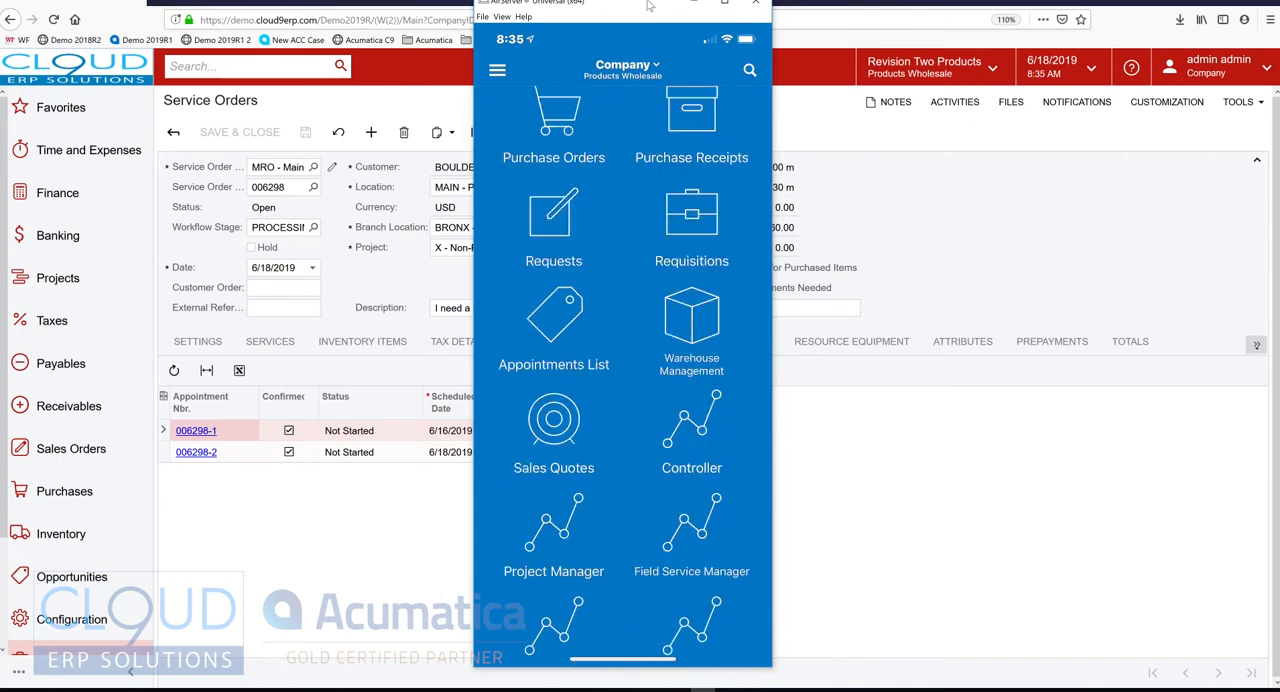
left_click(553, 320)
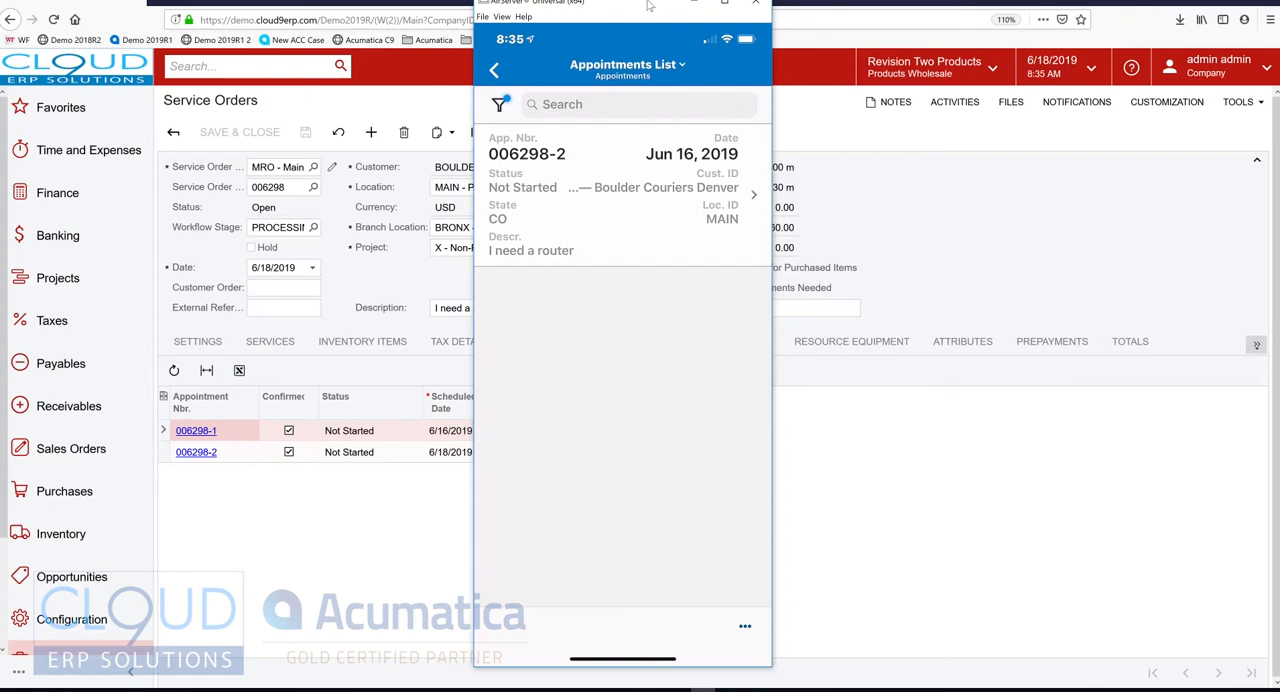
mouse_move(358, 440)
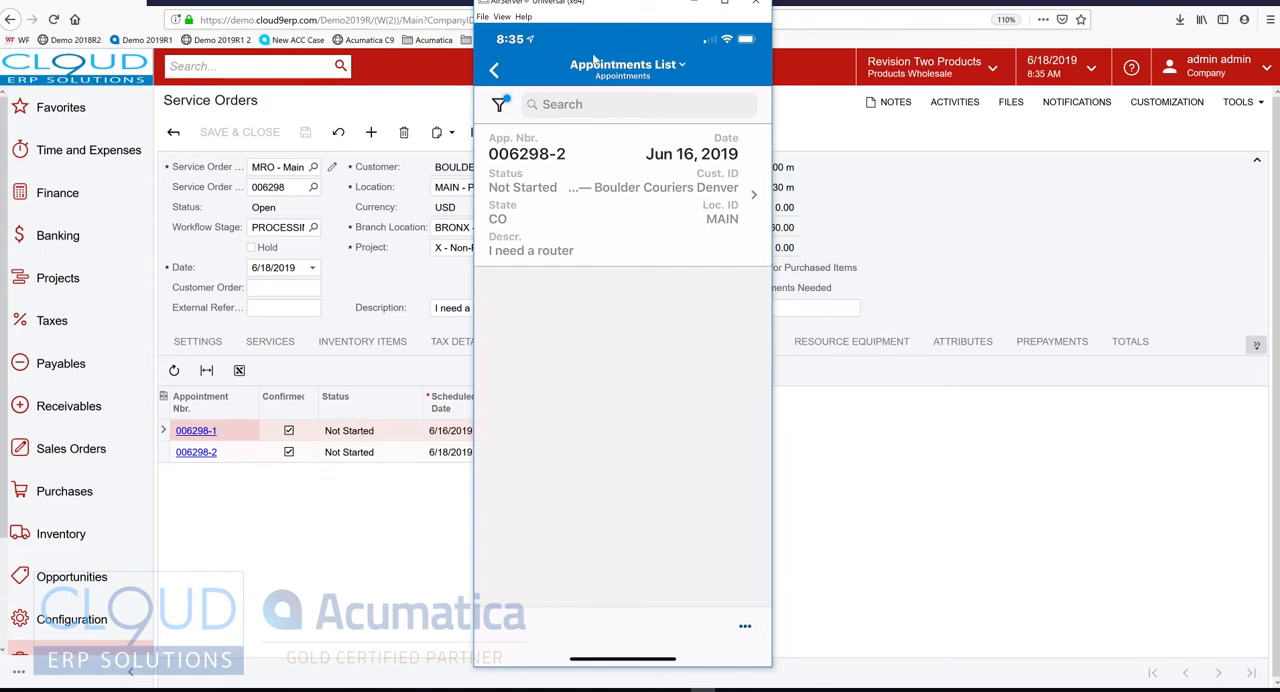
mouse_move(611, 6)
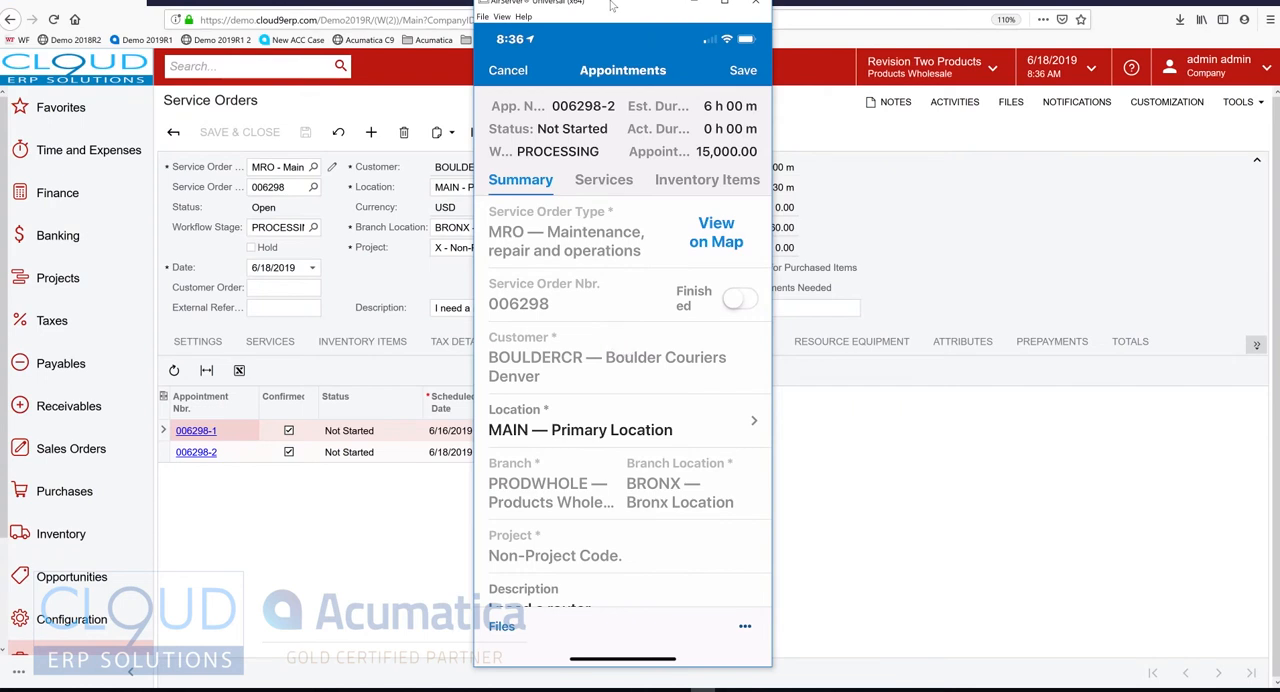
left_click(716, 232)
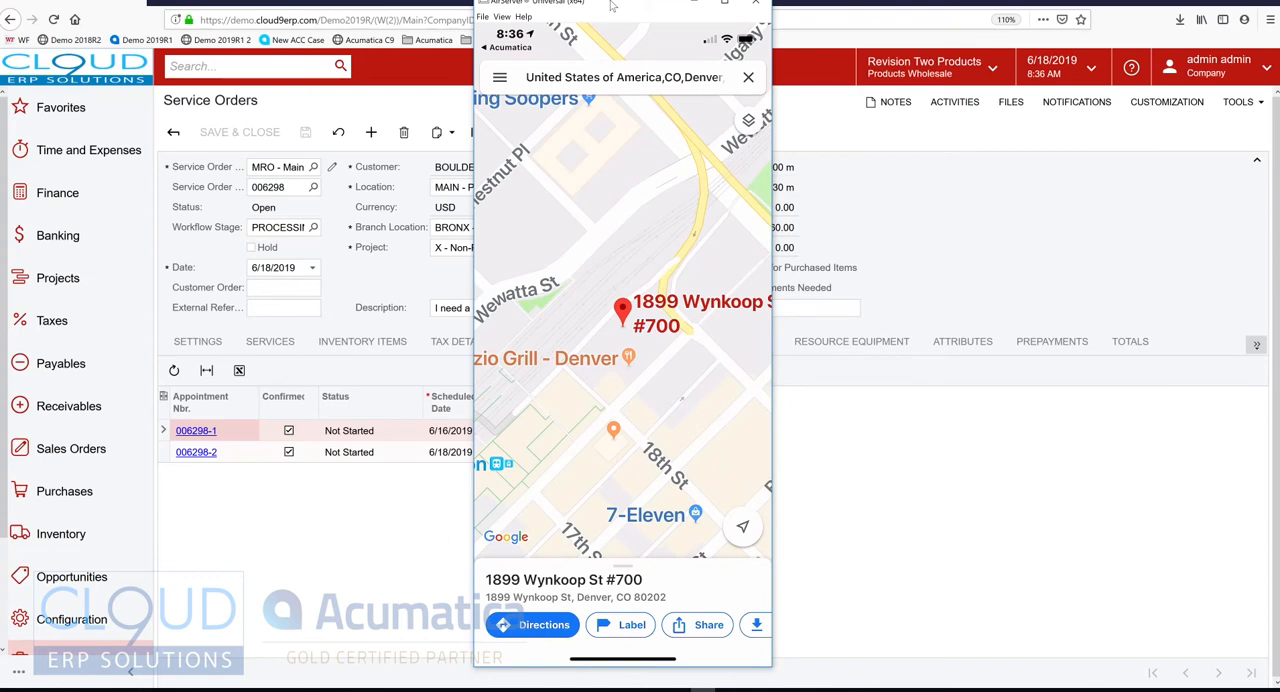
left_click(532, 624)
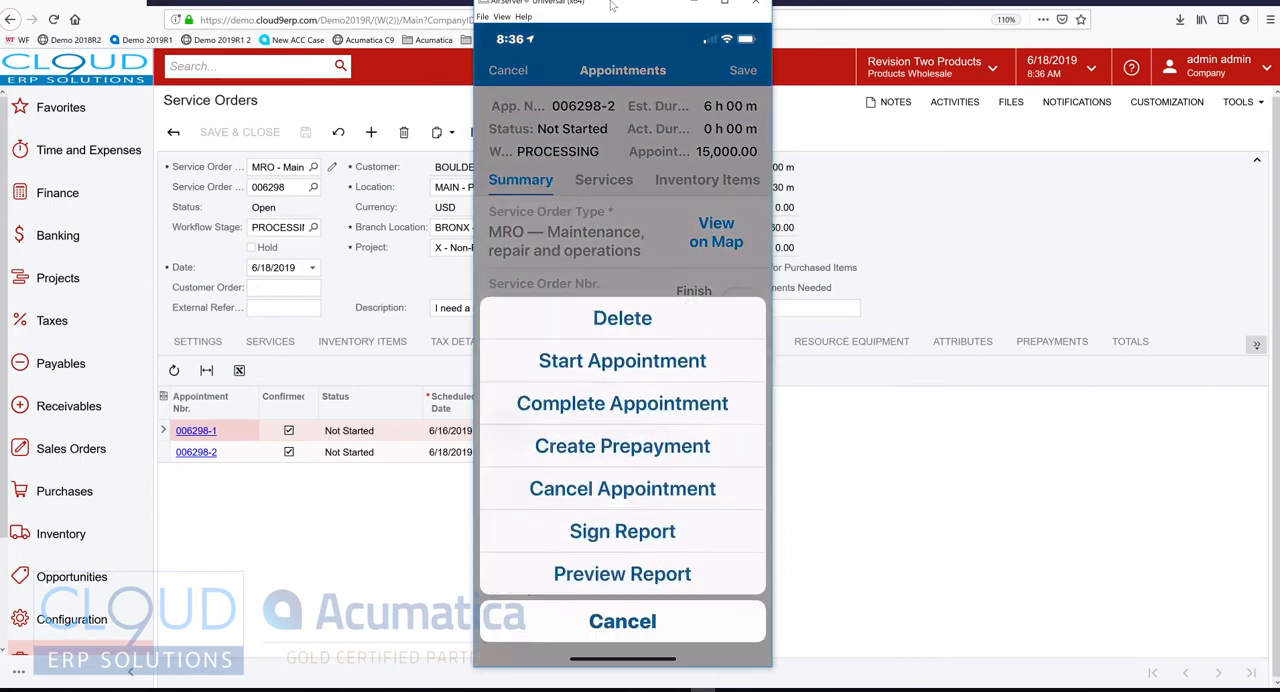
Start appointment 006298-2 so it is In Process, and scroll down the Summary
left_click(622, 621)
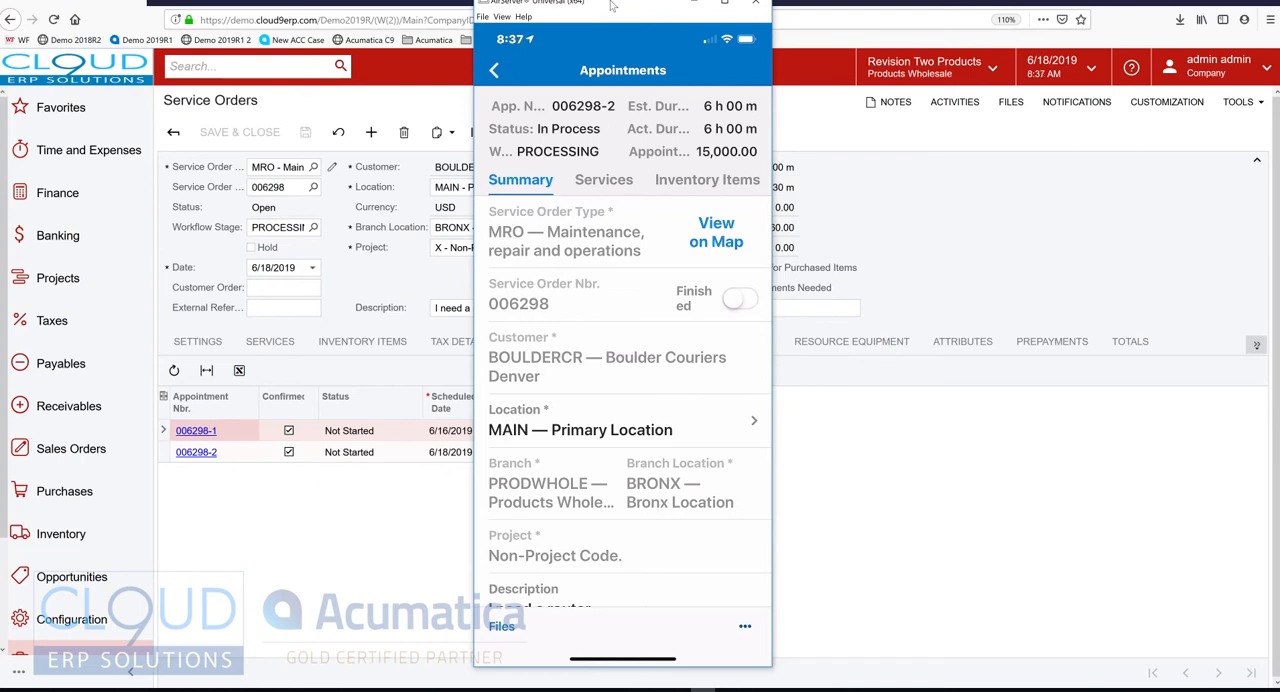
scroll("down", 3)
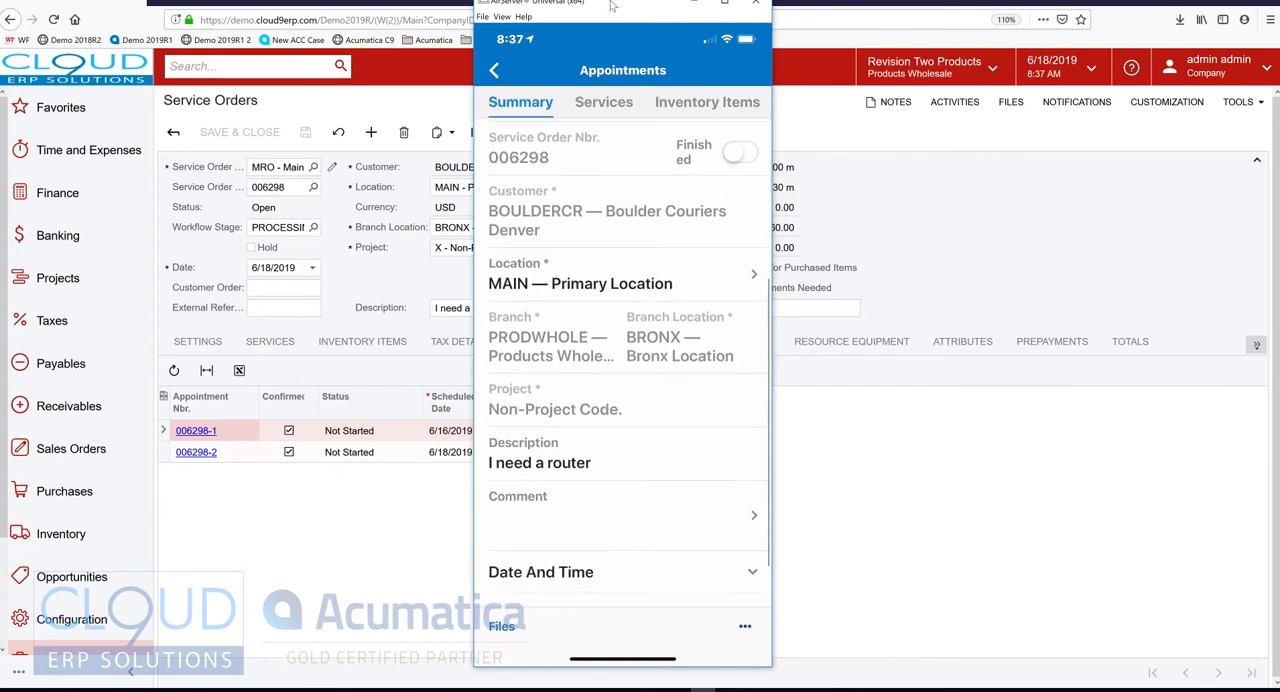
scroll("down", 3)
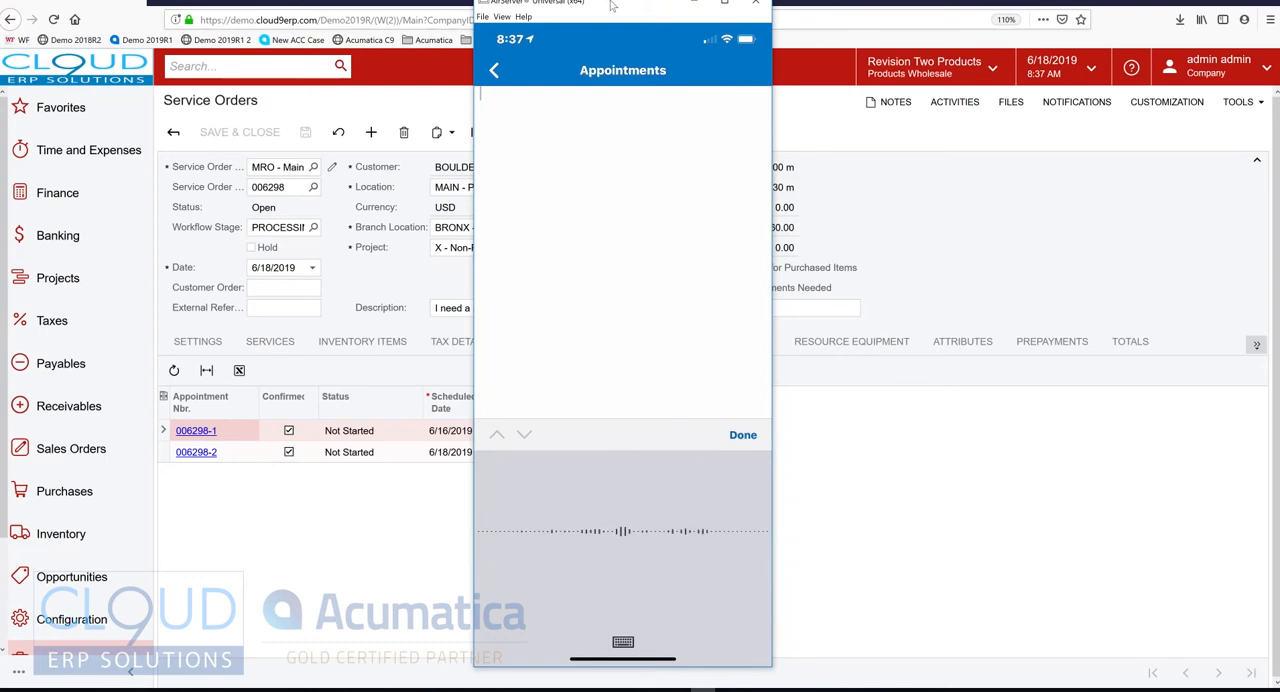
Dictate a comment that on-site technicians rarely type much about work performed, then finish
type("Most on site")
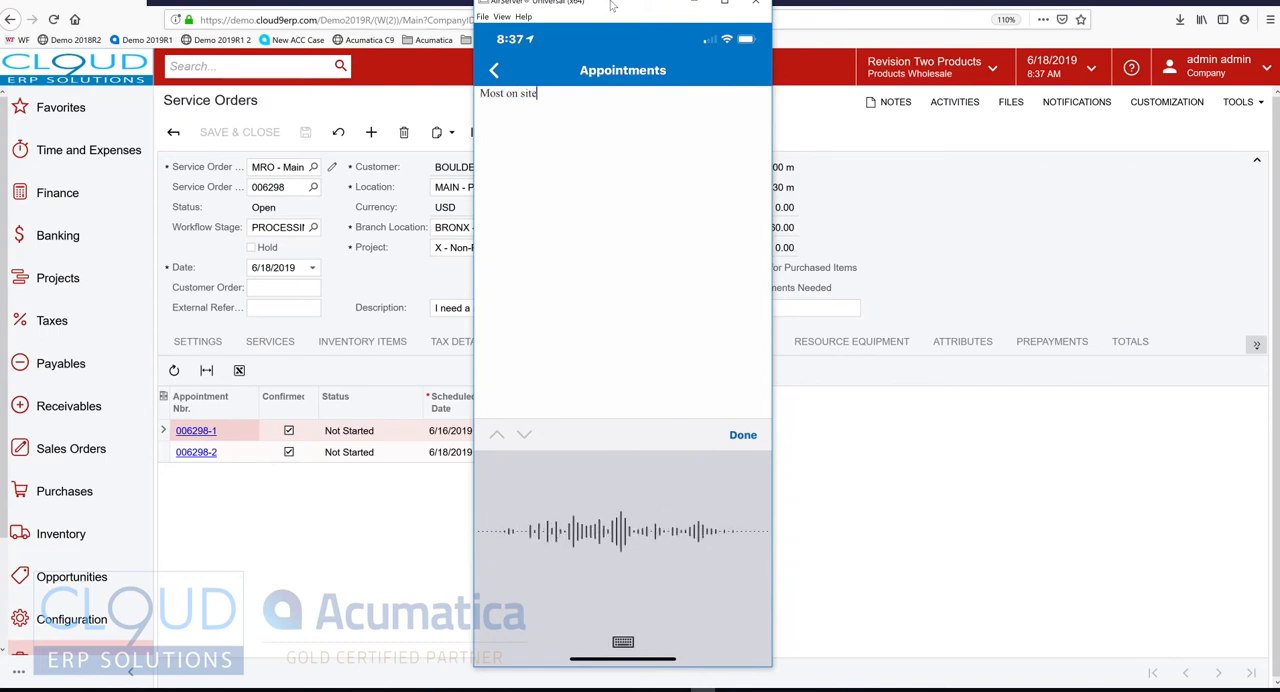
type("technicians won't really type in a lot of")
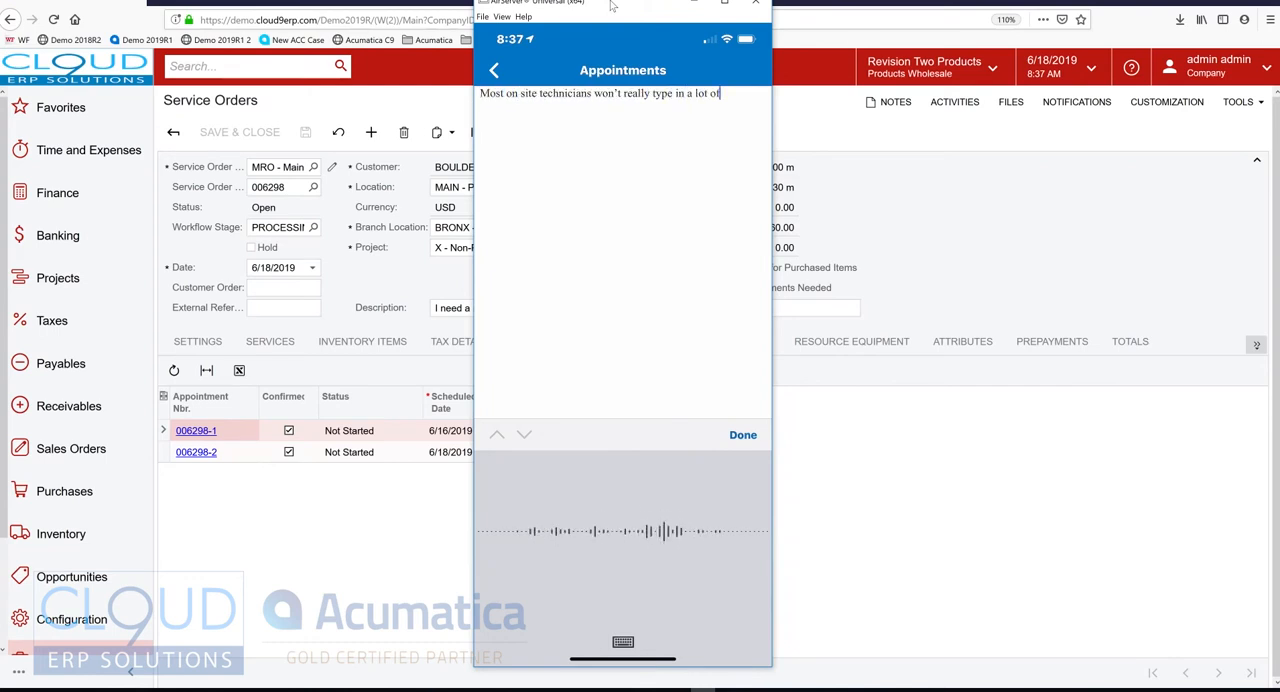
type("information about the work that")
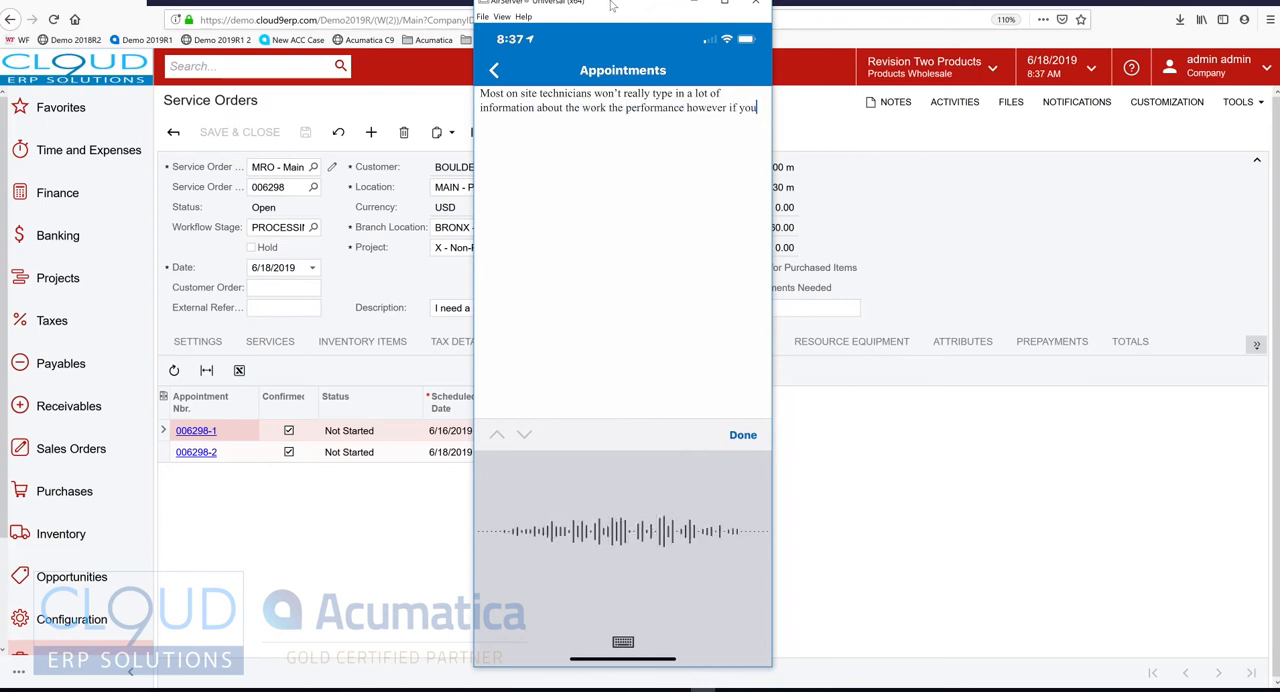
type("them the ability to dictate their comments then you'll")
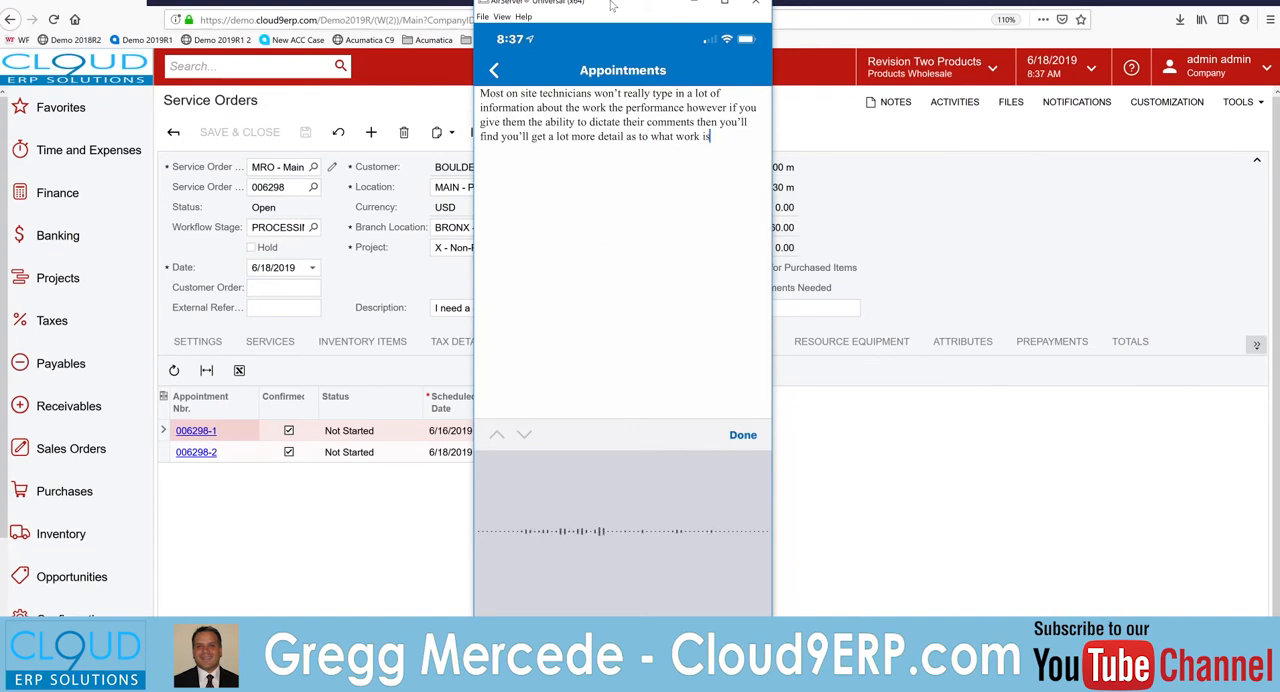
type("has been performed in the field")
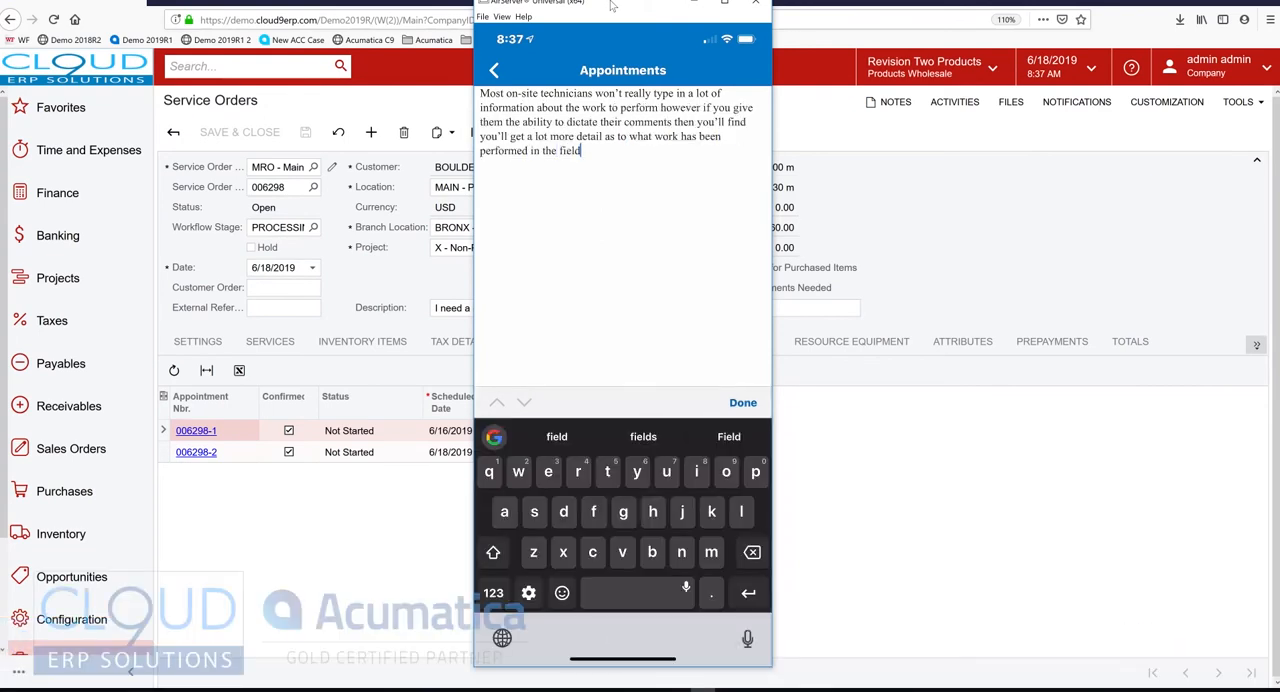
left_click(742, 402)
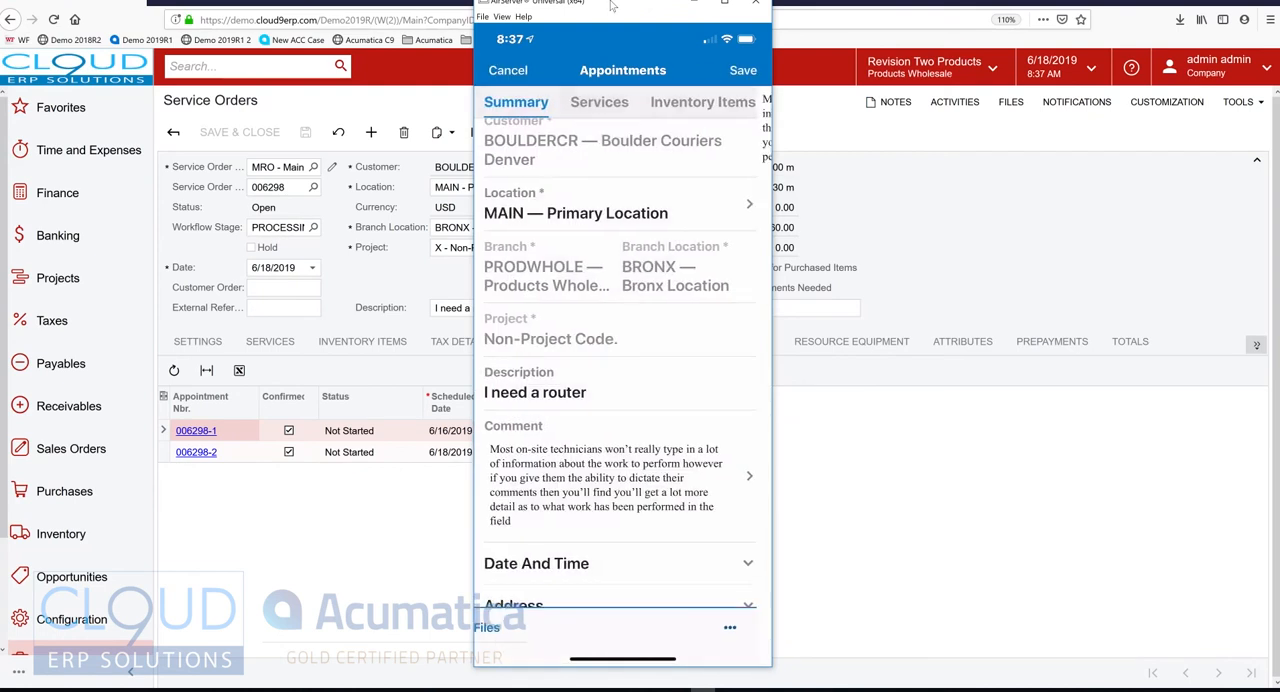
scroll("down", 3)
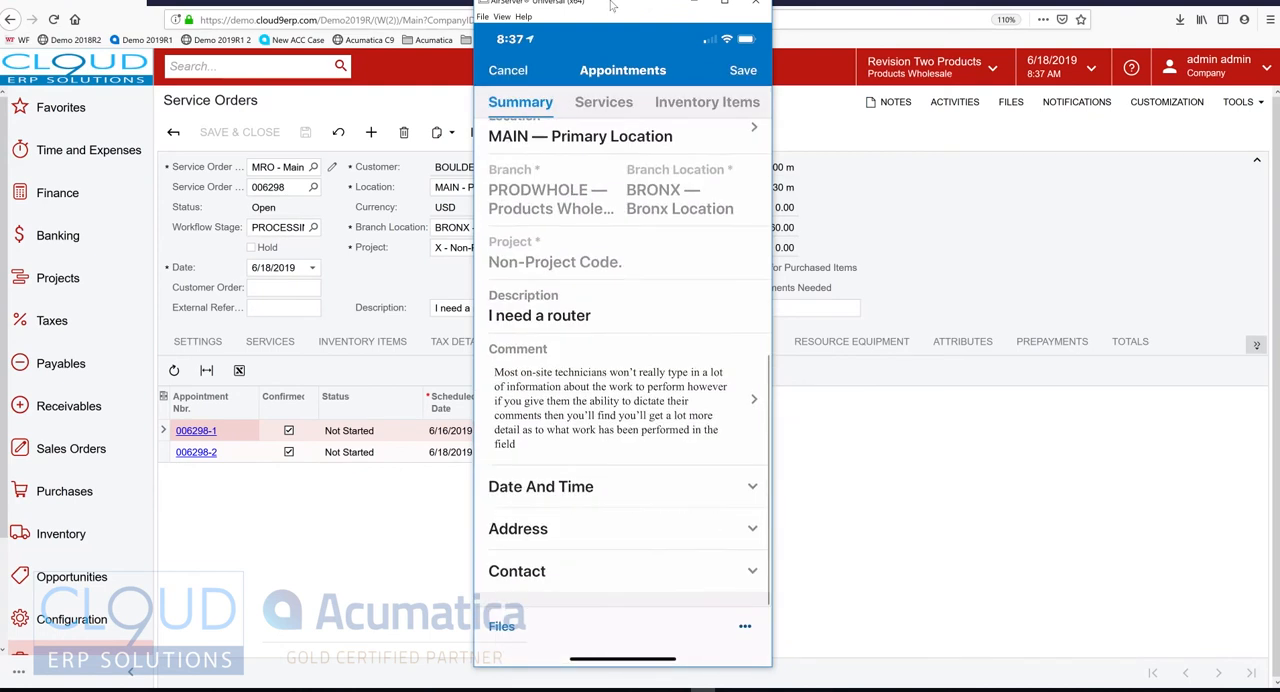
scroll("down", 3)
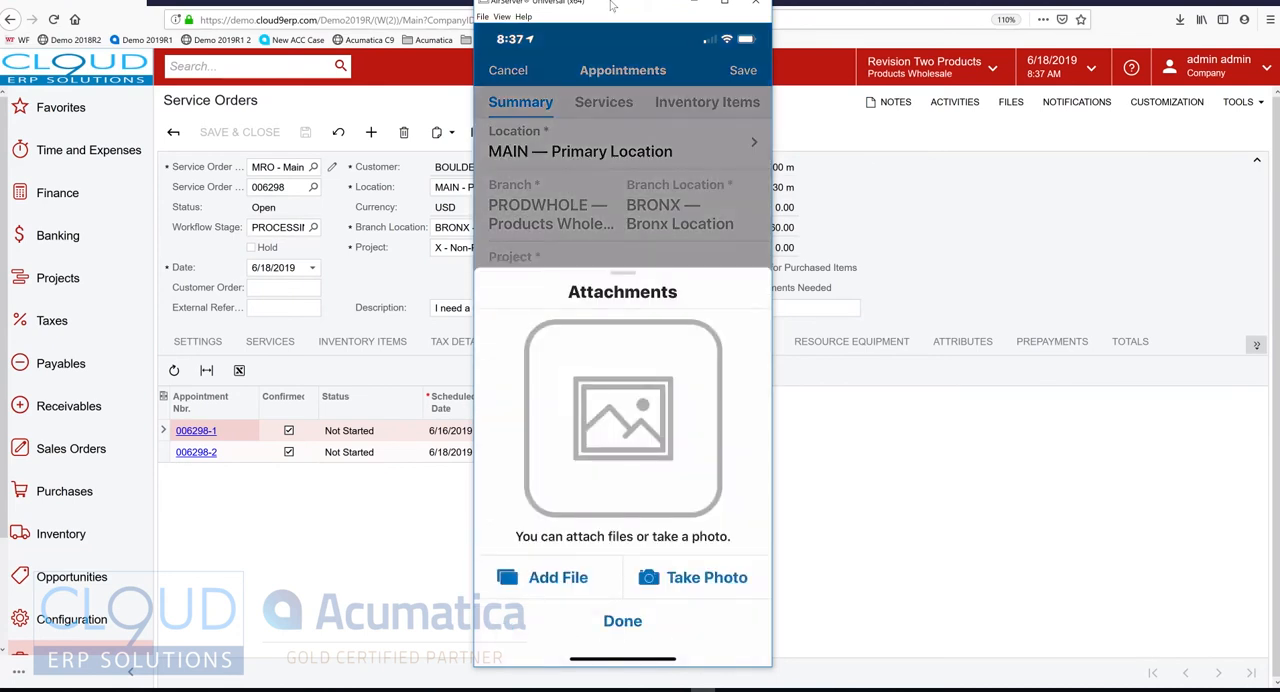
Attach a newly captured camera photo to appointment 006298-2
left_click(706, 577)
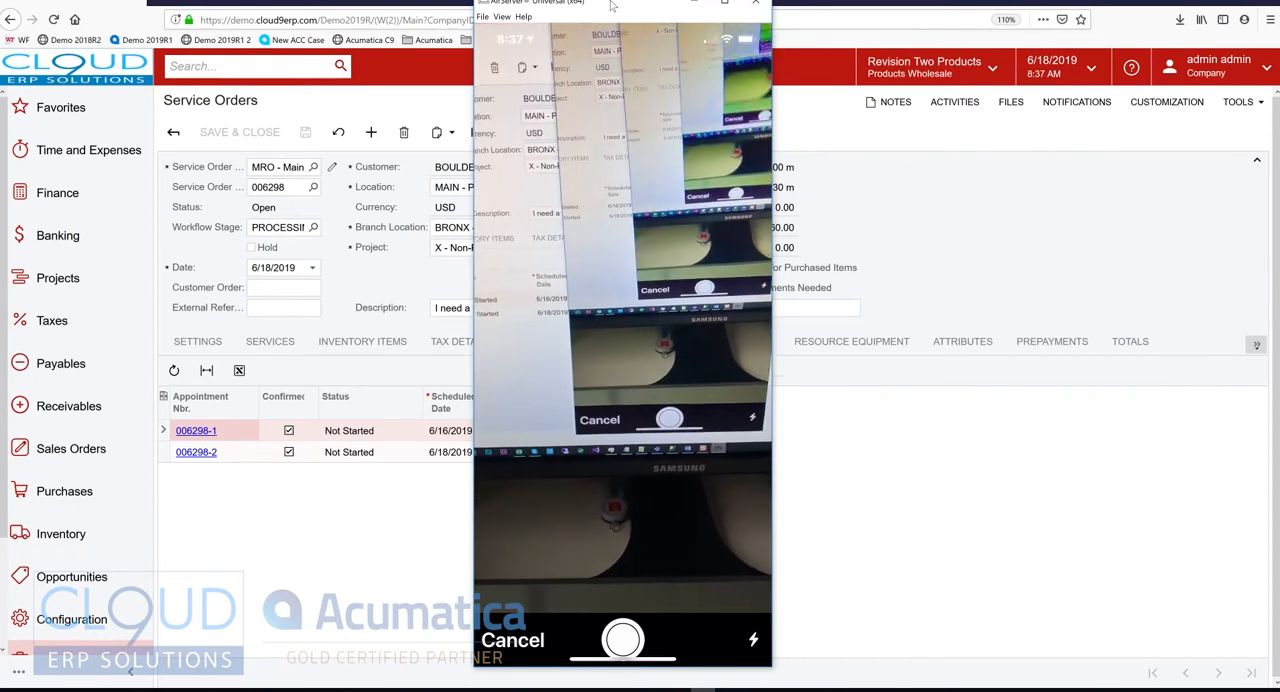
left_click(622, 640)
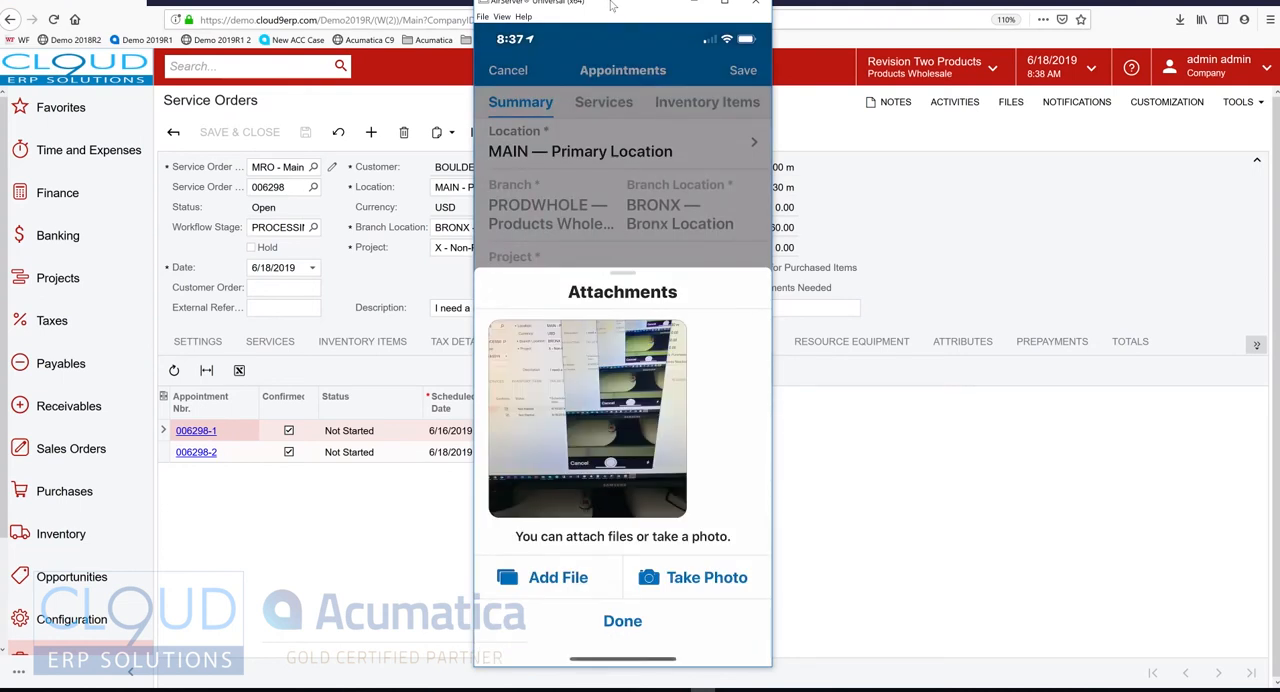
left_click(622, 621)
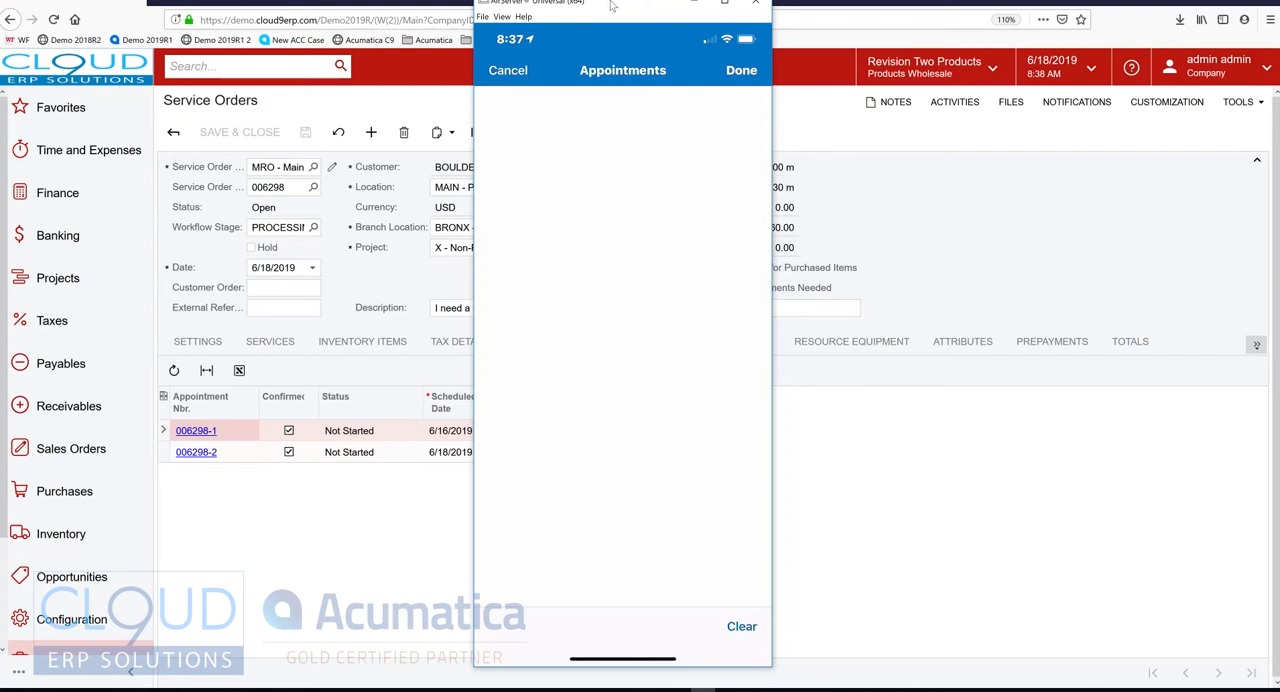
Sign appointment 006298-2's report and mark the appointment Completed in the mobile app
left_click_drag(620, 250, 680, 450)
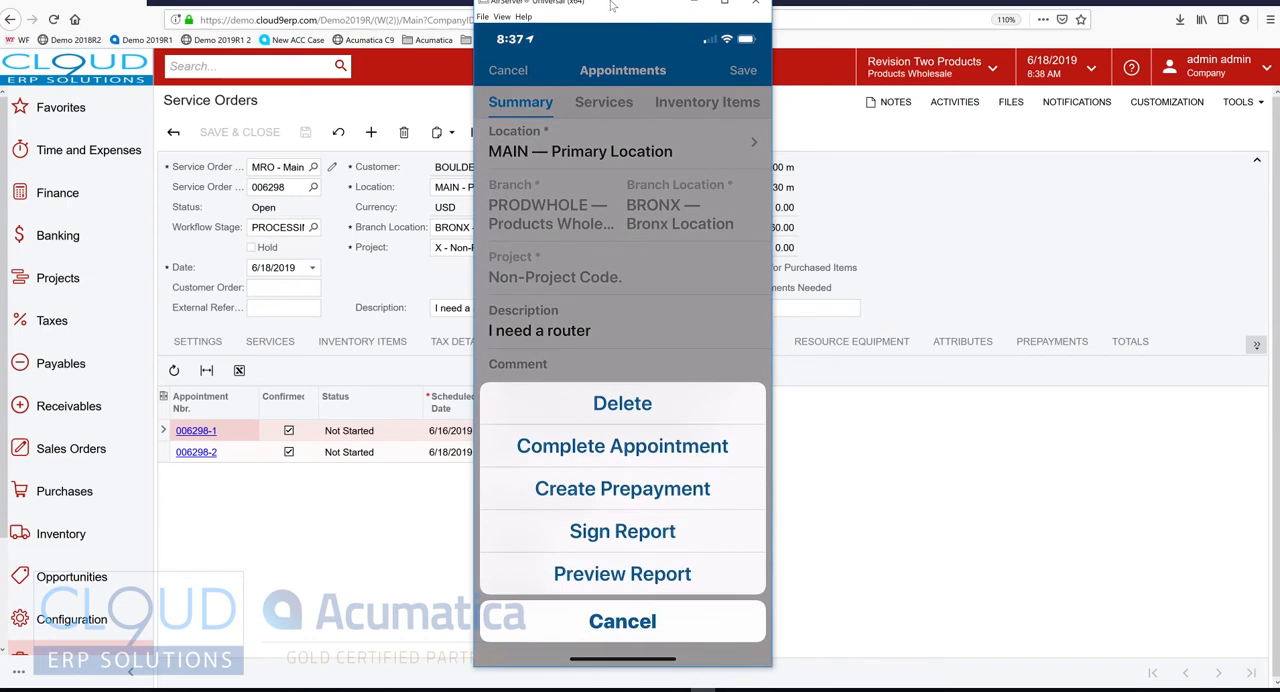
left_click(622, 621)
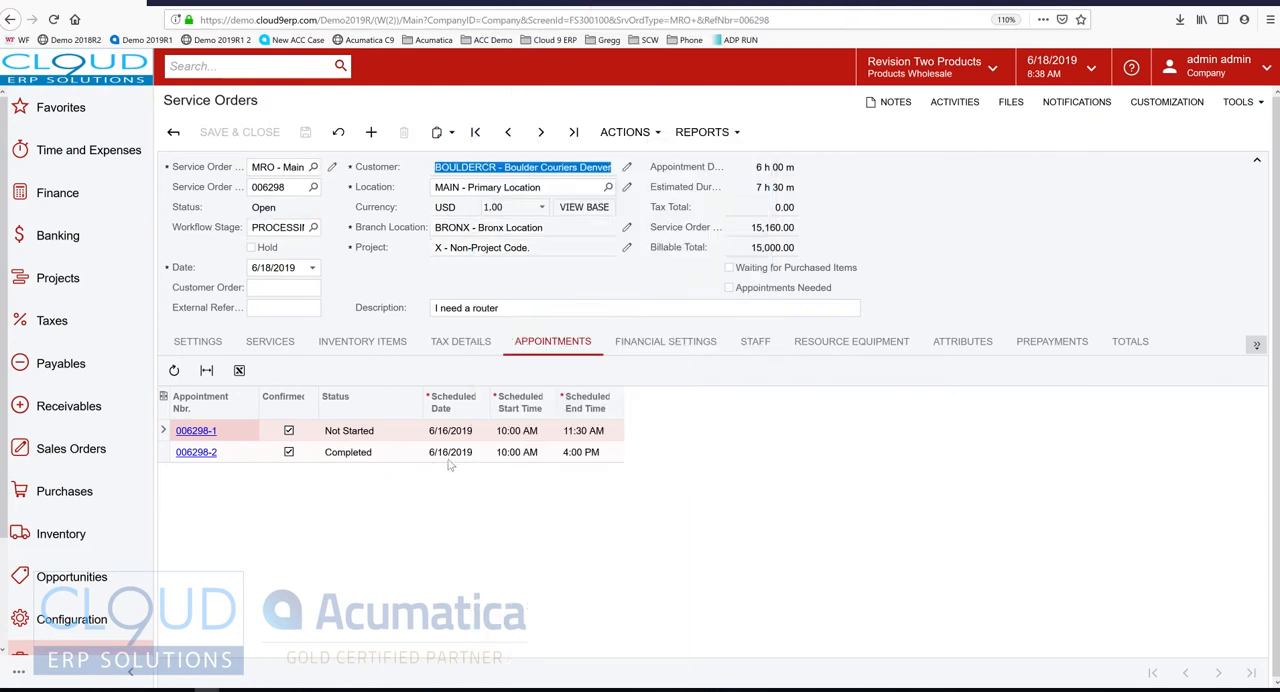
mouse_move(293, 682)
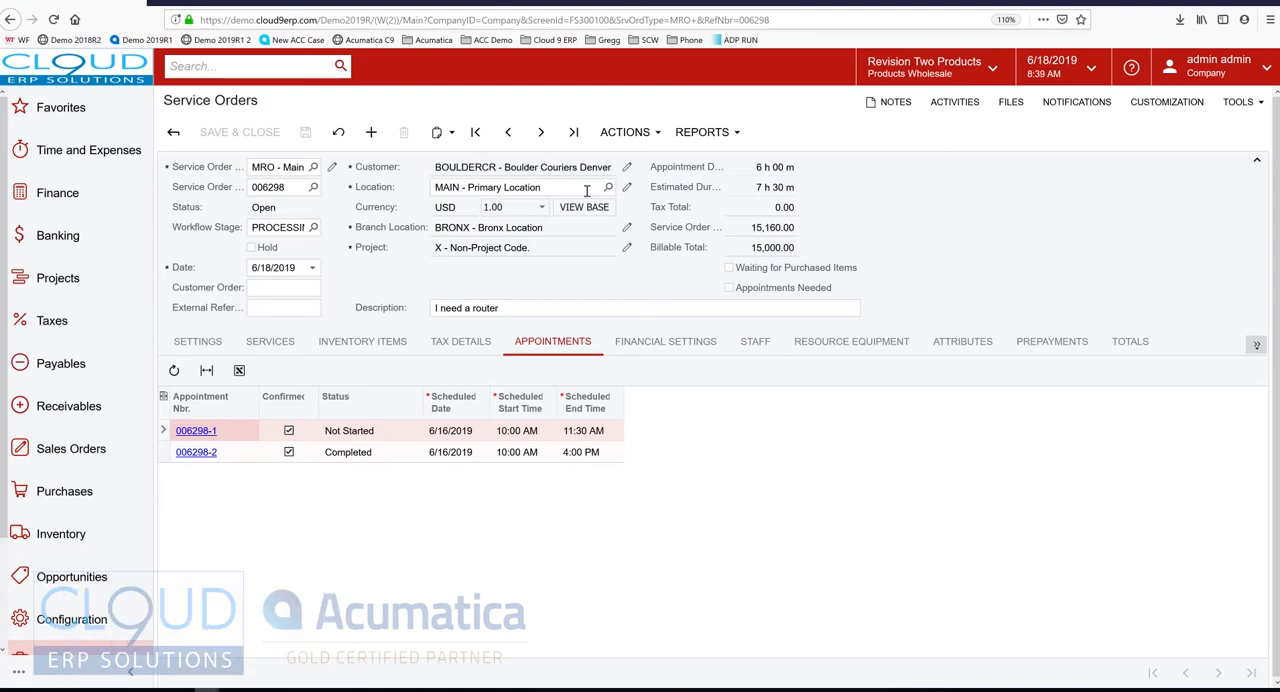
Show service order 006298's appointments on the Calendar Board, 006298-2 Completed beside 006298-1
left_click(624, 131)
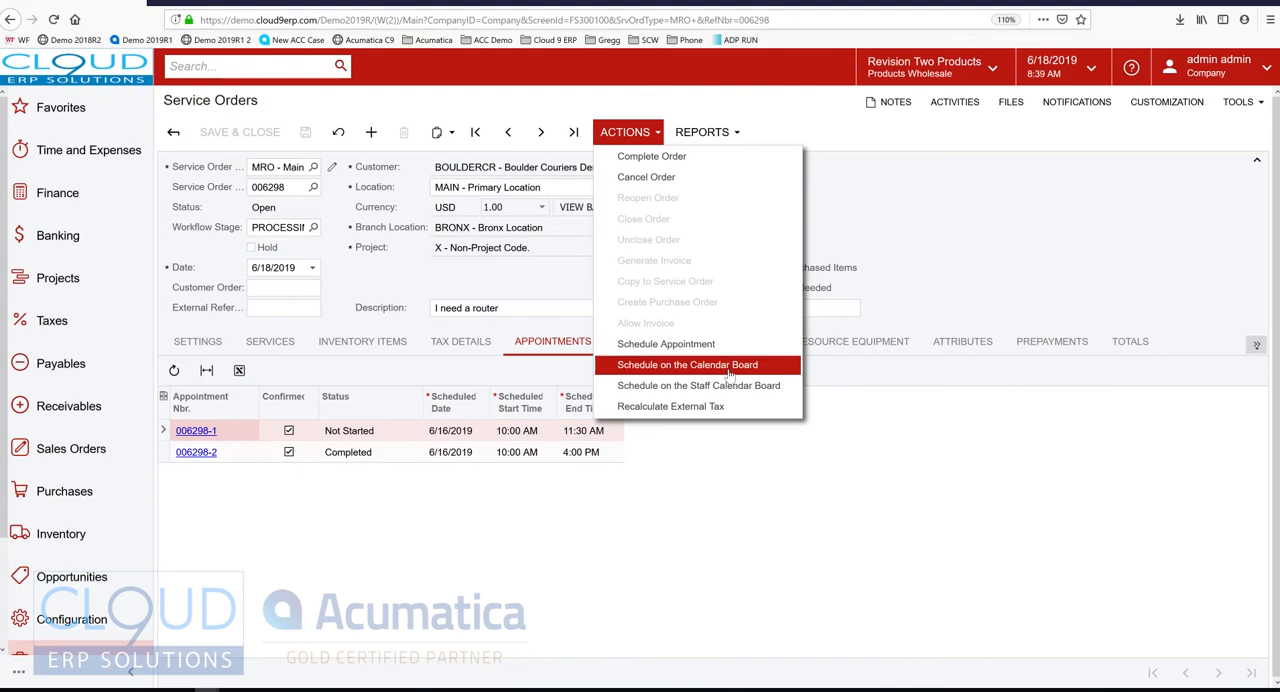
left_click(687, 364)
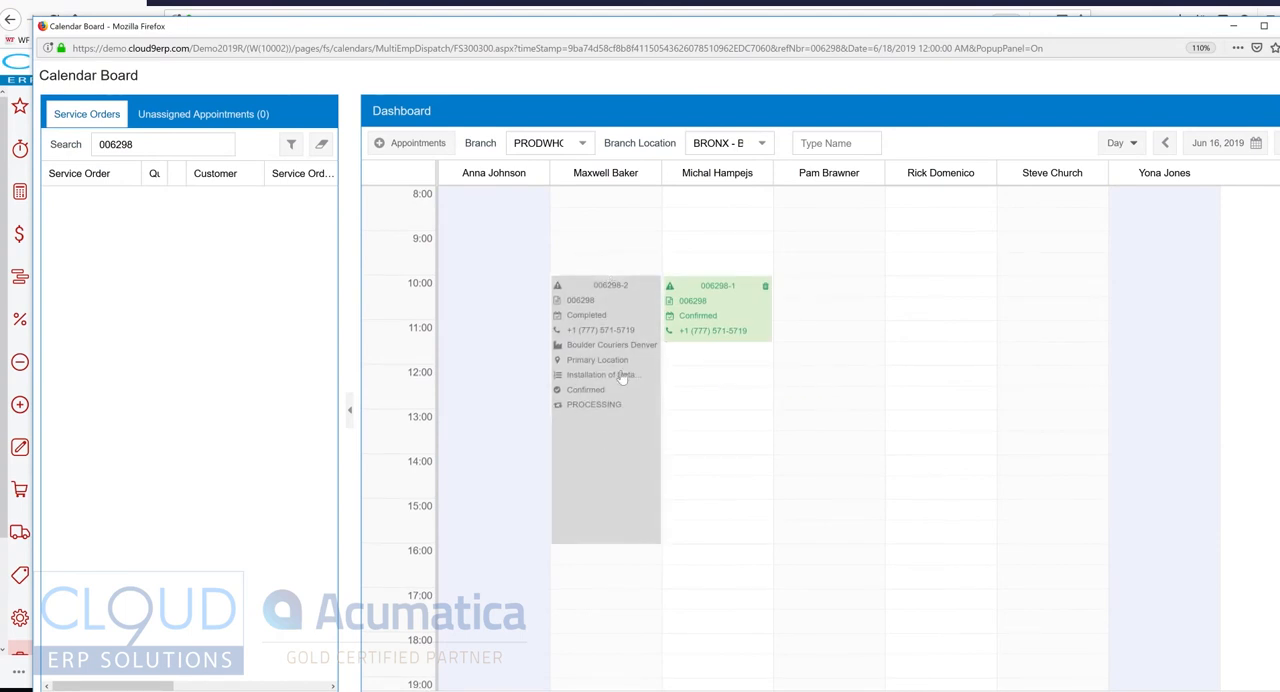
mouse_move(578, 328)
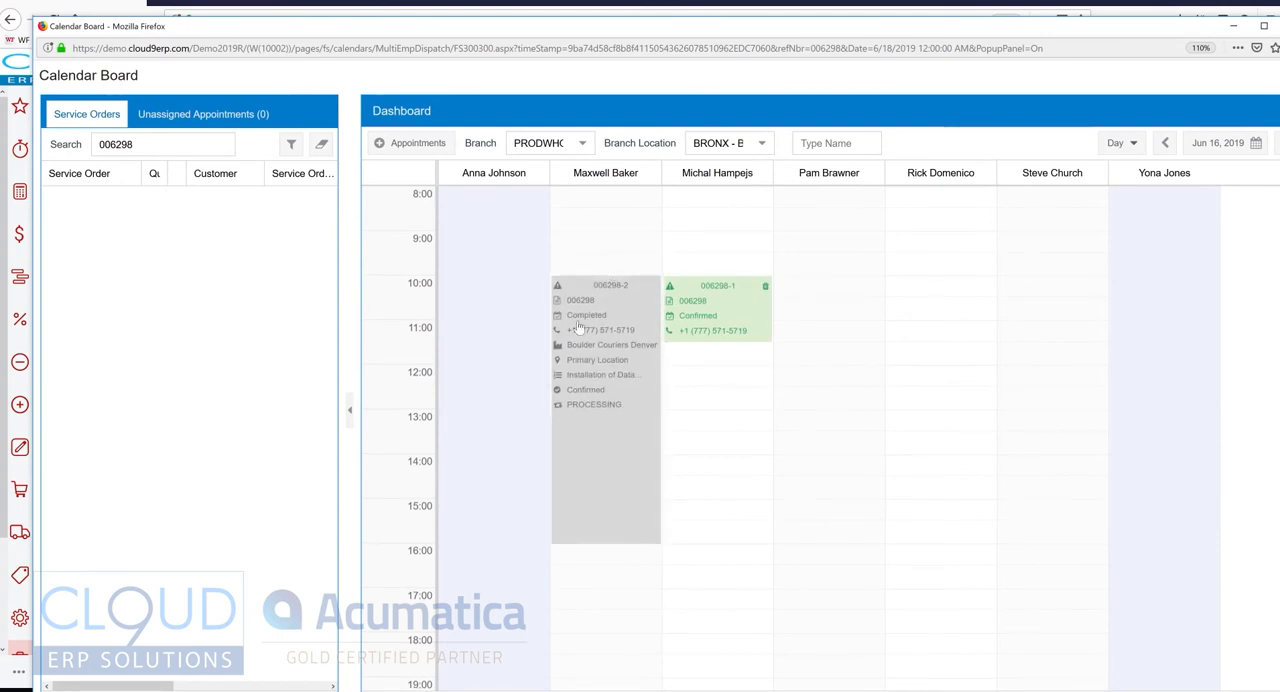
mouse_move(582, 392)
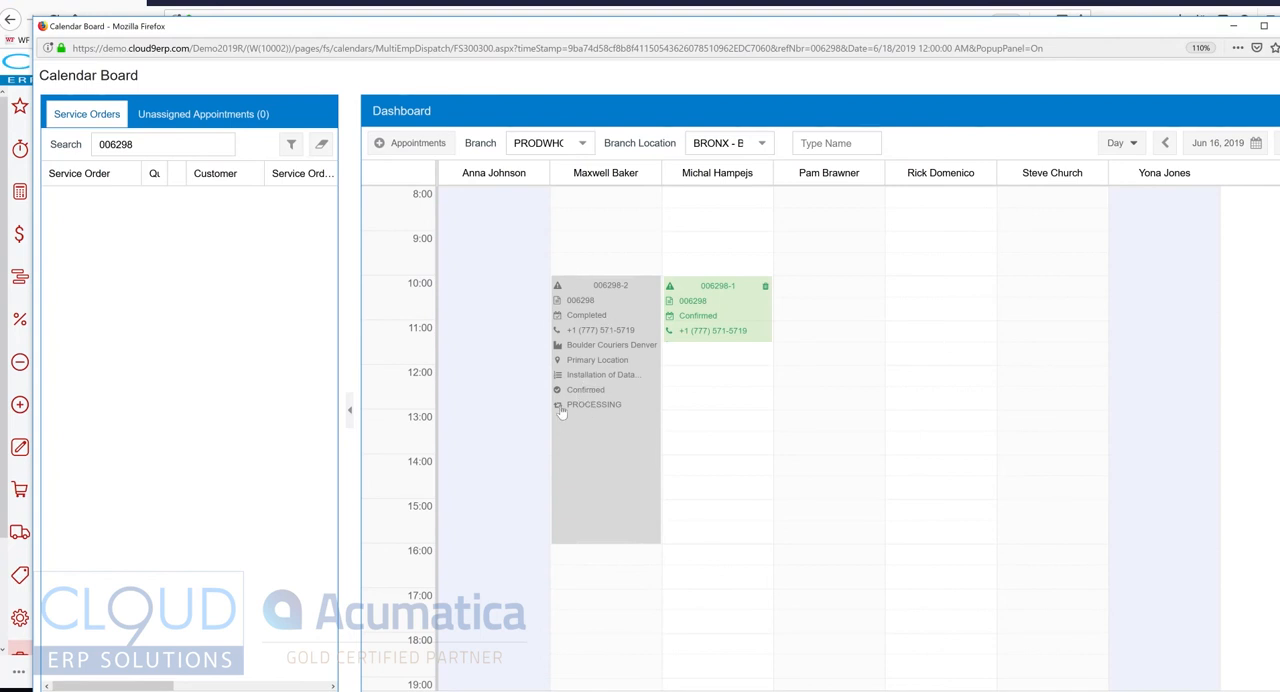
mouse_move(605, 411)
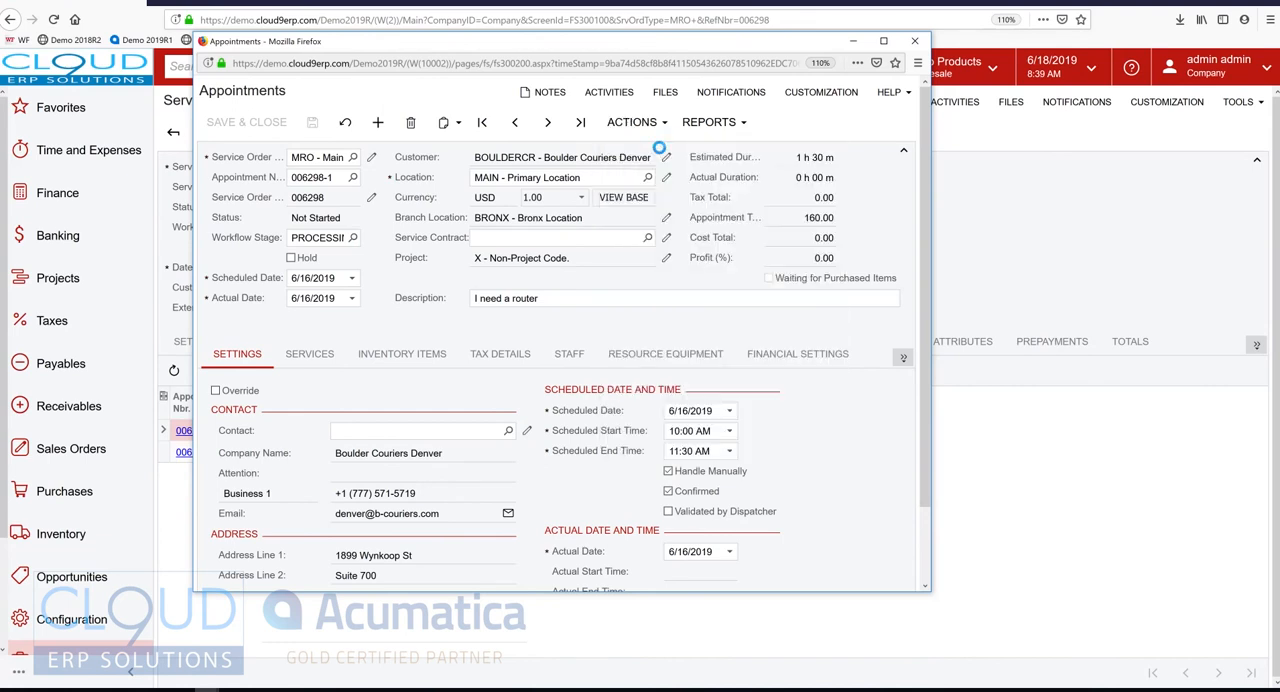
Complete appointment 006298-1, then close it, returning to service order 006298
left_click(631, 122)
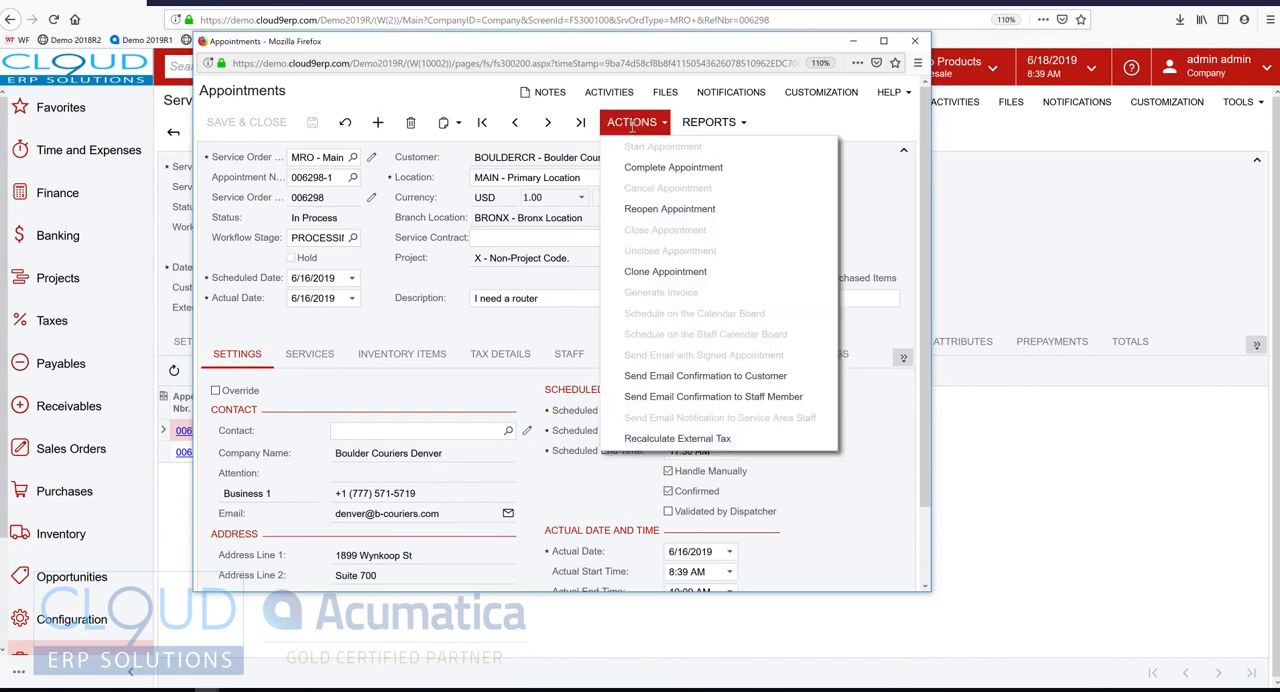
mouse_move(673, 167)
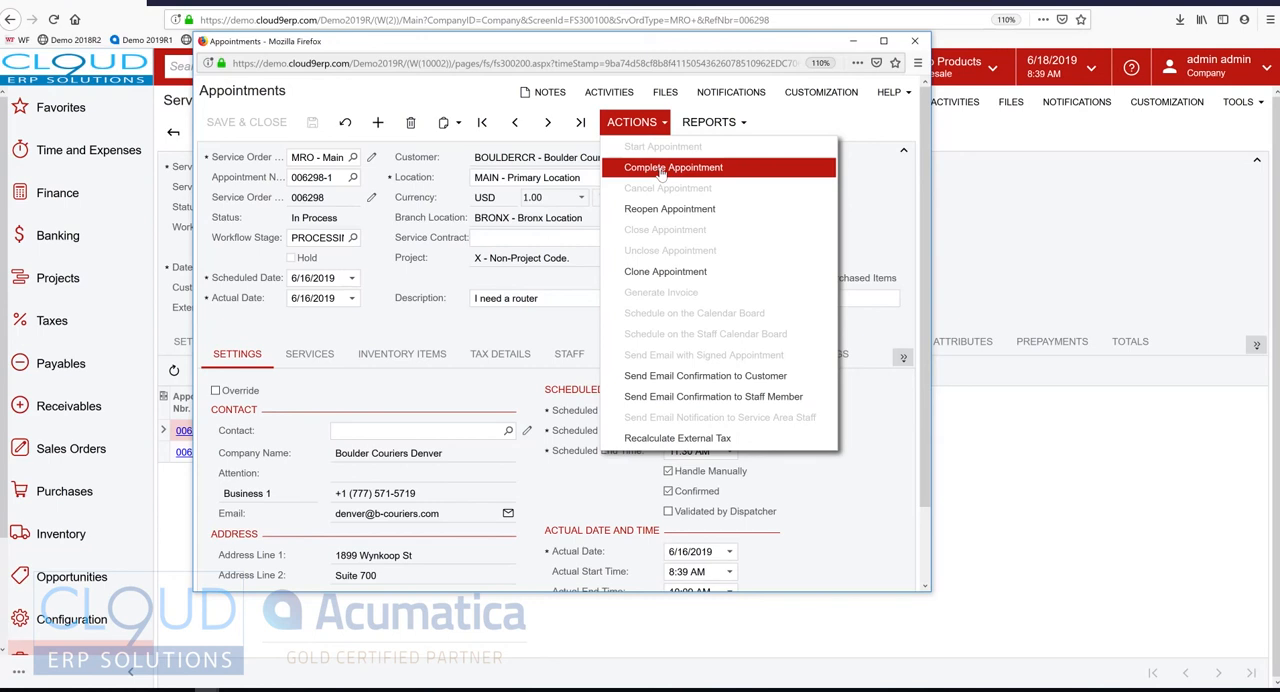
left_click(672, 167)
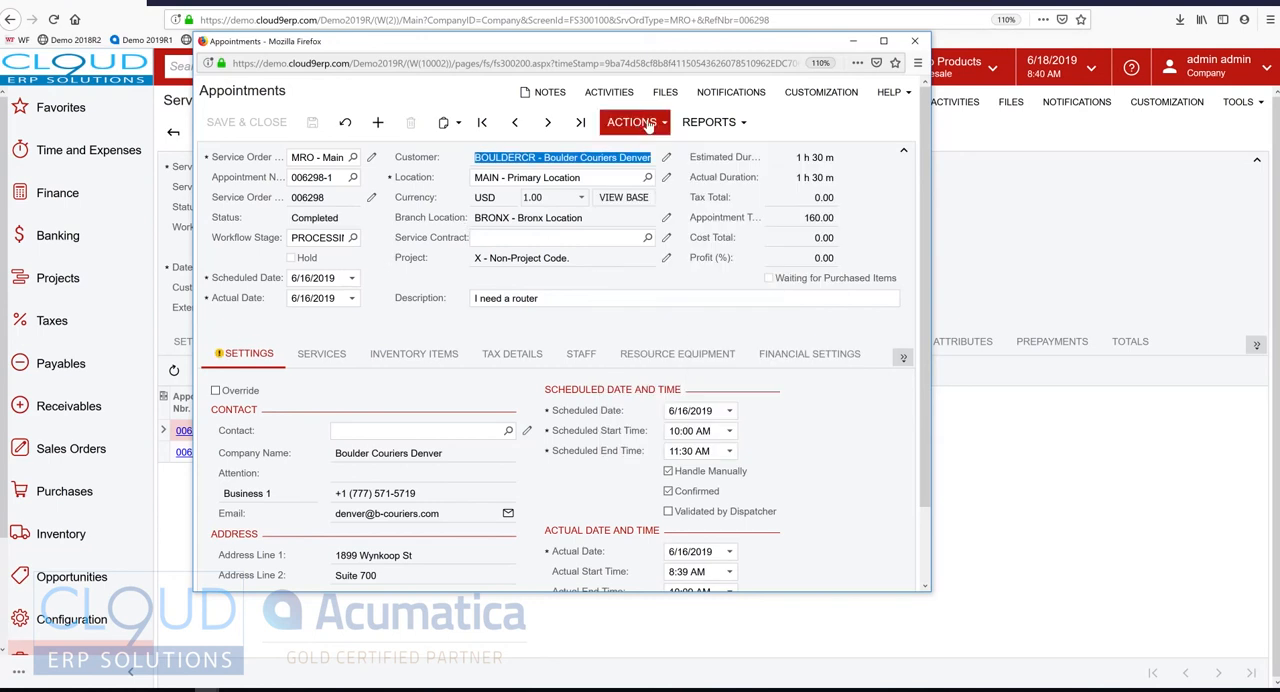
left_click(635, 121)
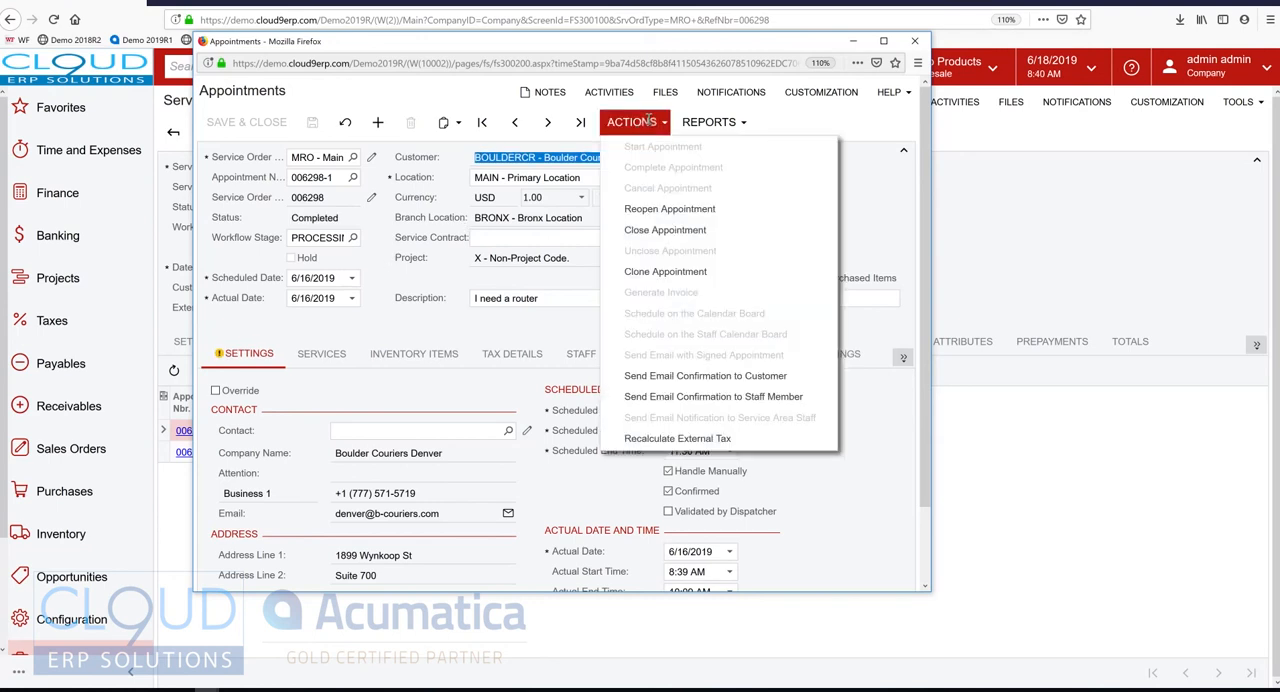
left_click(635, 121)
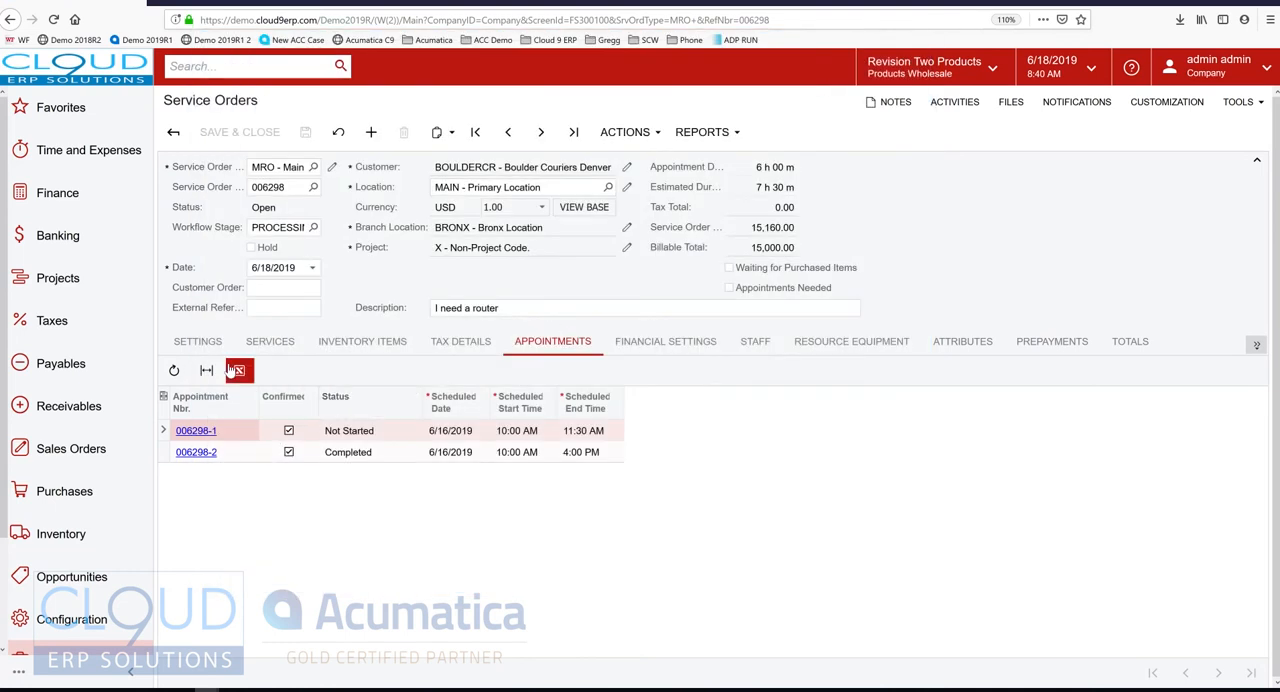
Refresh the appointments list, check appointment 006298-2, and close its popup window
left_click(238, 370)
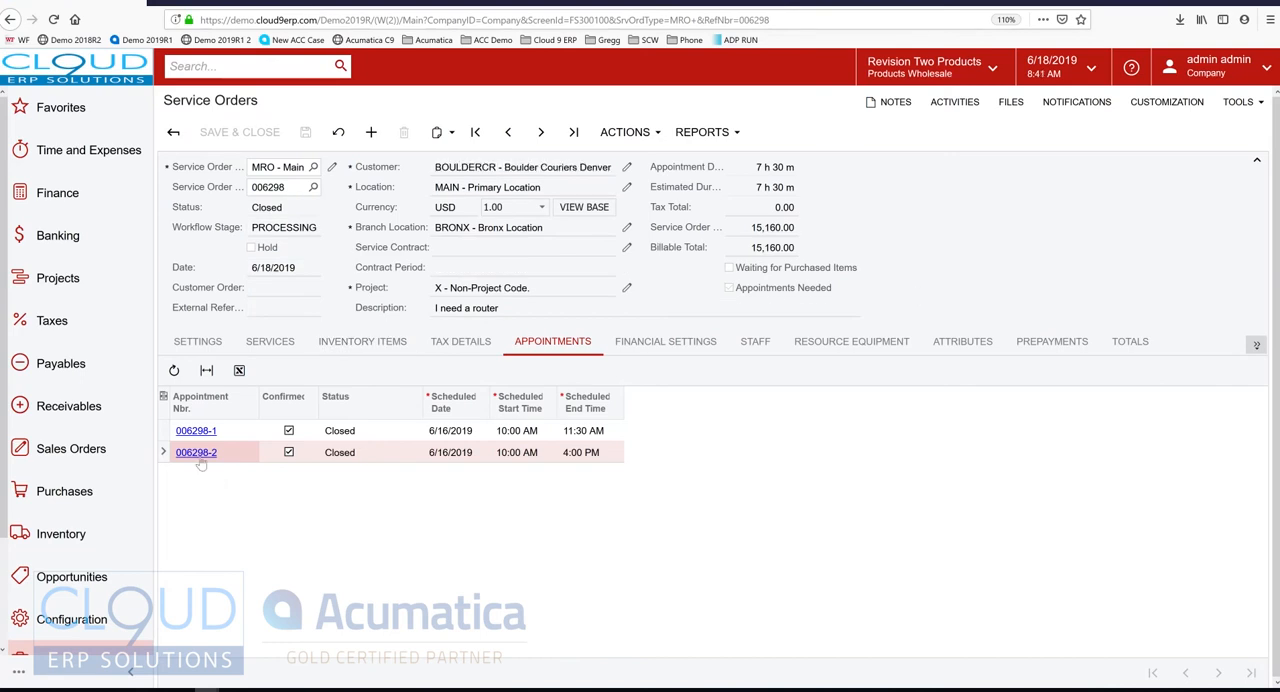
left_click(196, 452)
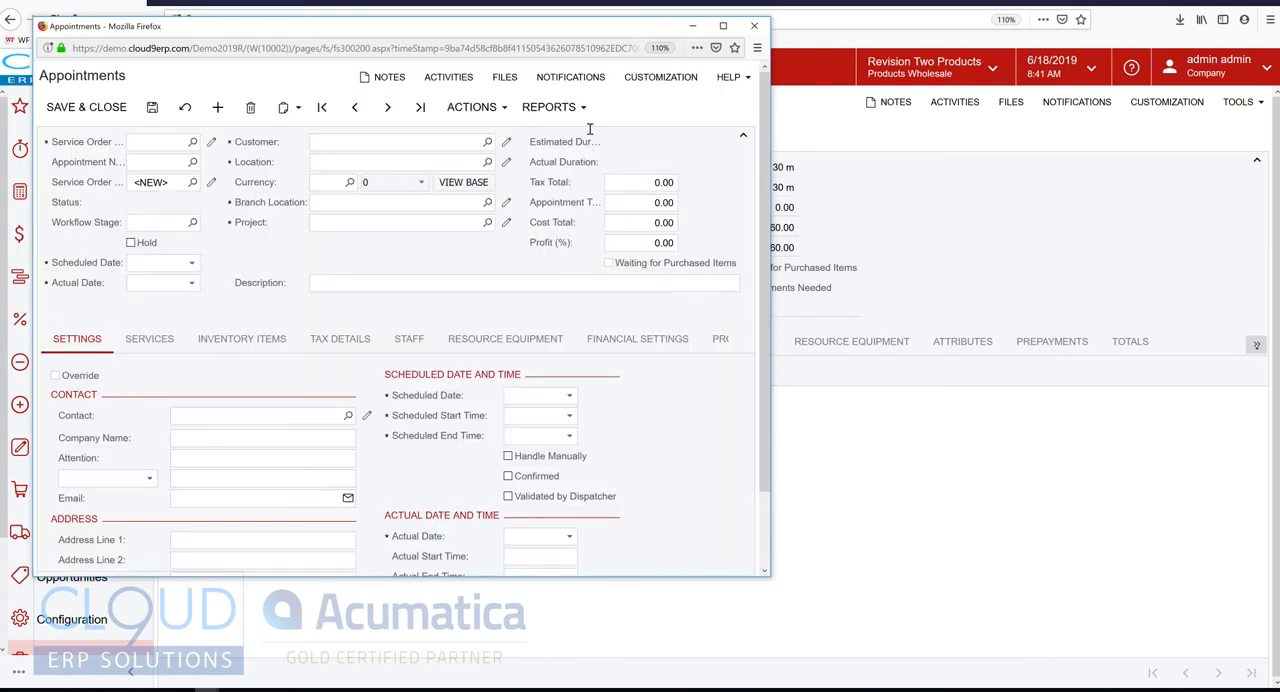
left_click(395, 141)
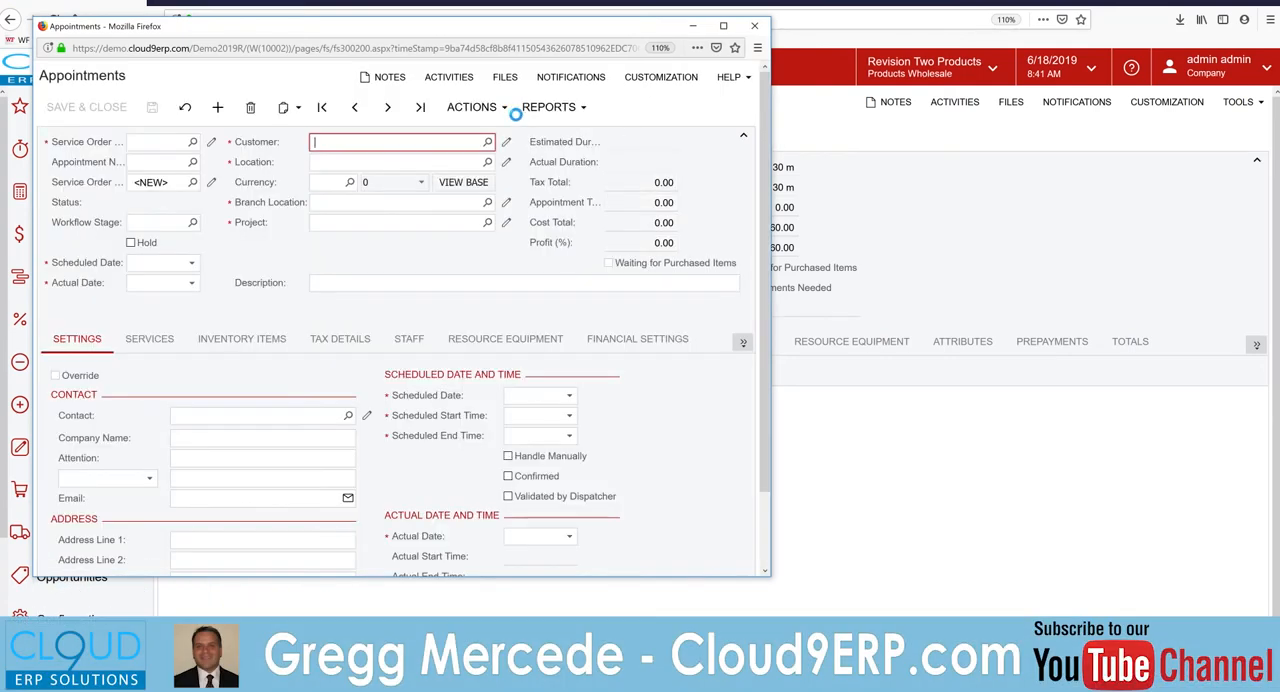
left_click(504, 77)
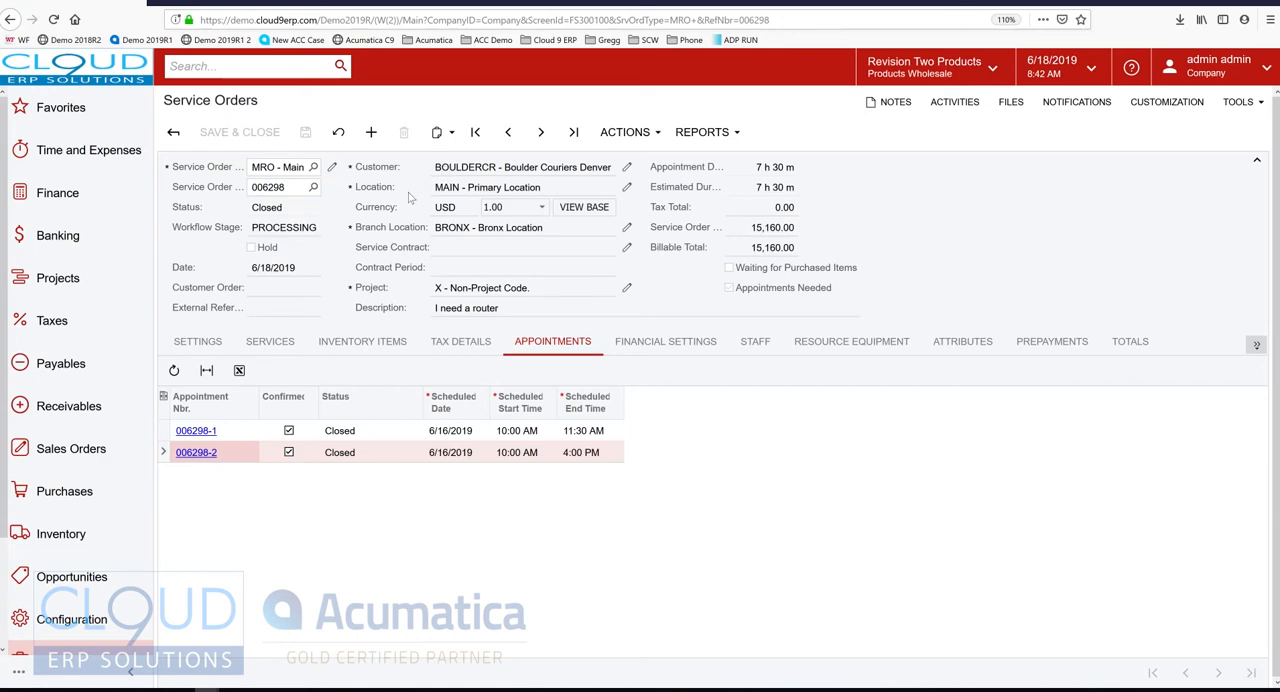
mouse_move(561, 187)
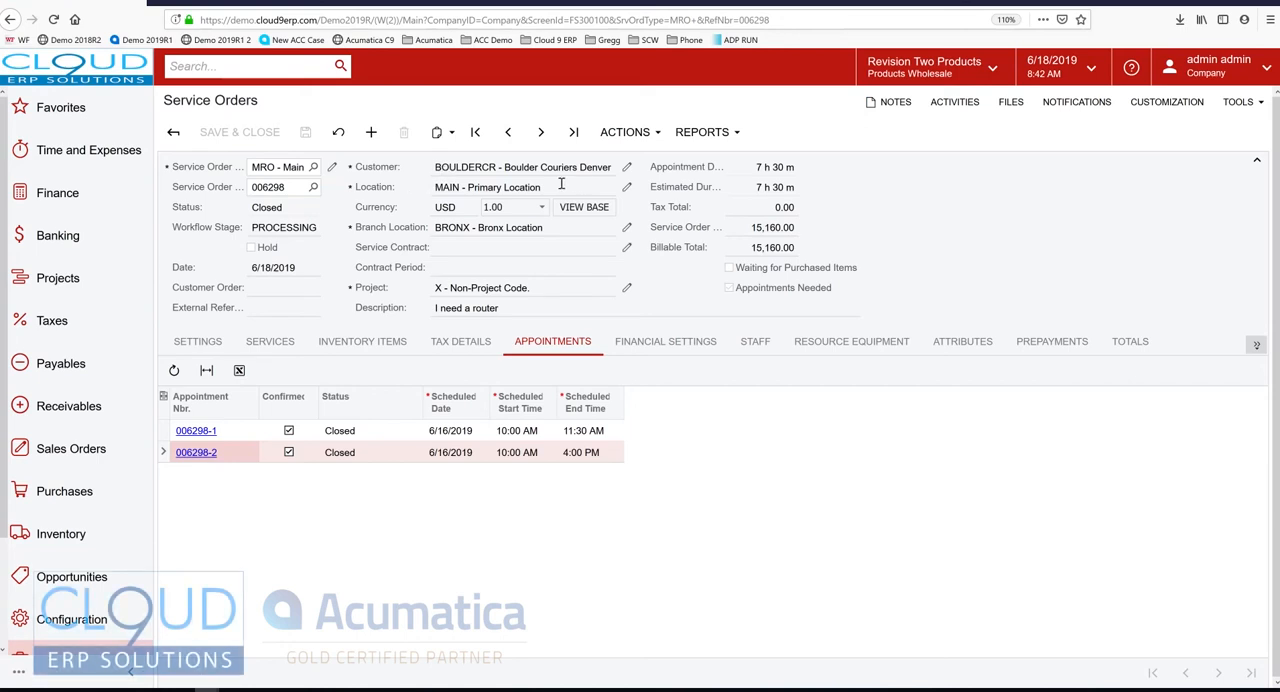
mouse_move(350, 210)
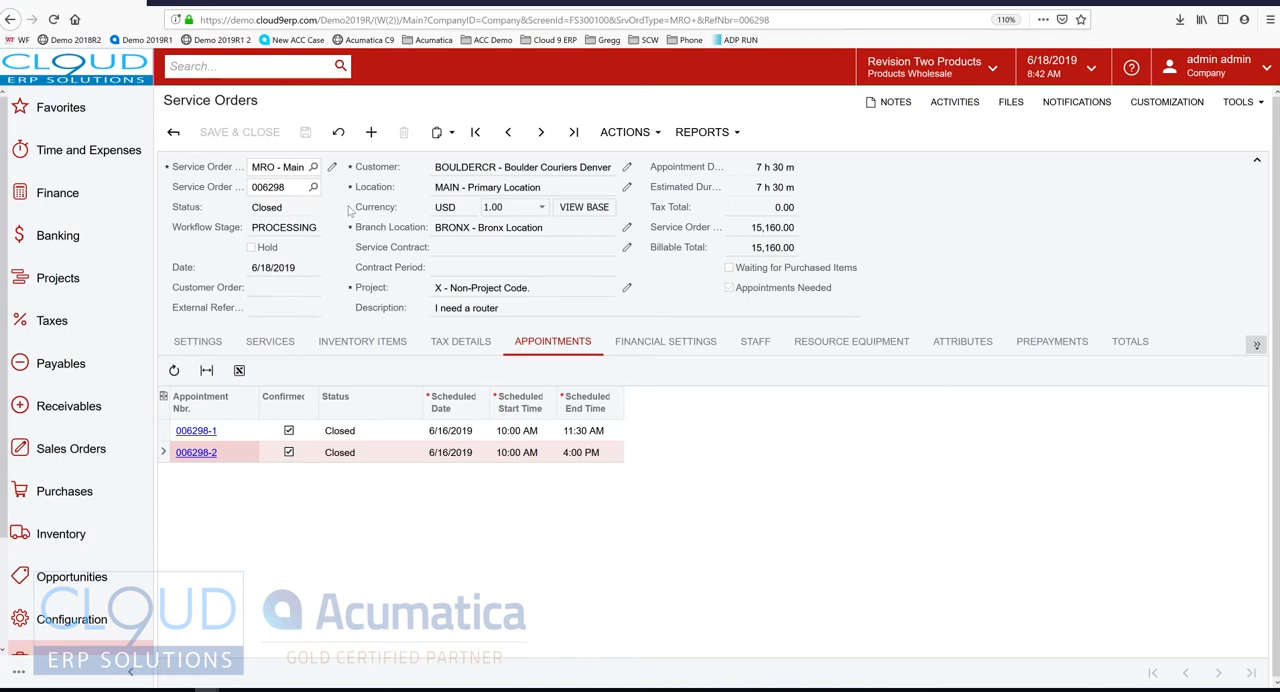
mouse_move(304, 281)
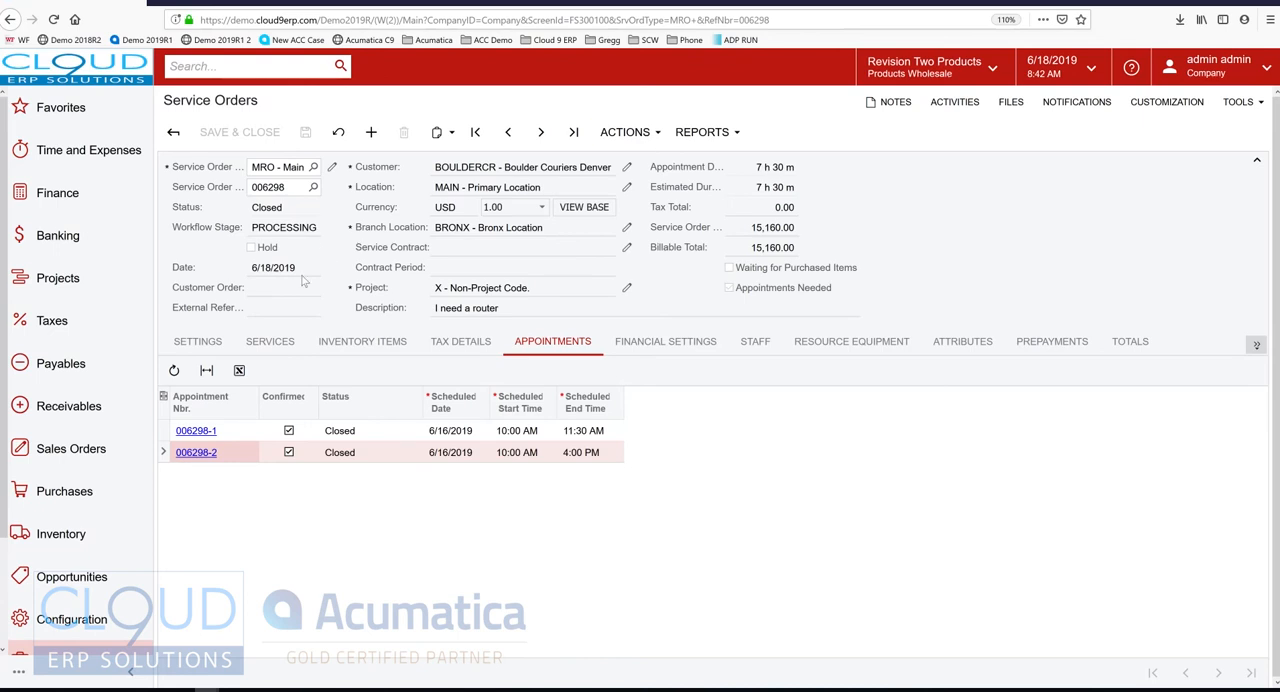
mouse_move(365, 281)
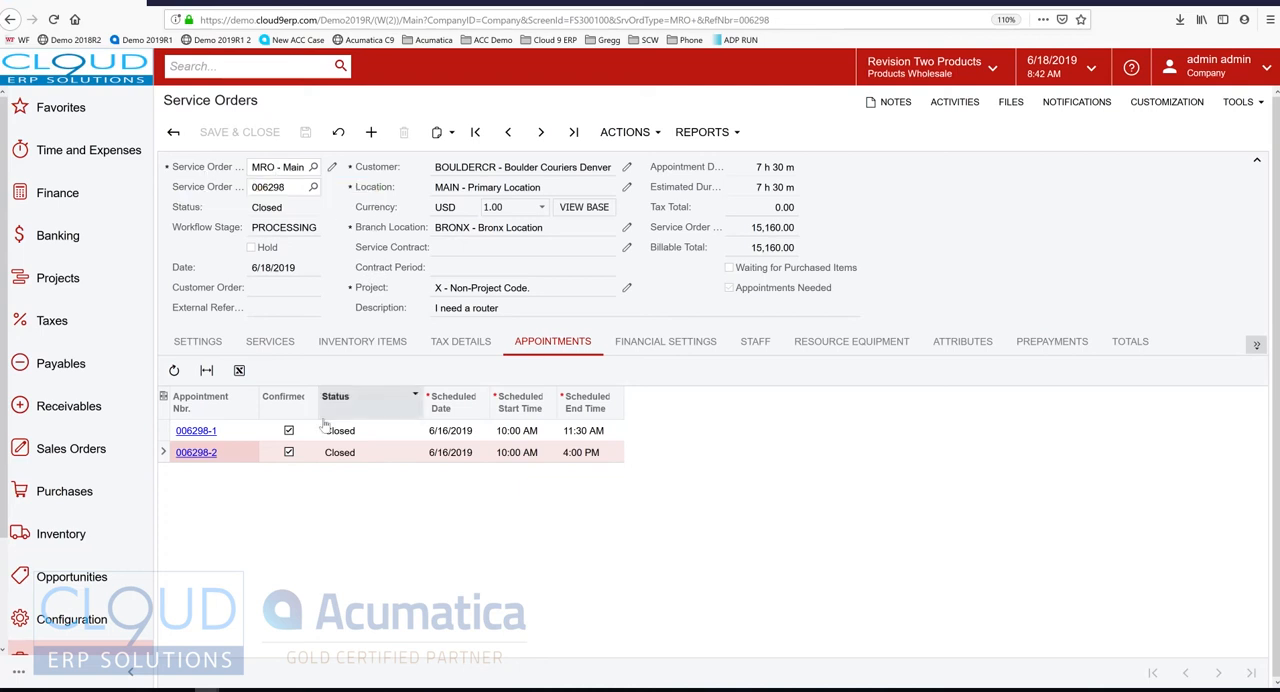
left_click(339, 452)
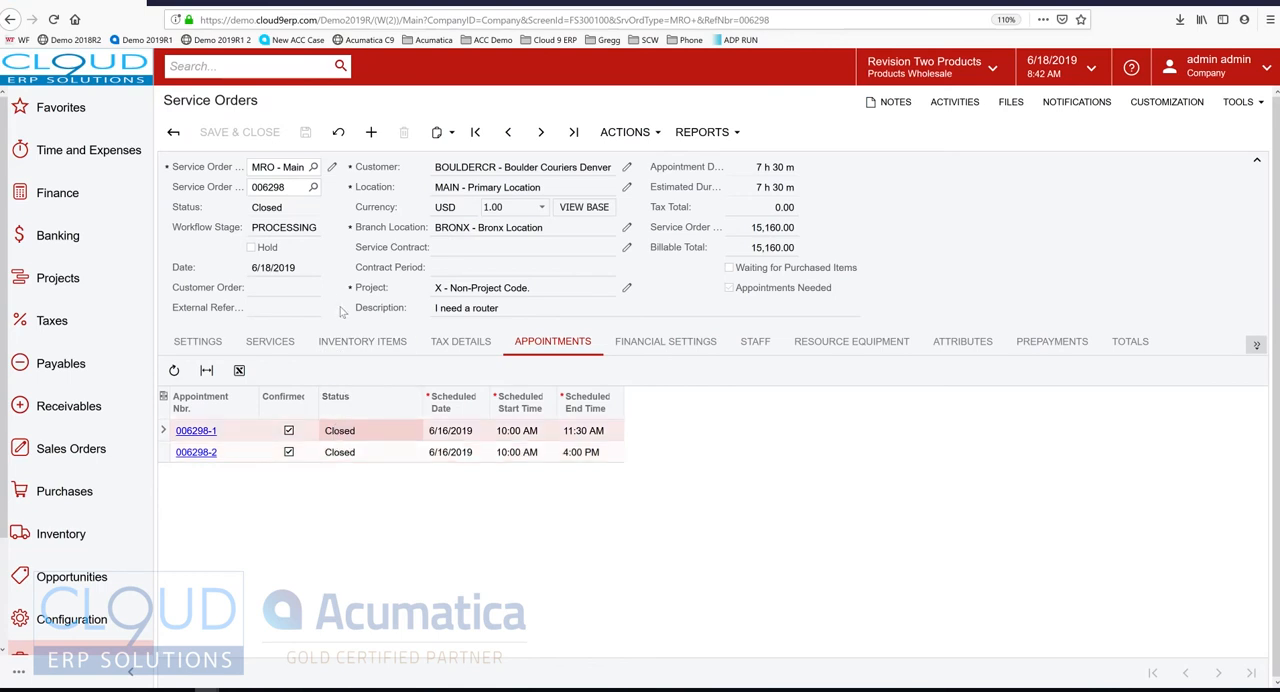
mouse_move(333, 284)
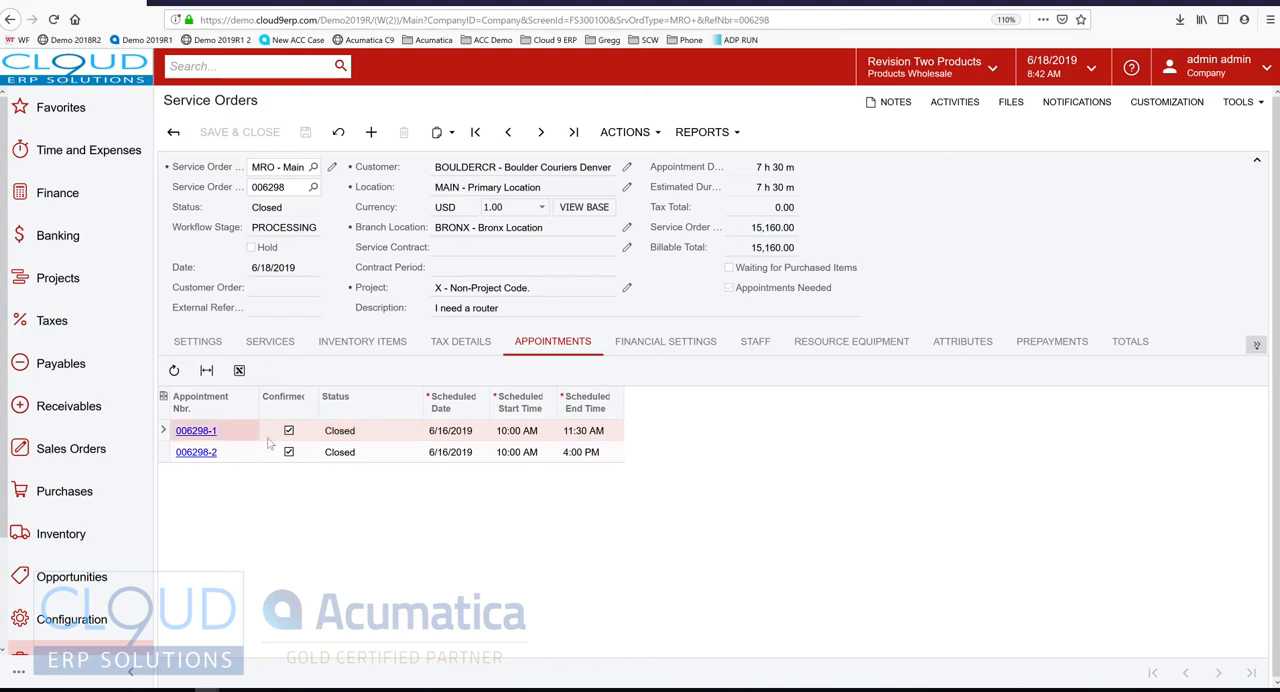
mouse_move(225, 460)
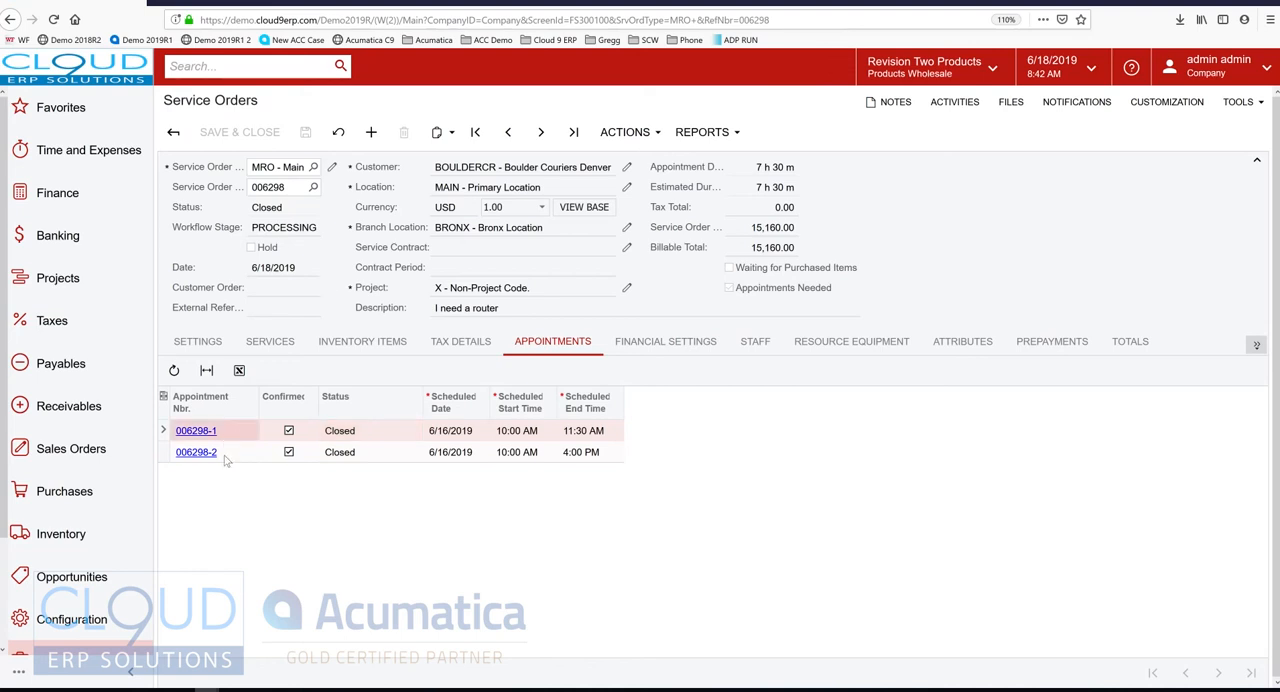
left_click(196, 452)
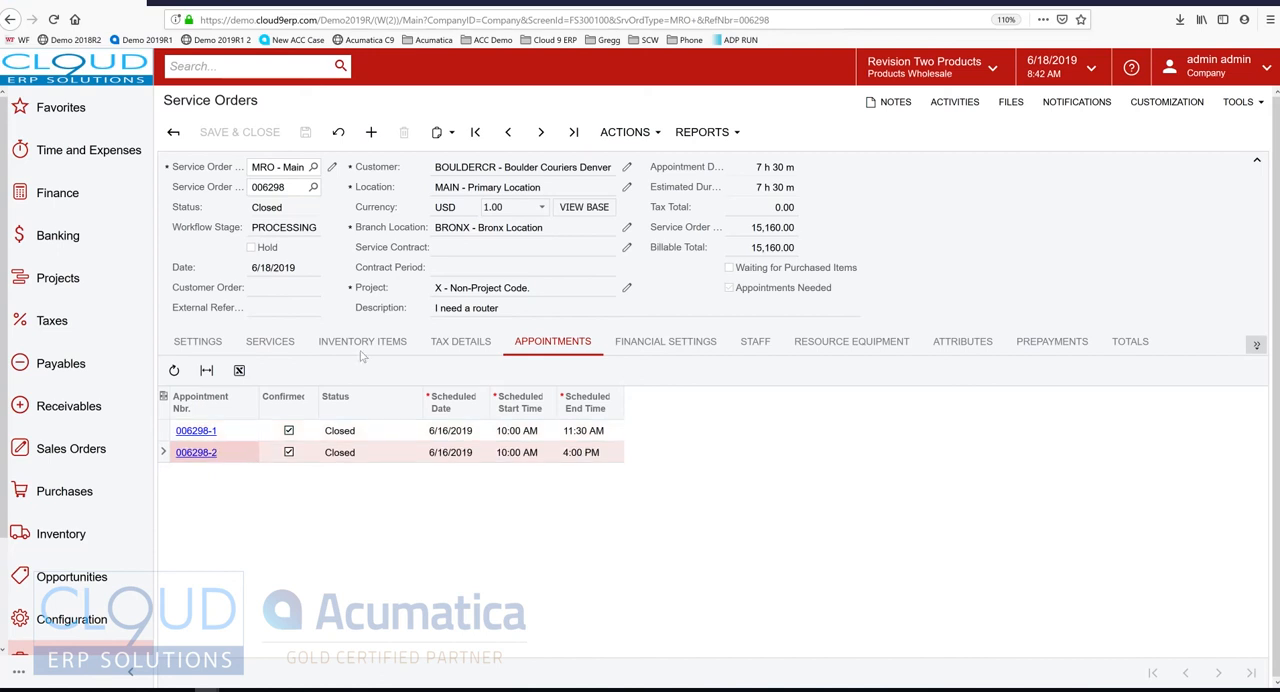
left_click(520, 287)
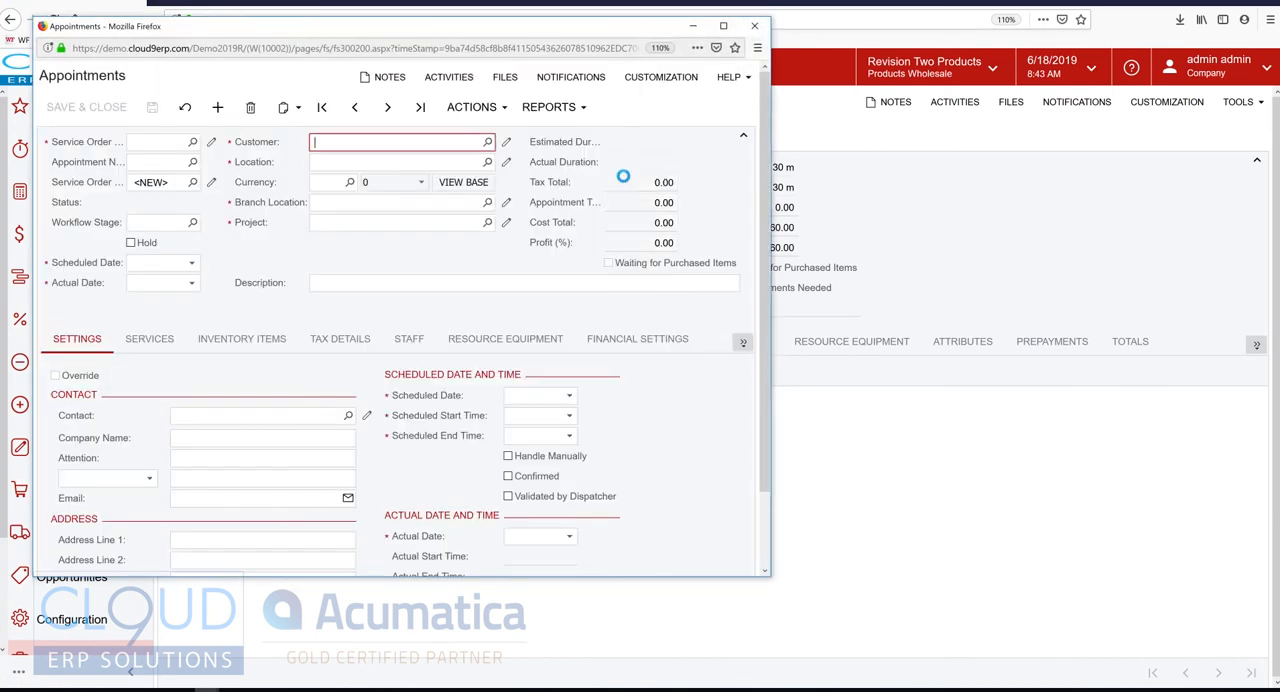
left_click(472, 107)
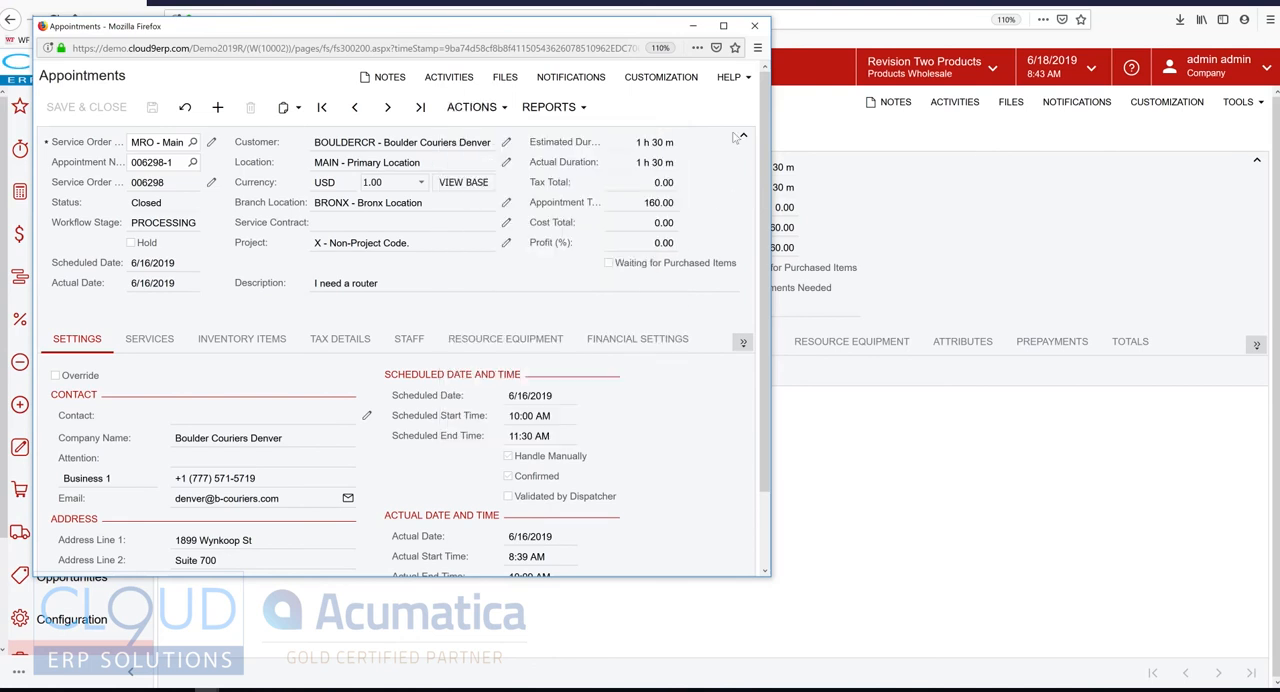
left_click(475, 107)
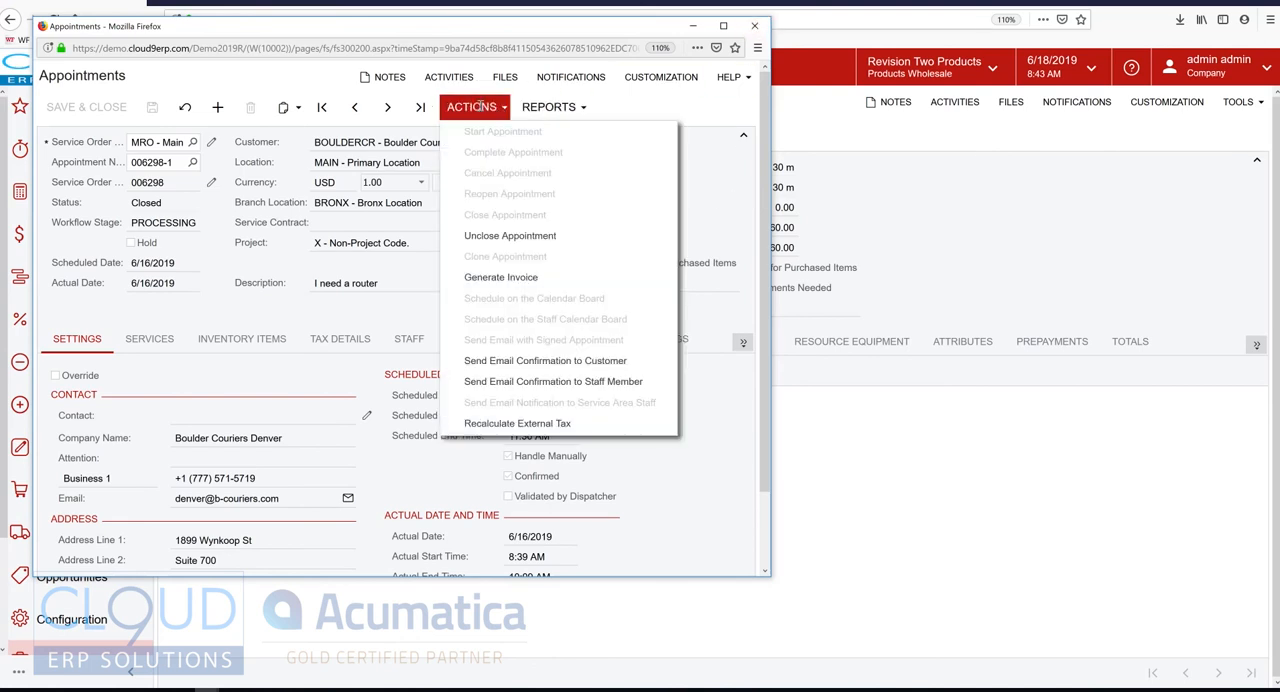
mouse_move(714, 185)
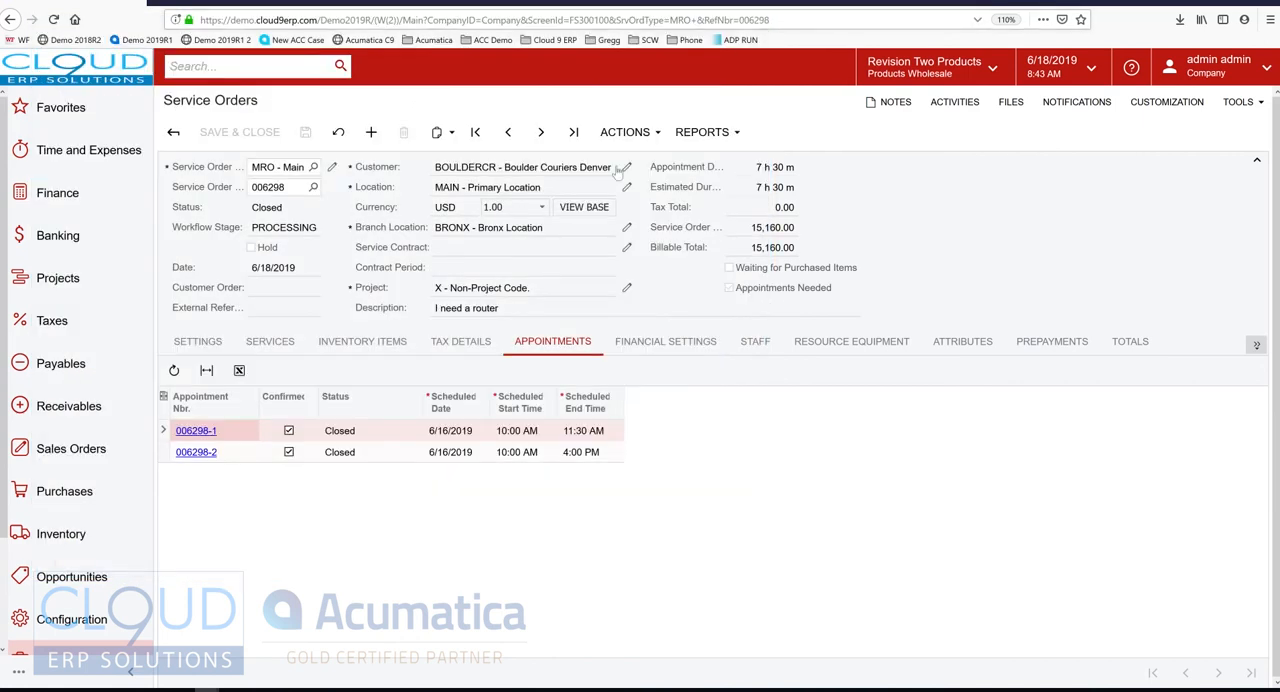
Filter Generate Invoices from Appointments to billing customer BOULDERCR and process all listed appointments
scroll("down", 3)
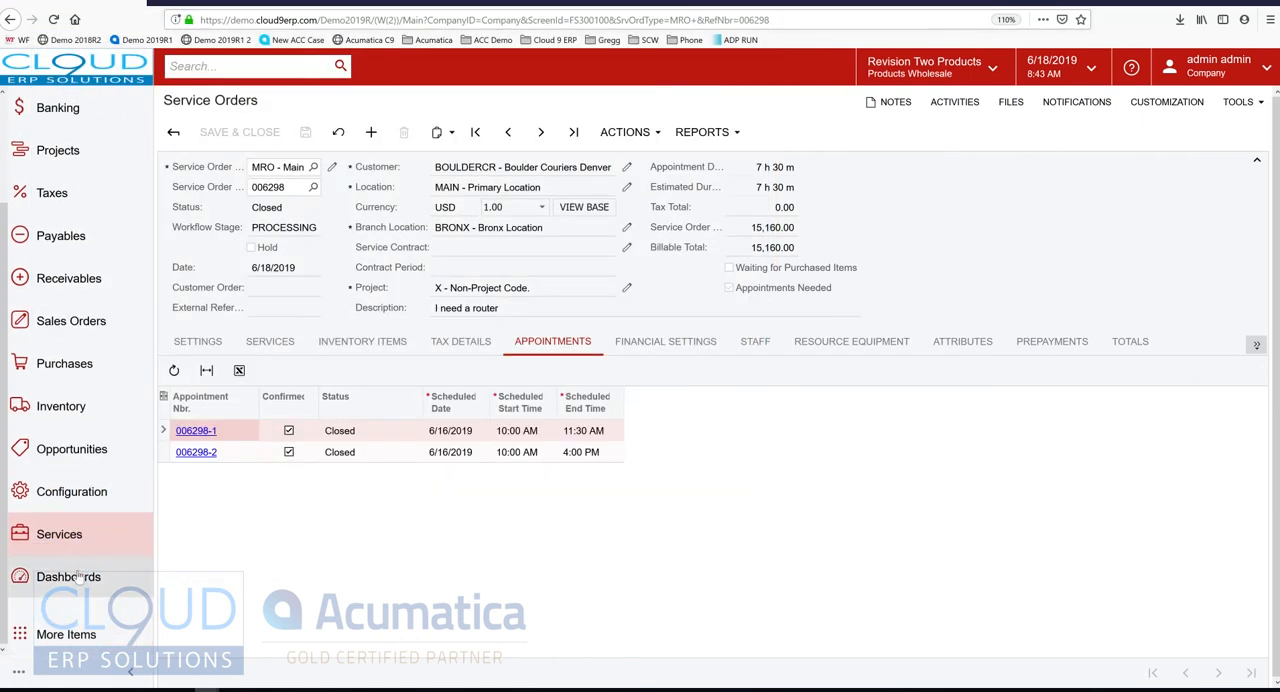
left_click(59, 533)
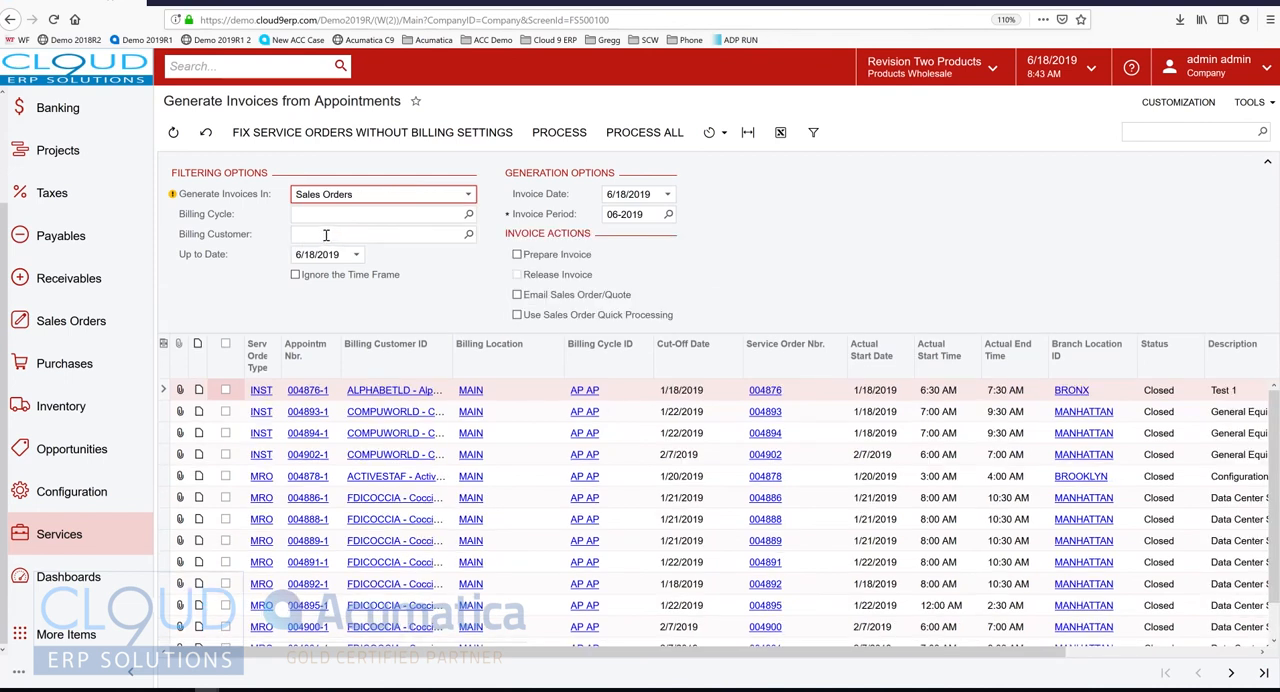
type("bopu")
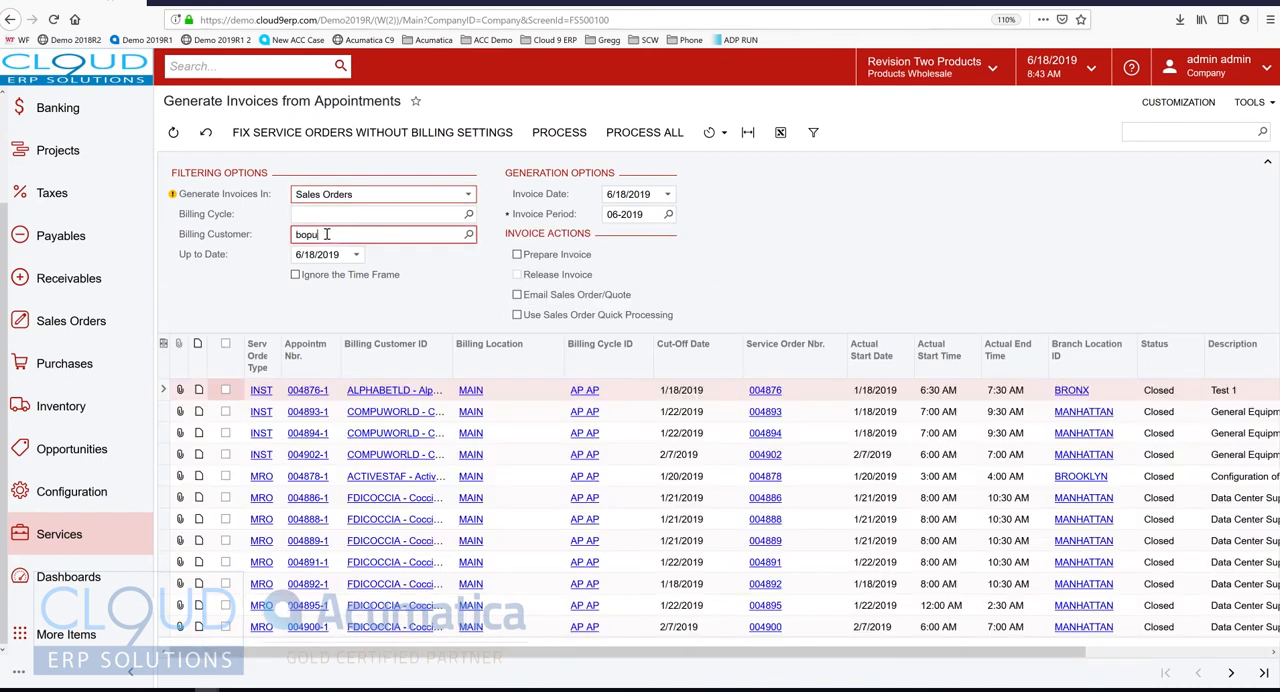
type("boul")
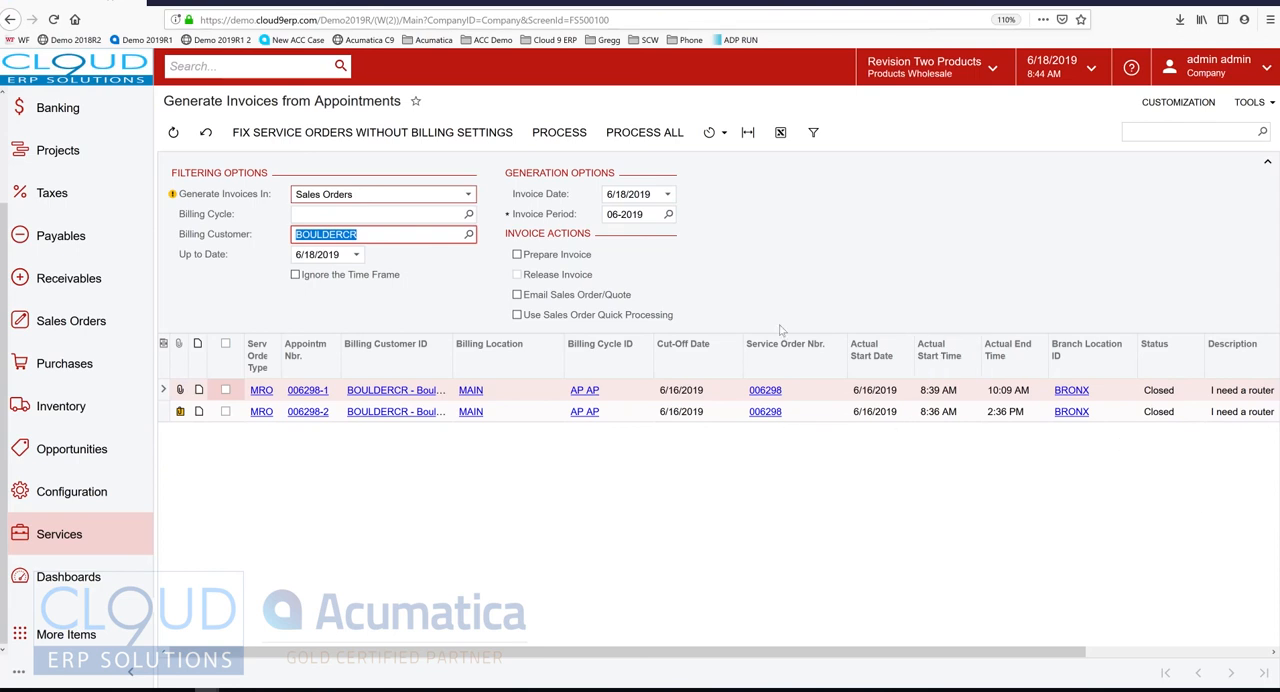
left_click(644, 132)
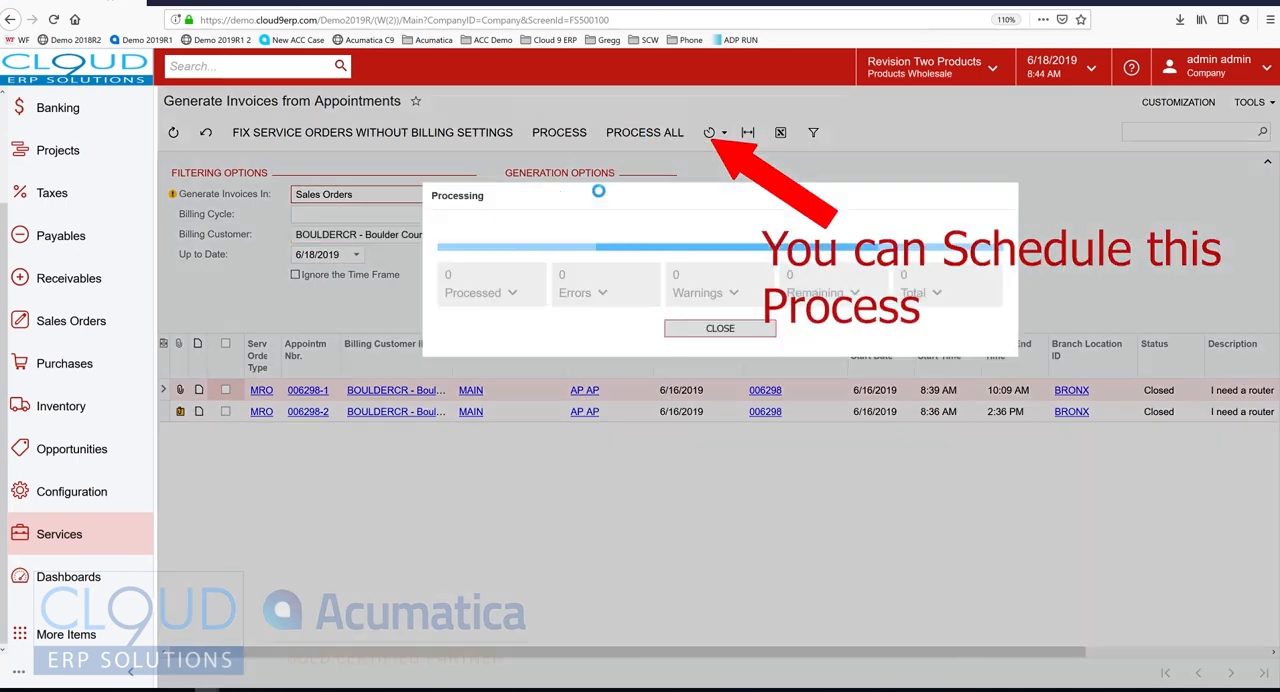